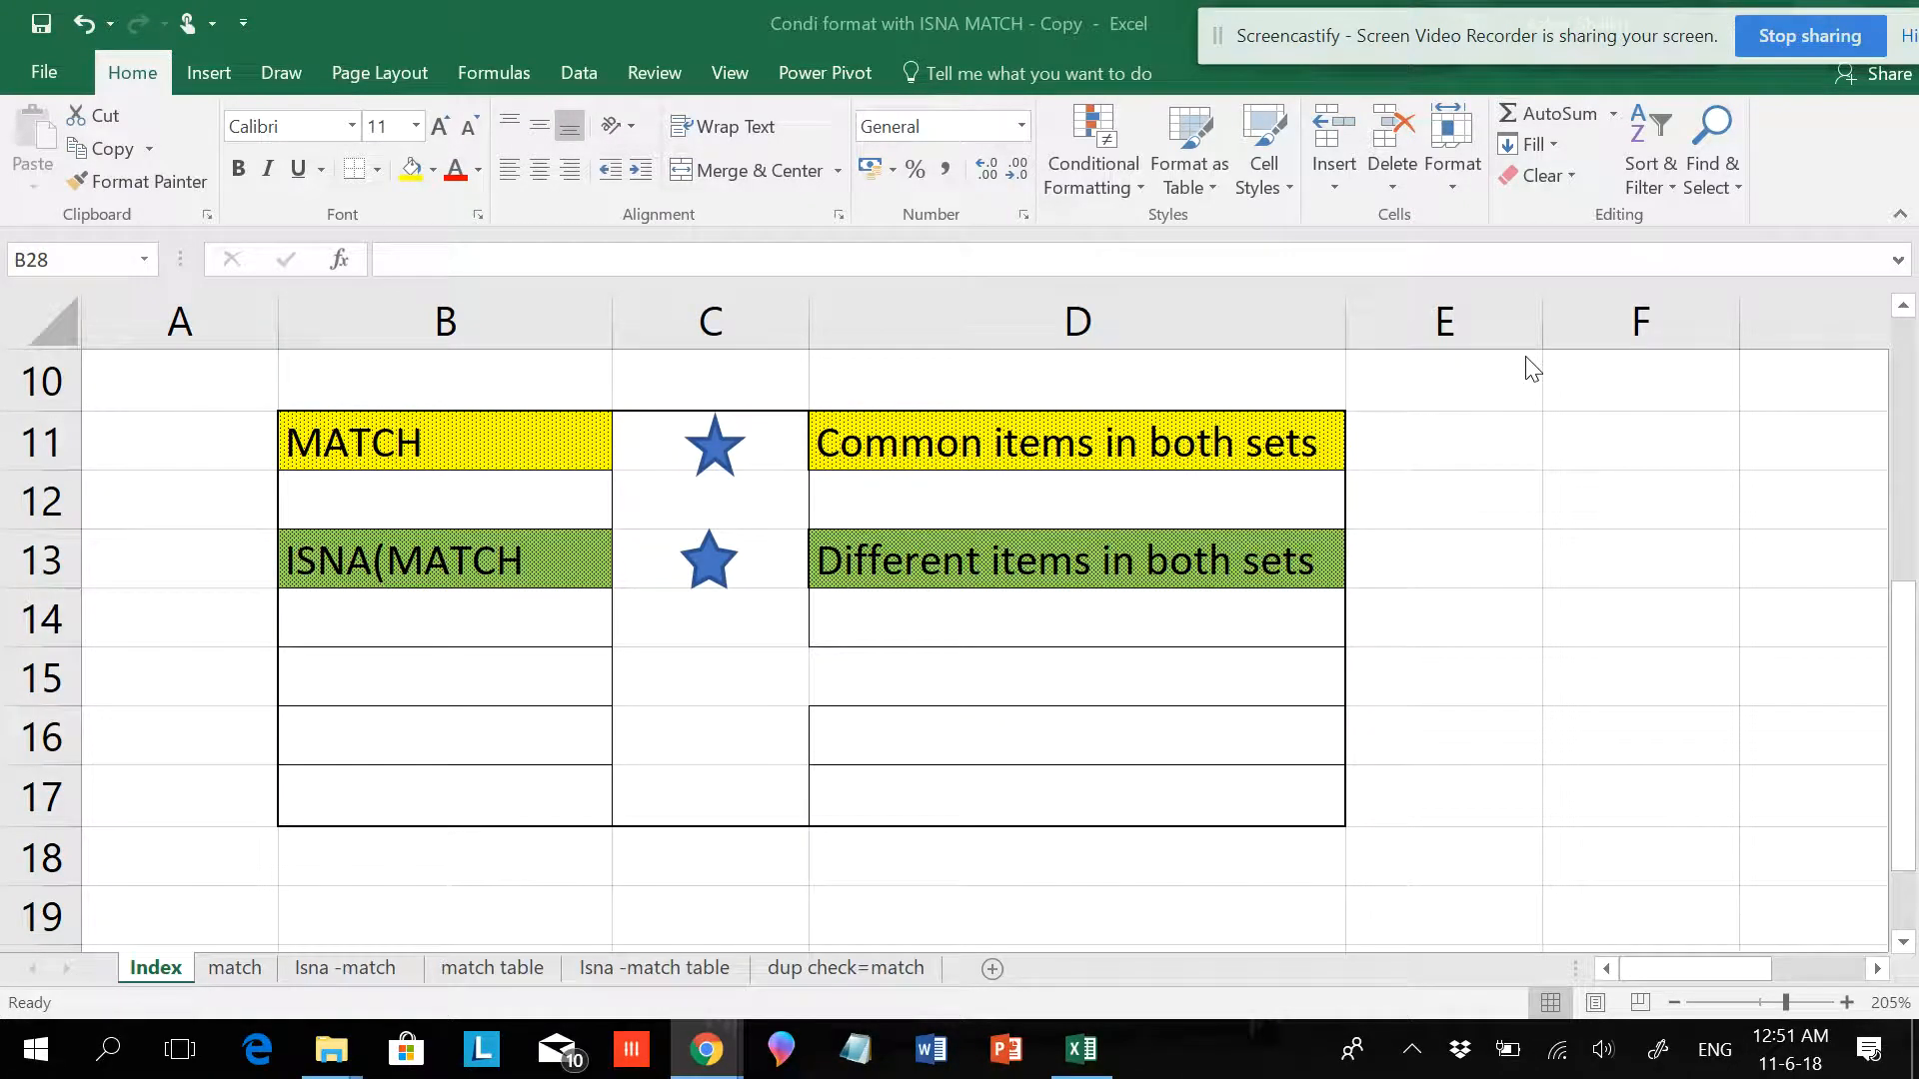
pyautogui.moveTo(1466, 438)
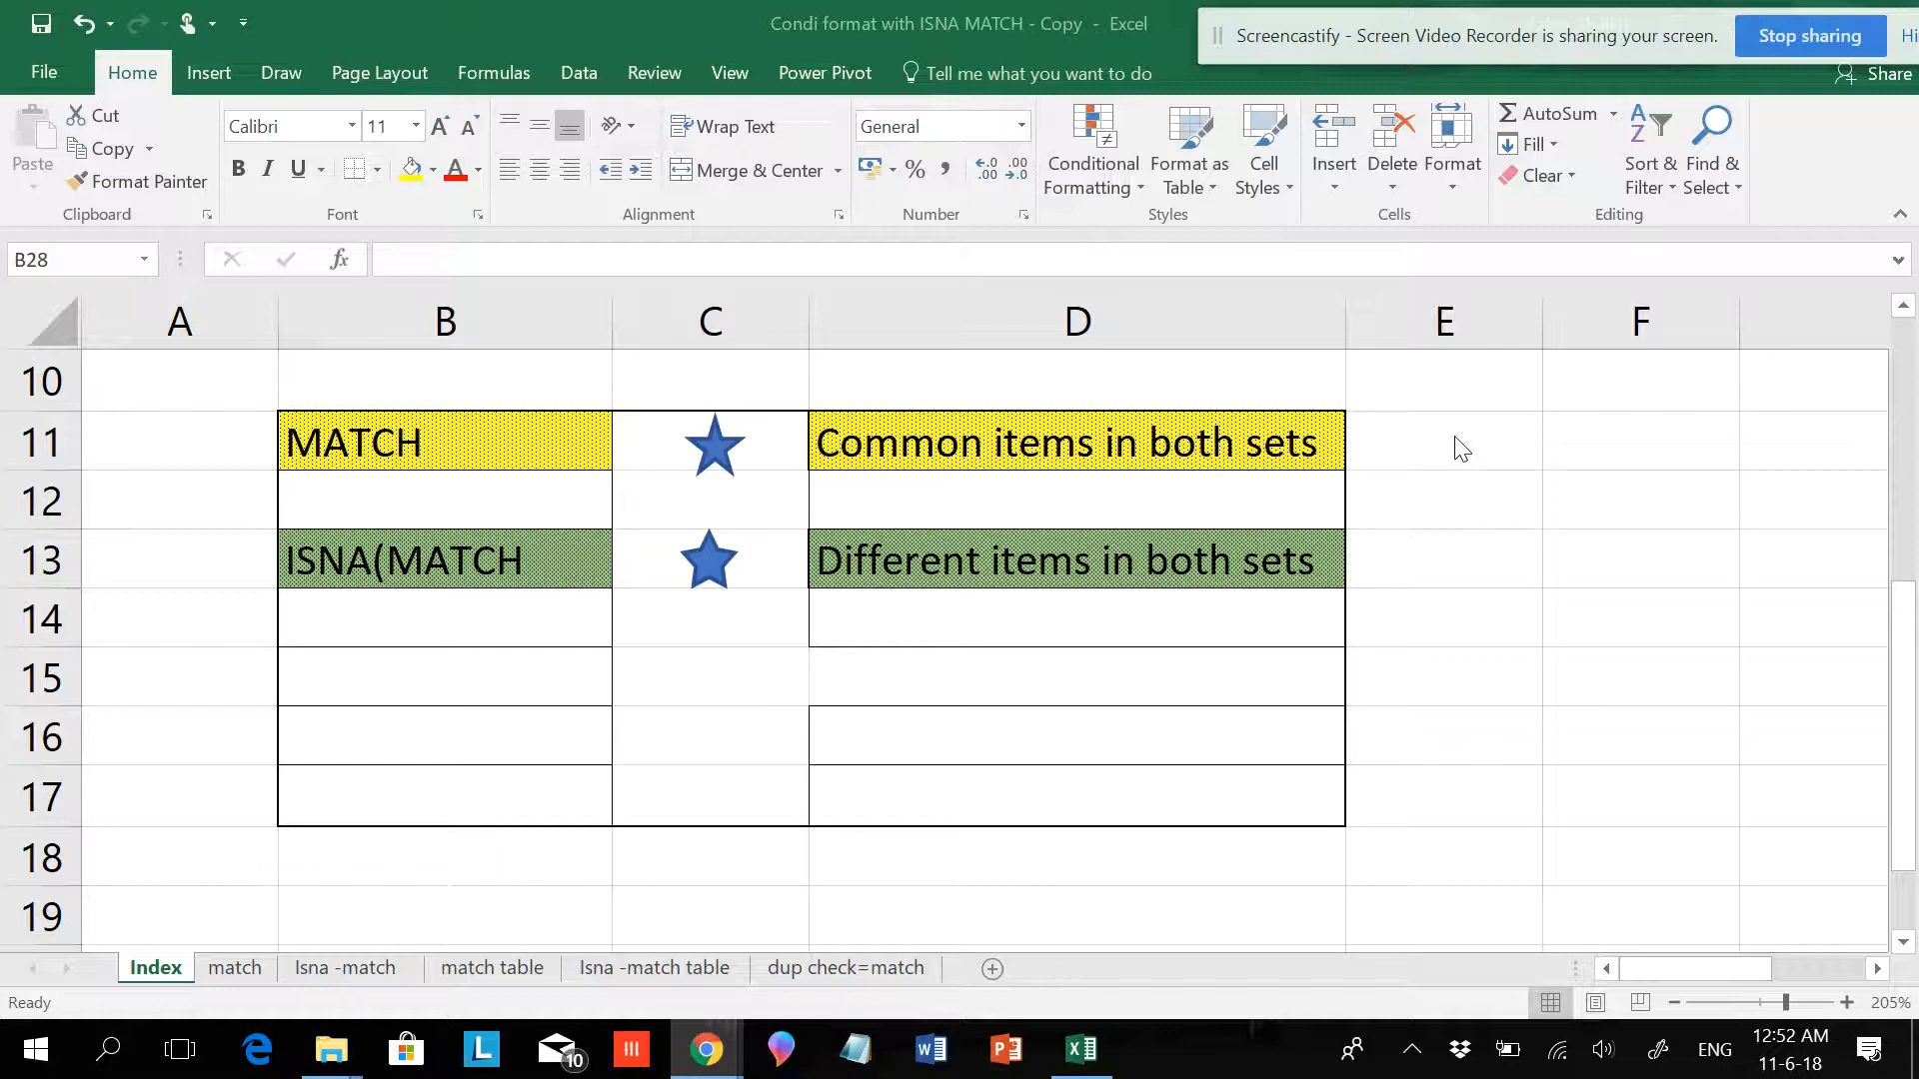
# On the match sheet, select the item list A3:A21 and bring up Conditional Formatting.
pyautogui.click(444, 321)
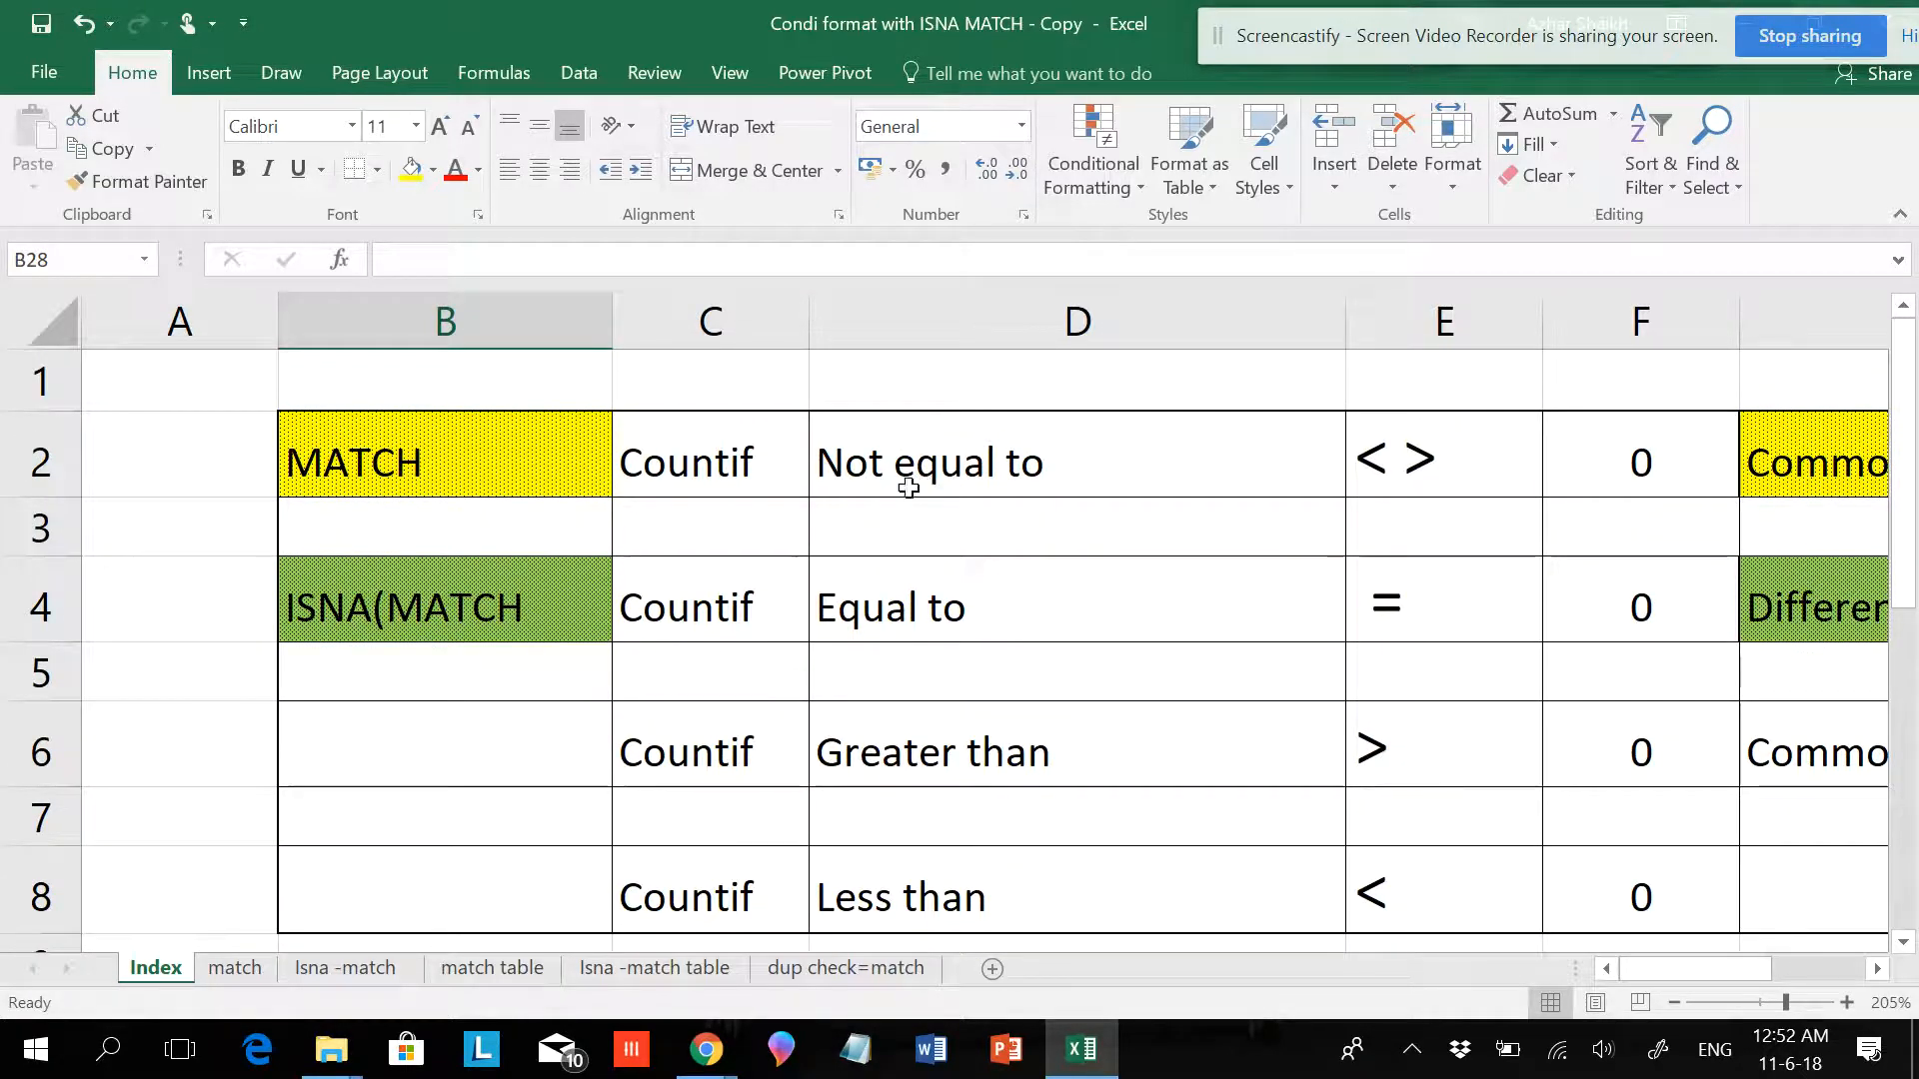
pyautogui.moveTo(1686, 467)
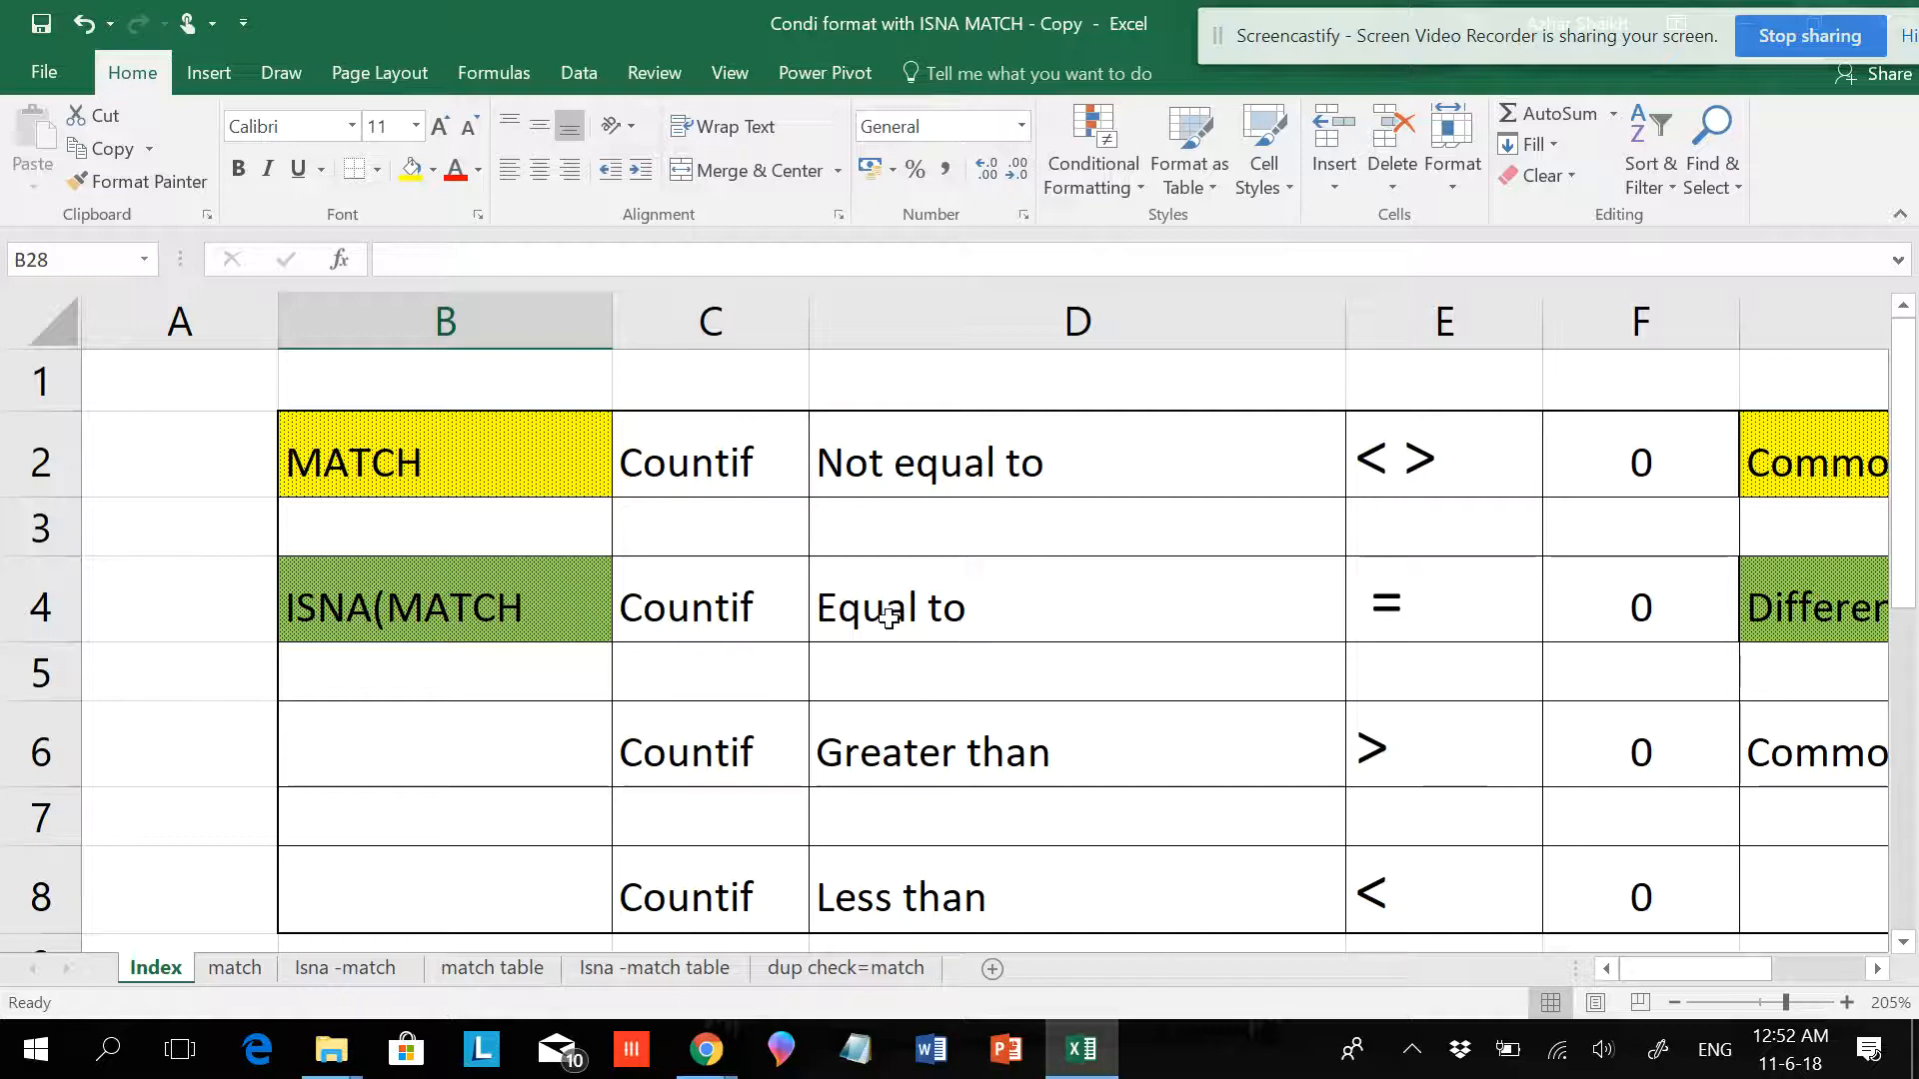
pyautogui.moveTo(1218, 973)
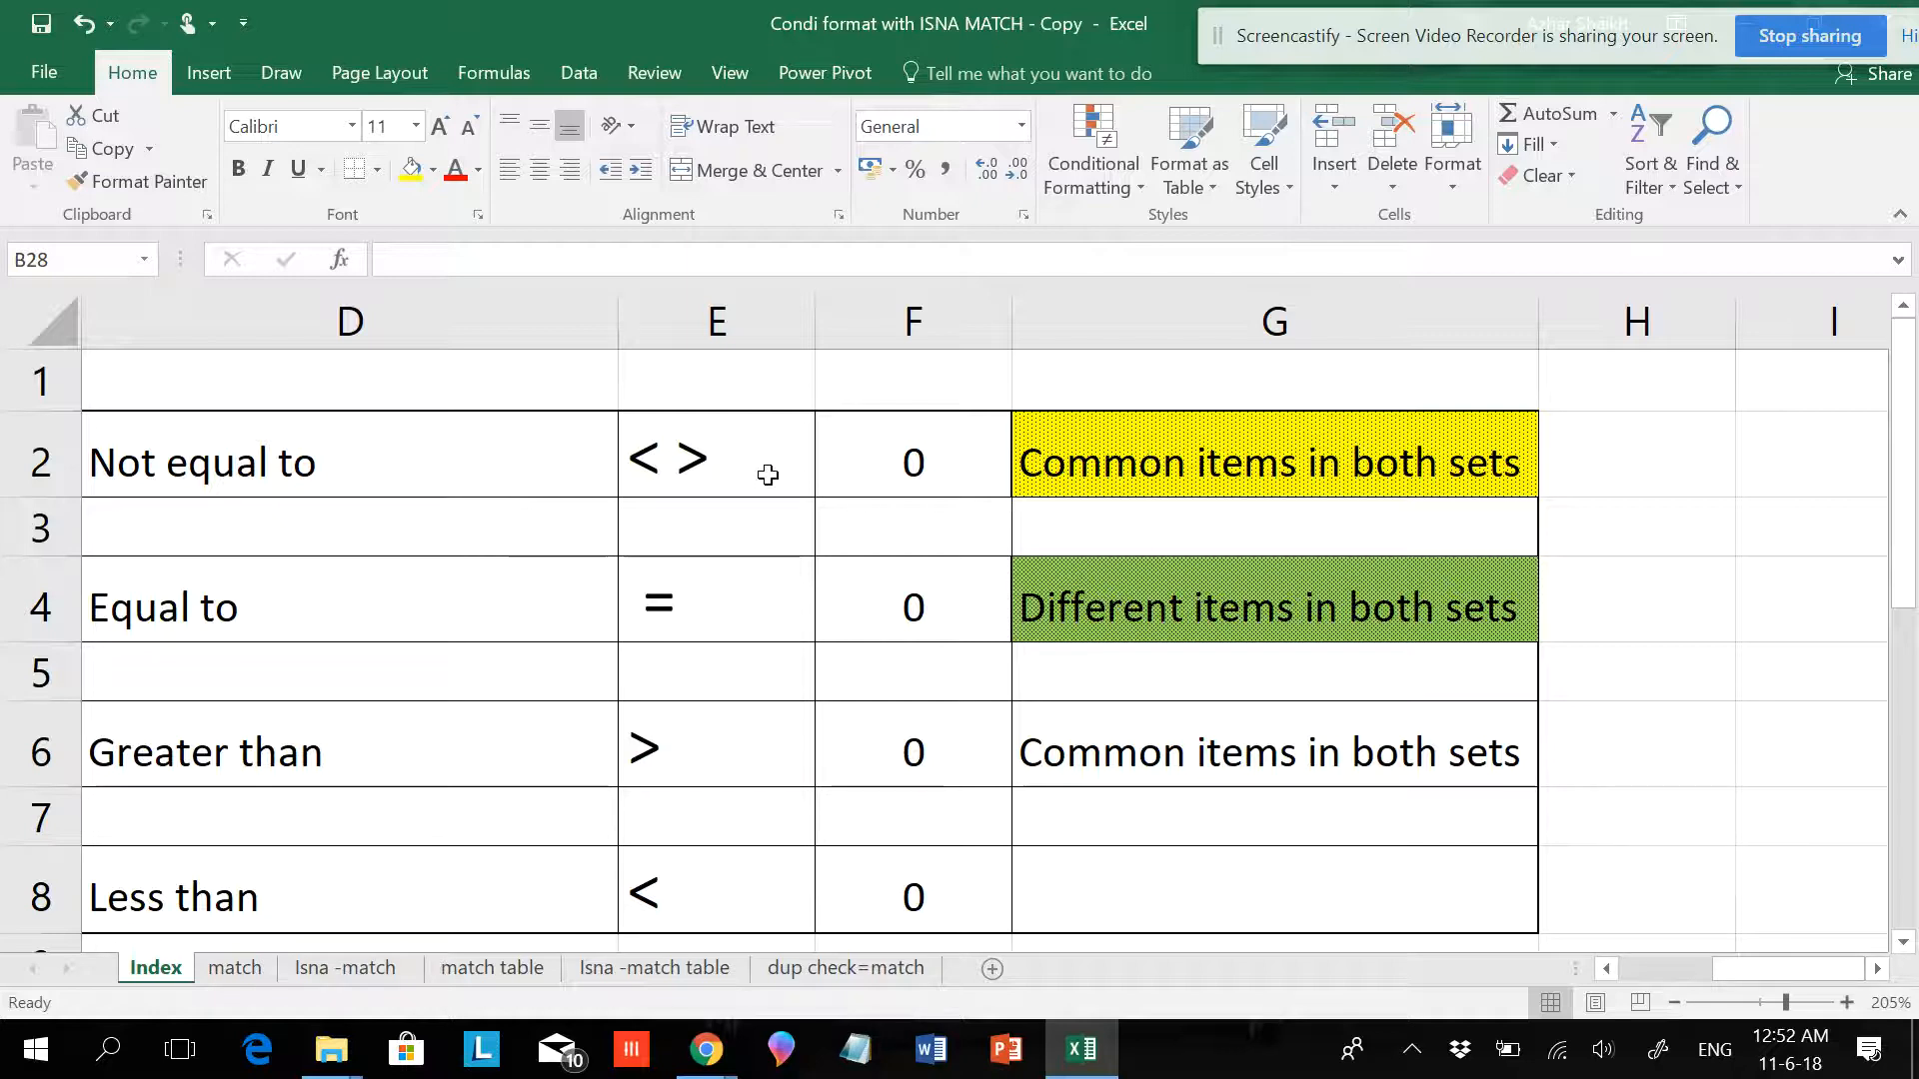
pyautogui.moveTo(1630, 914)
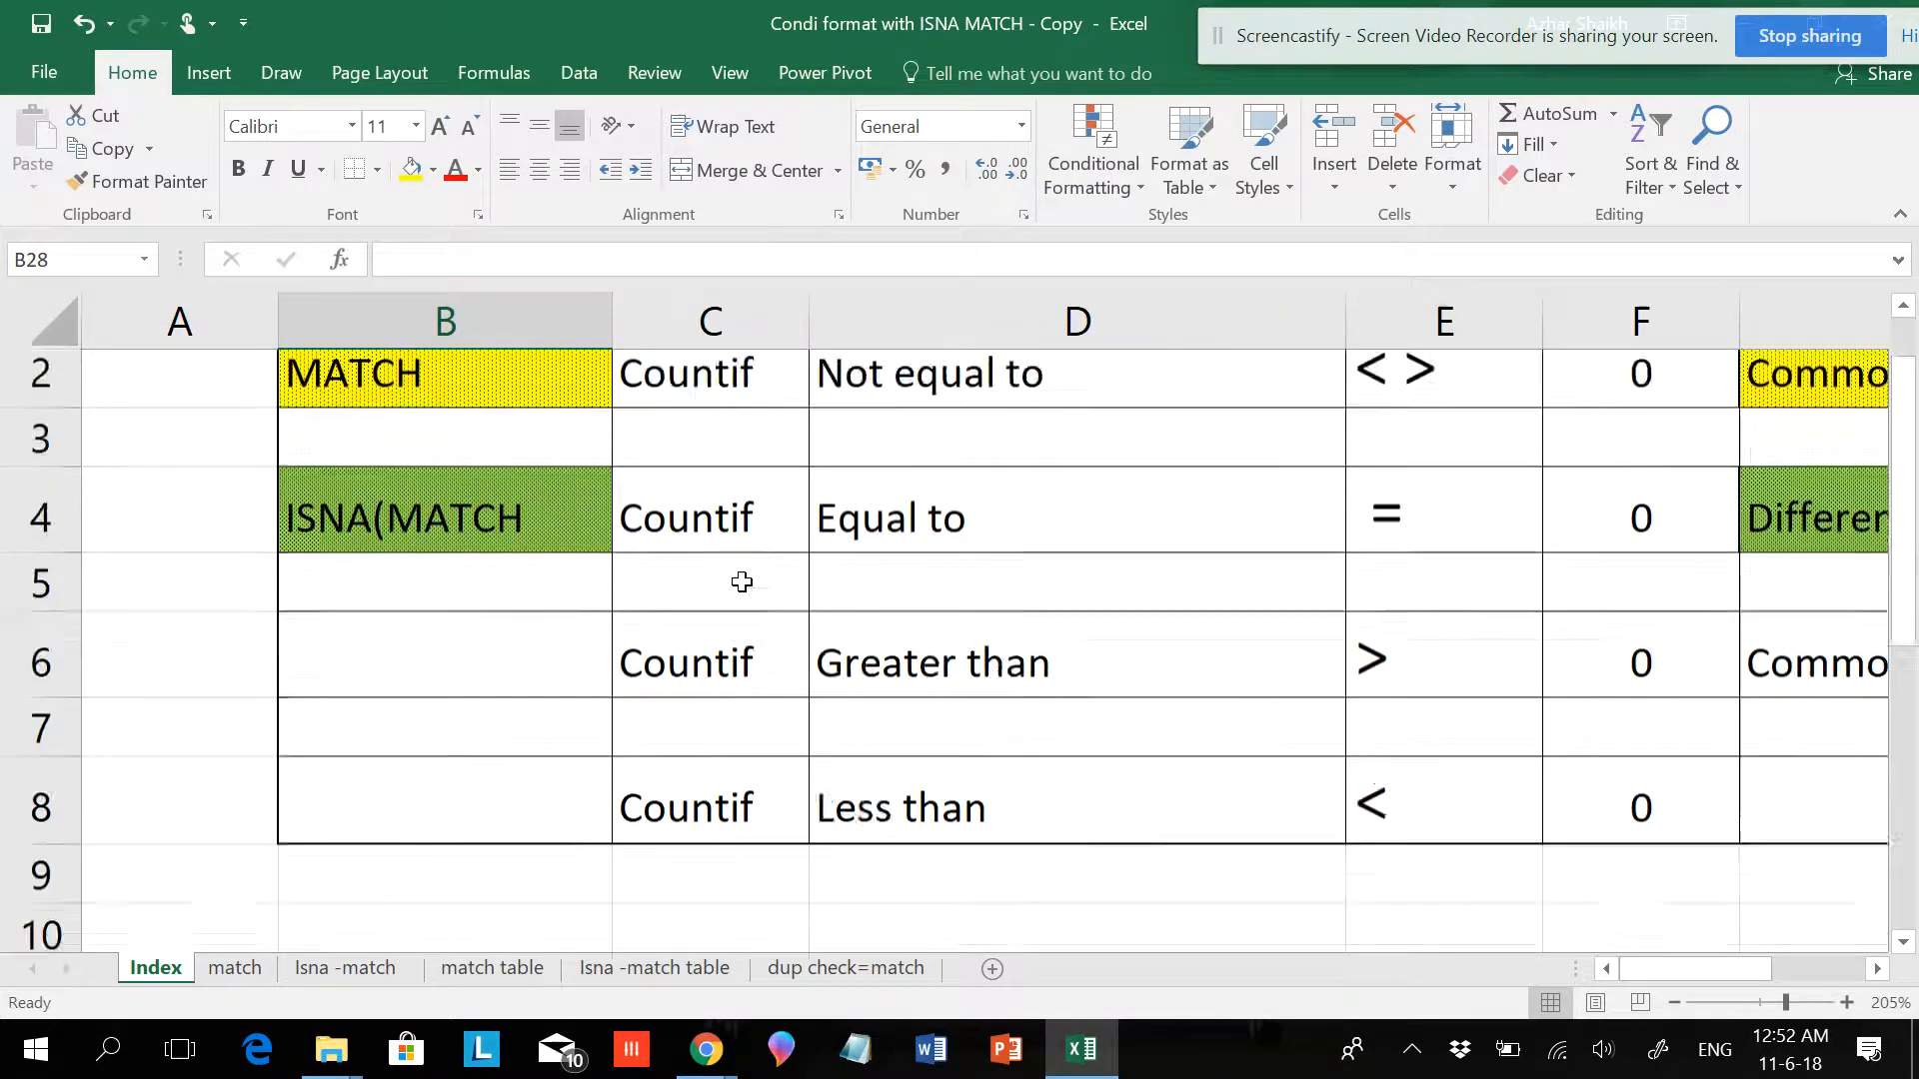
pyautogui.scroll(-3)
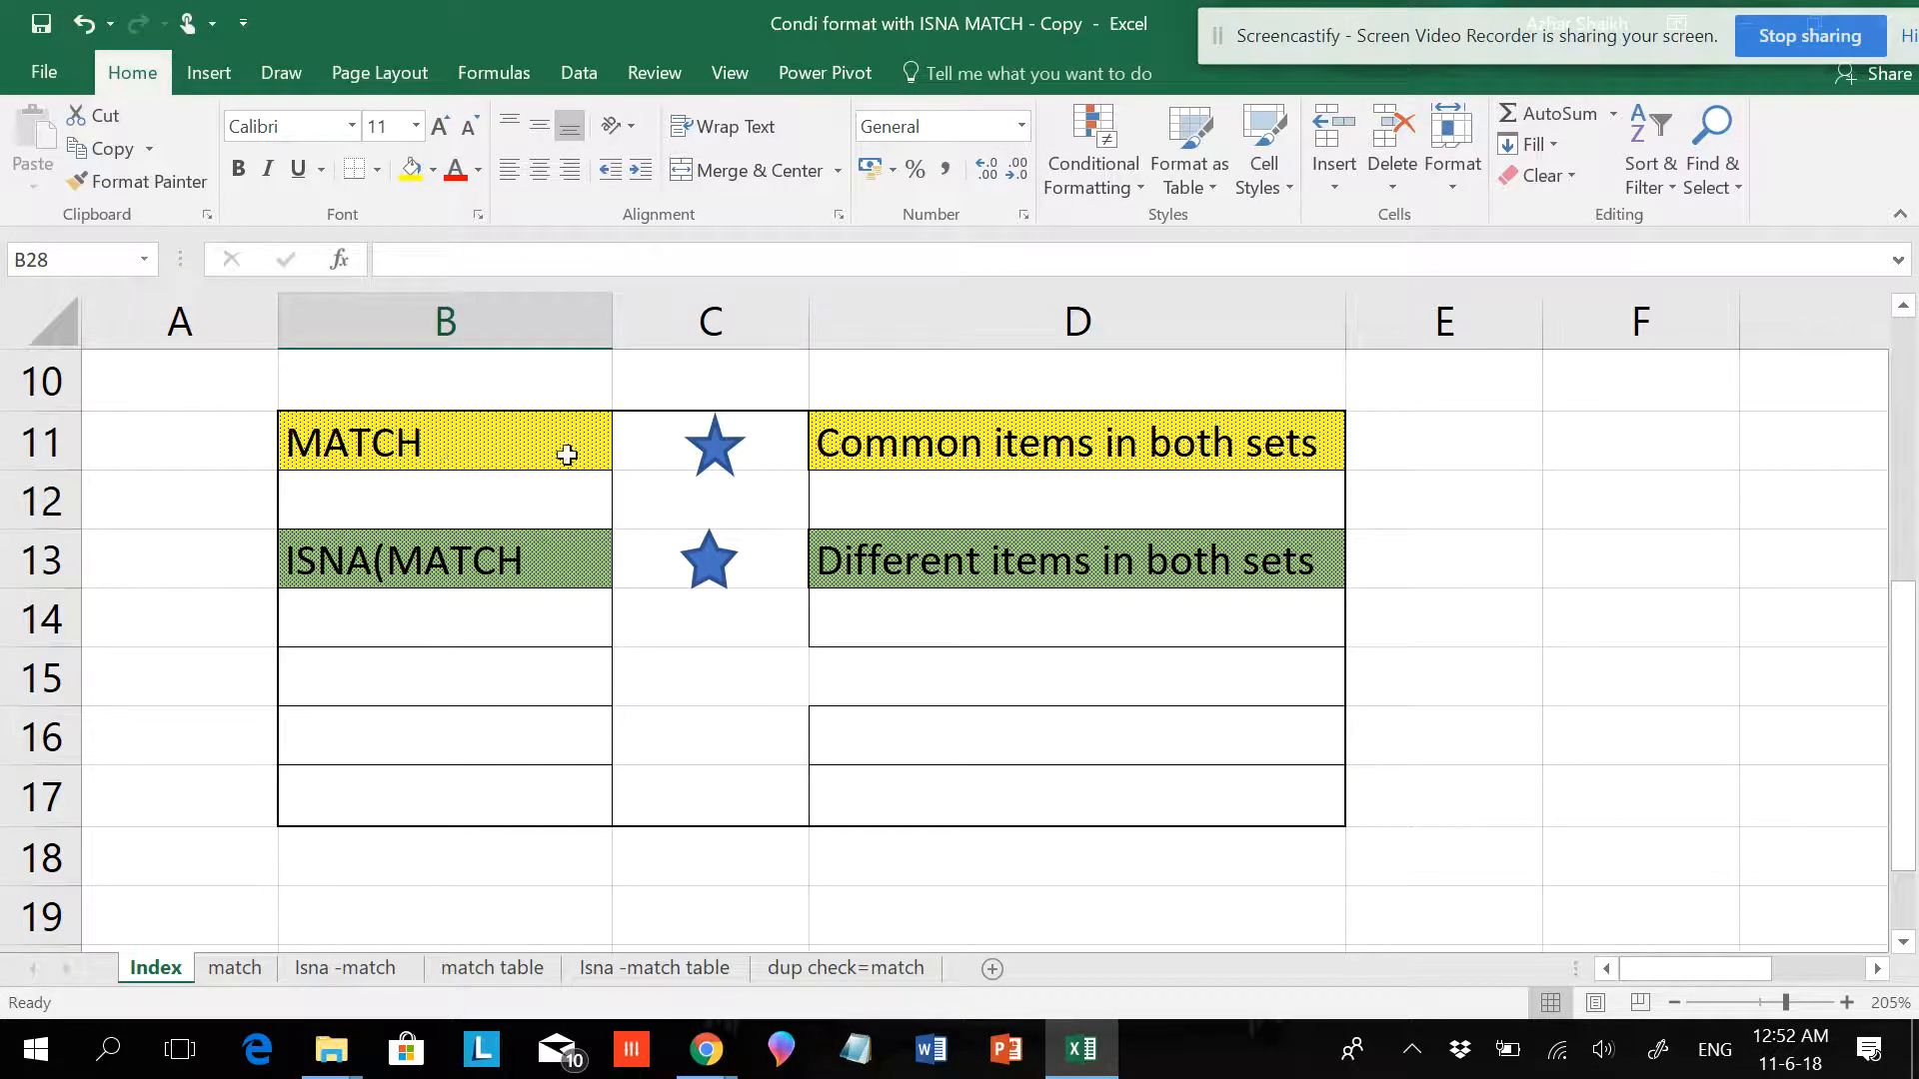
pyautogui.moveTo(1246, 457)
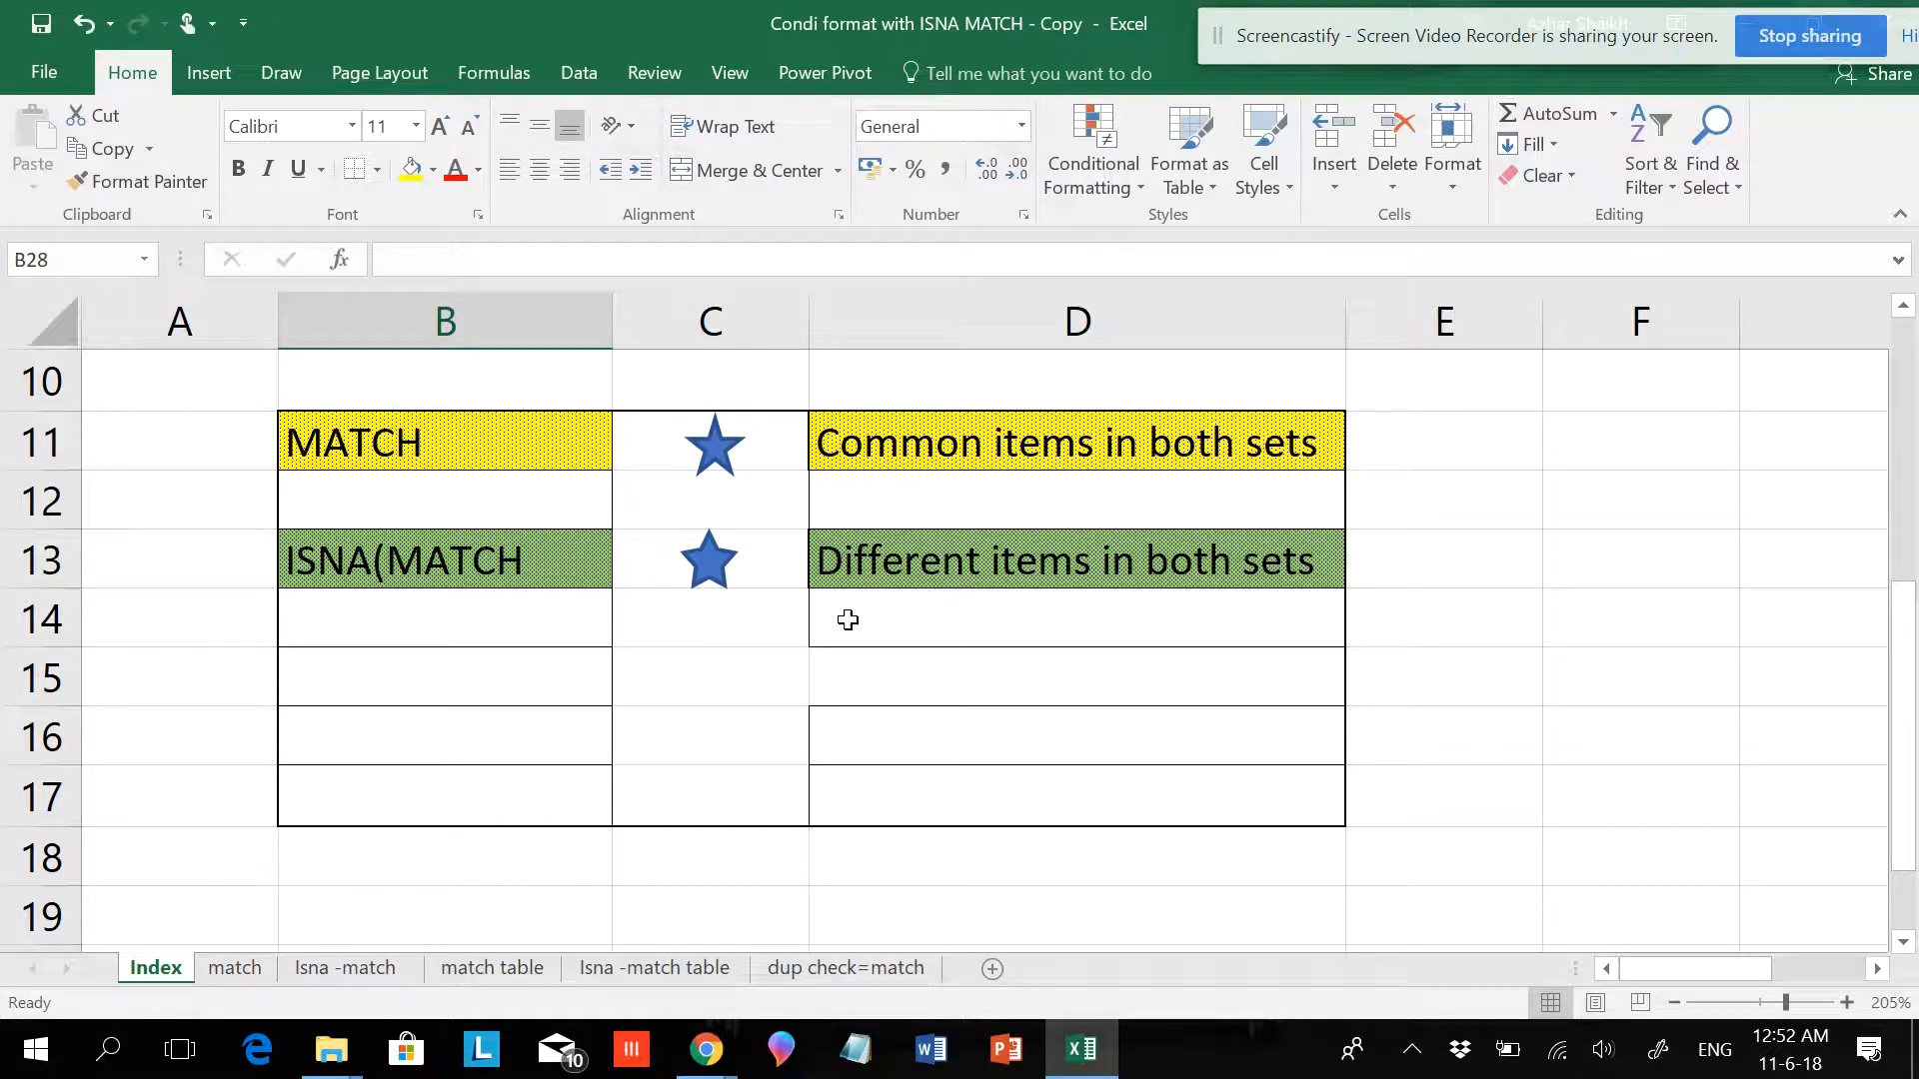
pyautogui.click(234, 968)
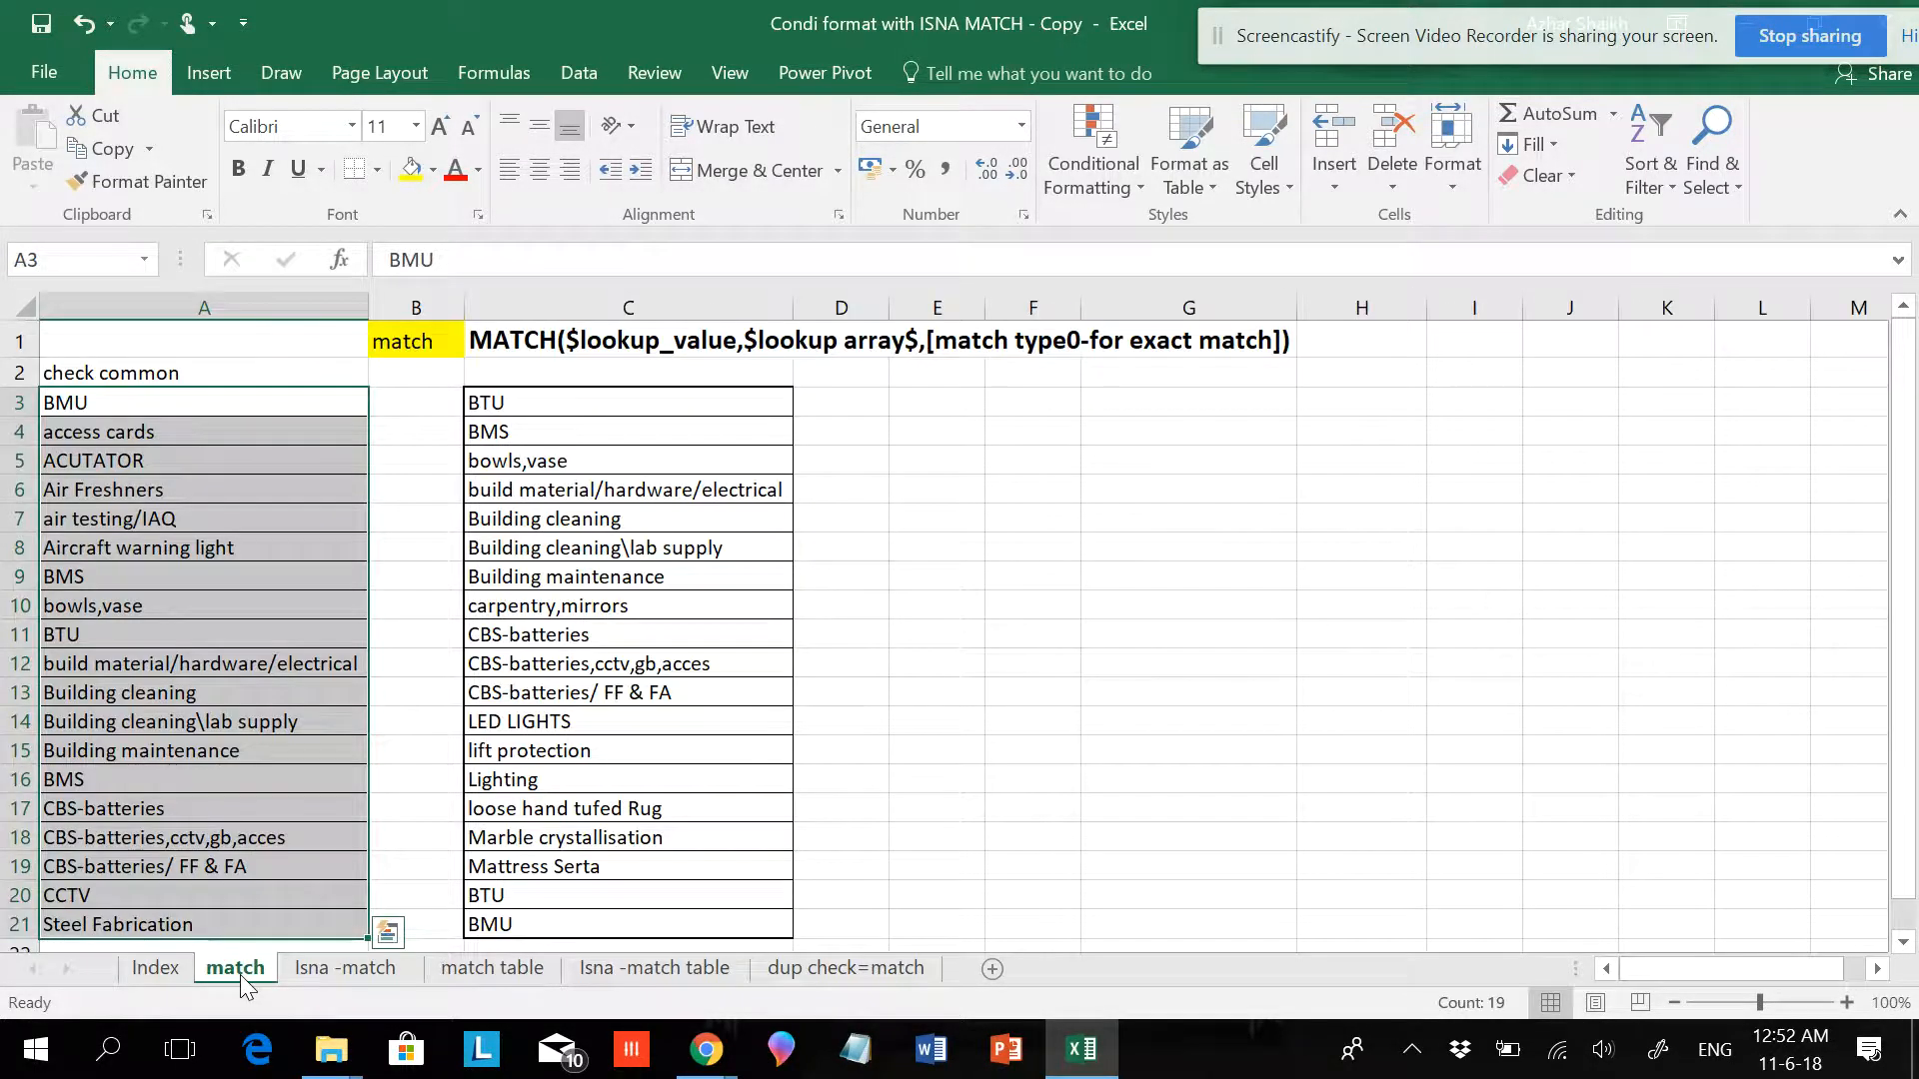
pyautogui.click(203, 575)
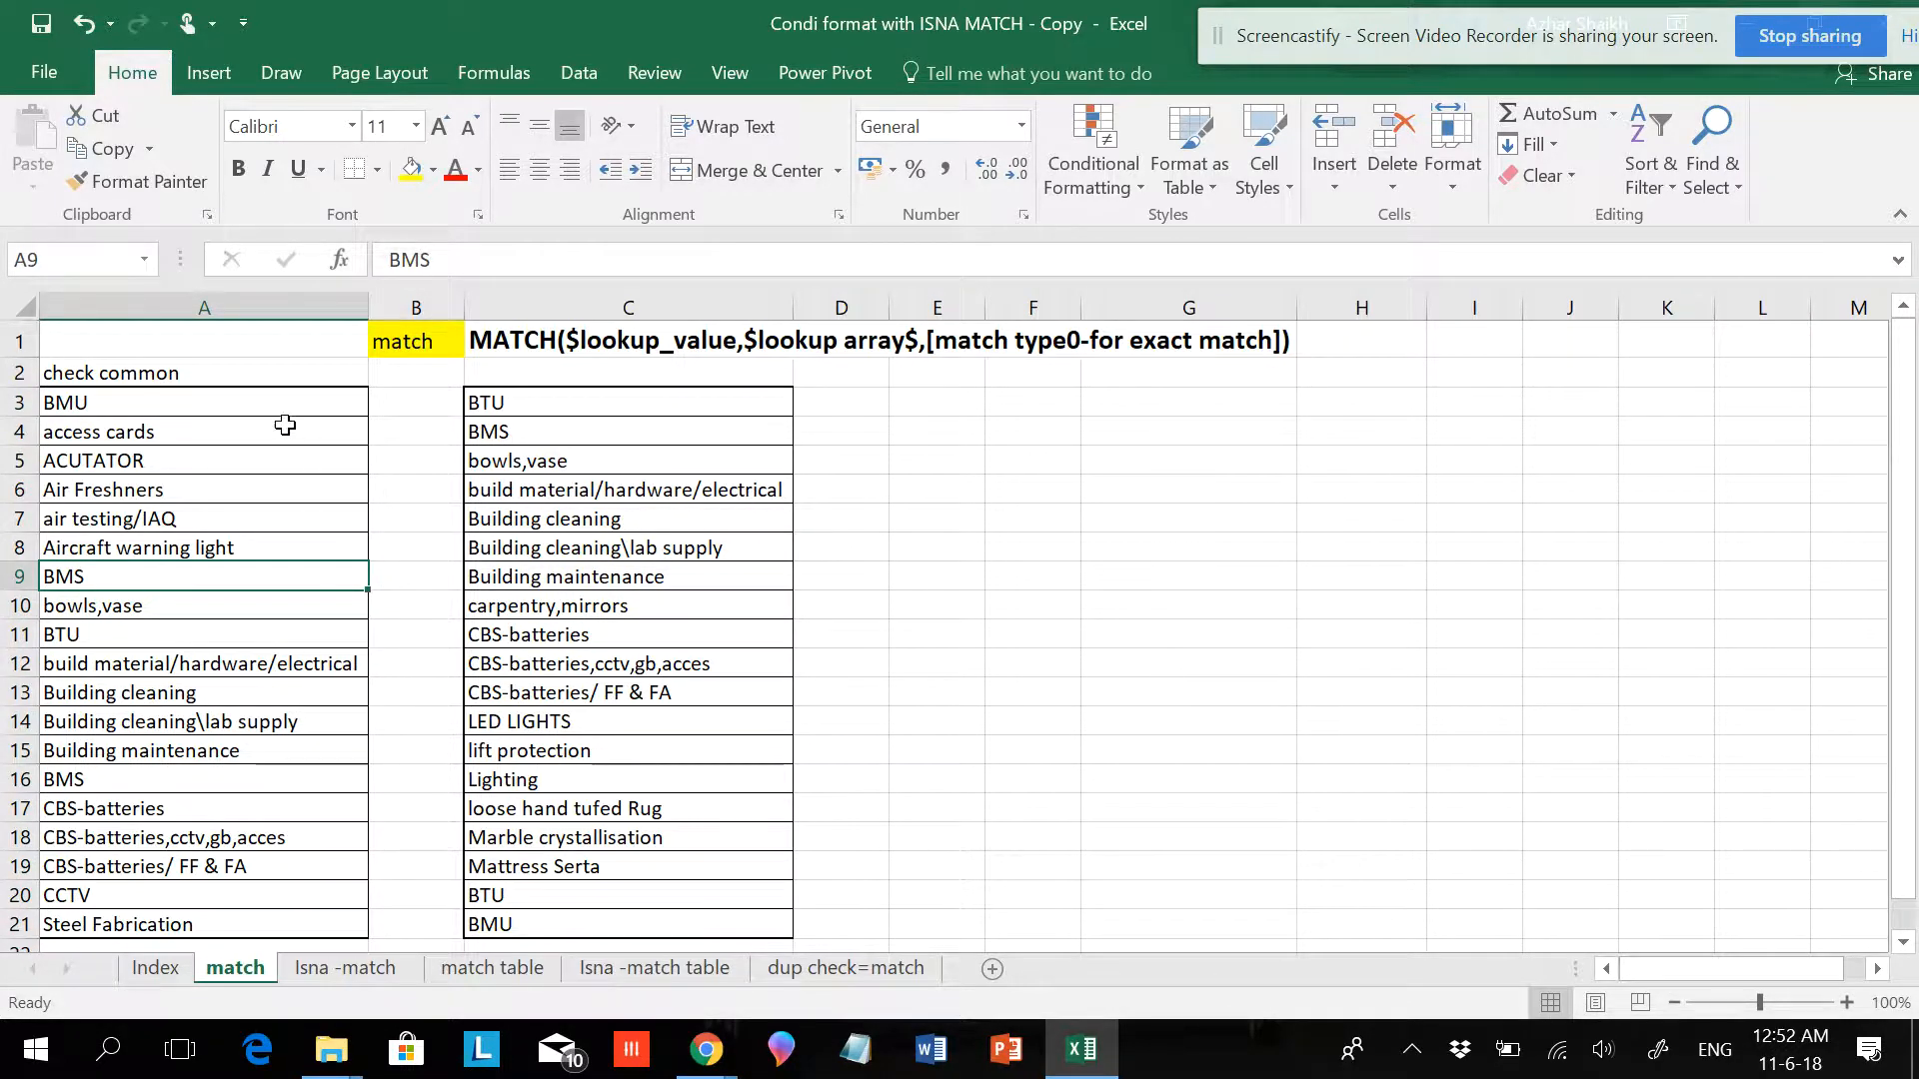
pyautogui.click(203, 401)
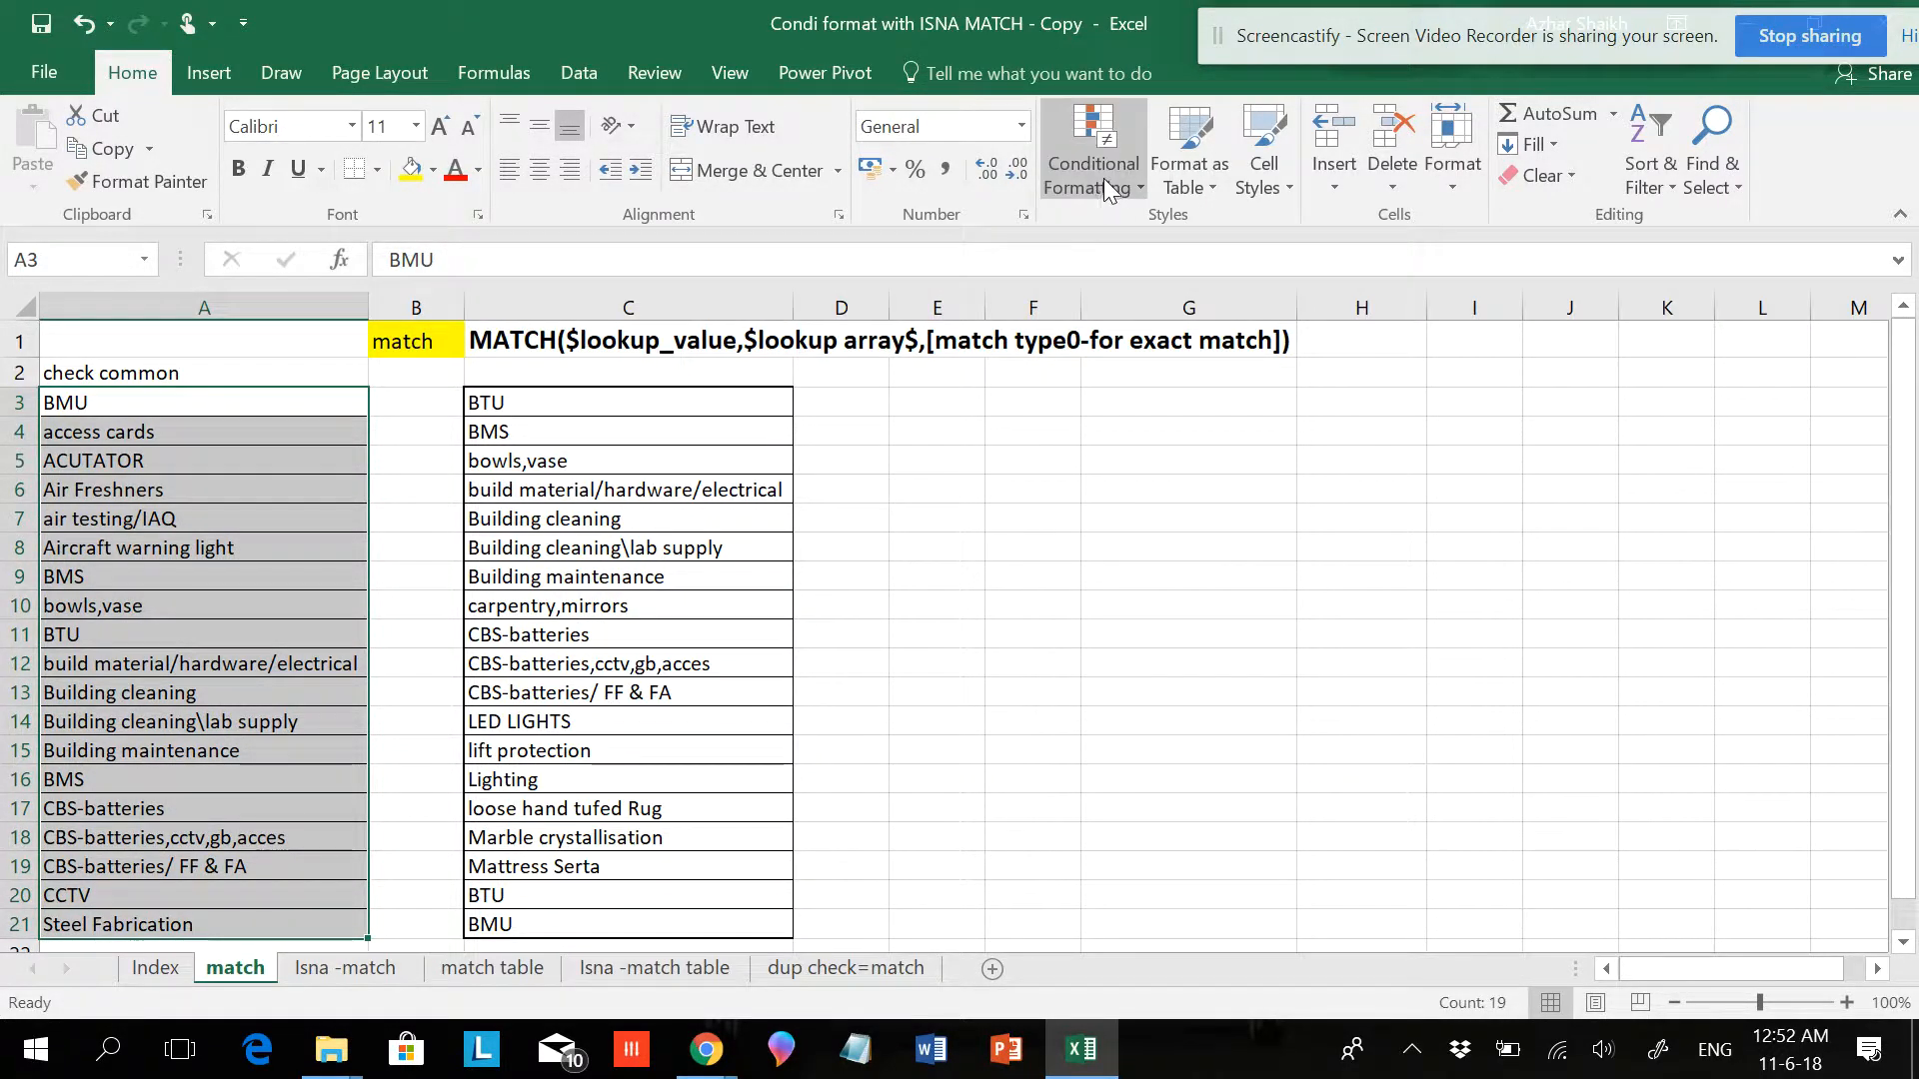
pyautogui.click(1090, 147)
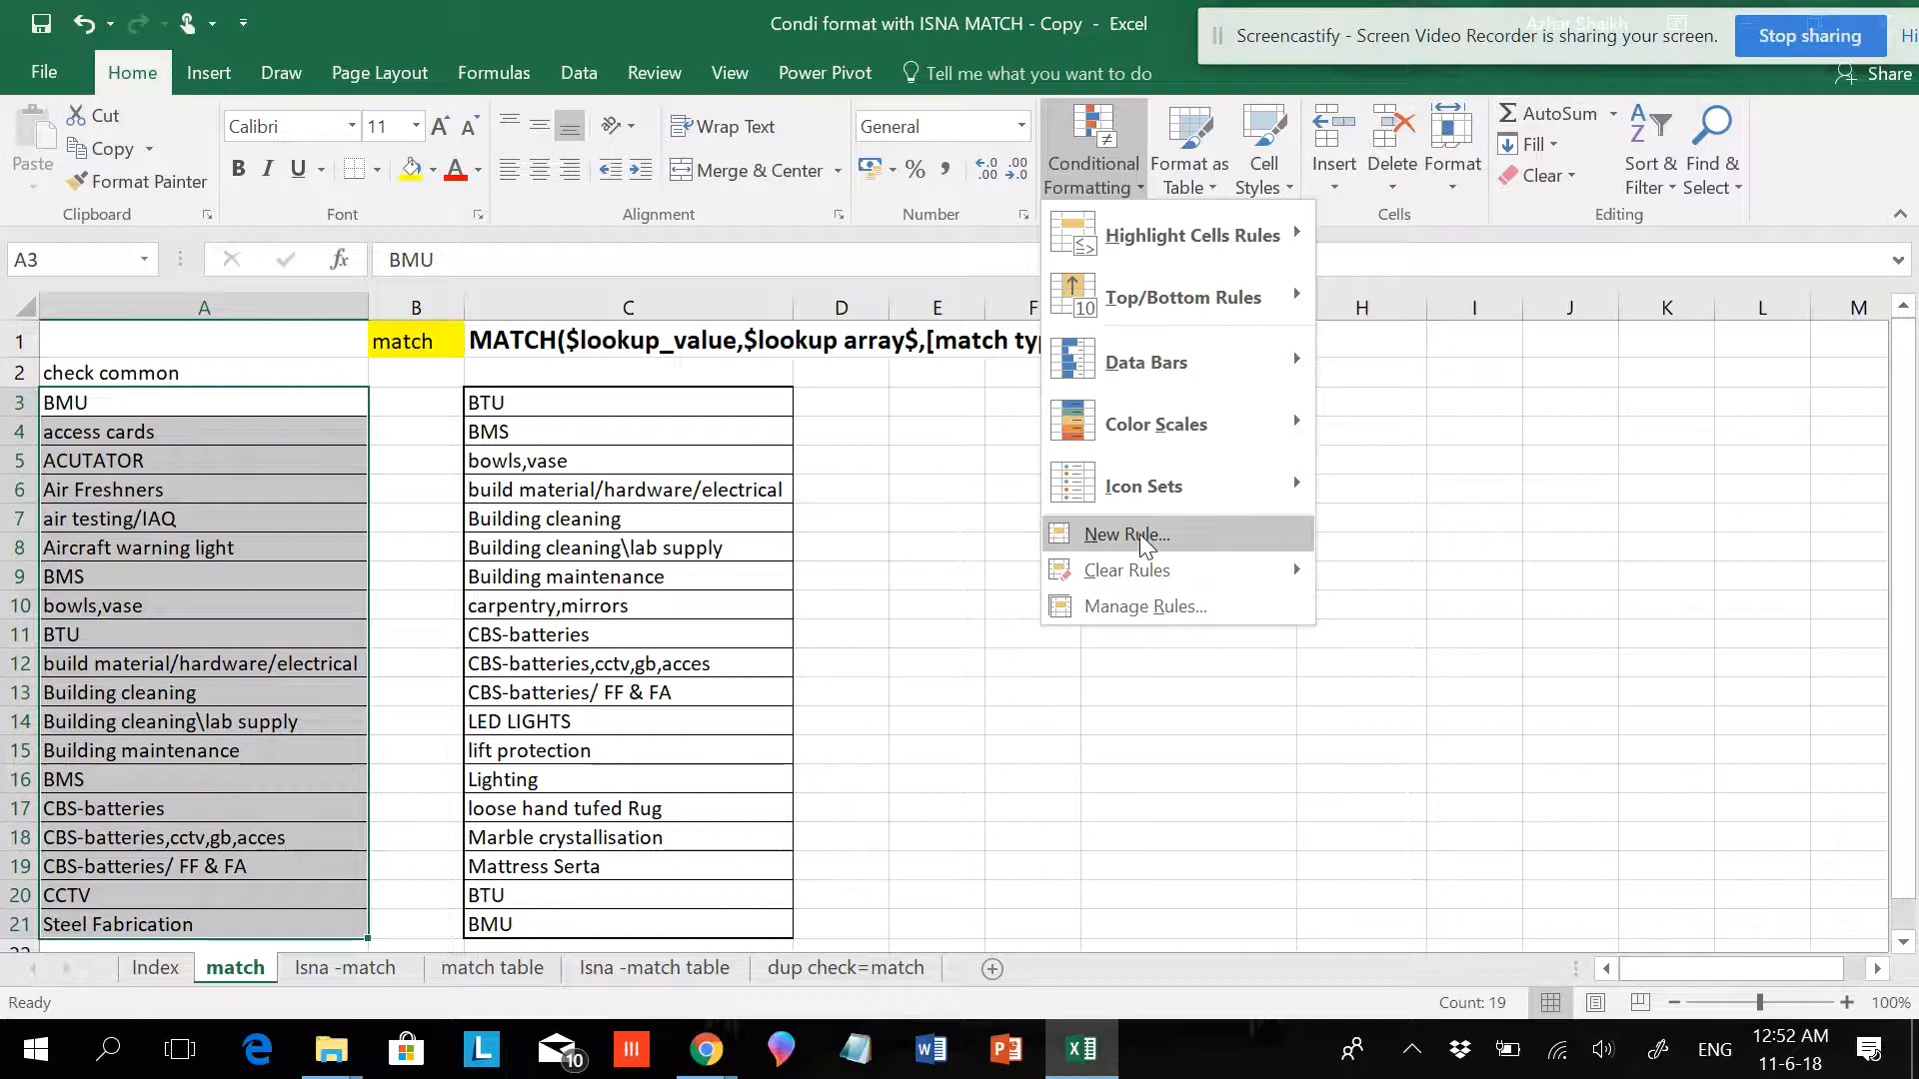
pyautogui.moveTo(1157, 550)
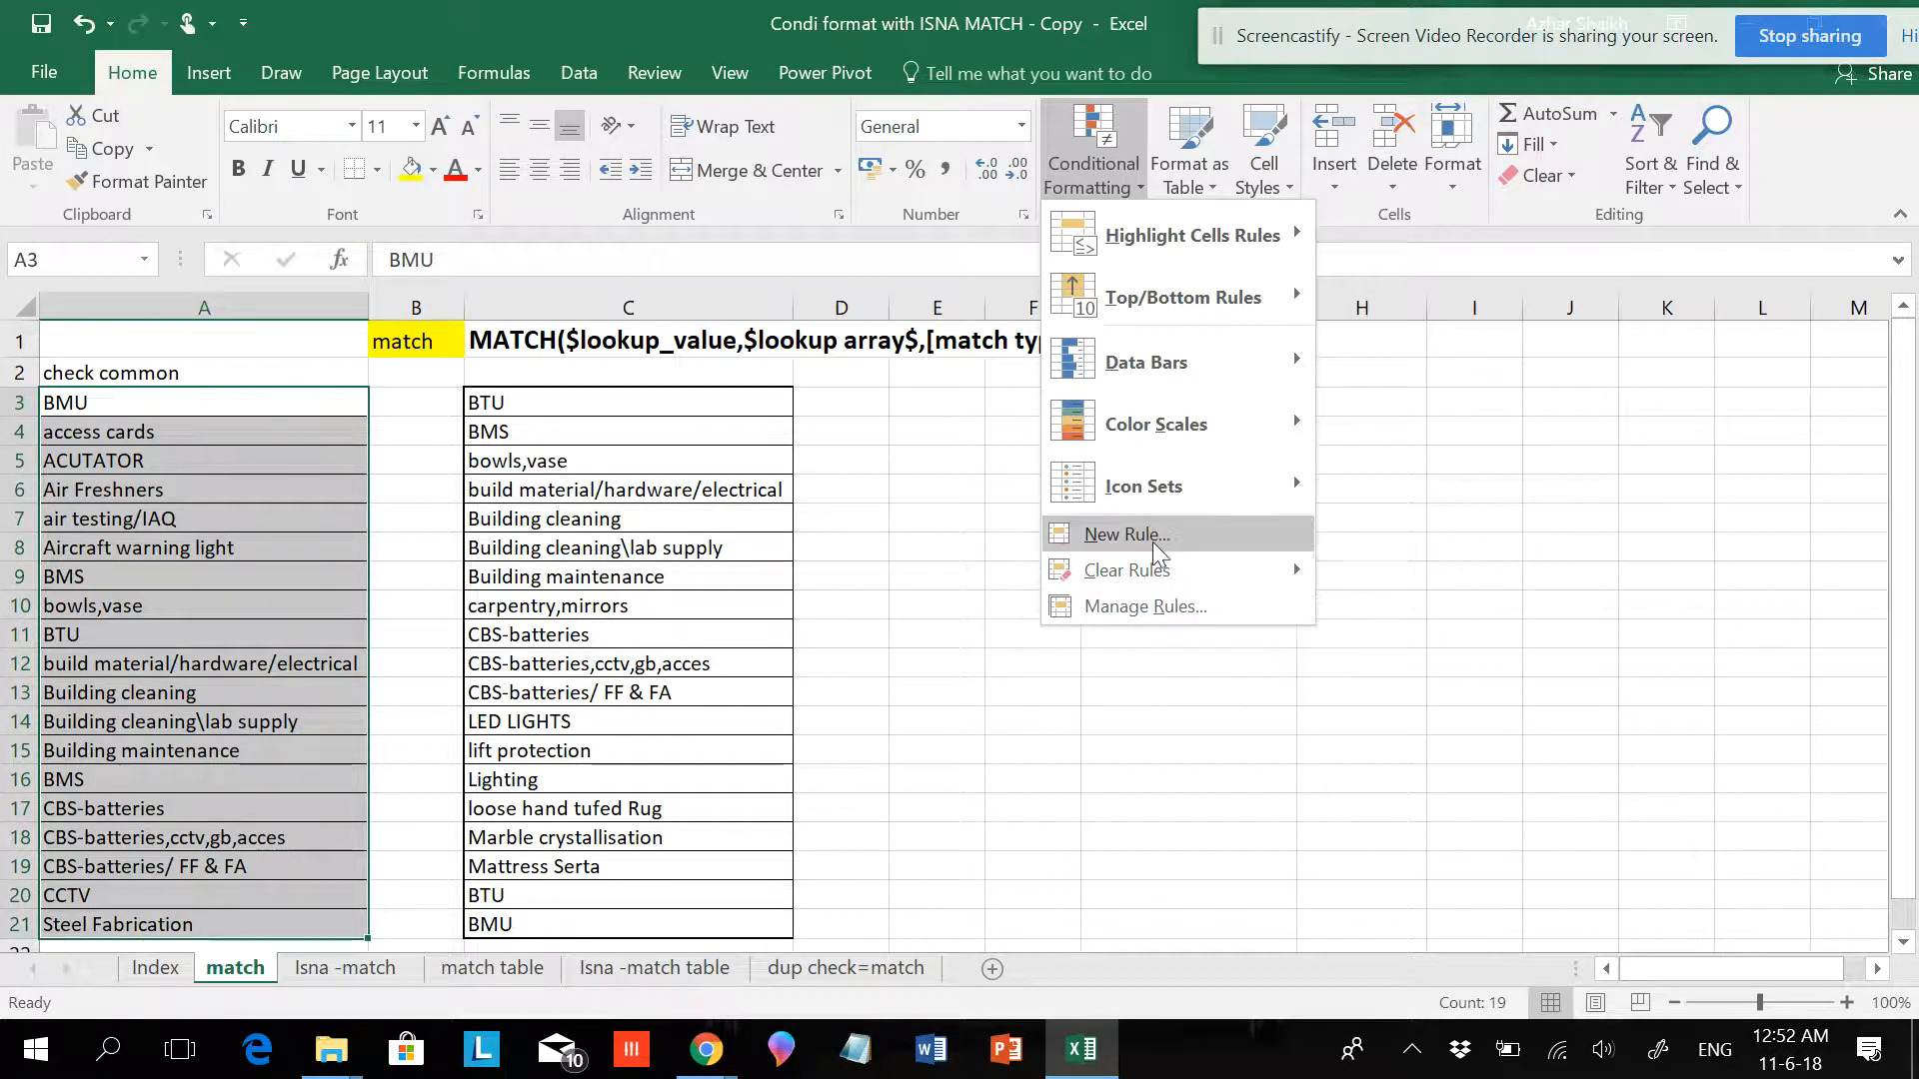
# Create a formula-based rule for column A using =match($A3,$C:$C,0).
pyautogui.click(1123, 533)
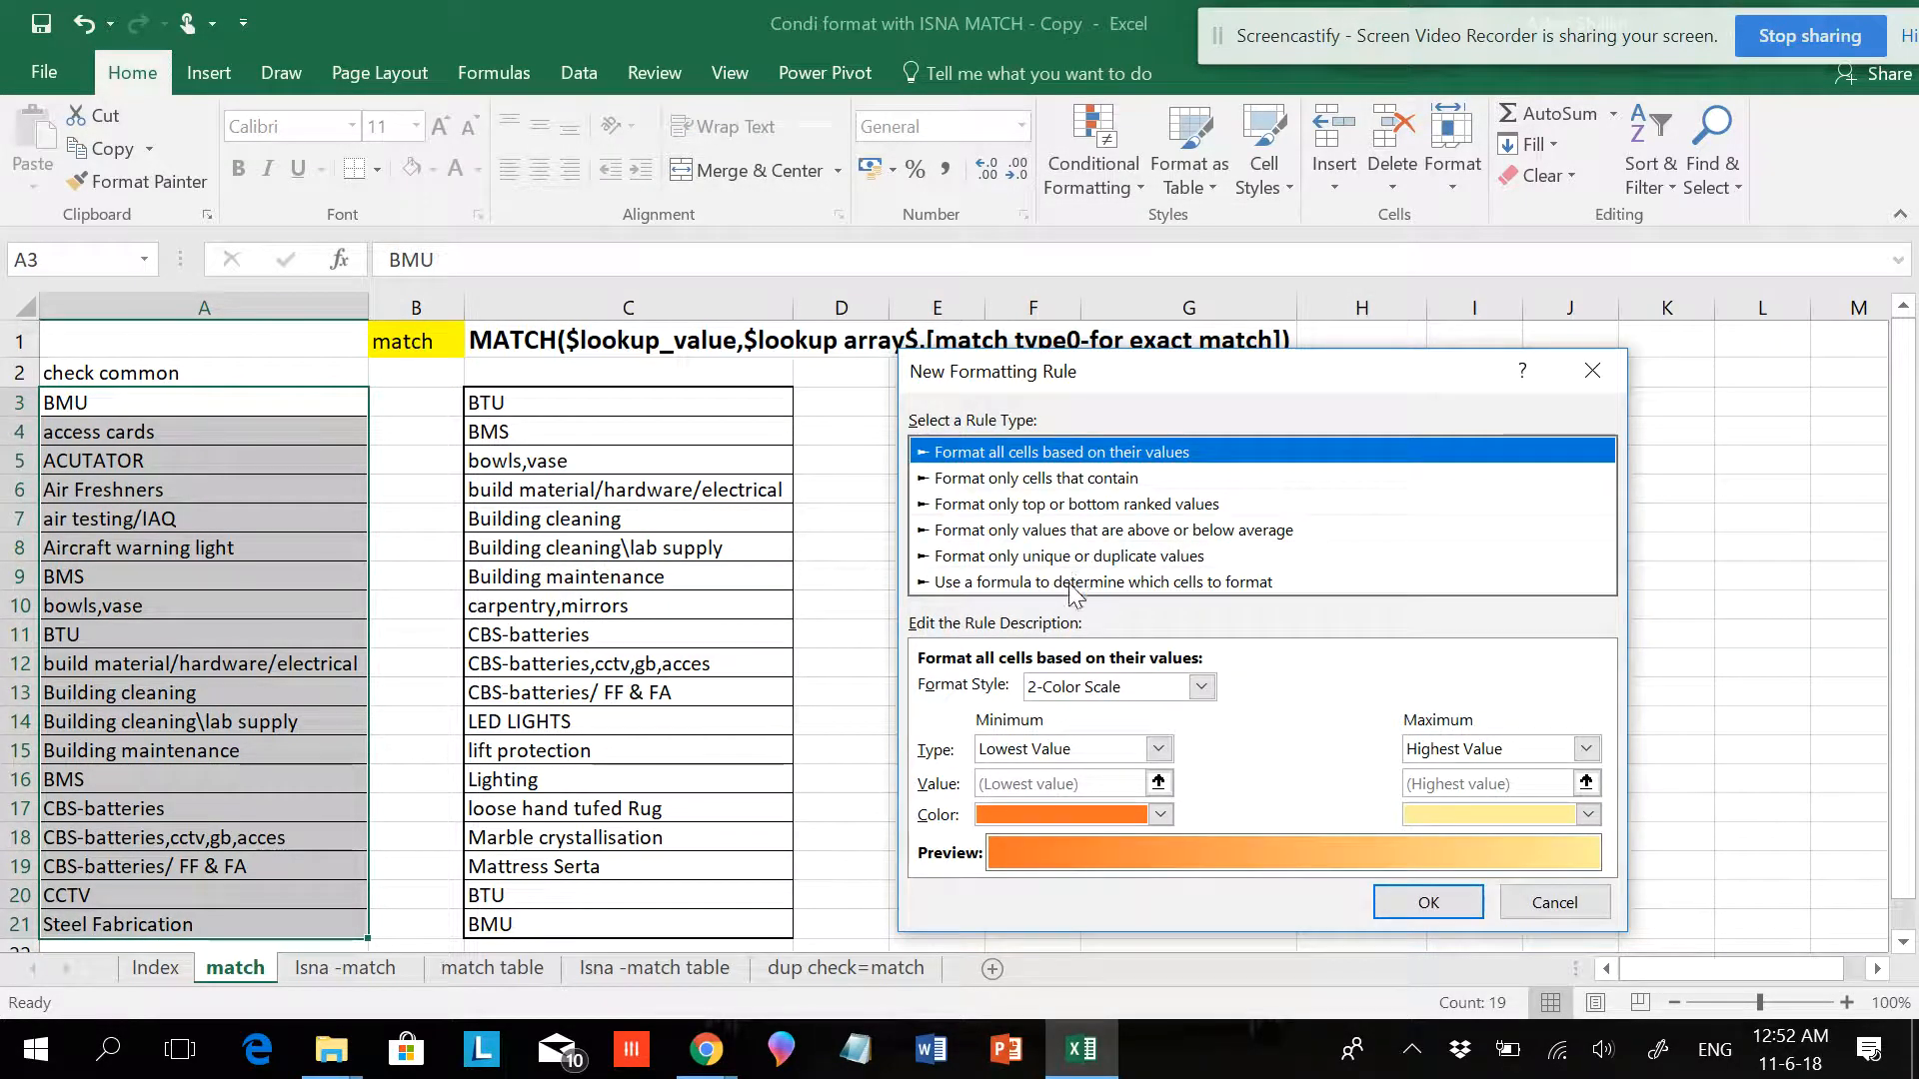
pyautogui.click(1097, 582)
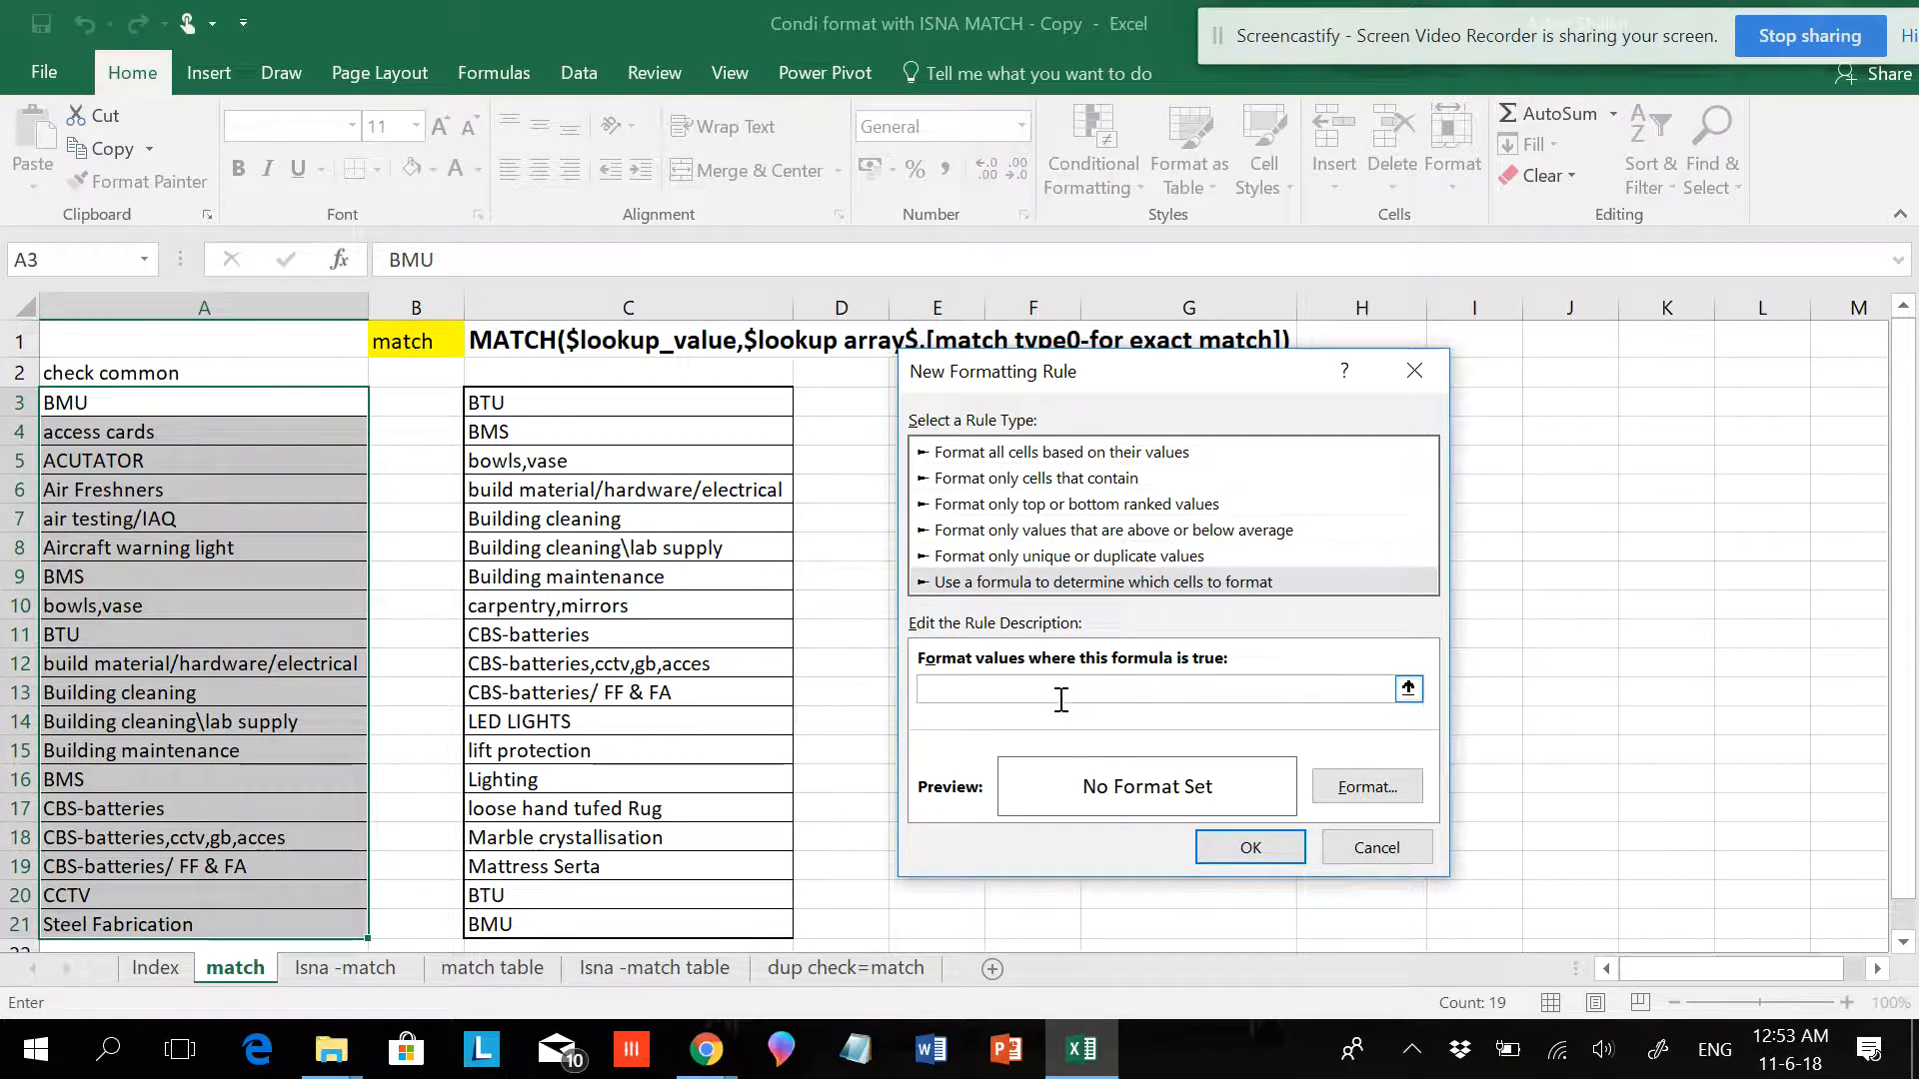
pyautogui.write('=')
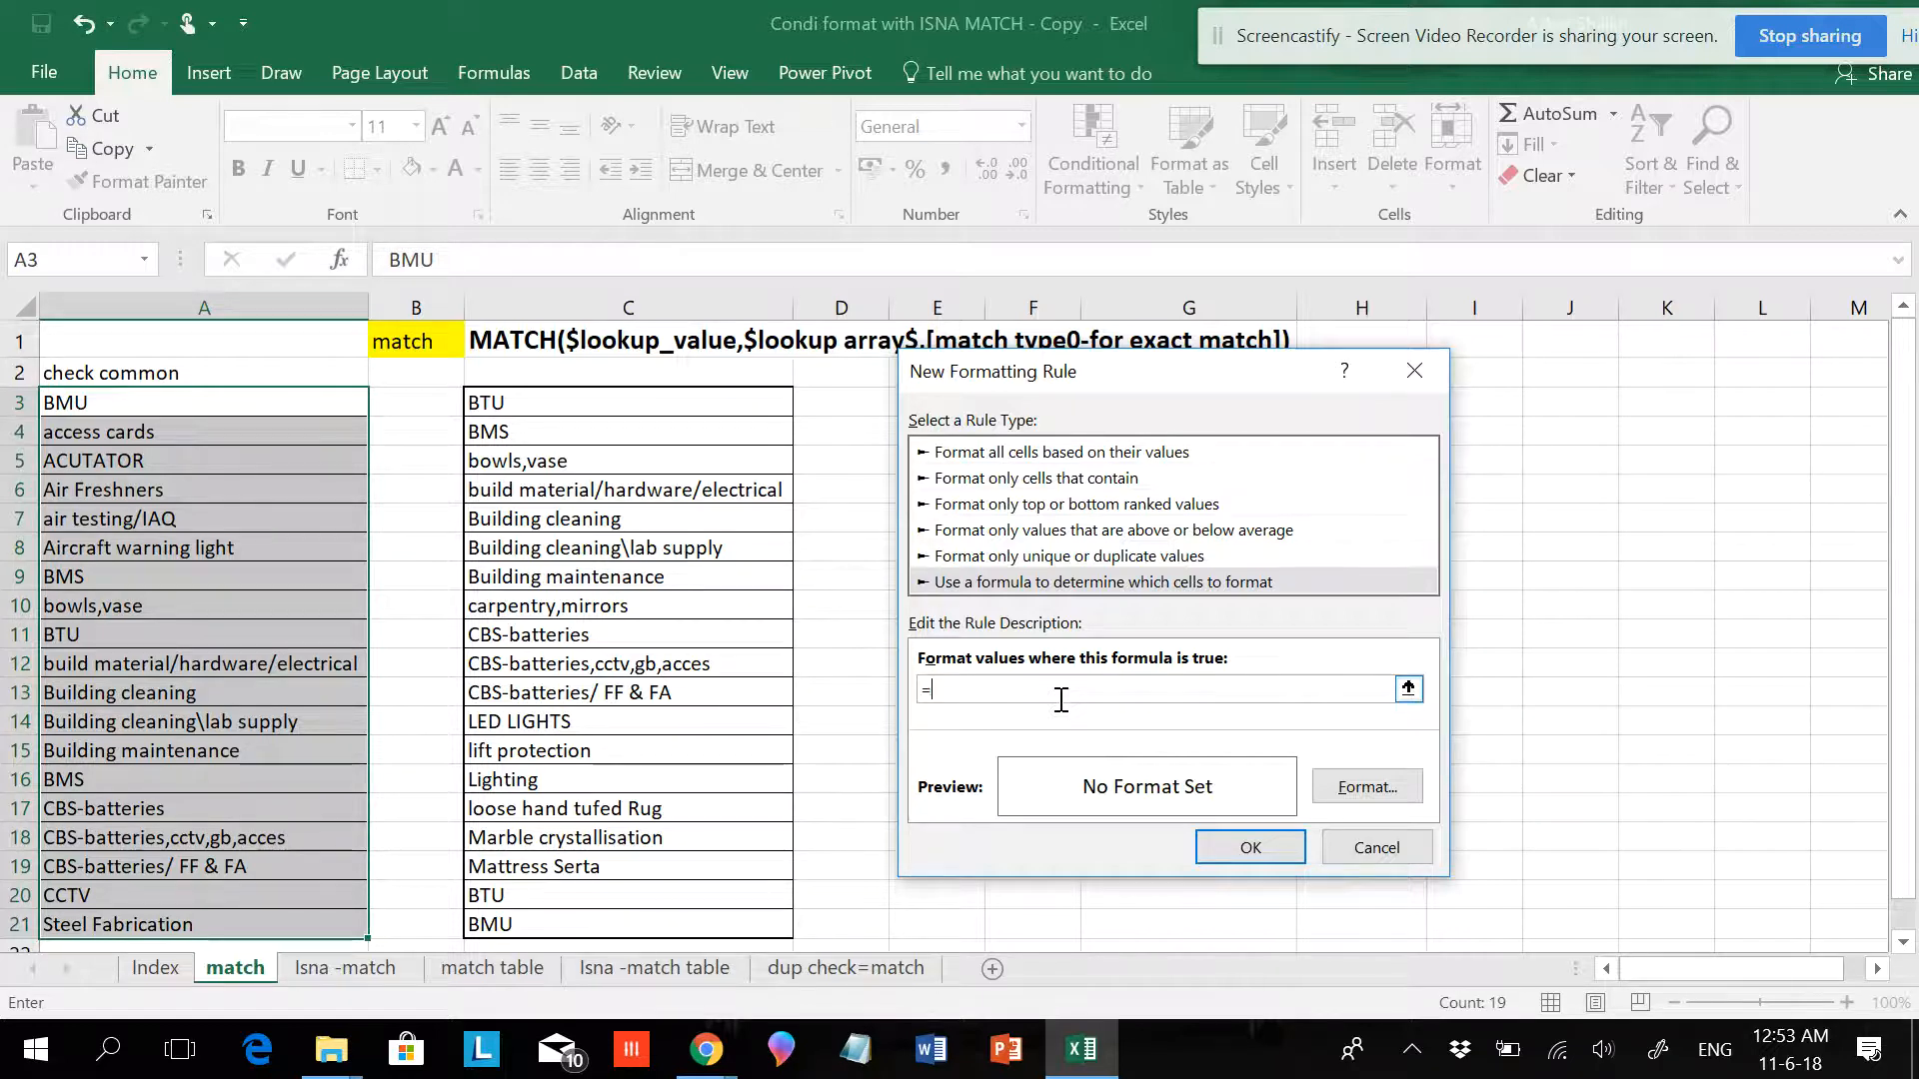
pyautogui.write('match(')
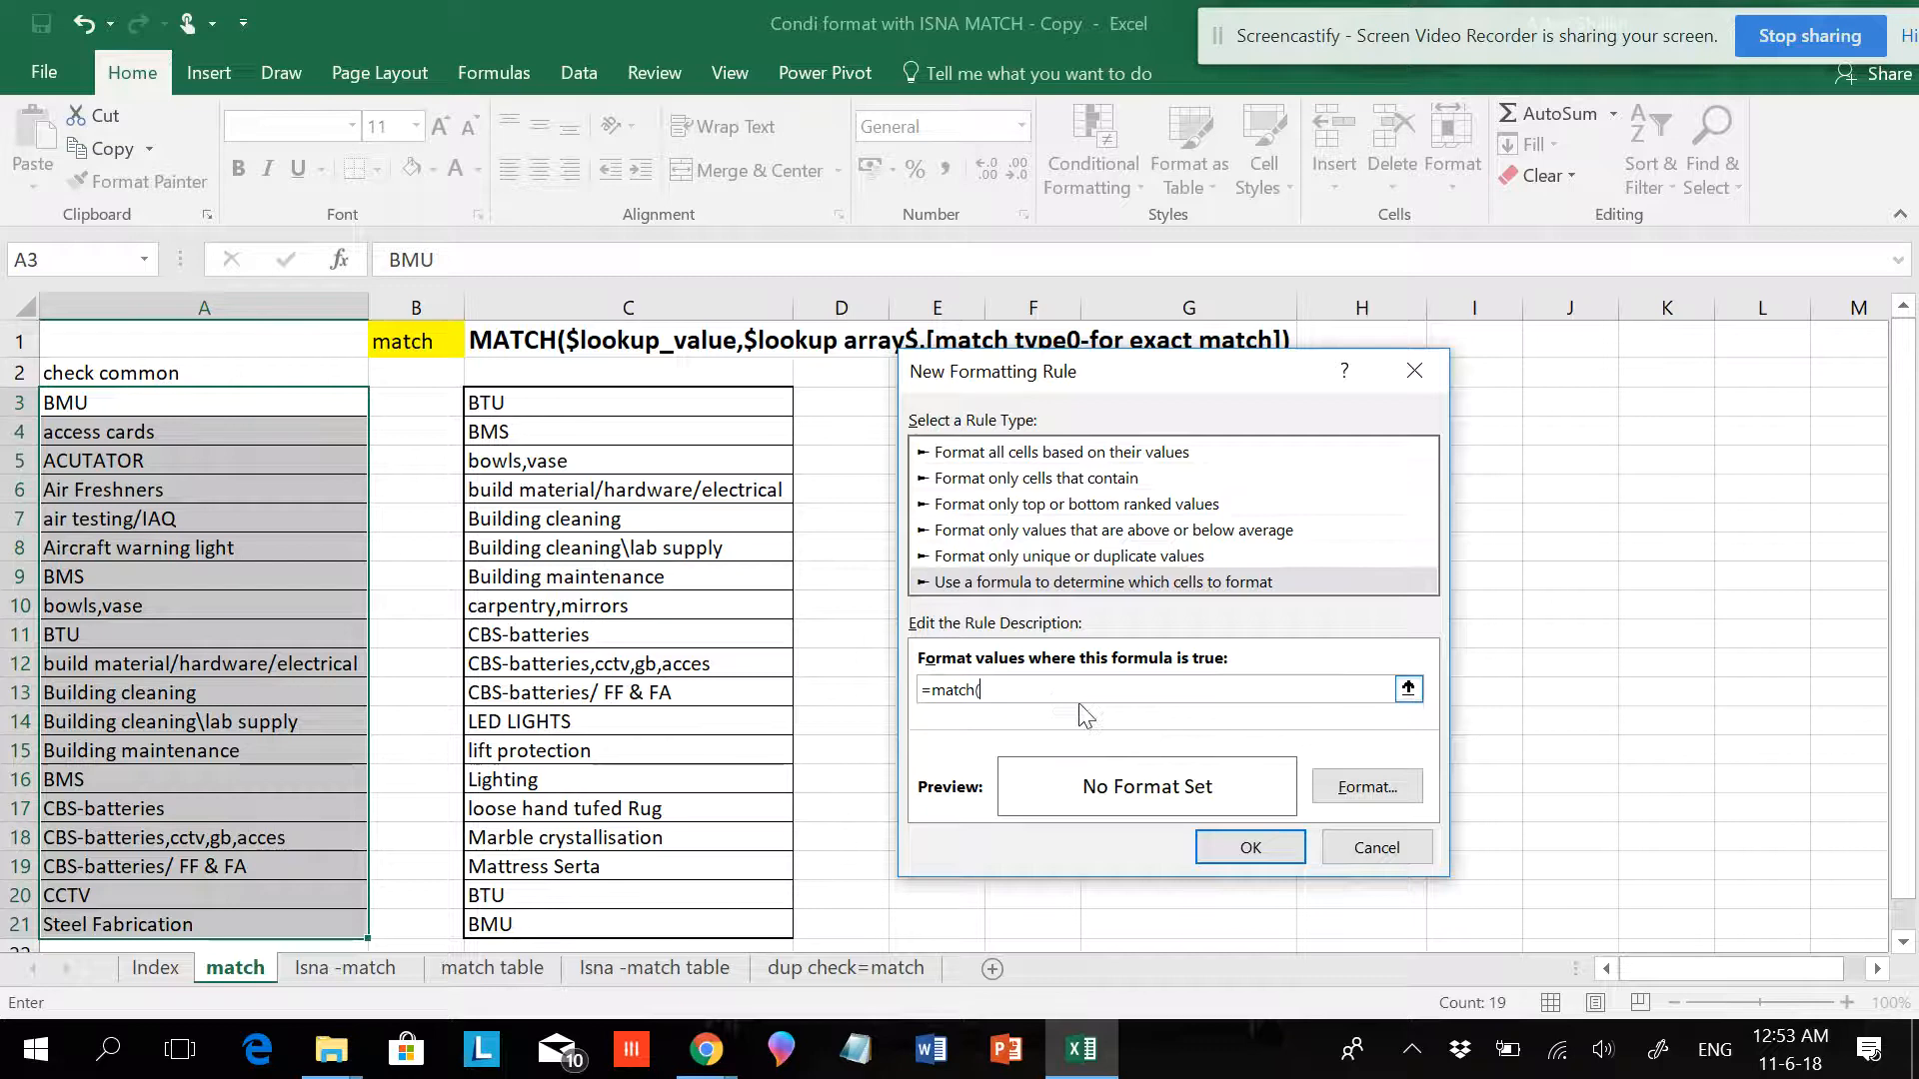
pyautogui.moveTo(610, 349)
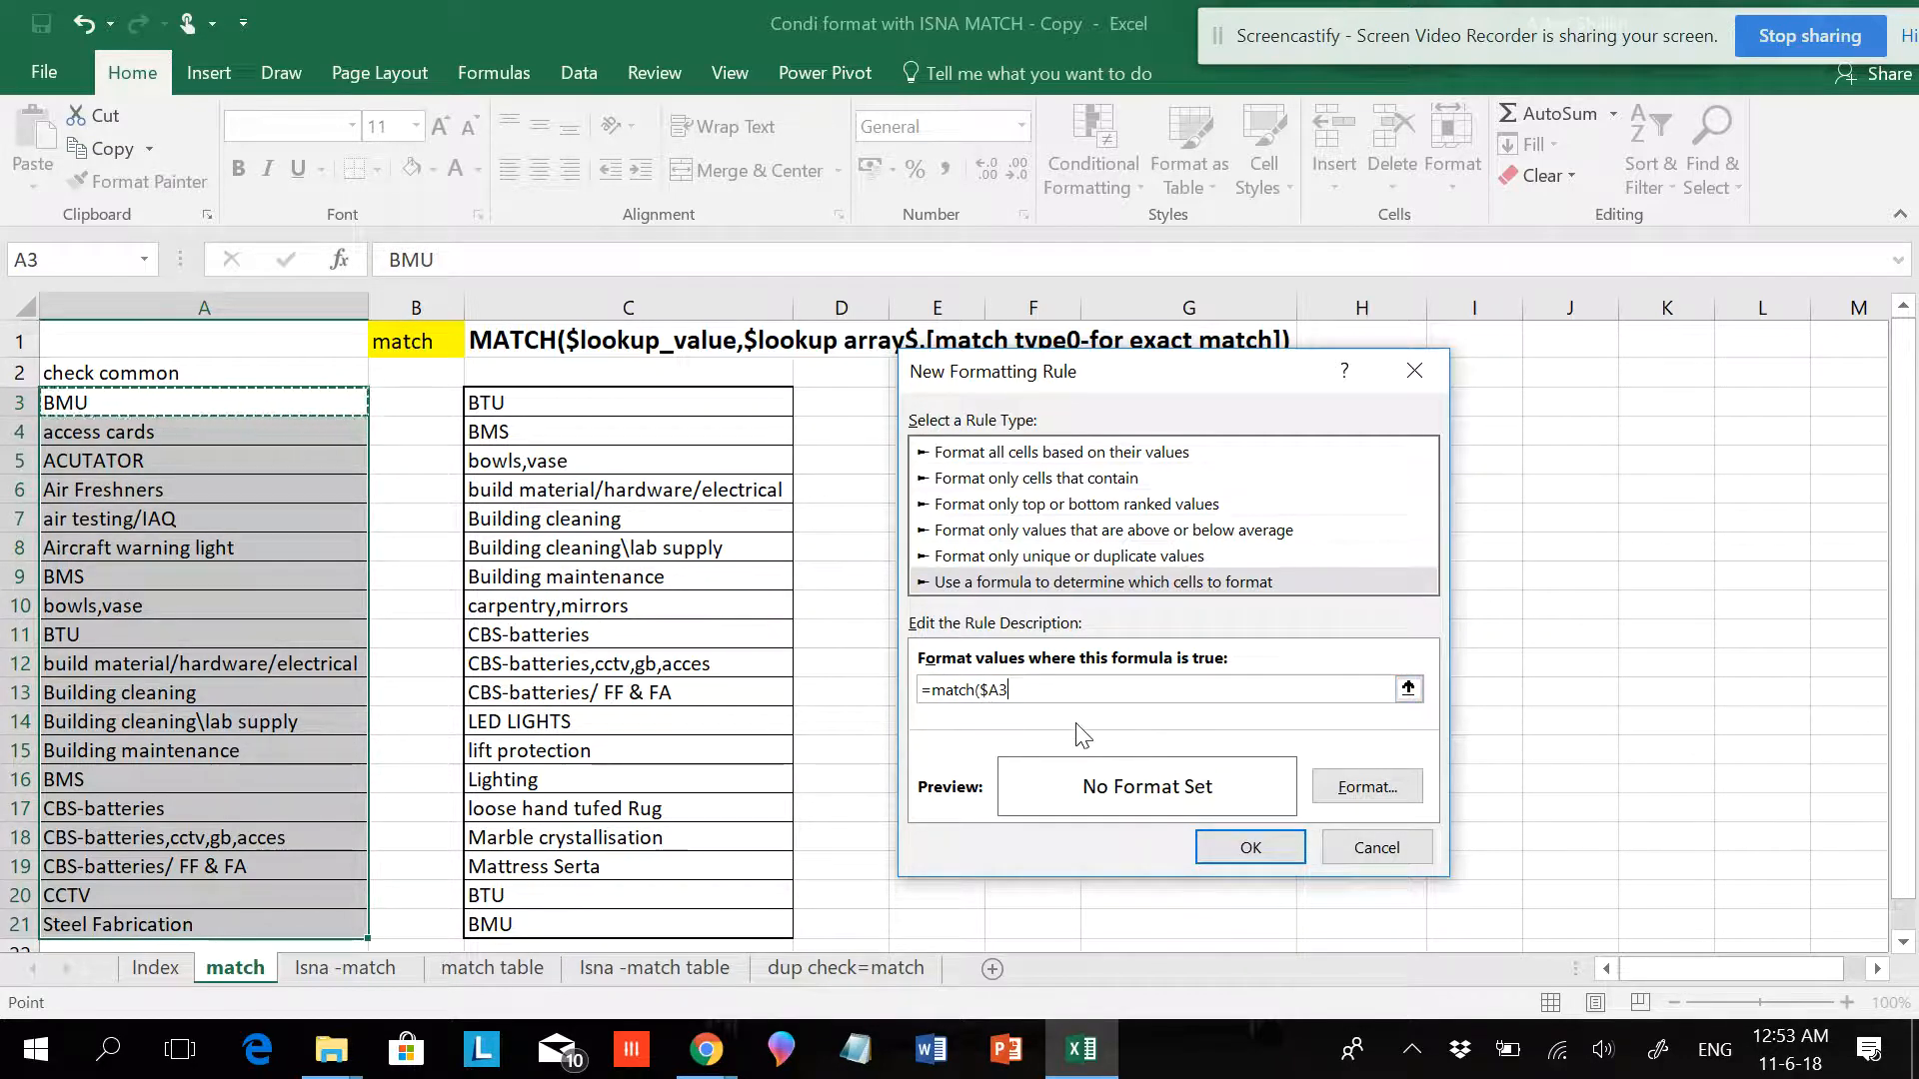
pyautogui.write(',$C$3:$C$21')
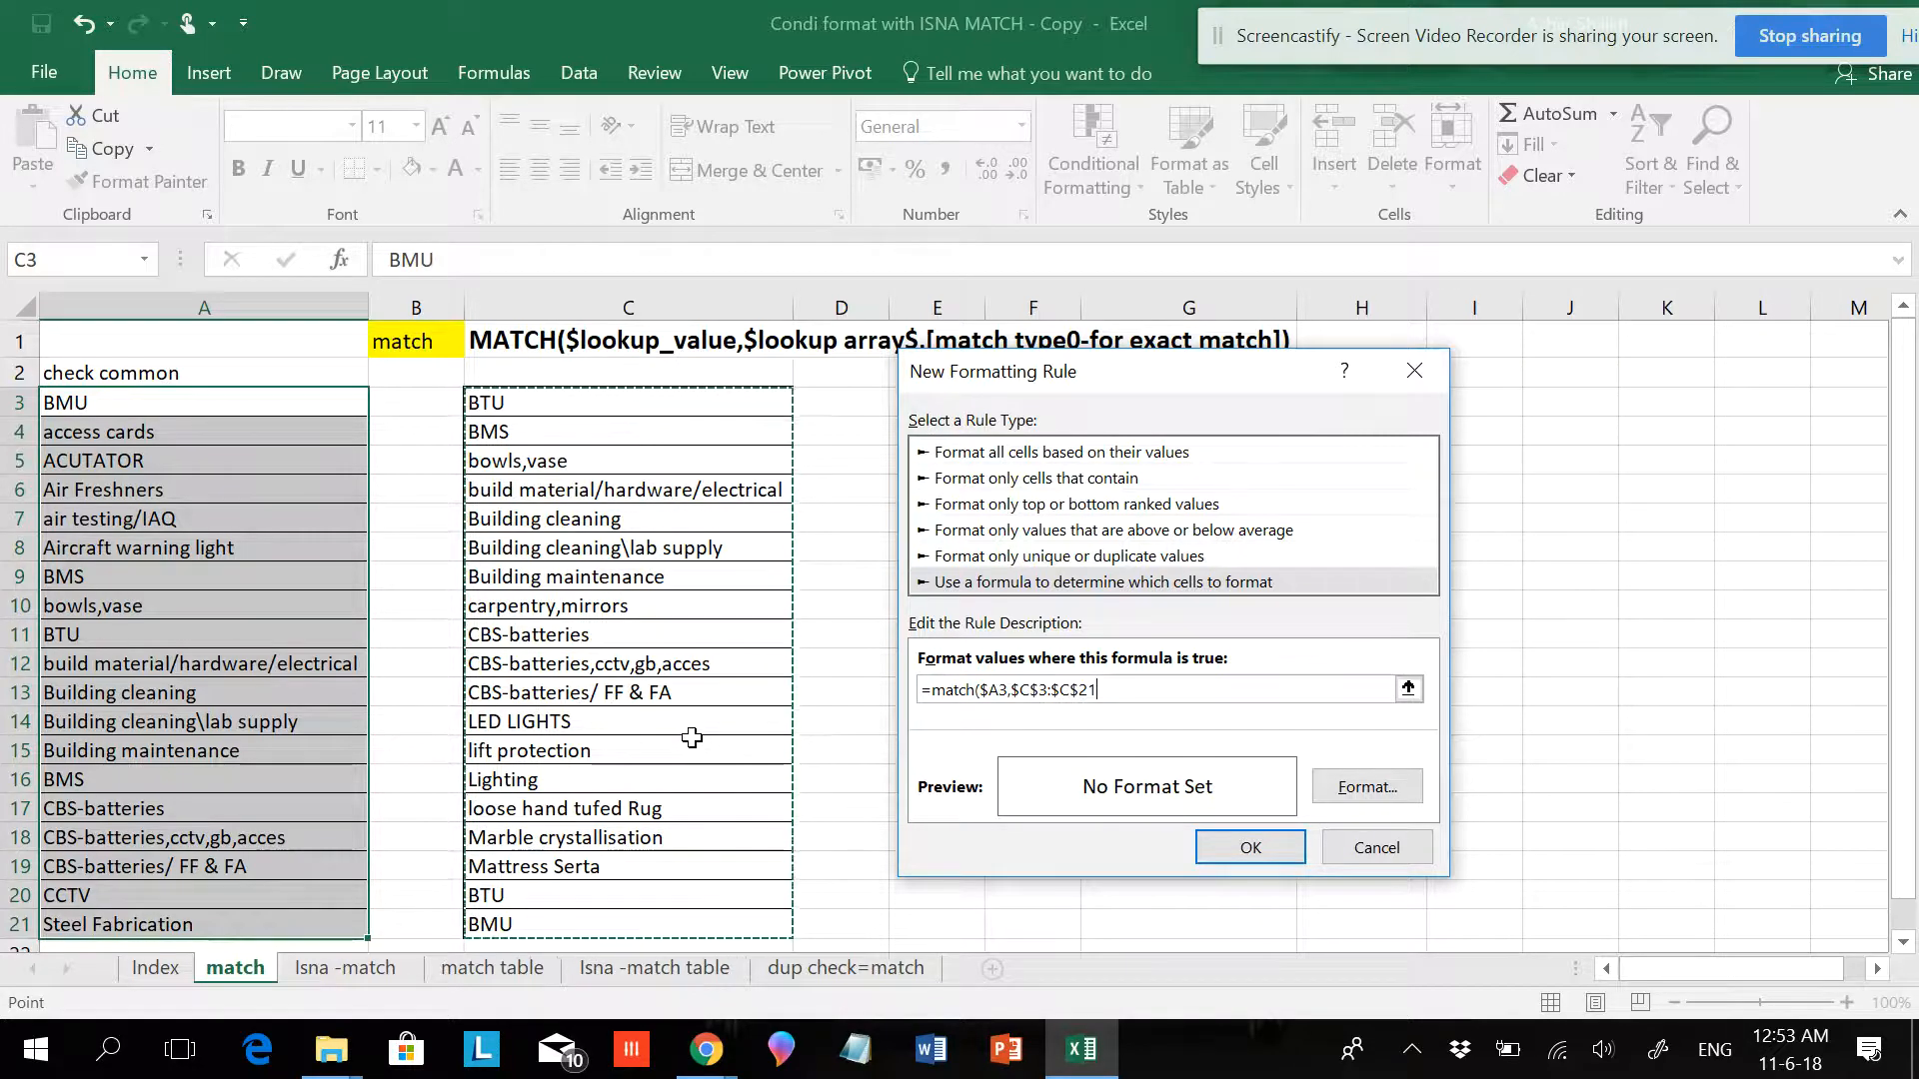
pyautogui.moveTo(597, 450)
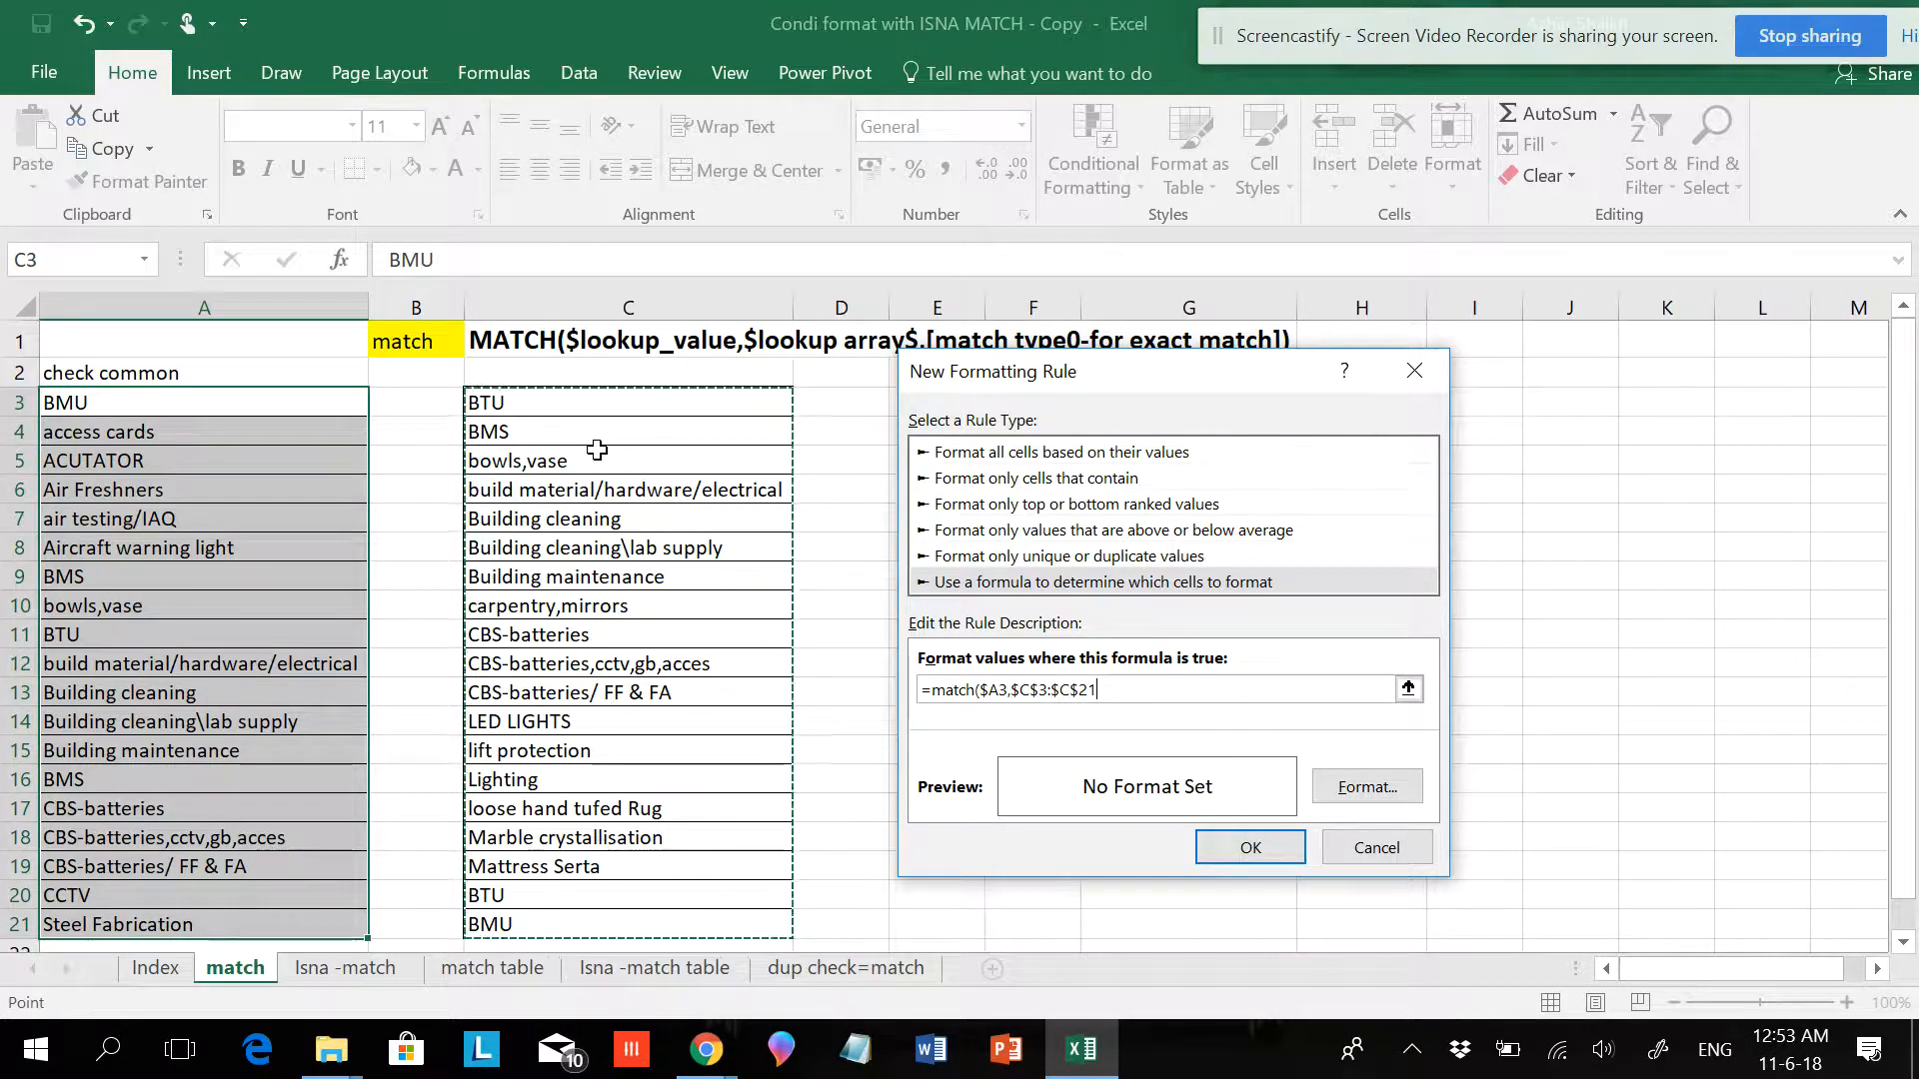
pyautogui.click(627, 307)
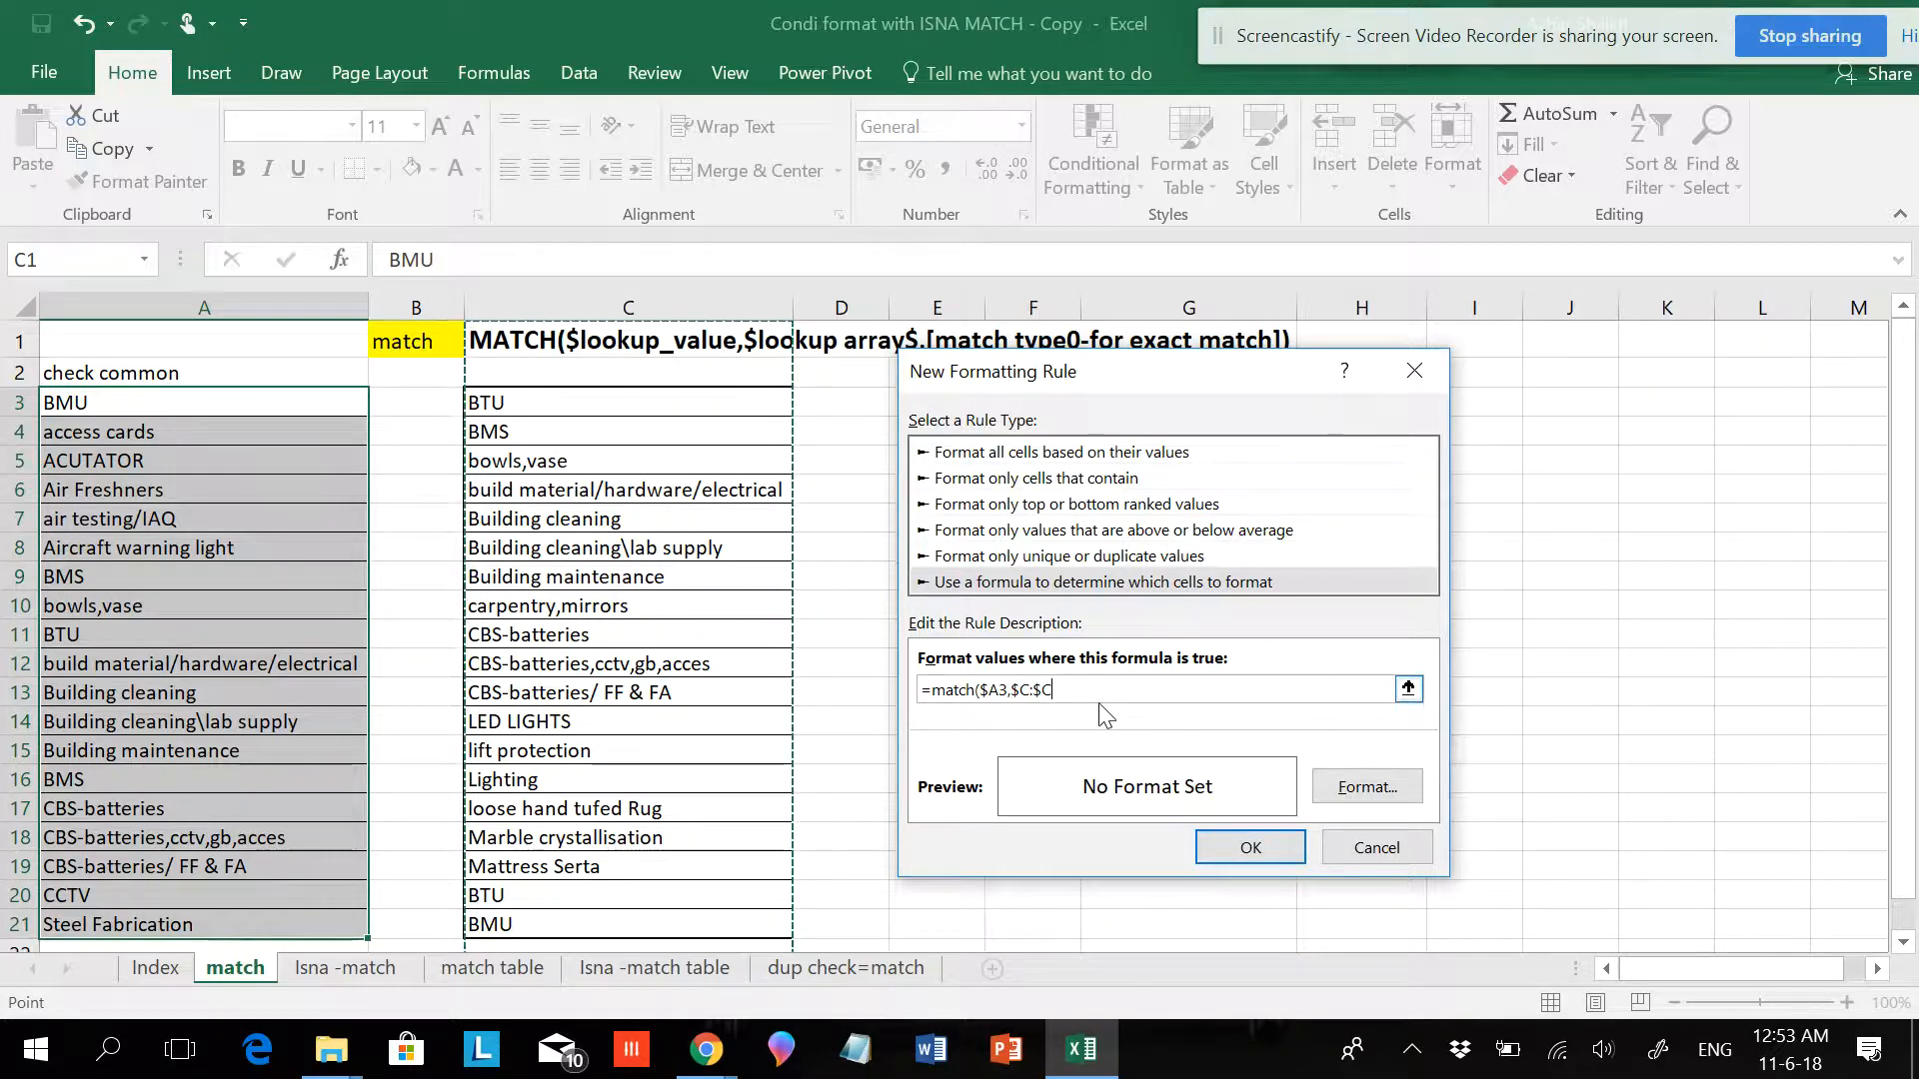
pyautogui.moveTo(948, 769)
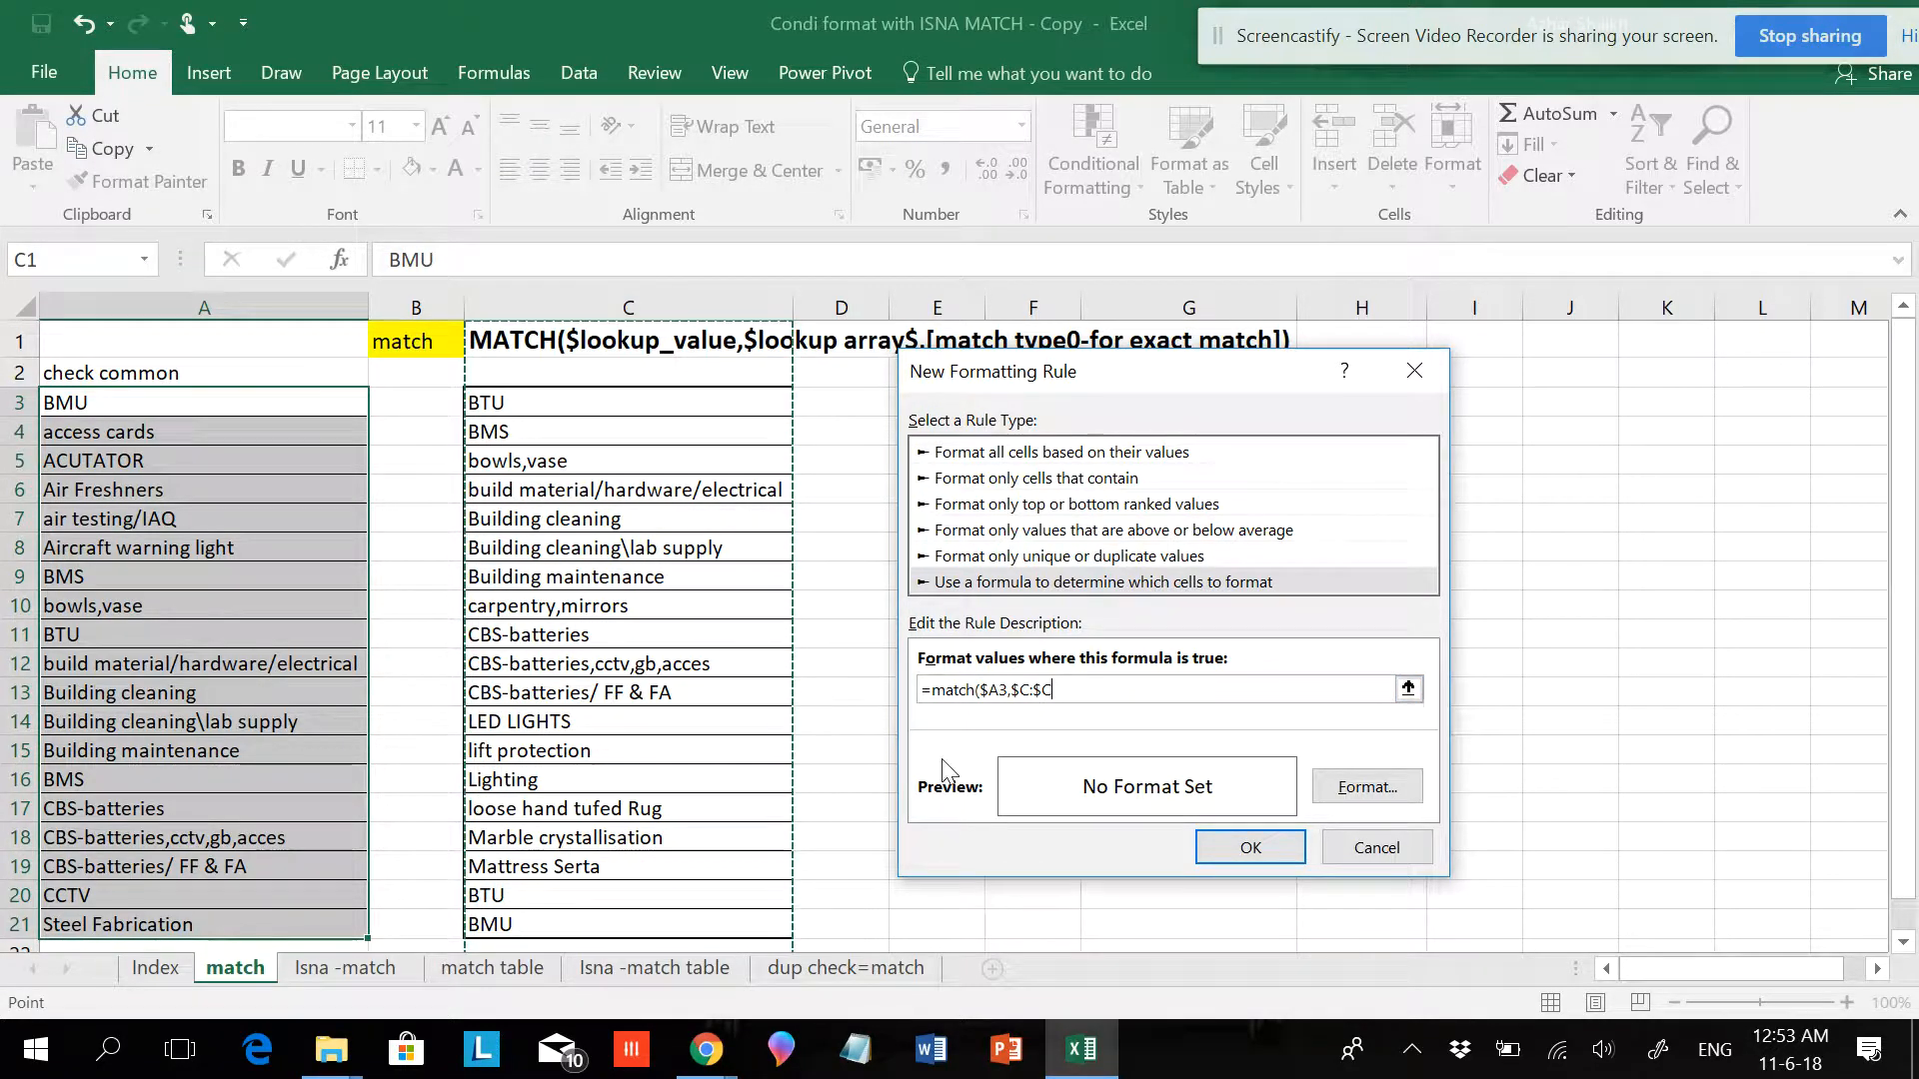
pyautogui.moveTo(1217, 802)
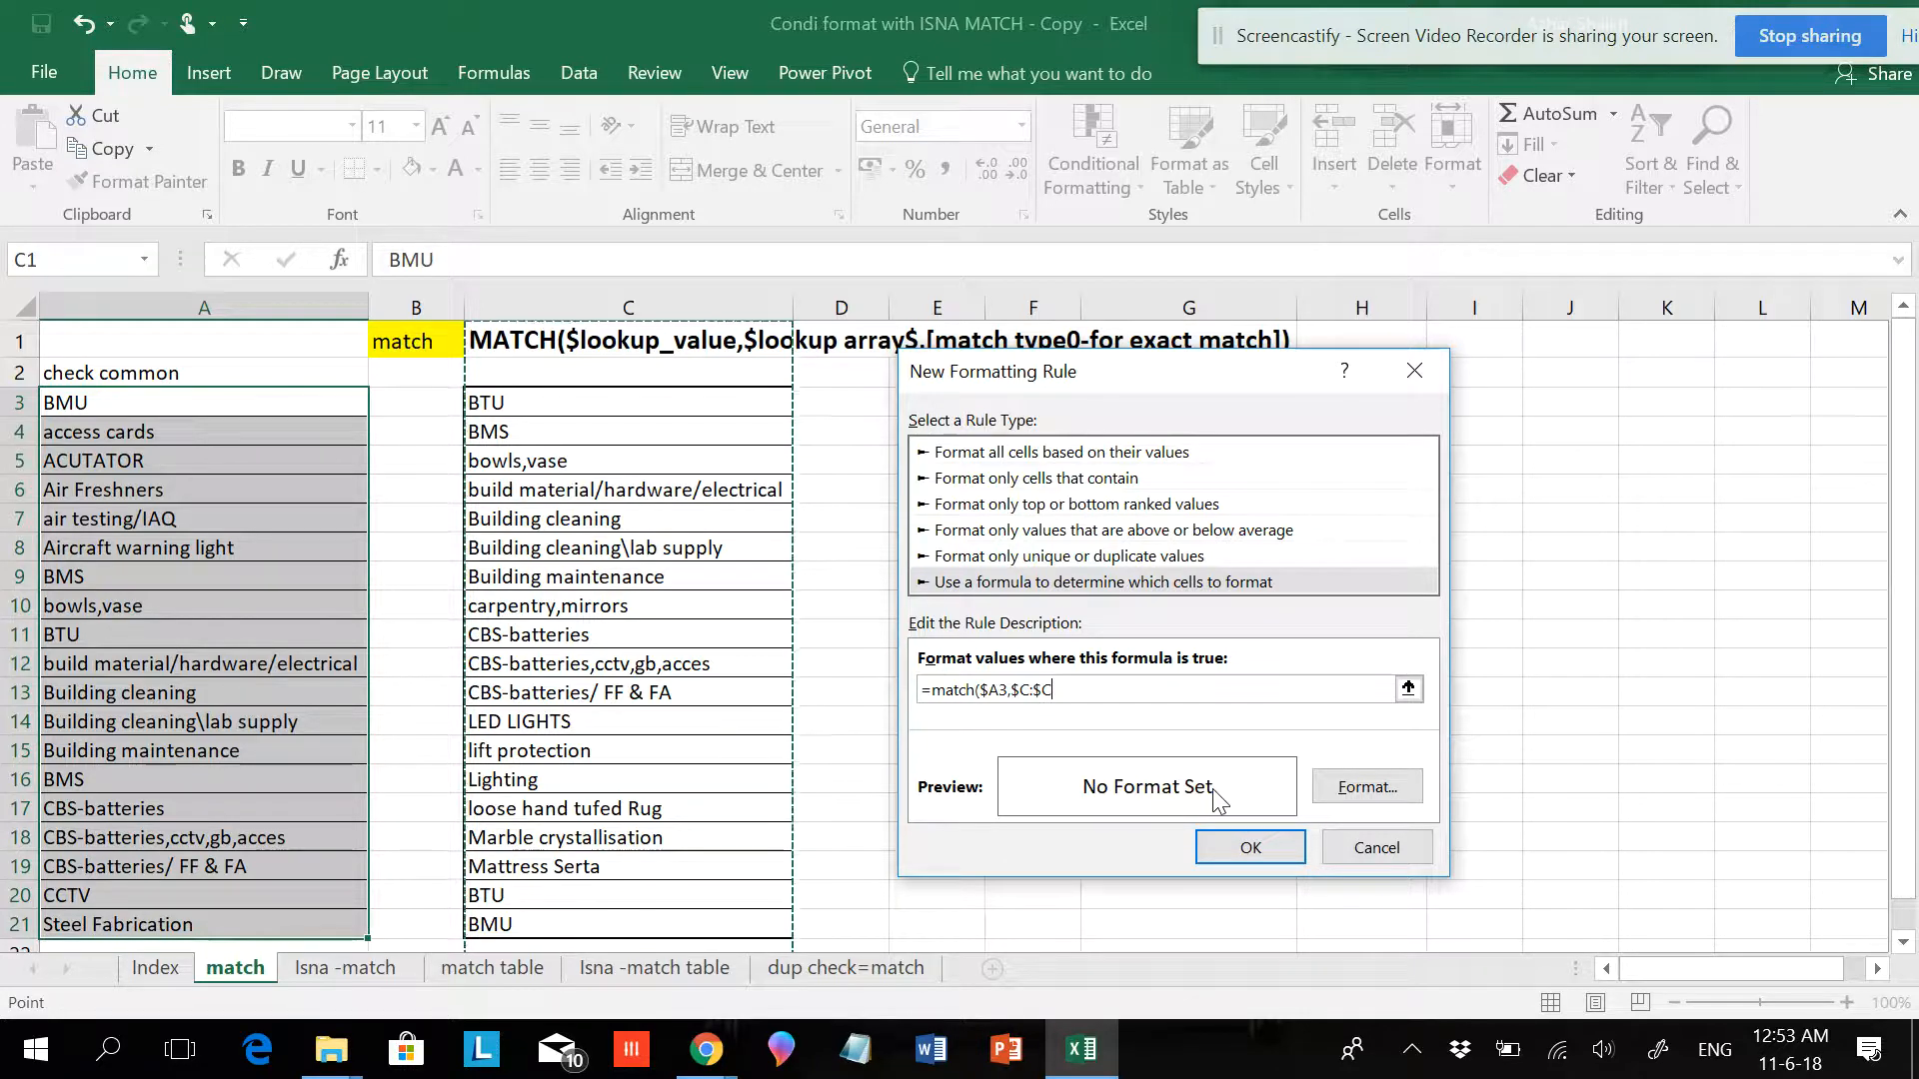
pyautogui.write('.')
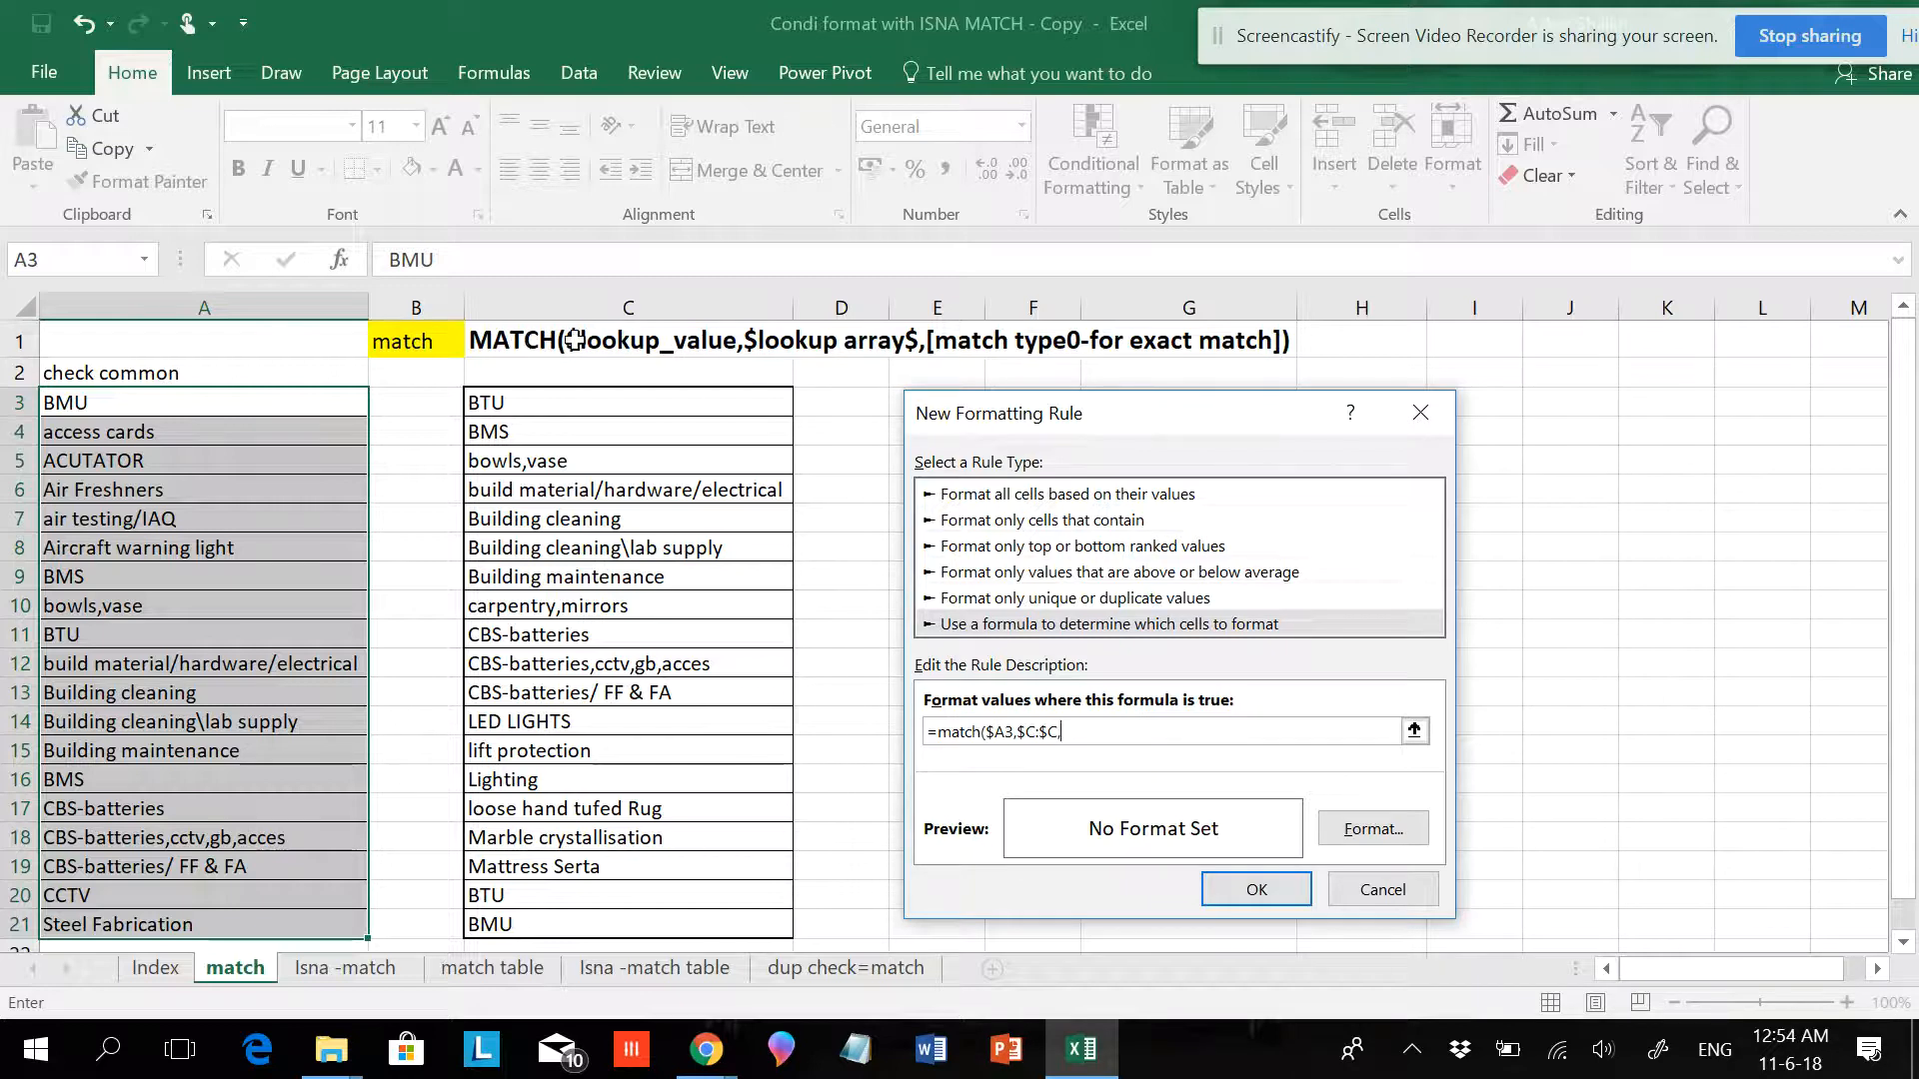
pyautogui.moveTo(926, 351)
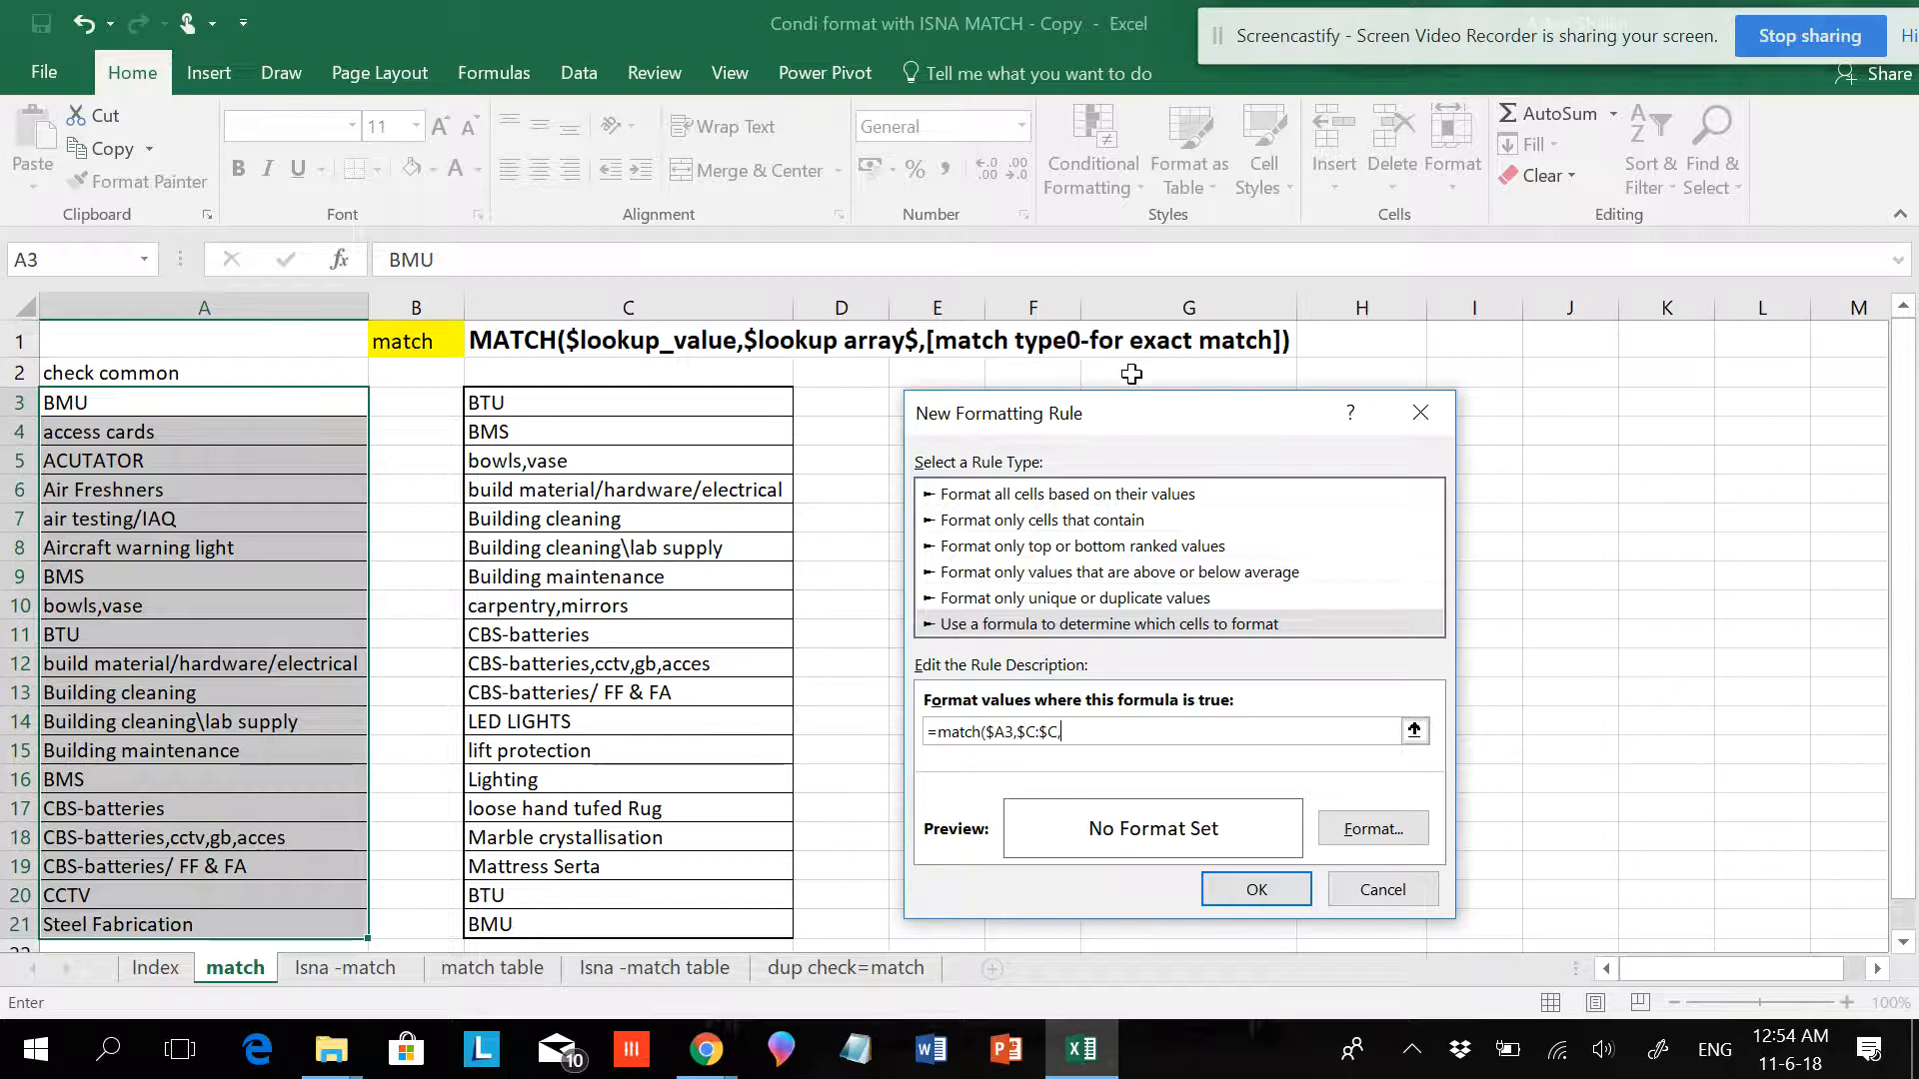
pyautogui.write('0)')
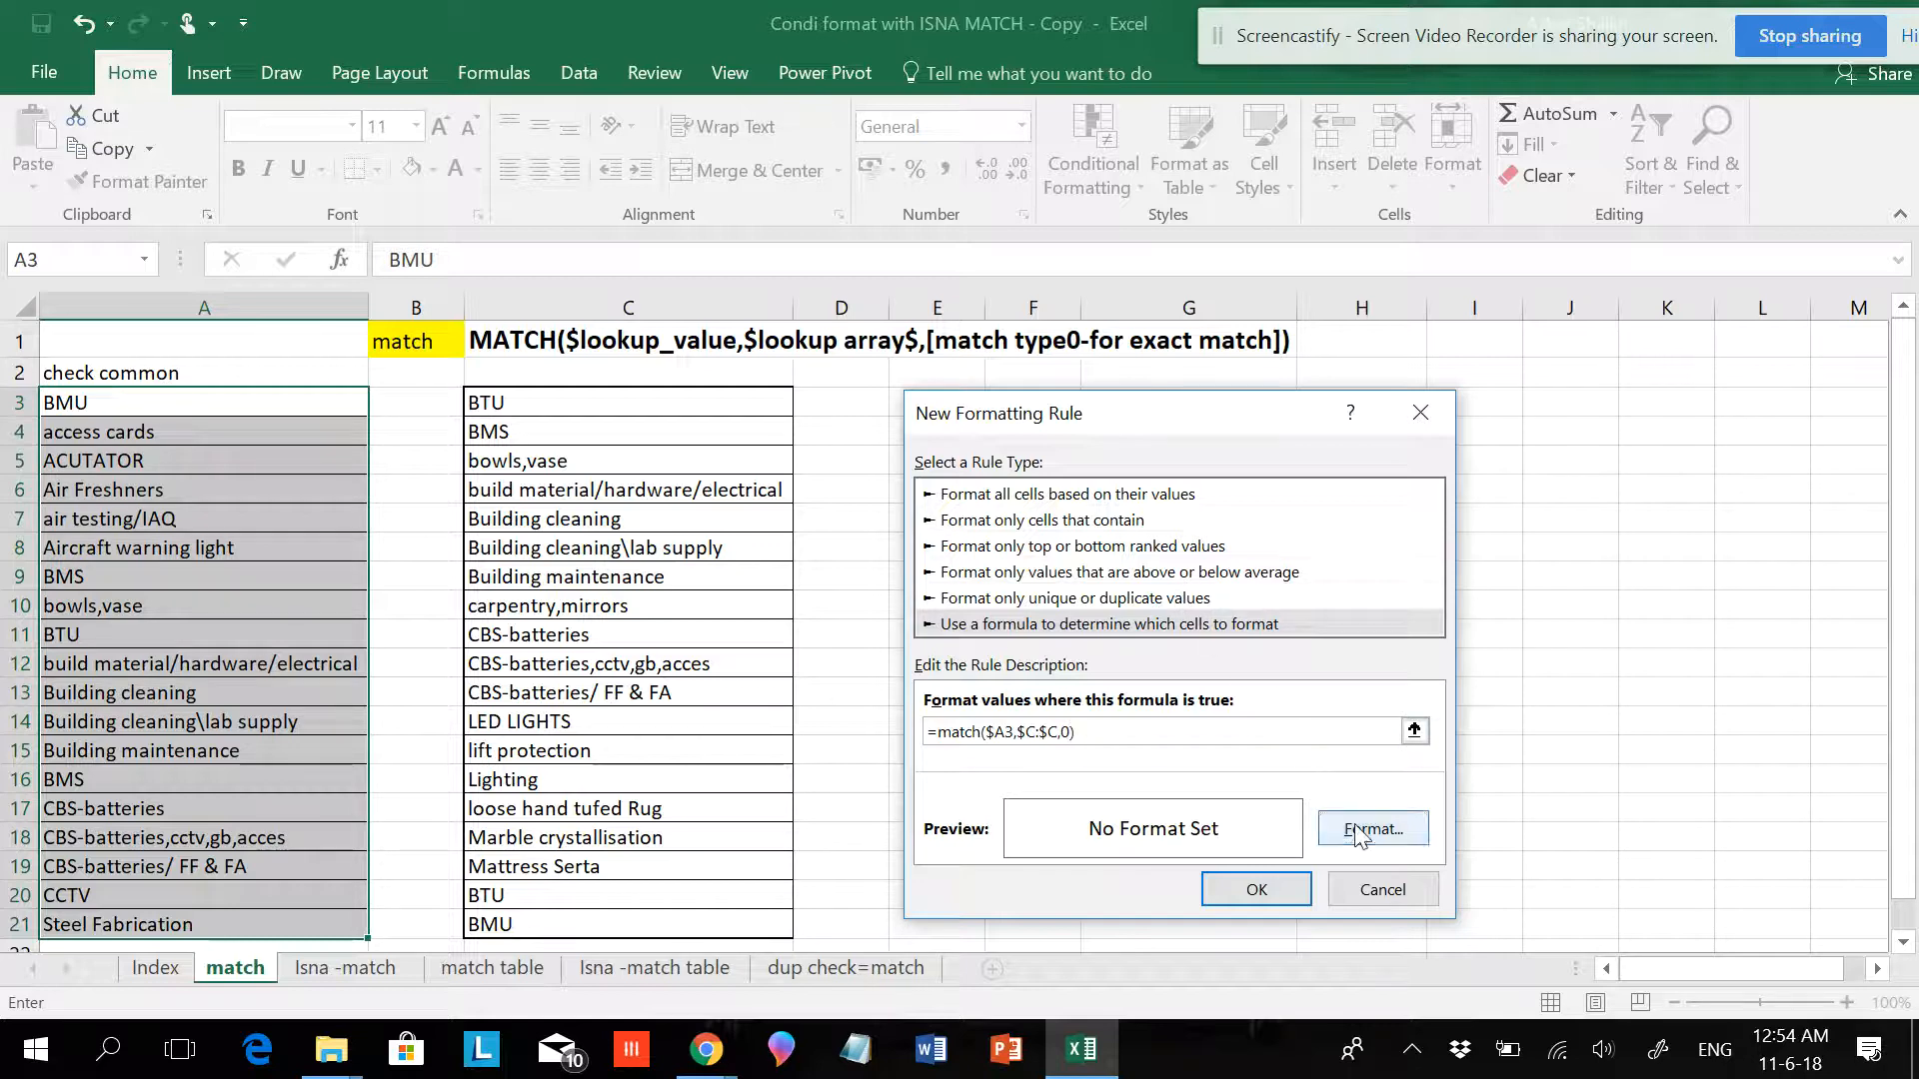
# Apply the orange fill rule to column A, then select a column C entry to clear.
pyautogui.click(1372, 829)
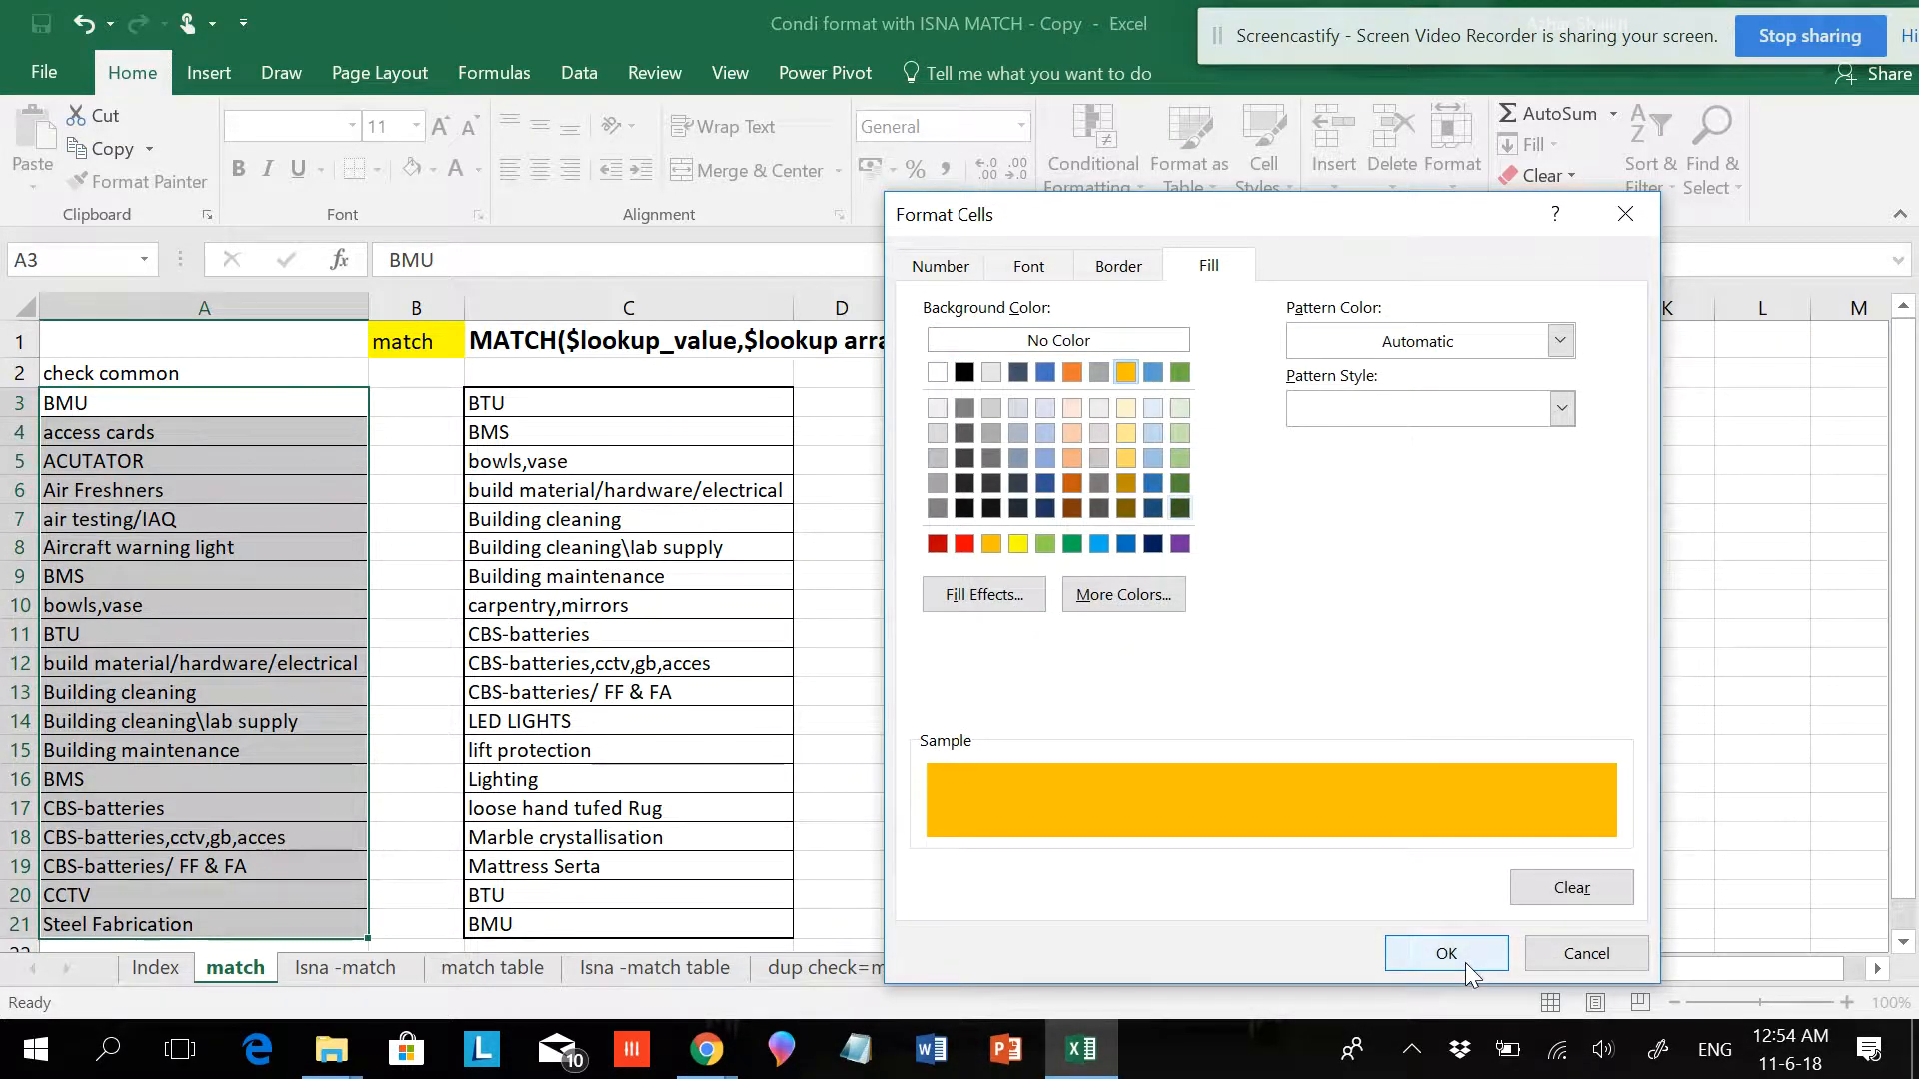
pyautogui.click(1445, 954)
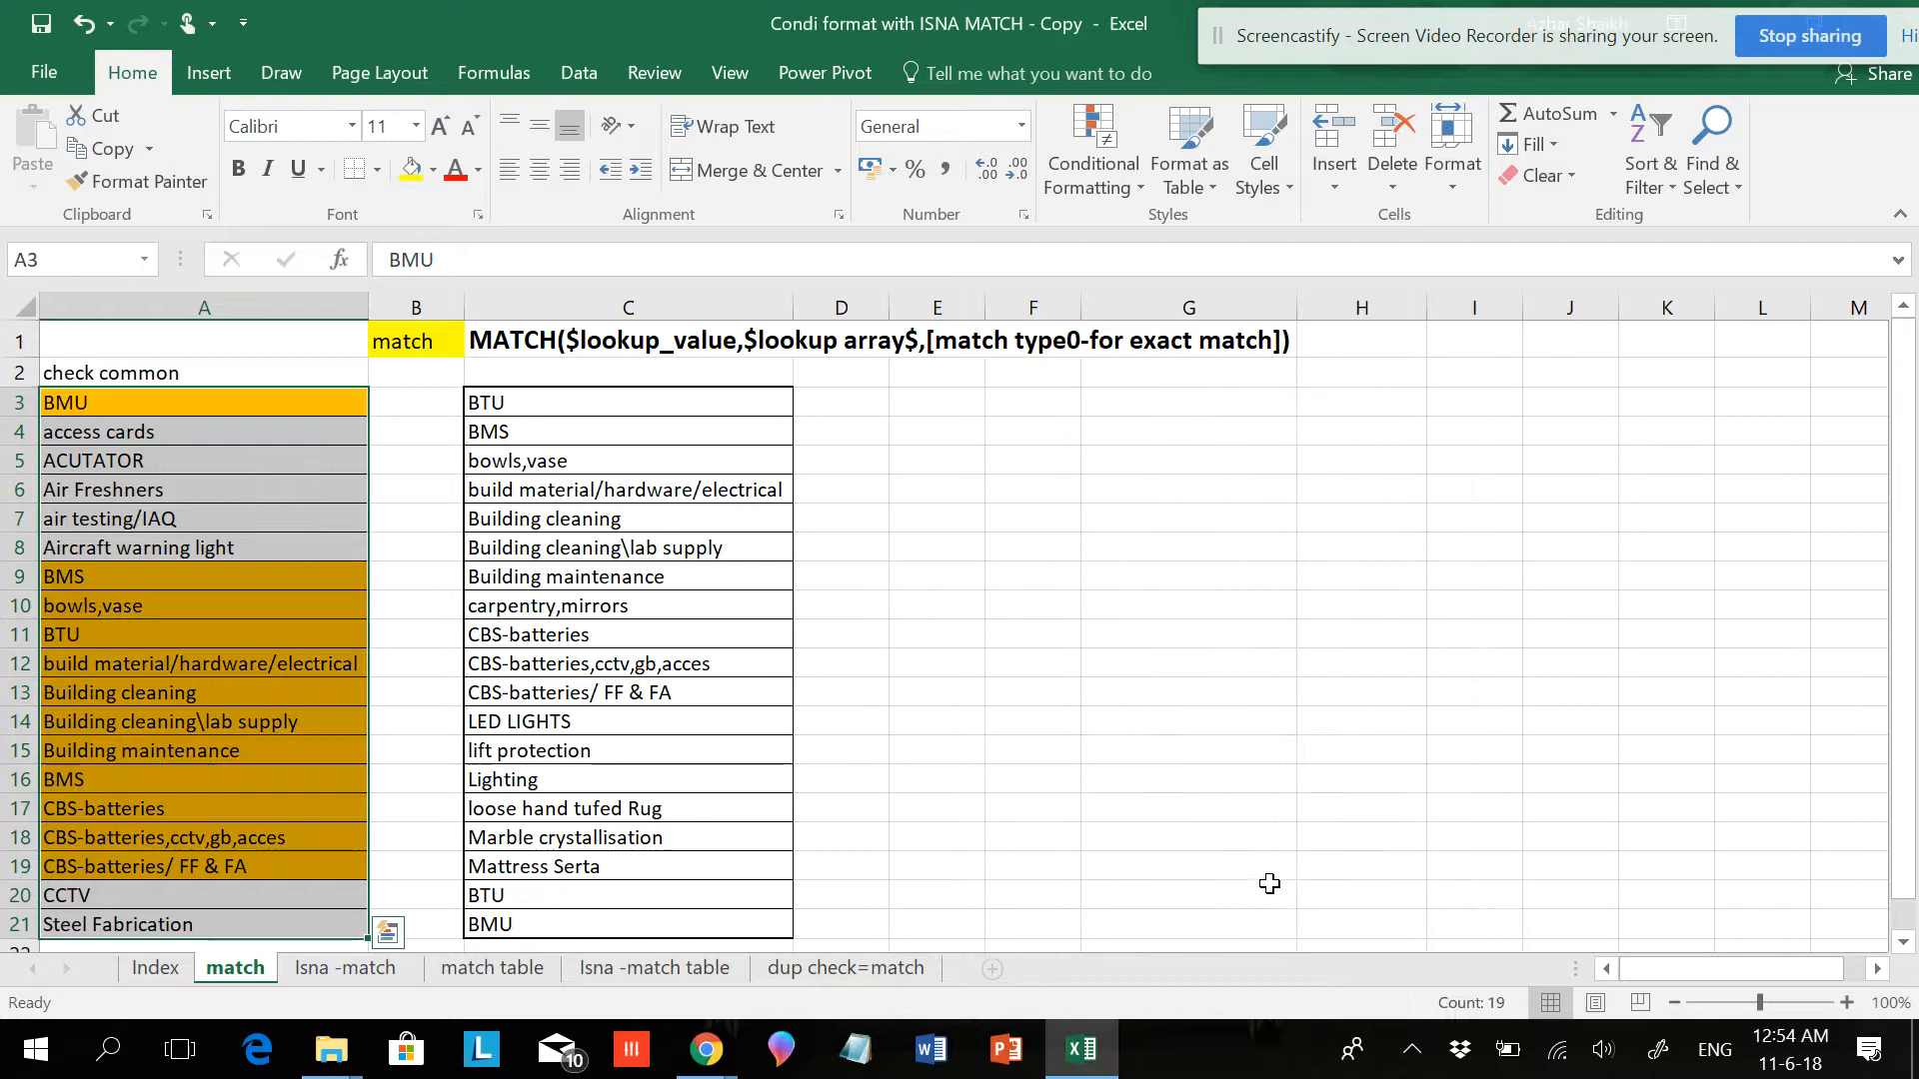
pyautogui.click(627, 691)
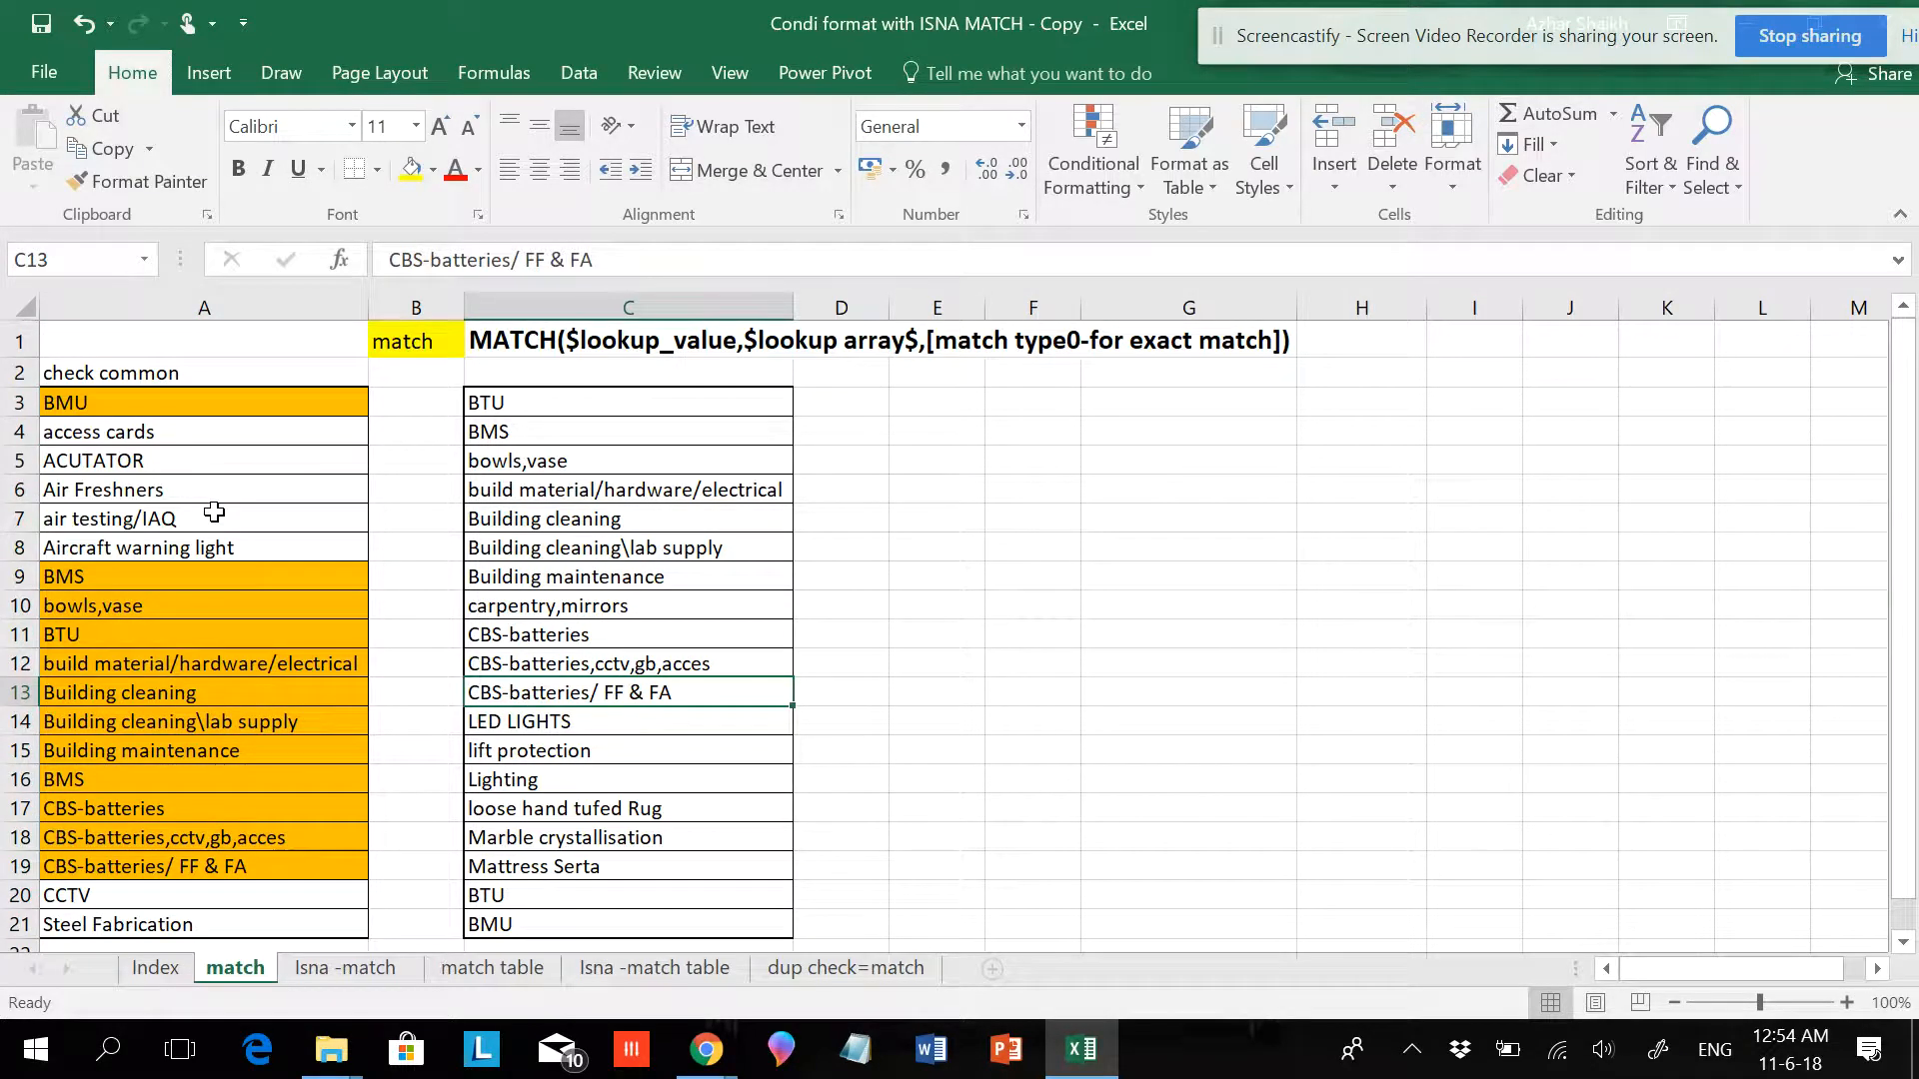
pyautogui.moveTo(561, 567)
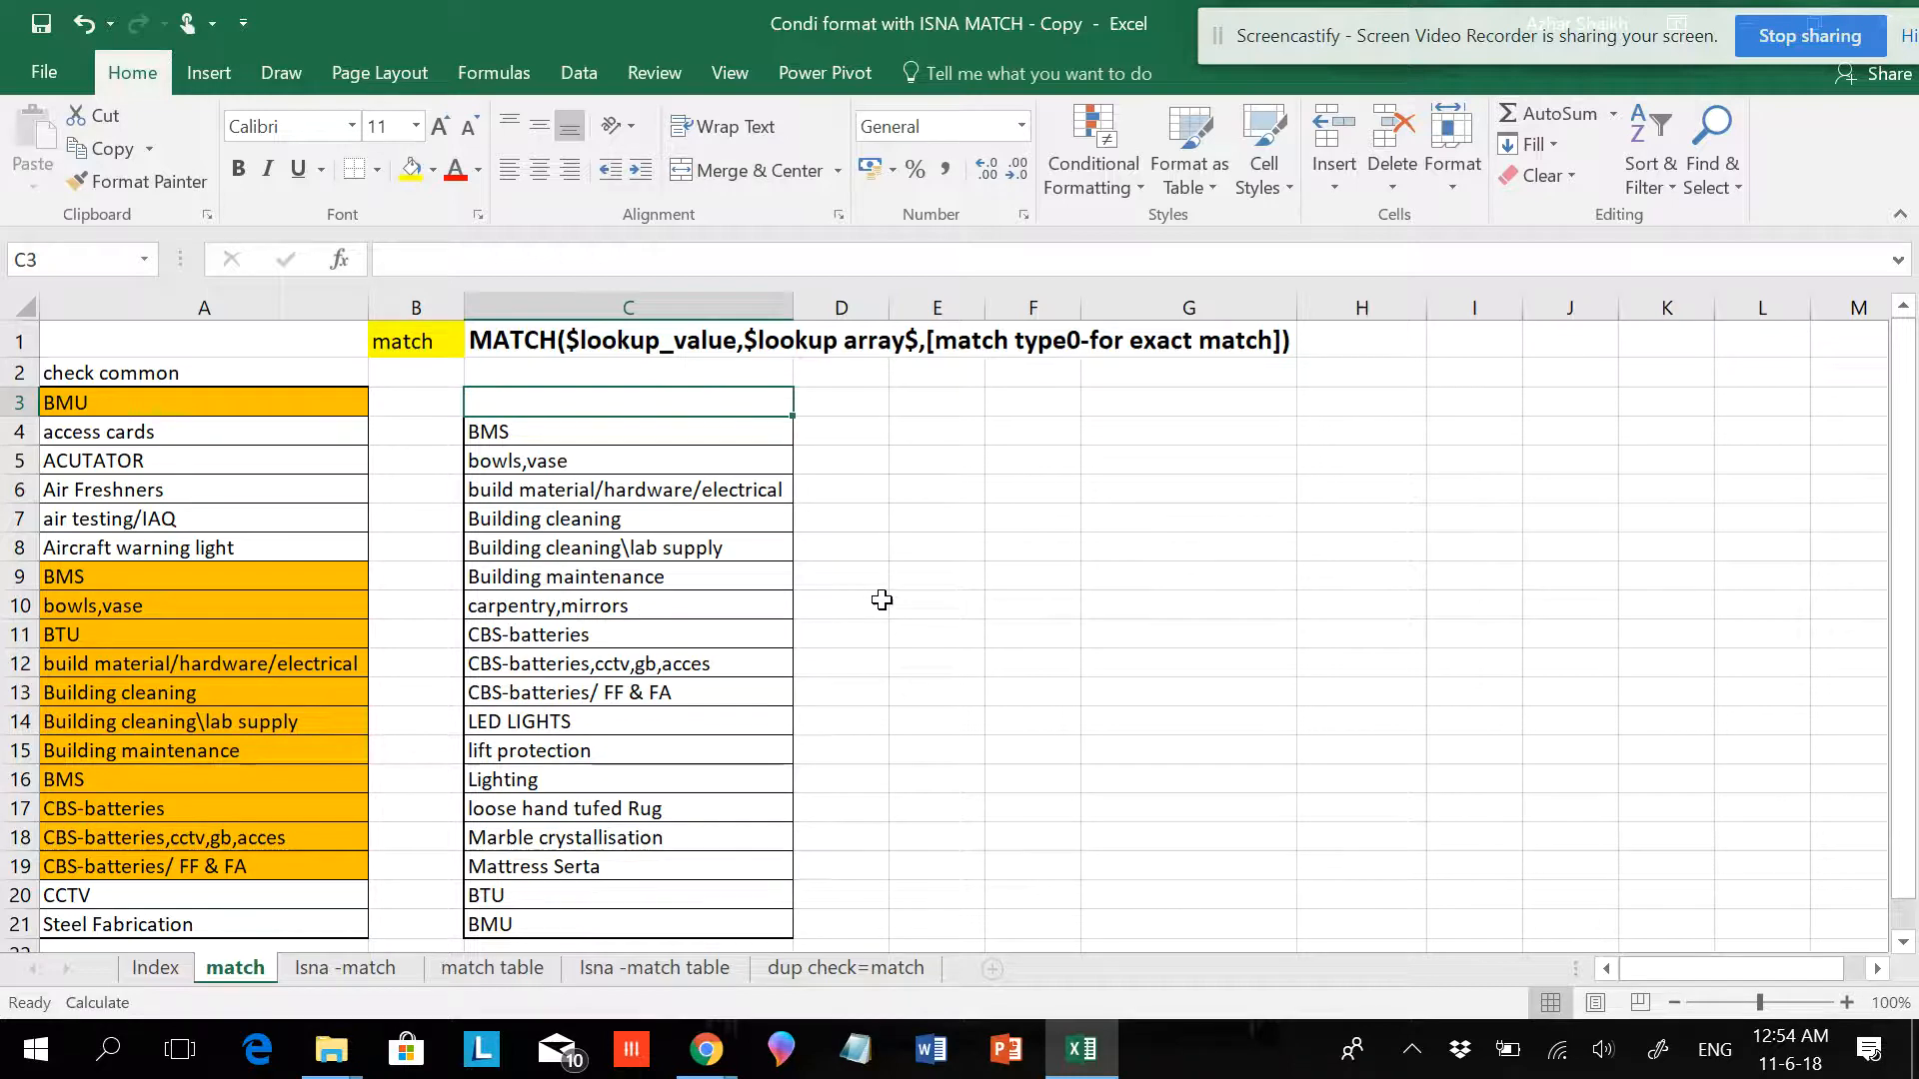
# Clear and re-enter BTU in C3 and C20 while watching column A's orange fill.
pyautogui.click(937, 546)
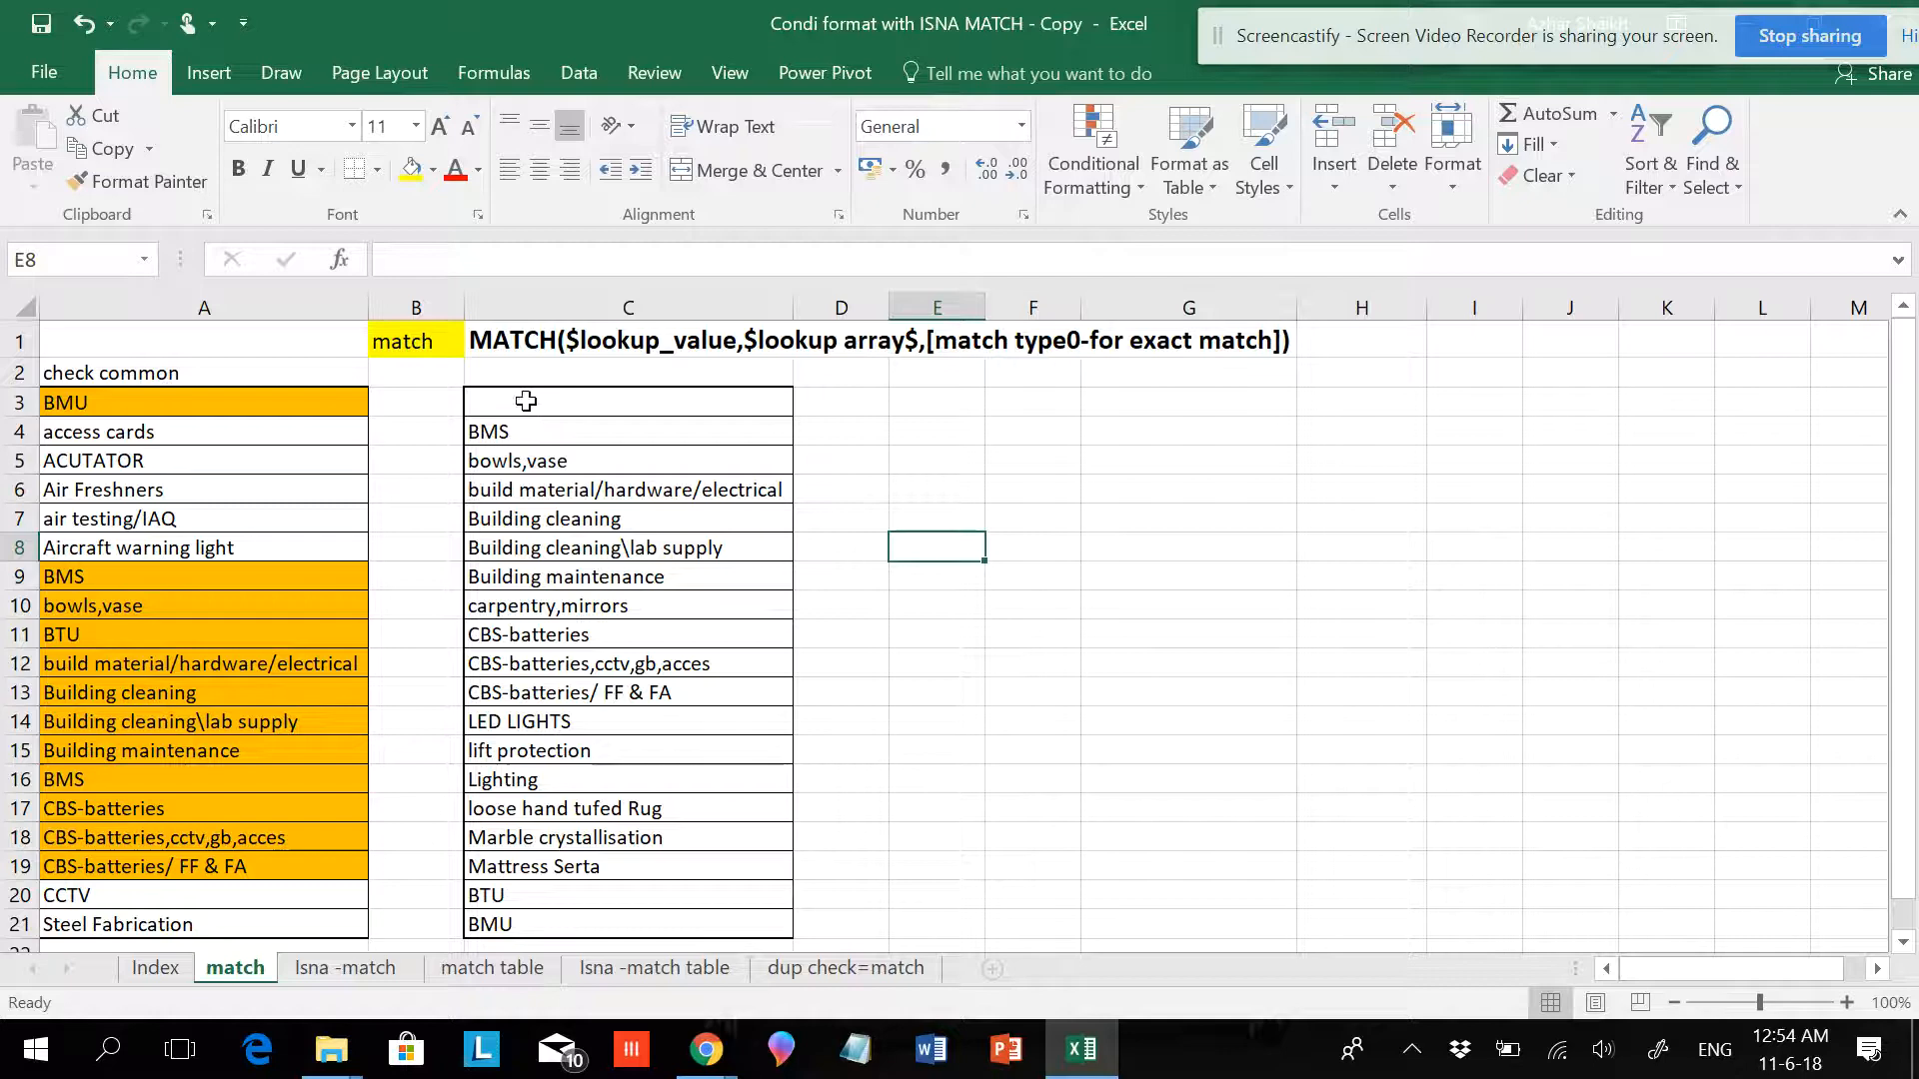
pyautogui.click(628, 402)
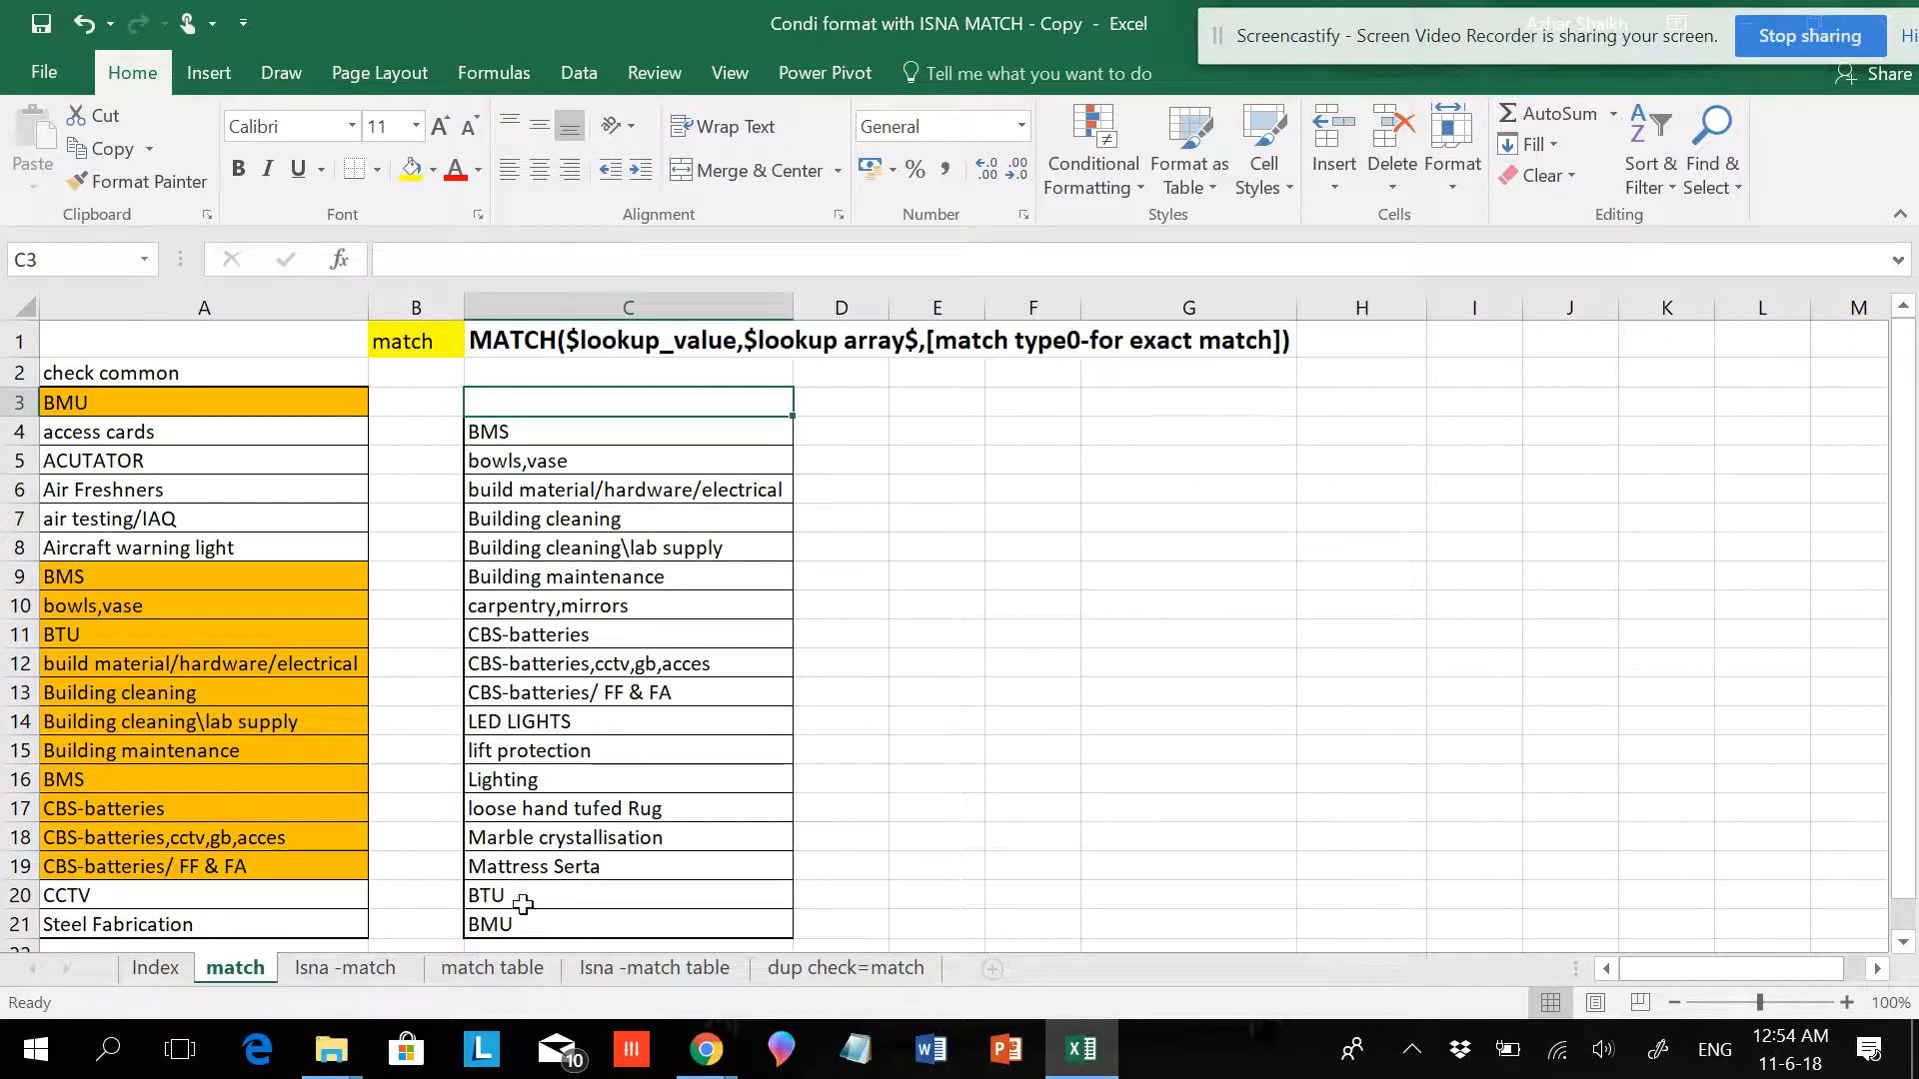
pyautogui.click(627, 894)
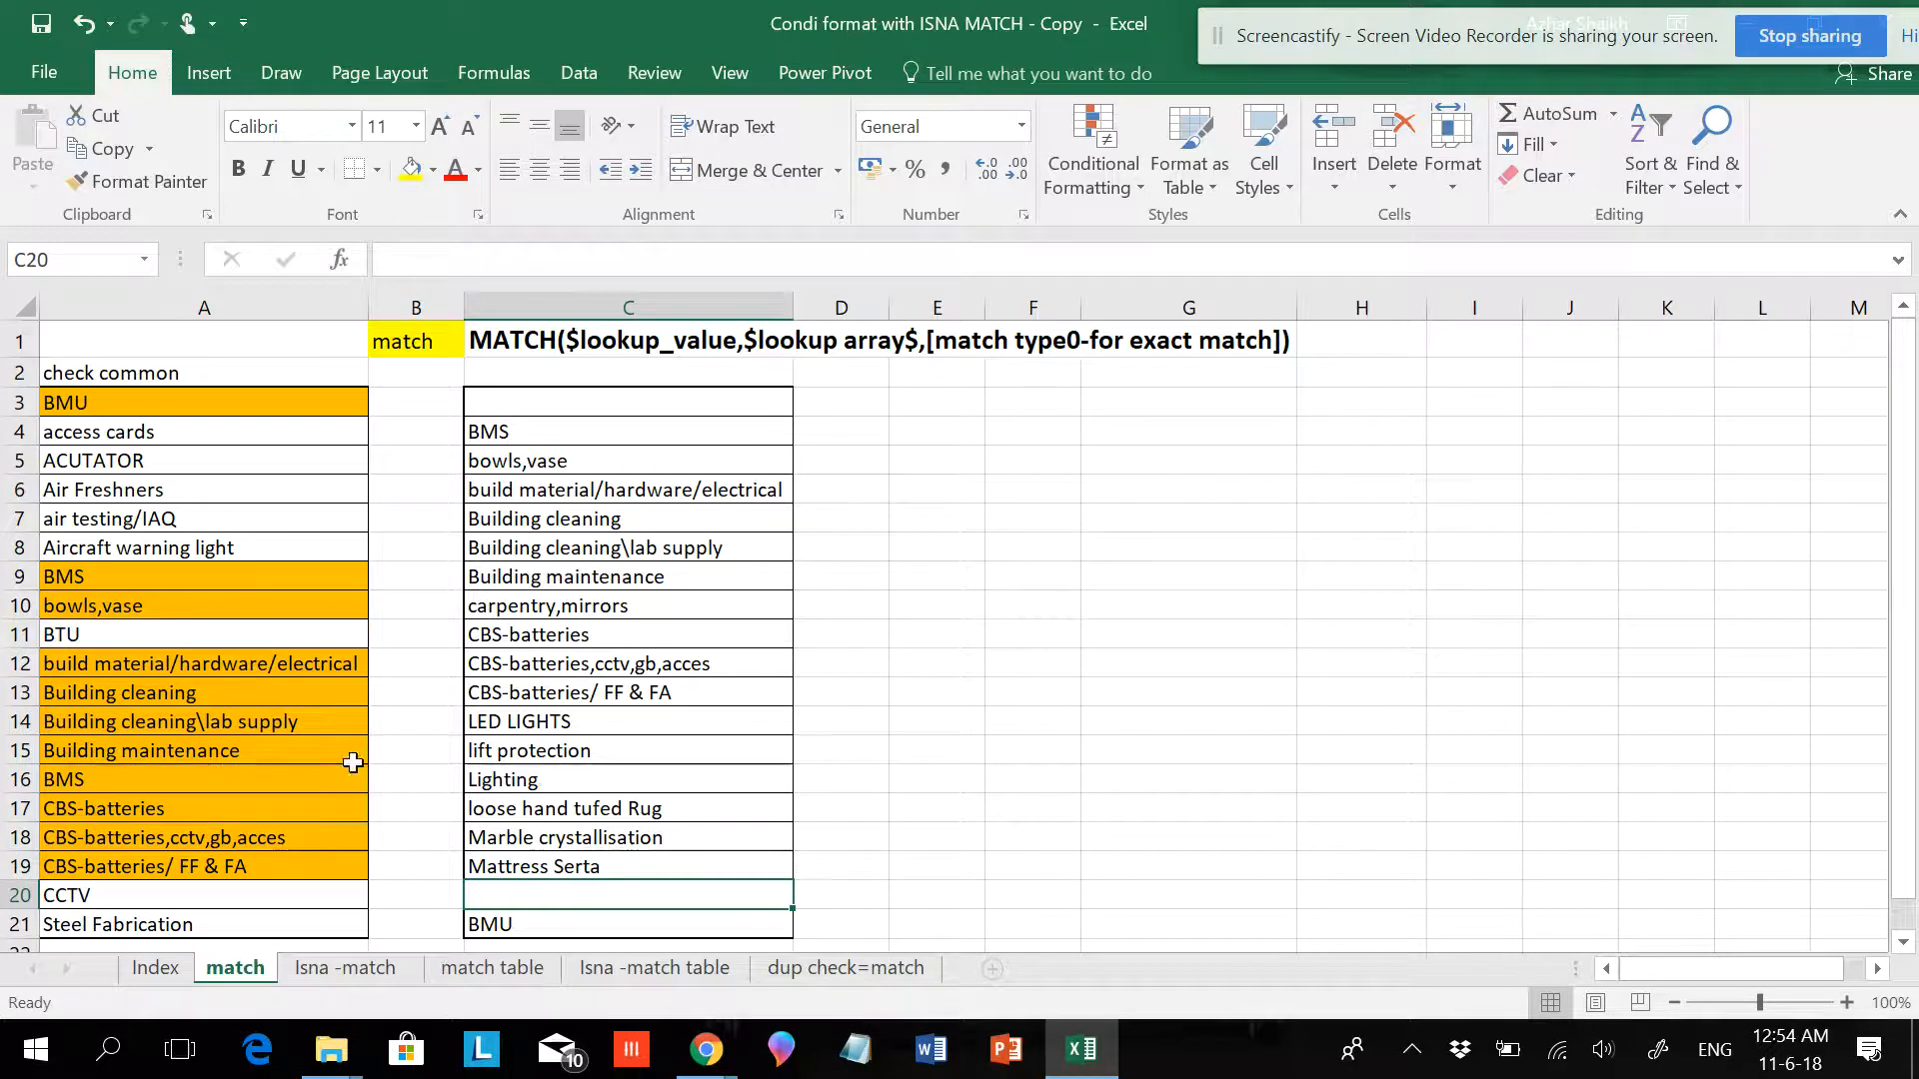
pyautogui.moveTo(118, 634)
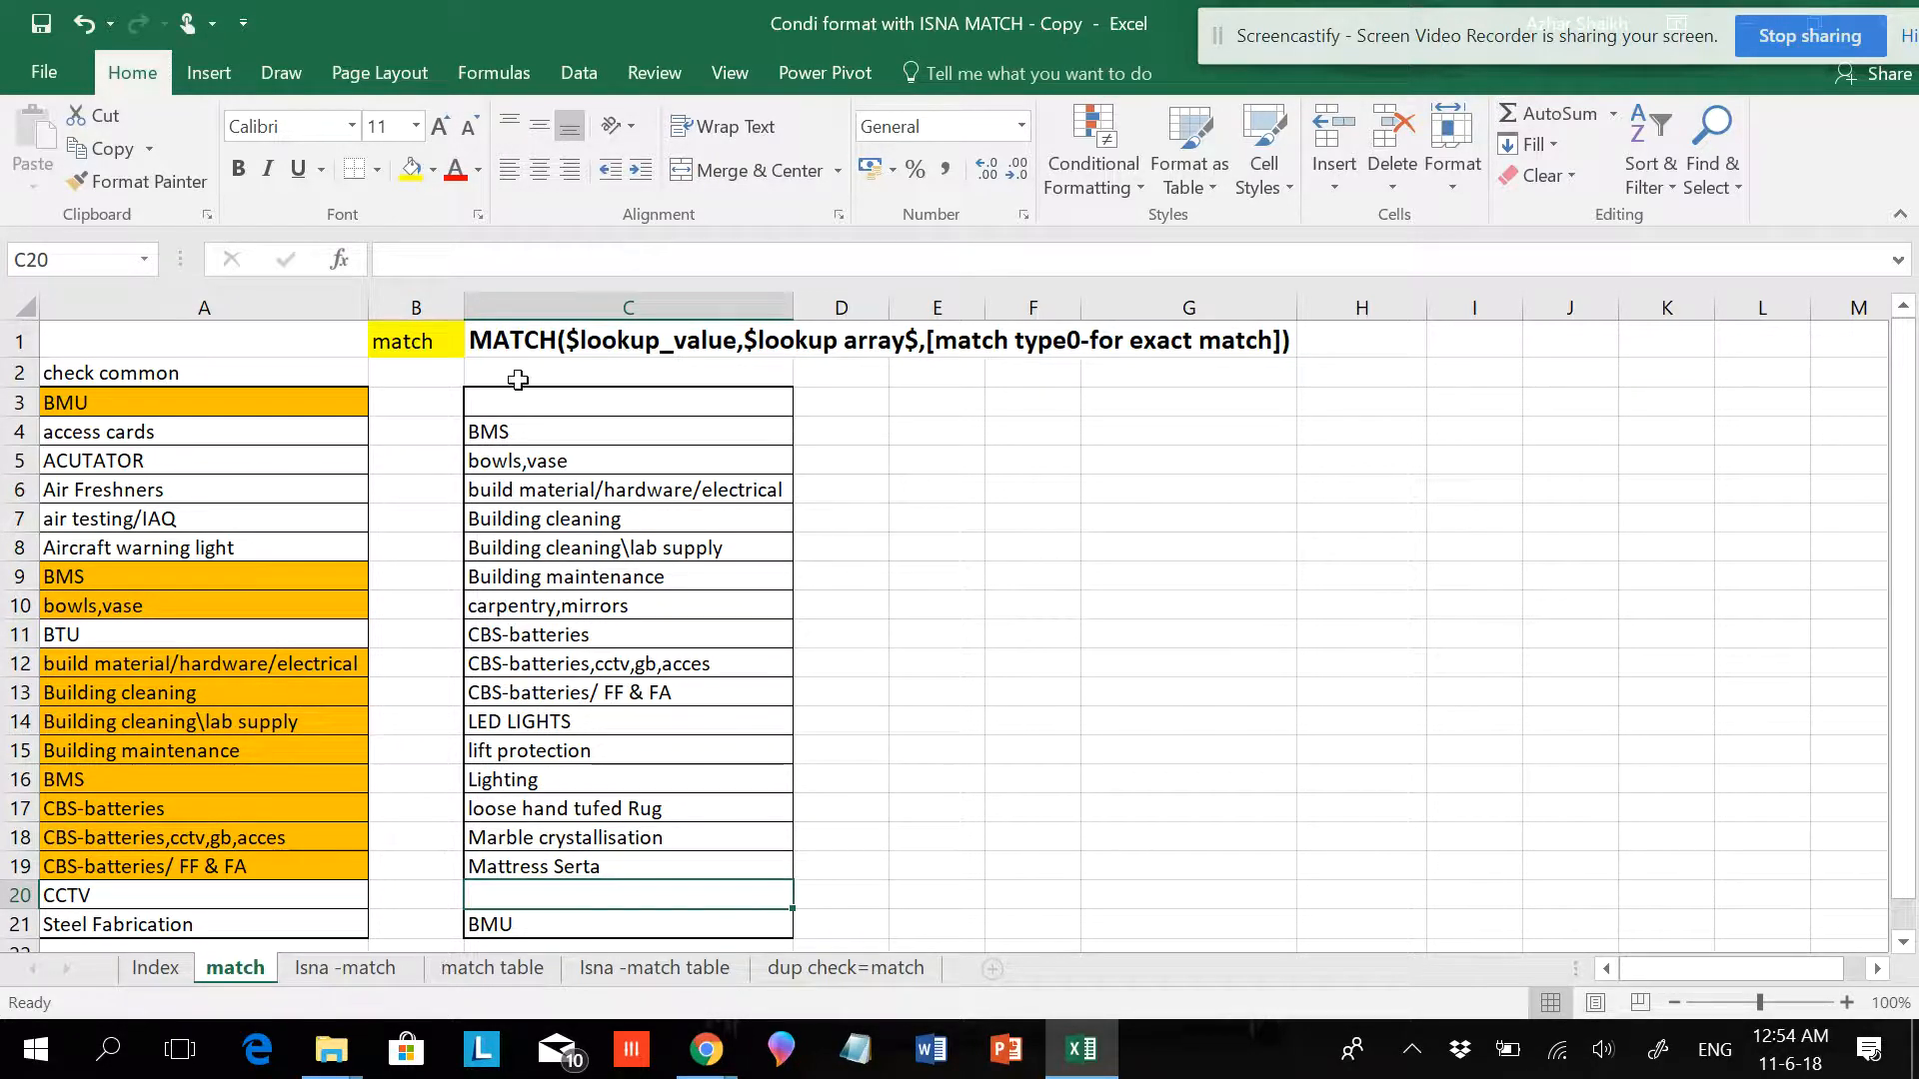
pyautogui.write('BTU')
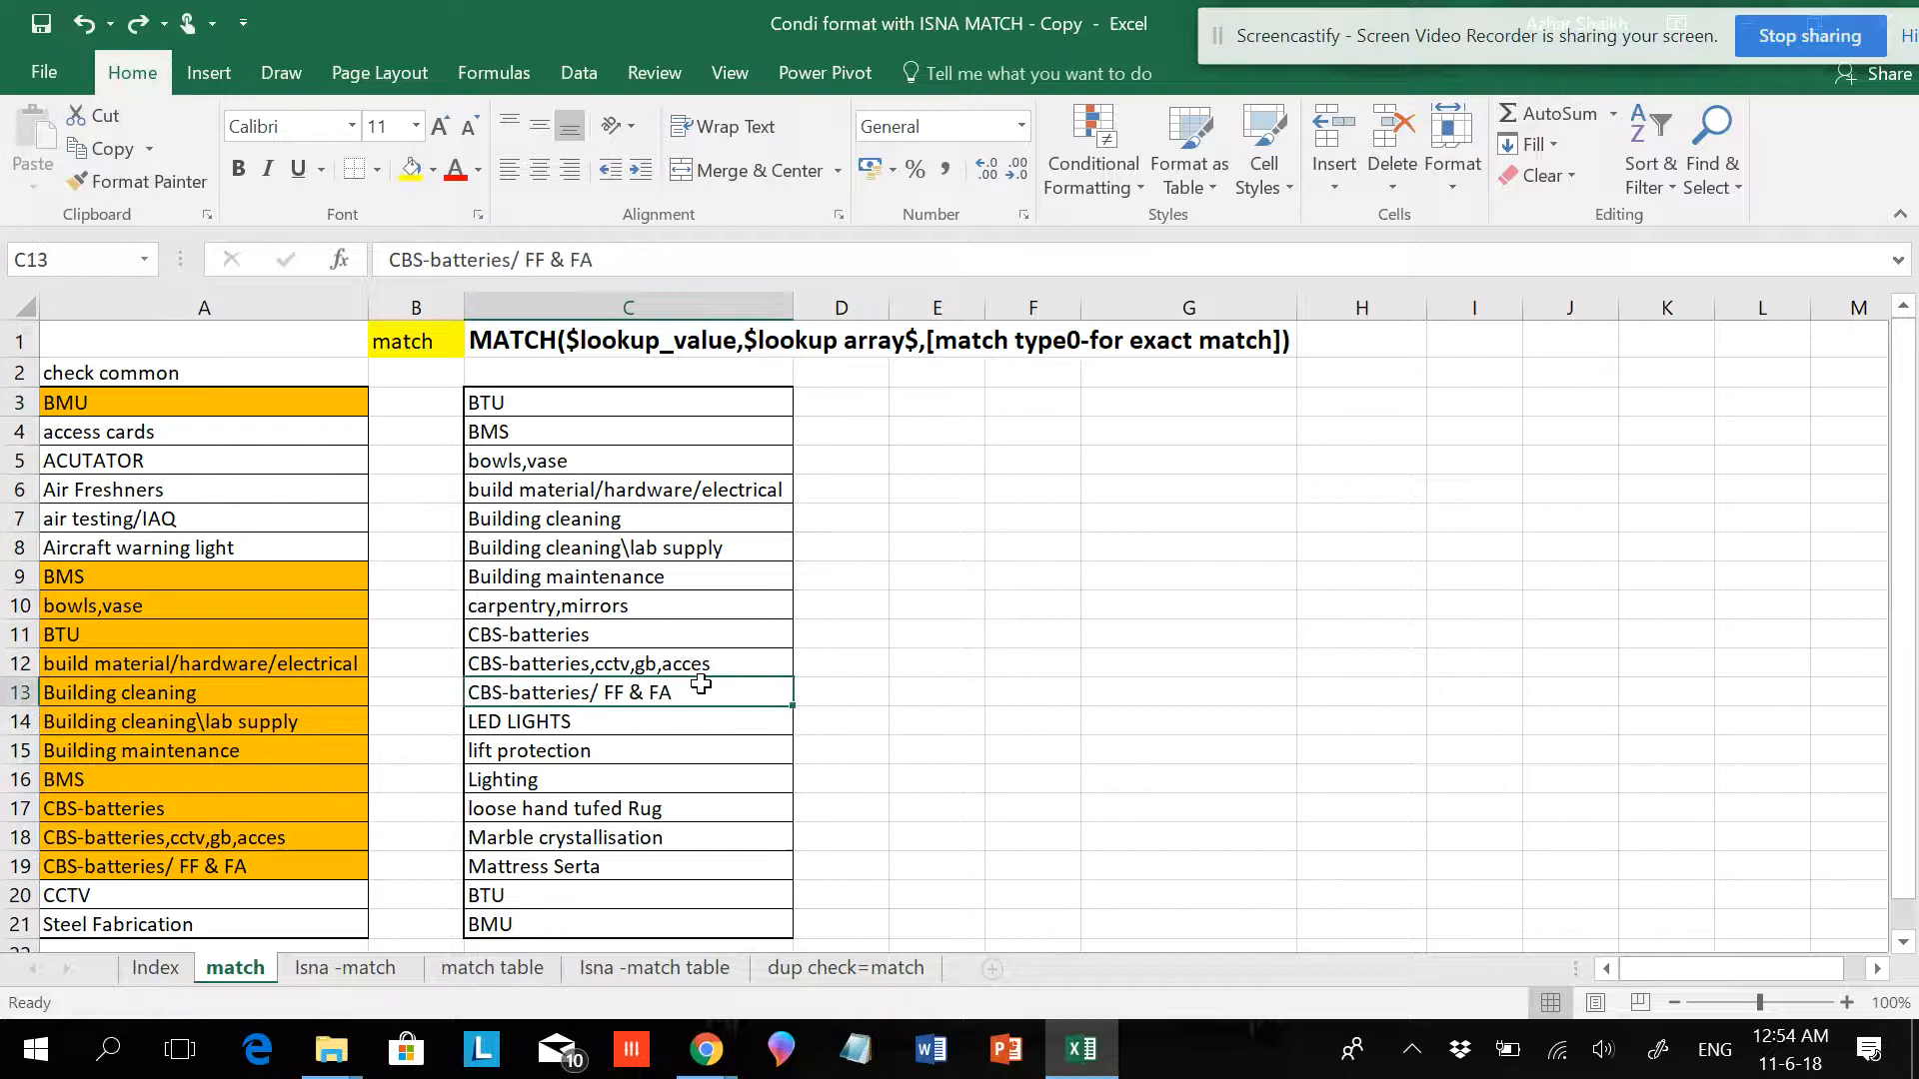
# Remove and retype the final A of the C13 entry to test the highlight.
pyautogui.press('Backspace')
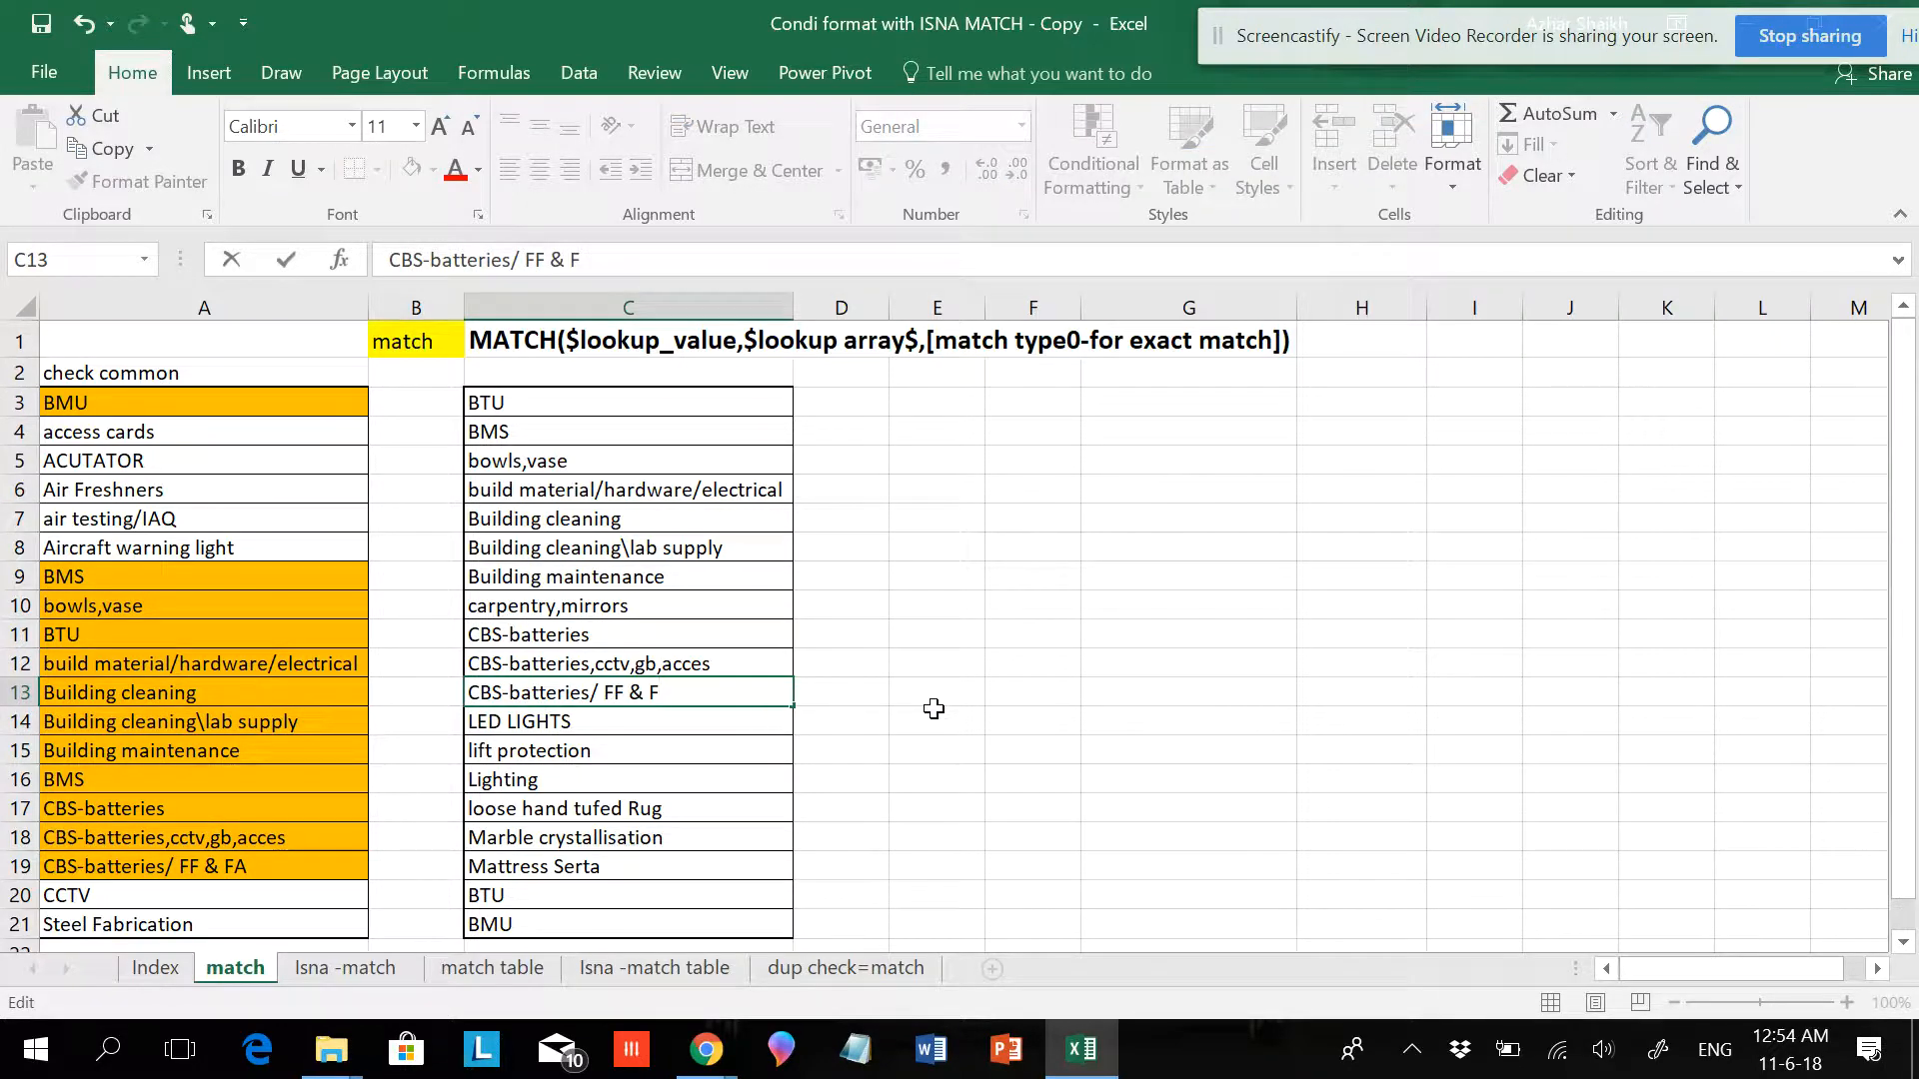
pyautogui.click(936, 720)
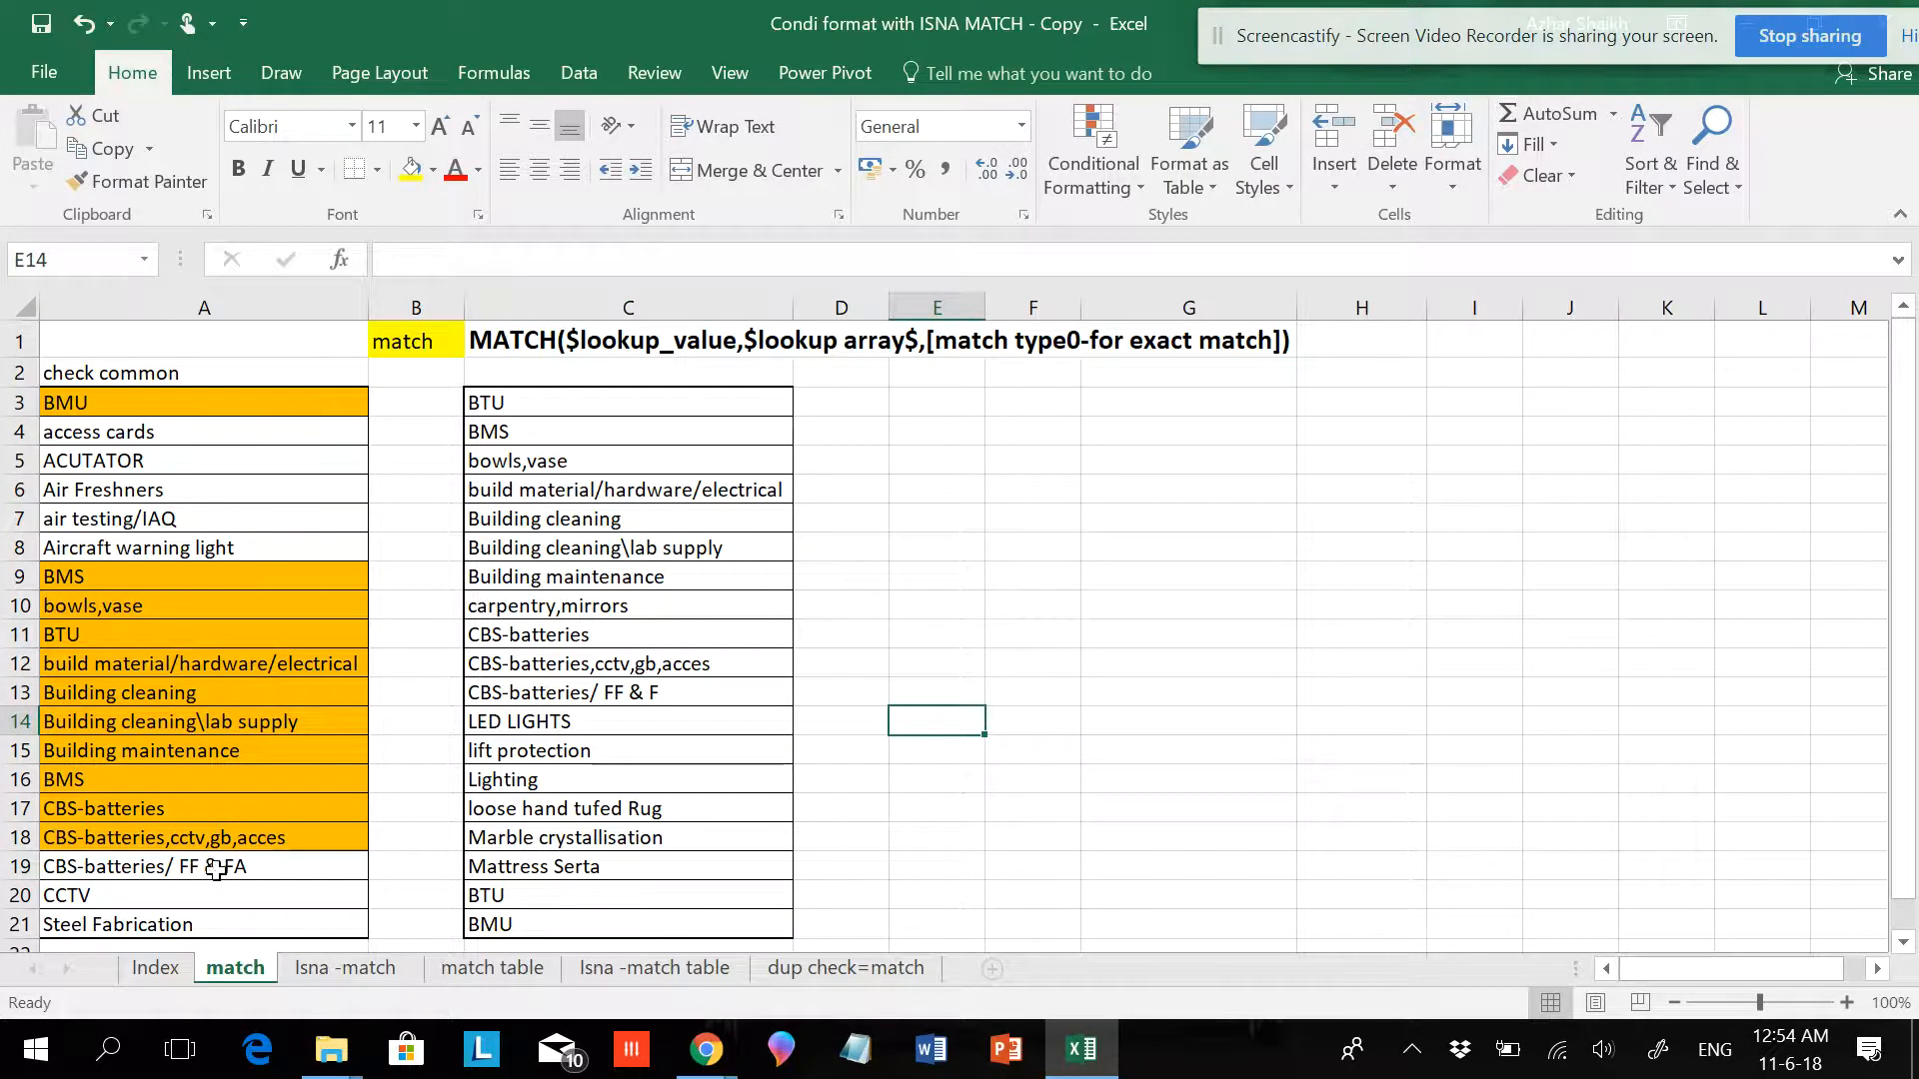
pyautogui.click(628, 692)
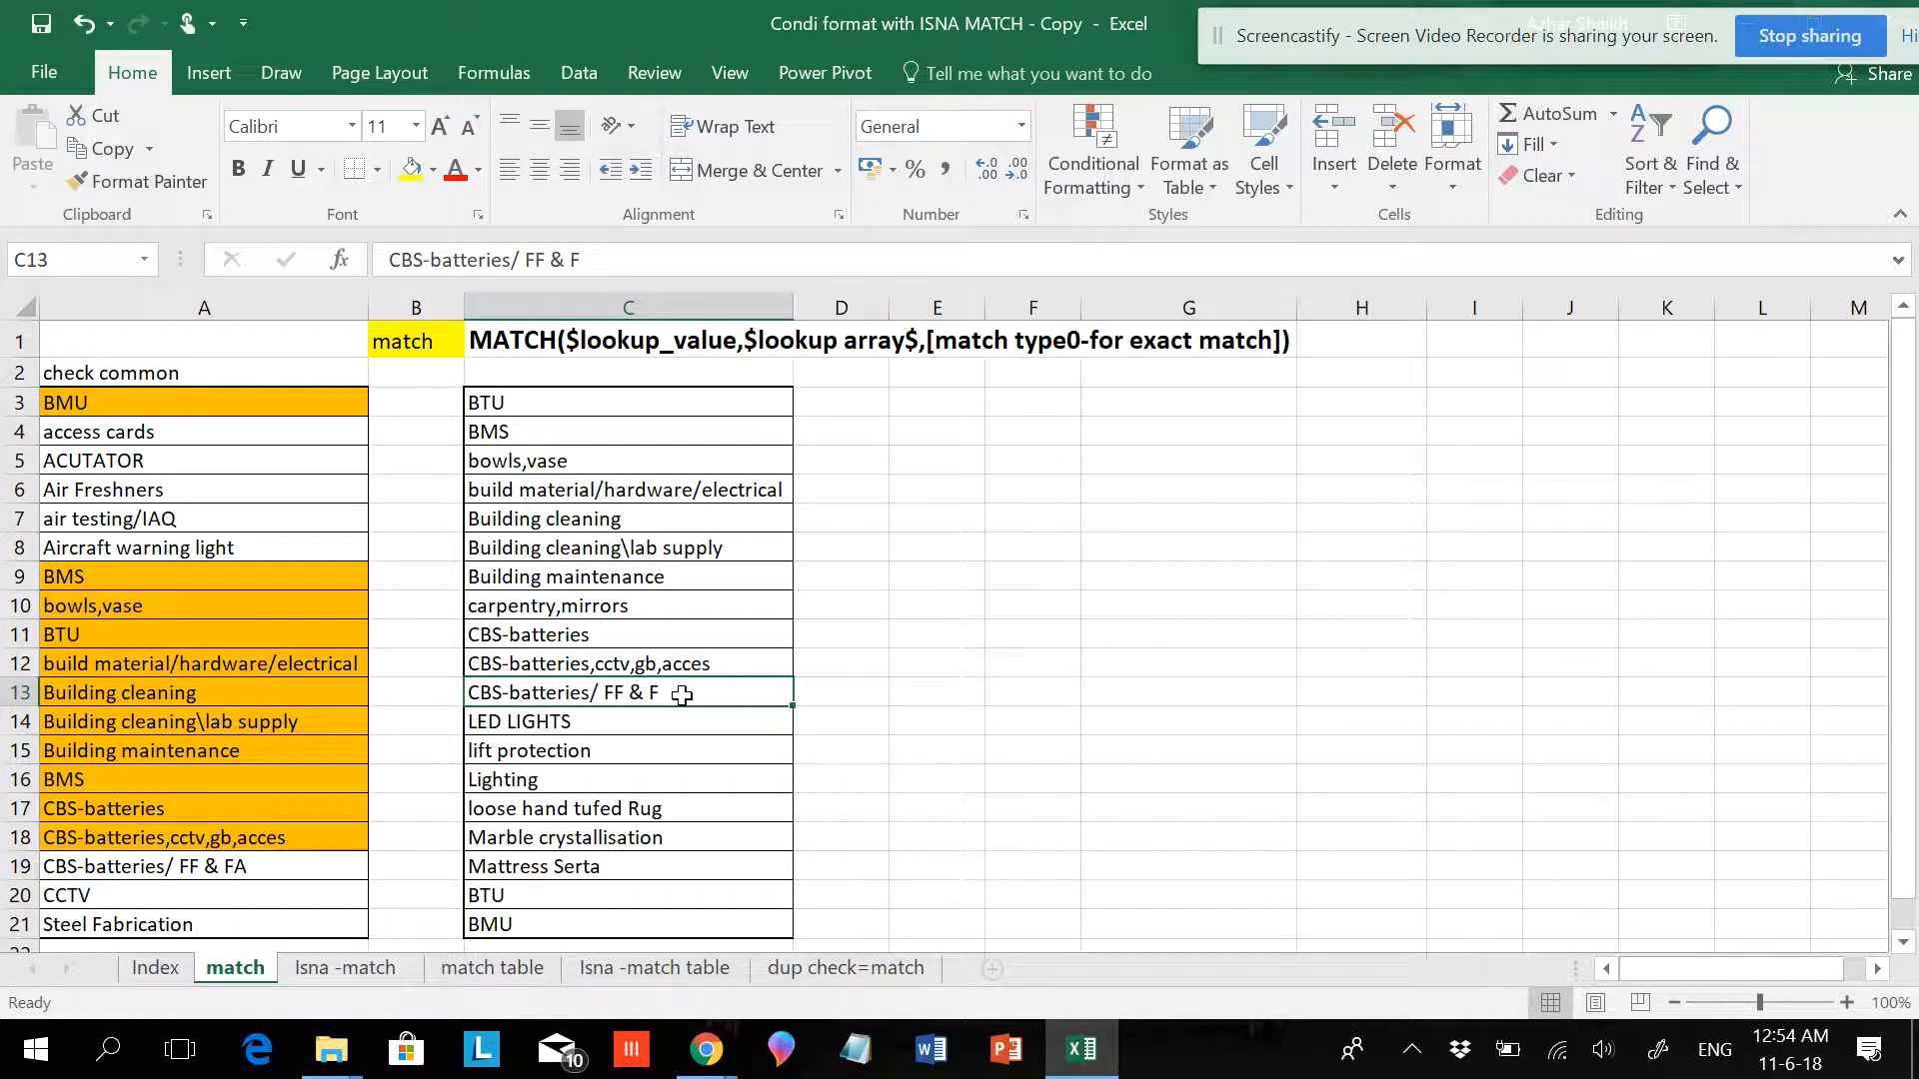
pyautogui.write('A')
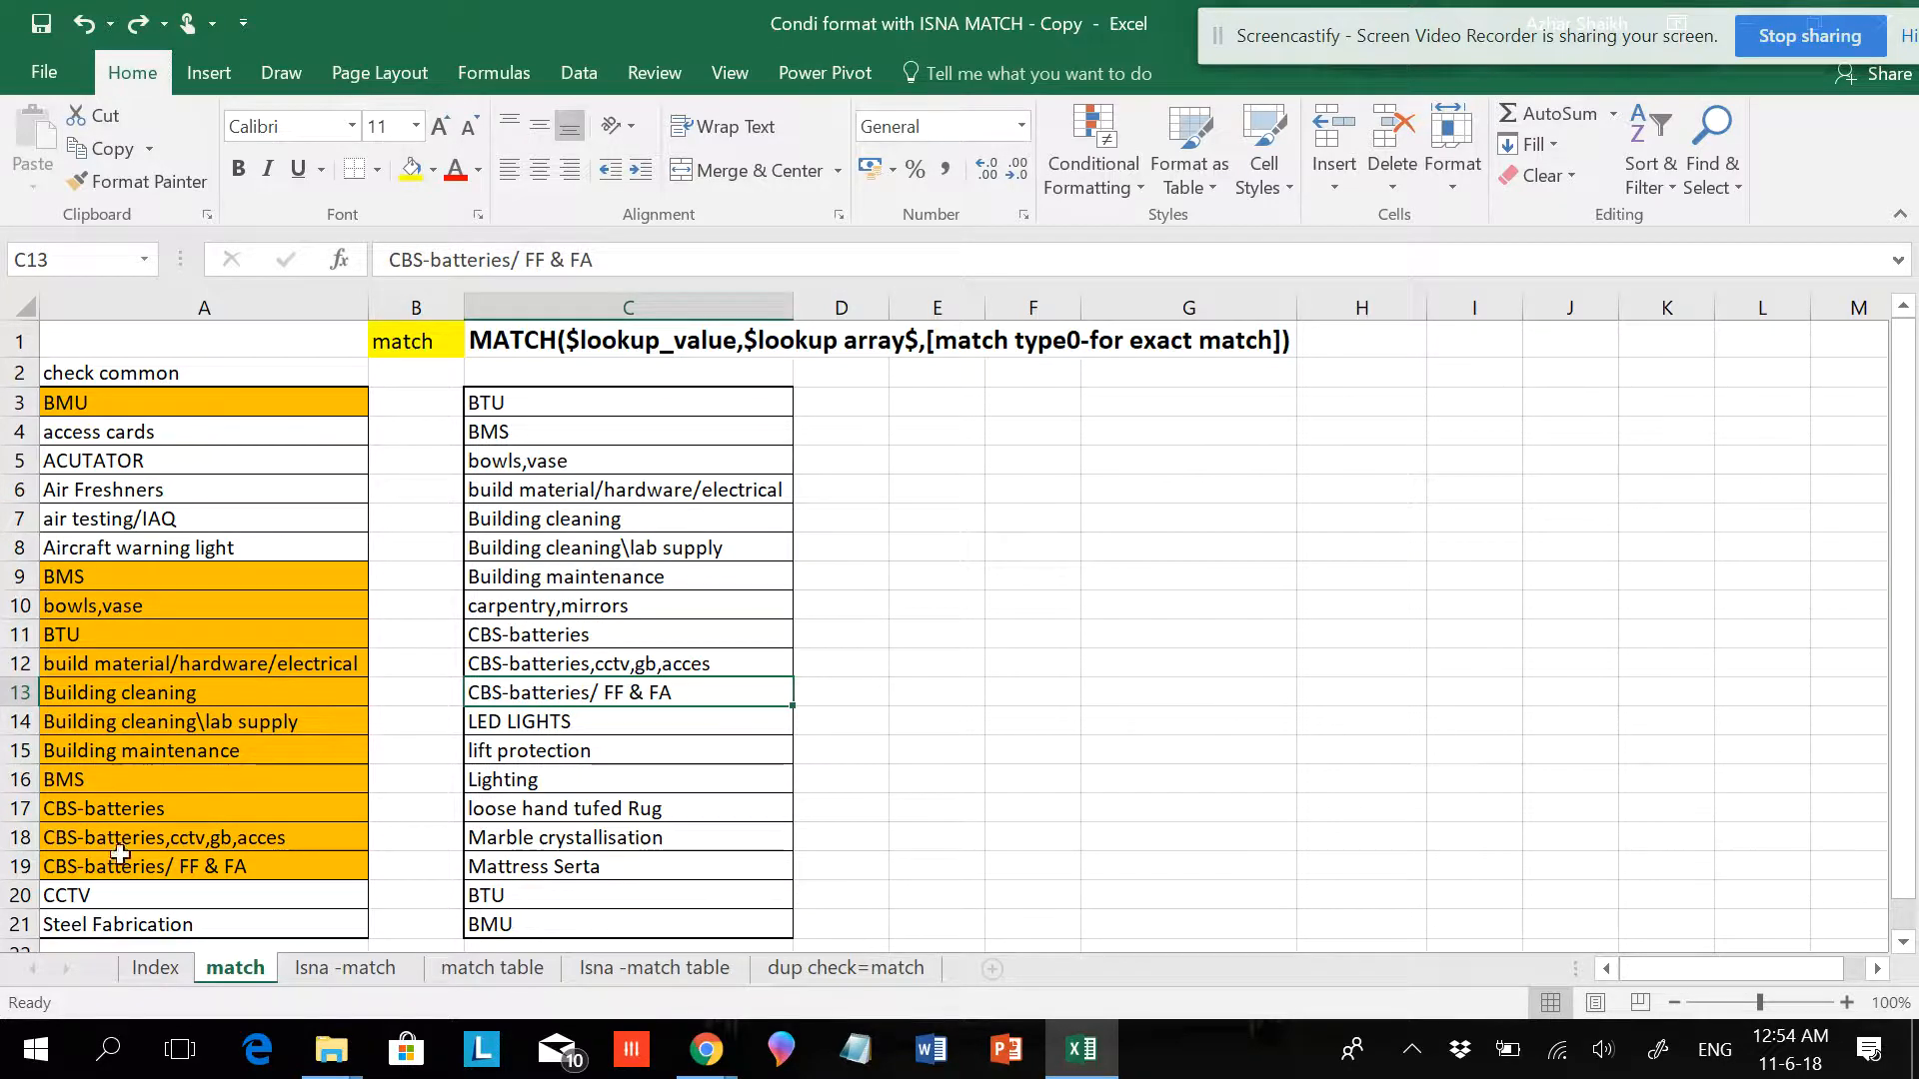
pyautogui.moveTo(539, 440)
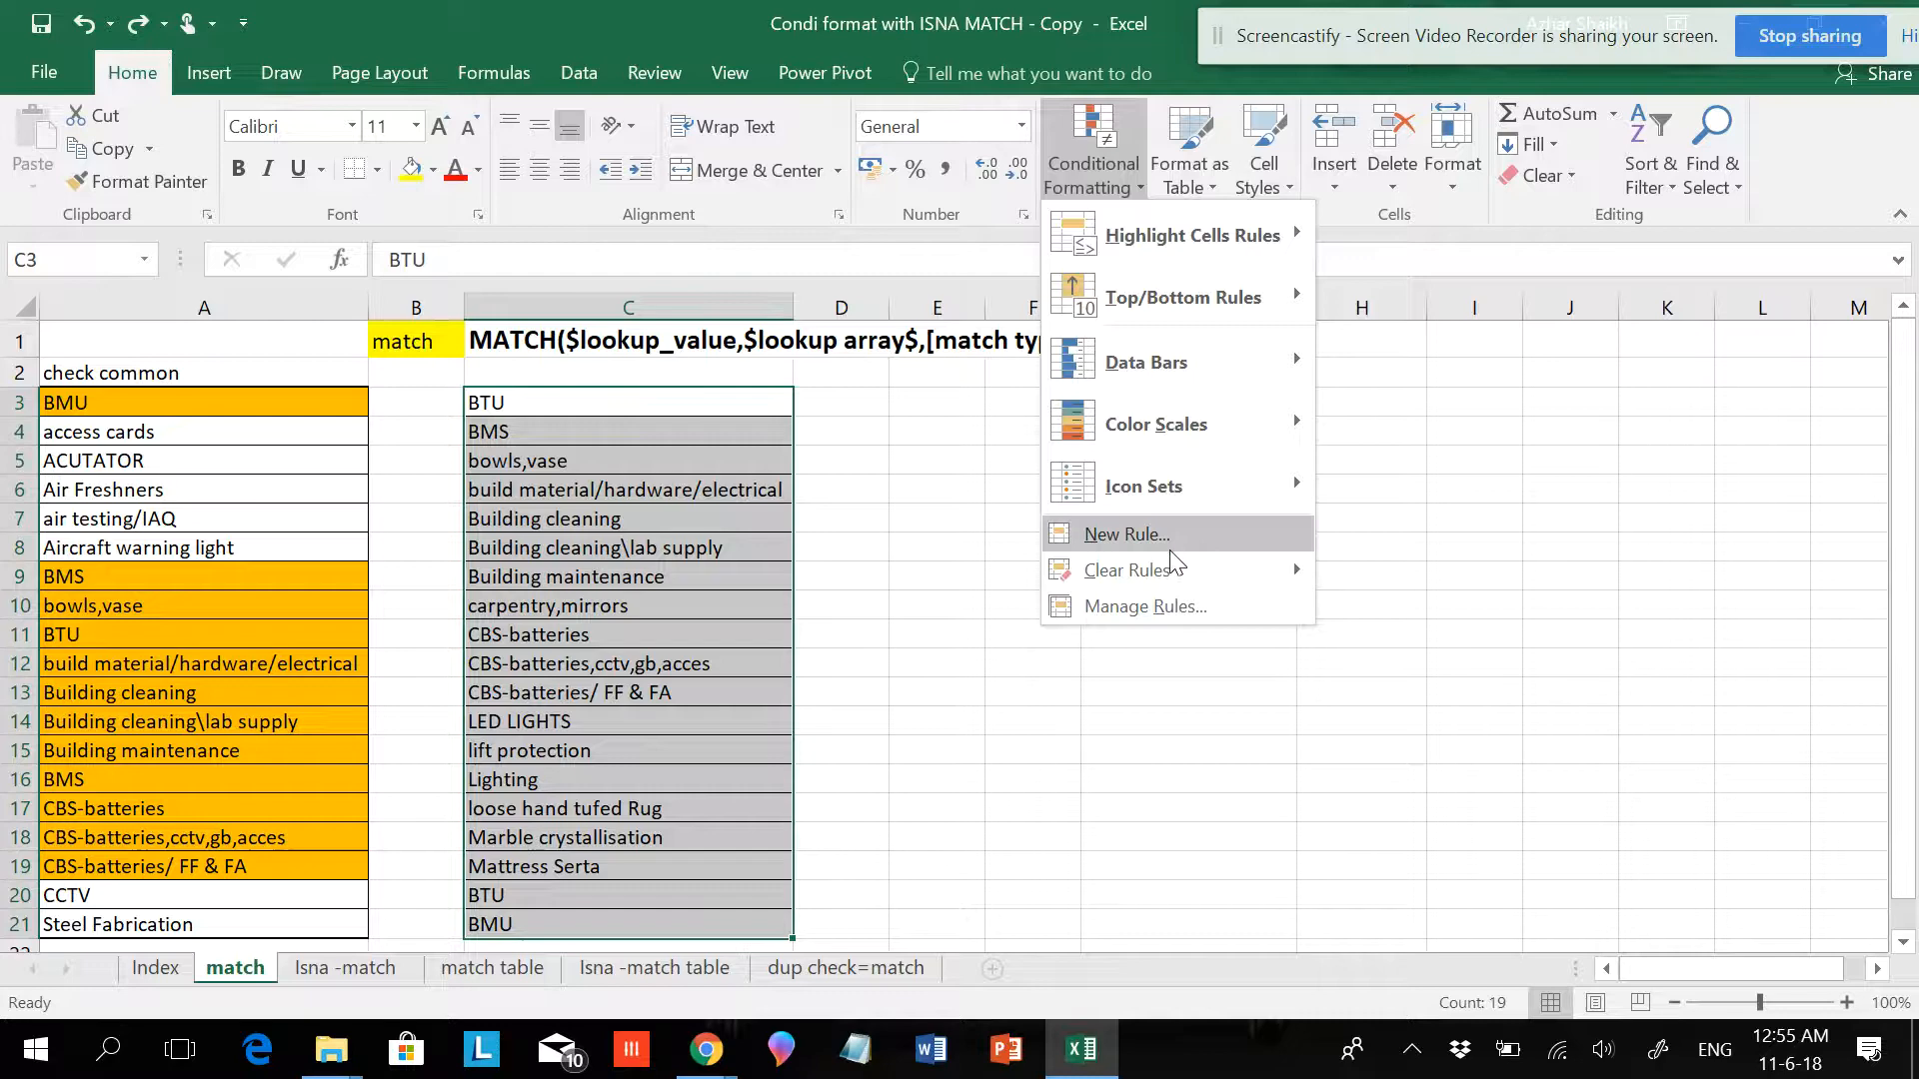
# Start a new formula rule for column C using =match($C3,$A:$A,0).
pyautogui.click(1123, 533)
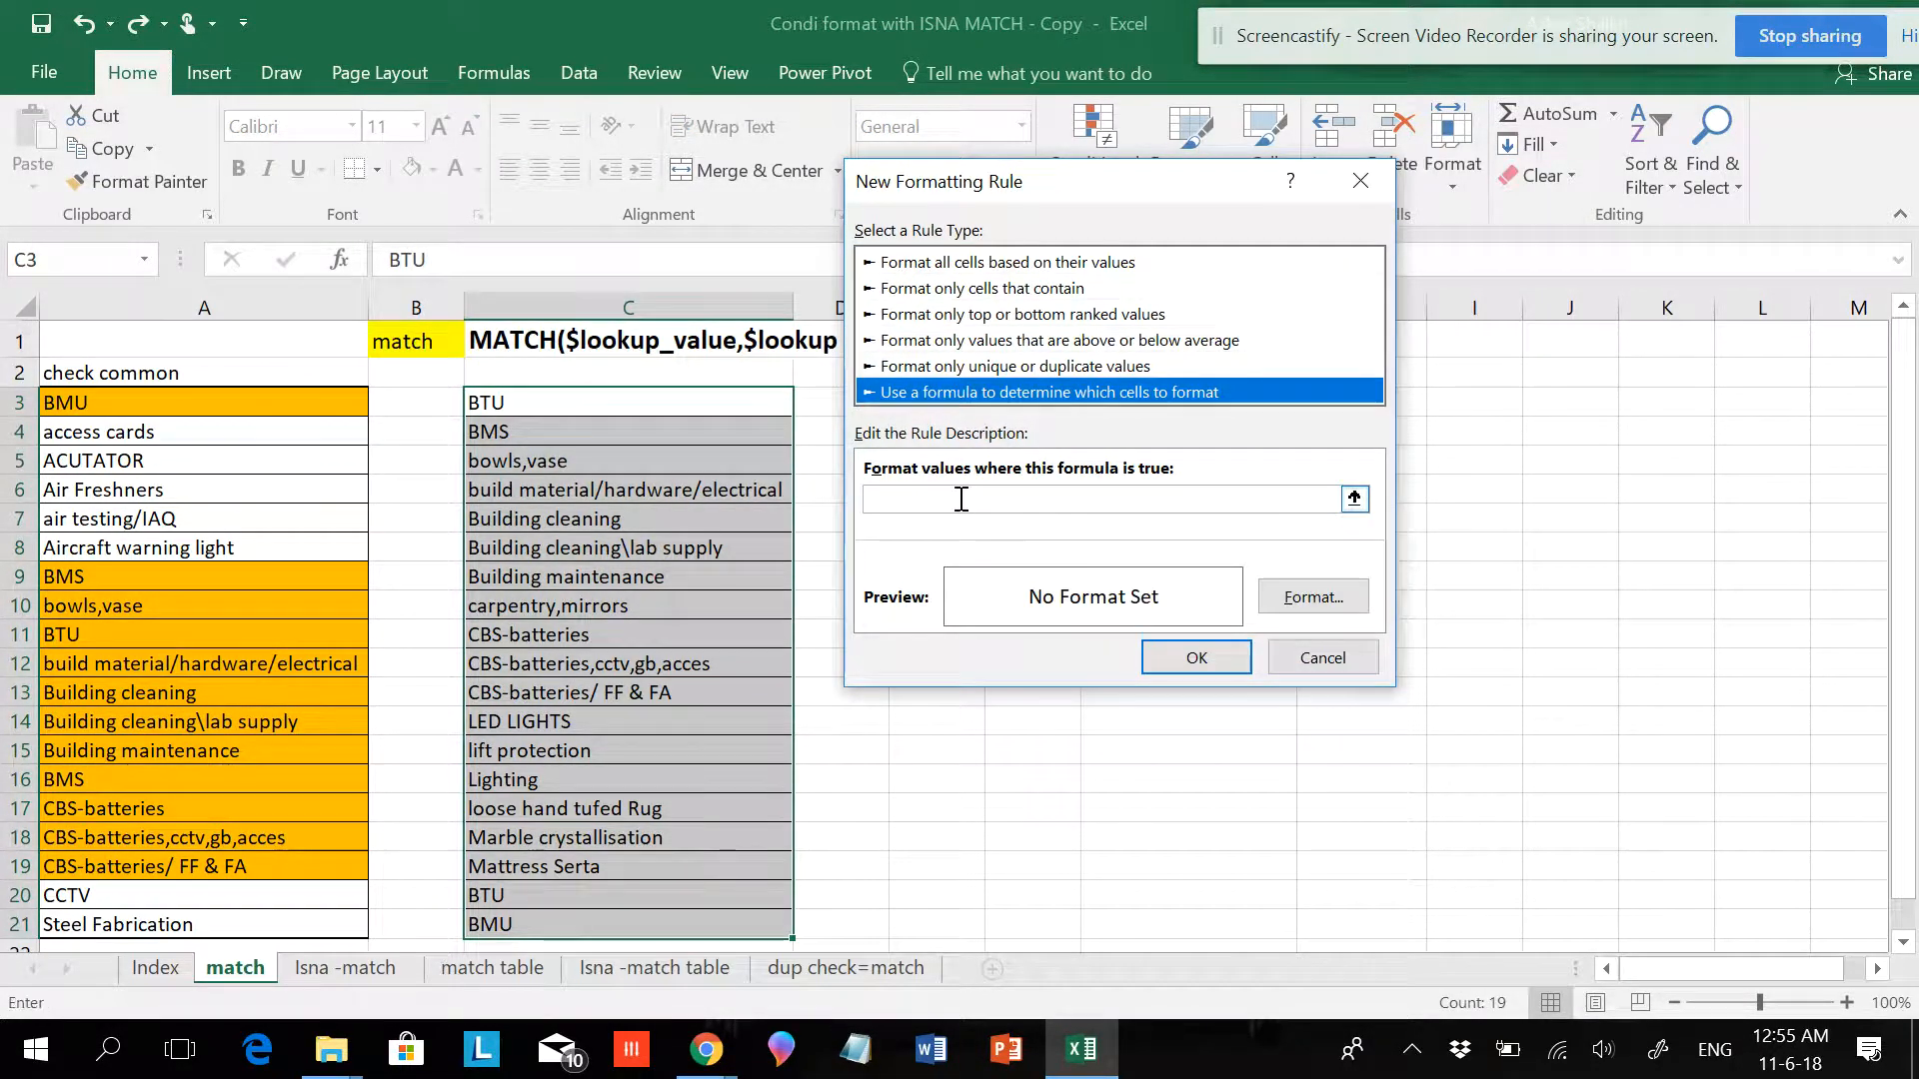
pyautogui.write('=m')
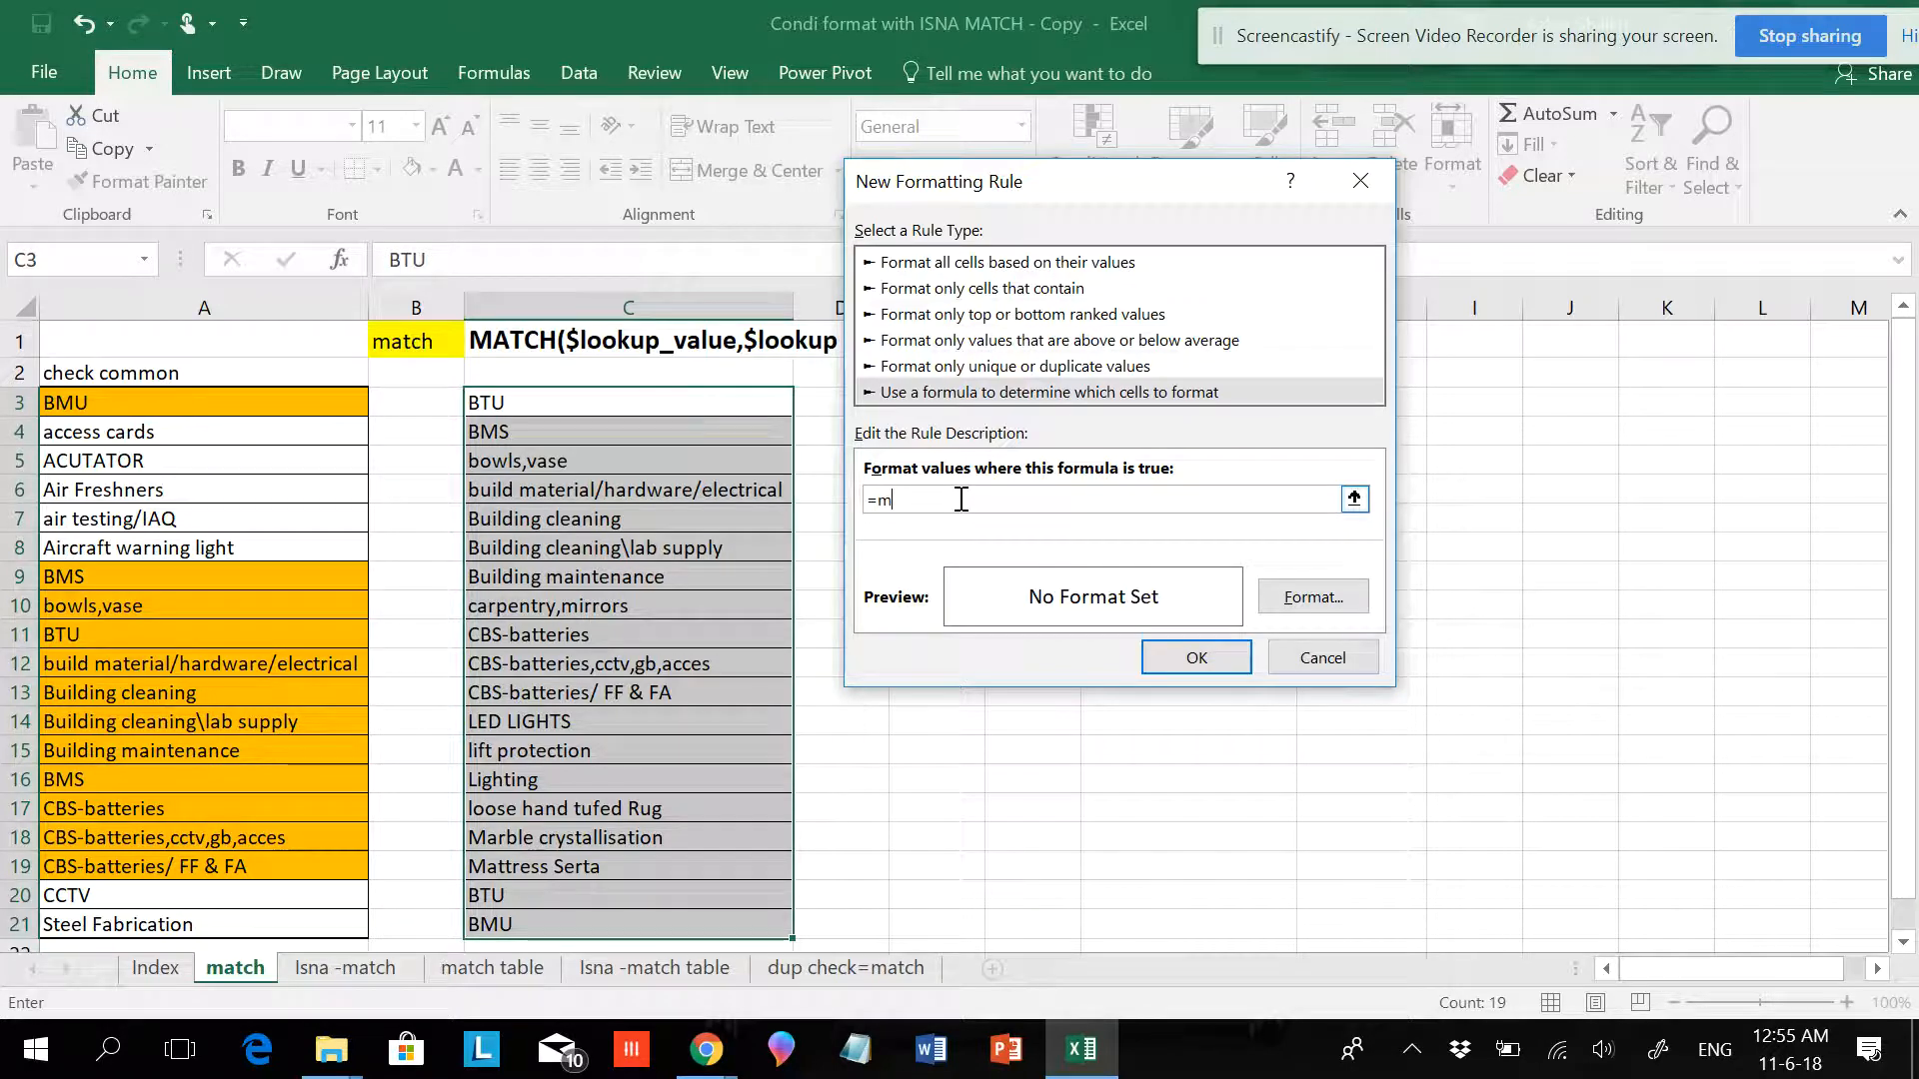
pyautogui.write('atch')
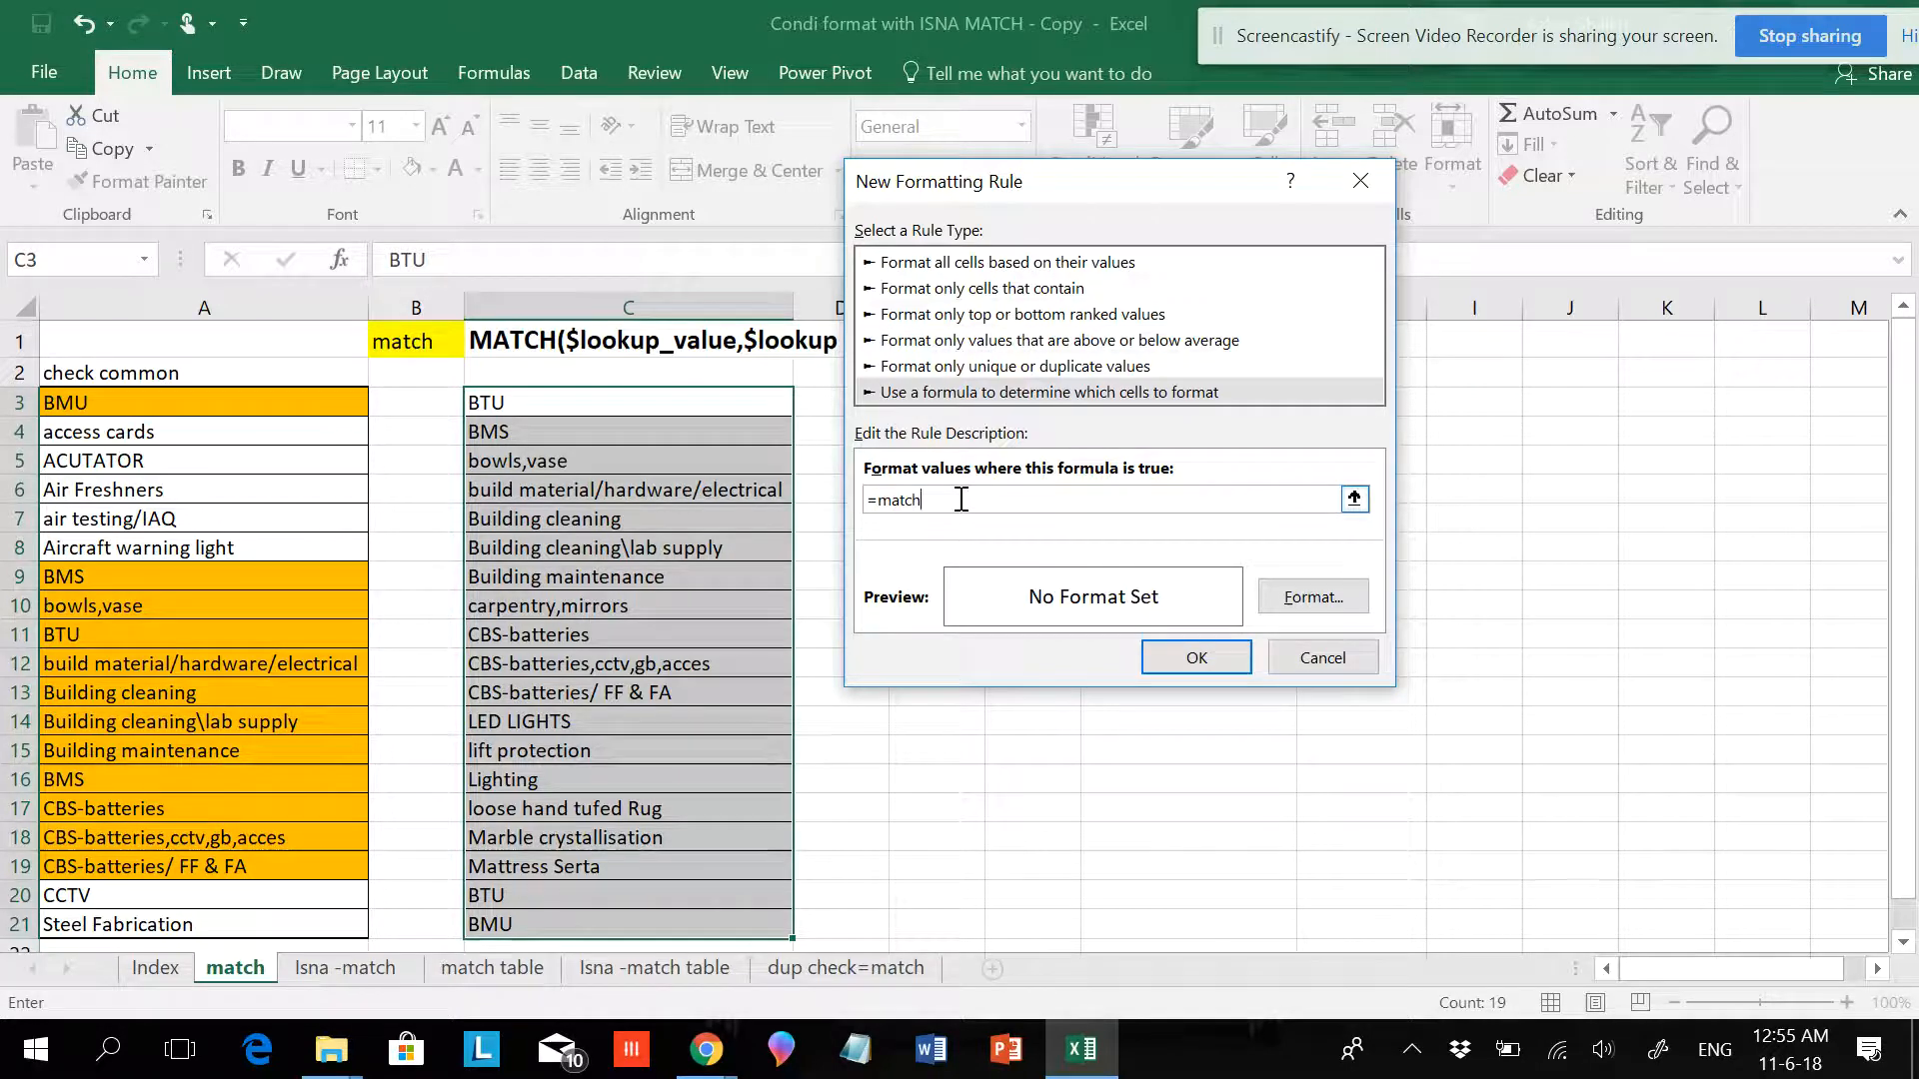
pyautogui.write('(')
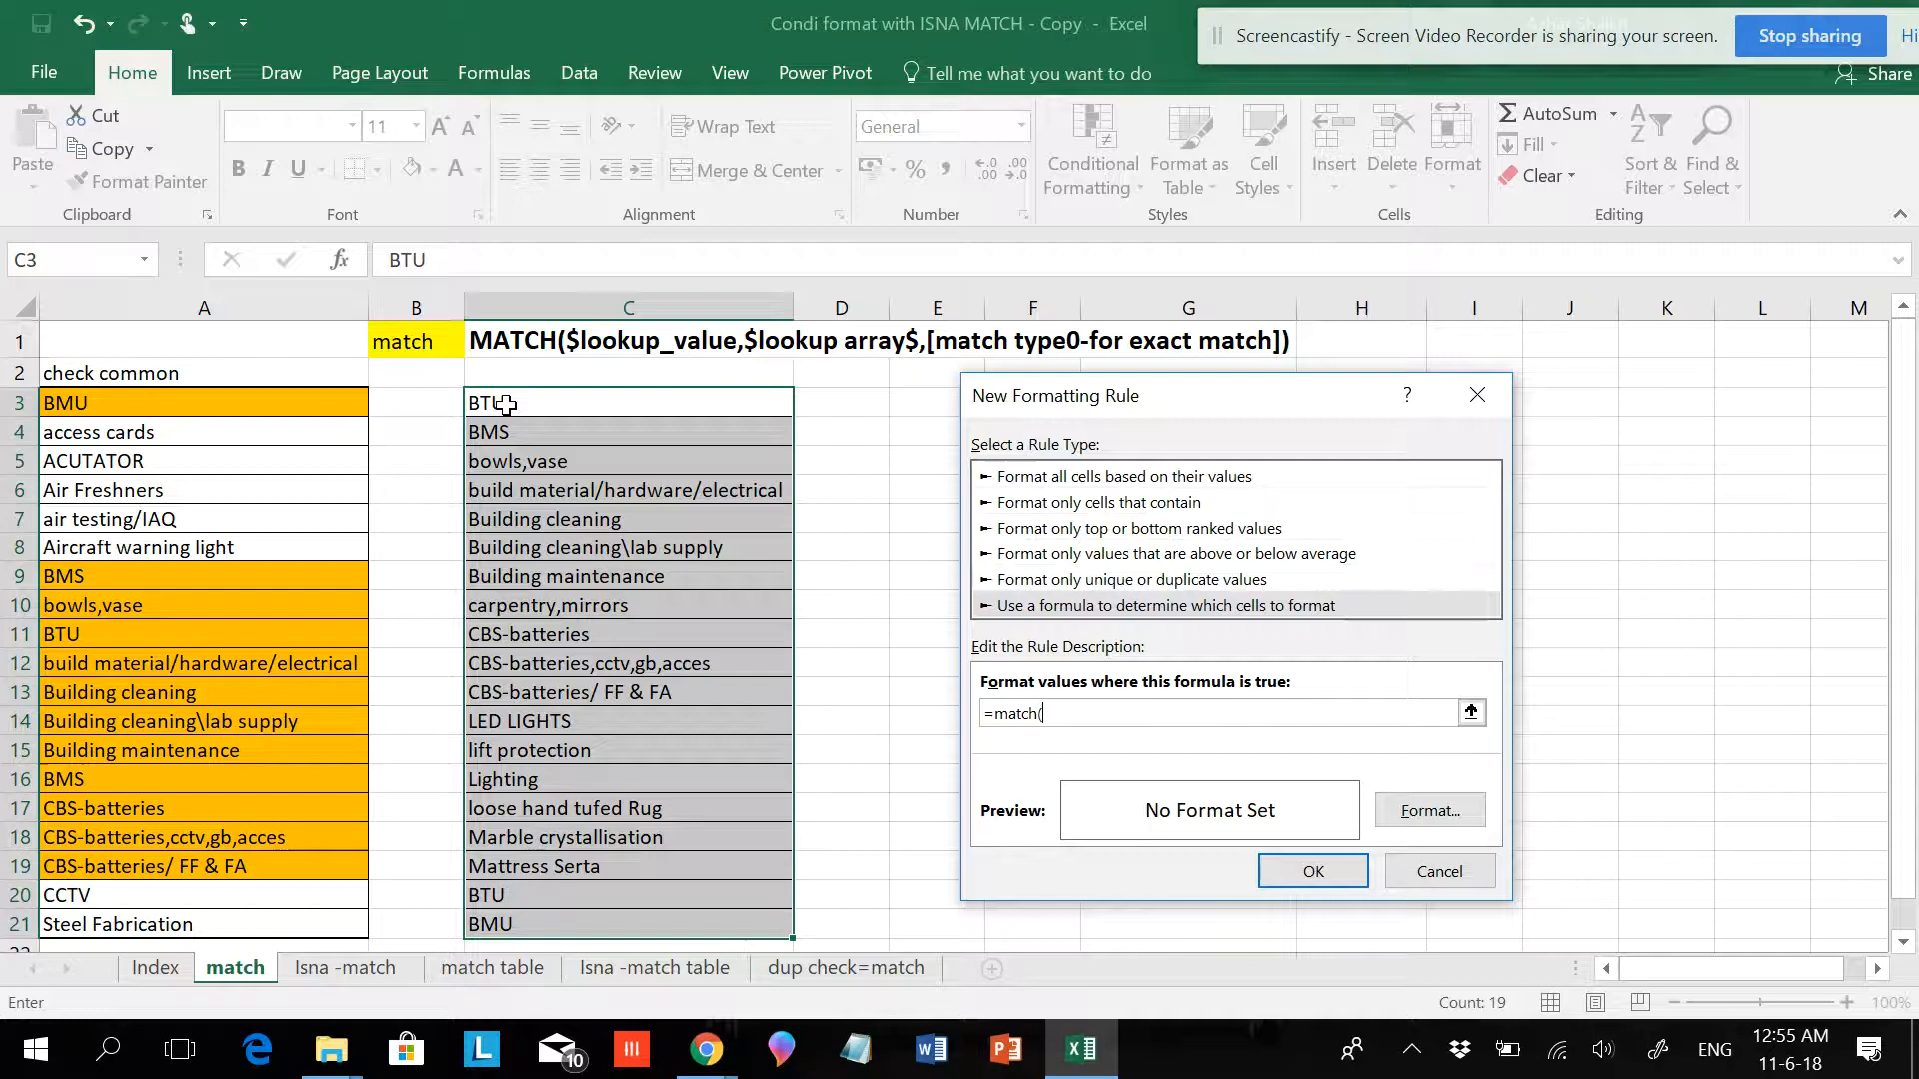
pyautogui.click(627, 403)
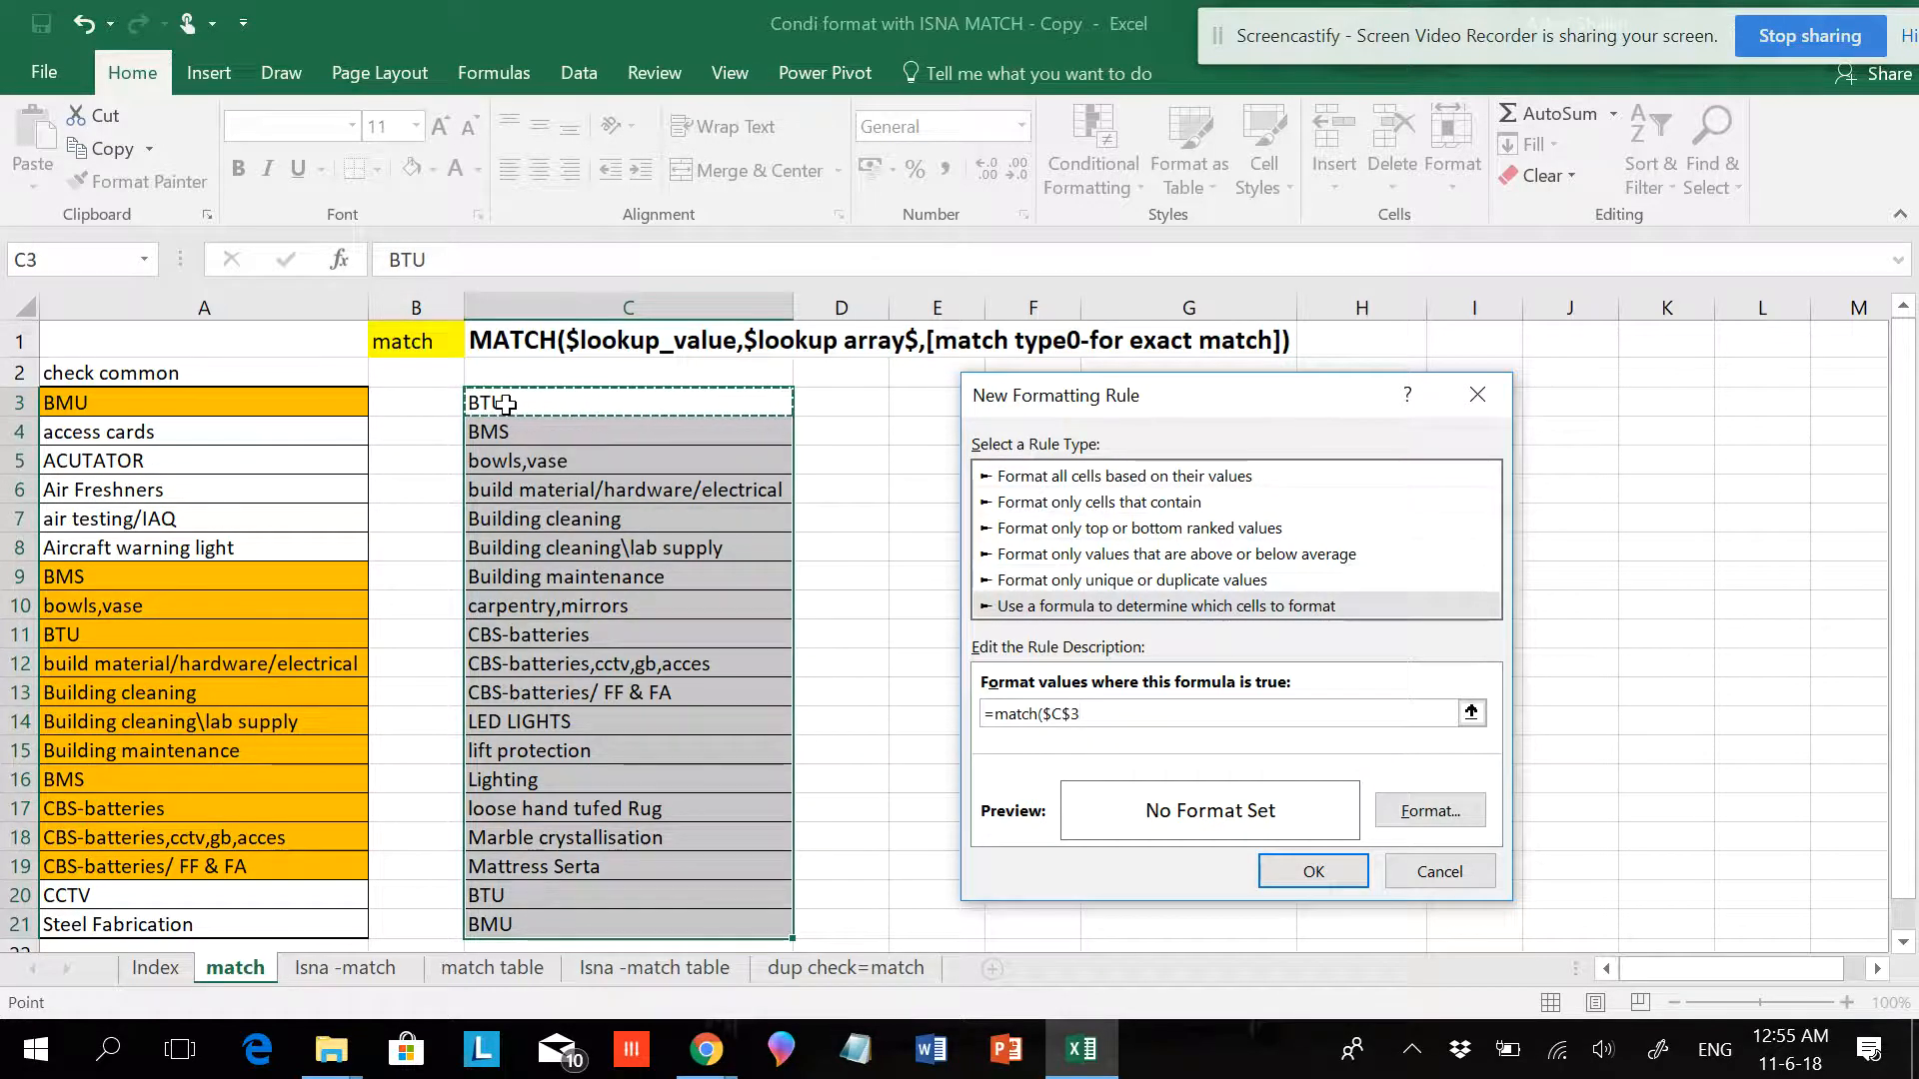
pyautogui.press('BackSpace')
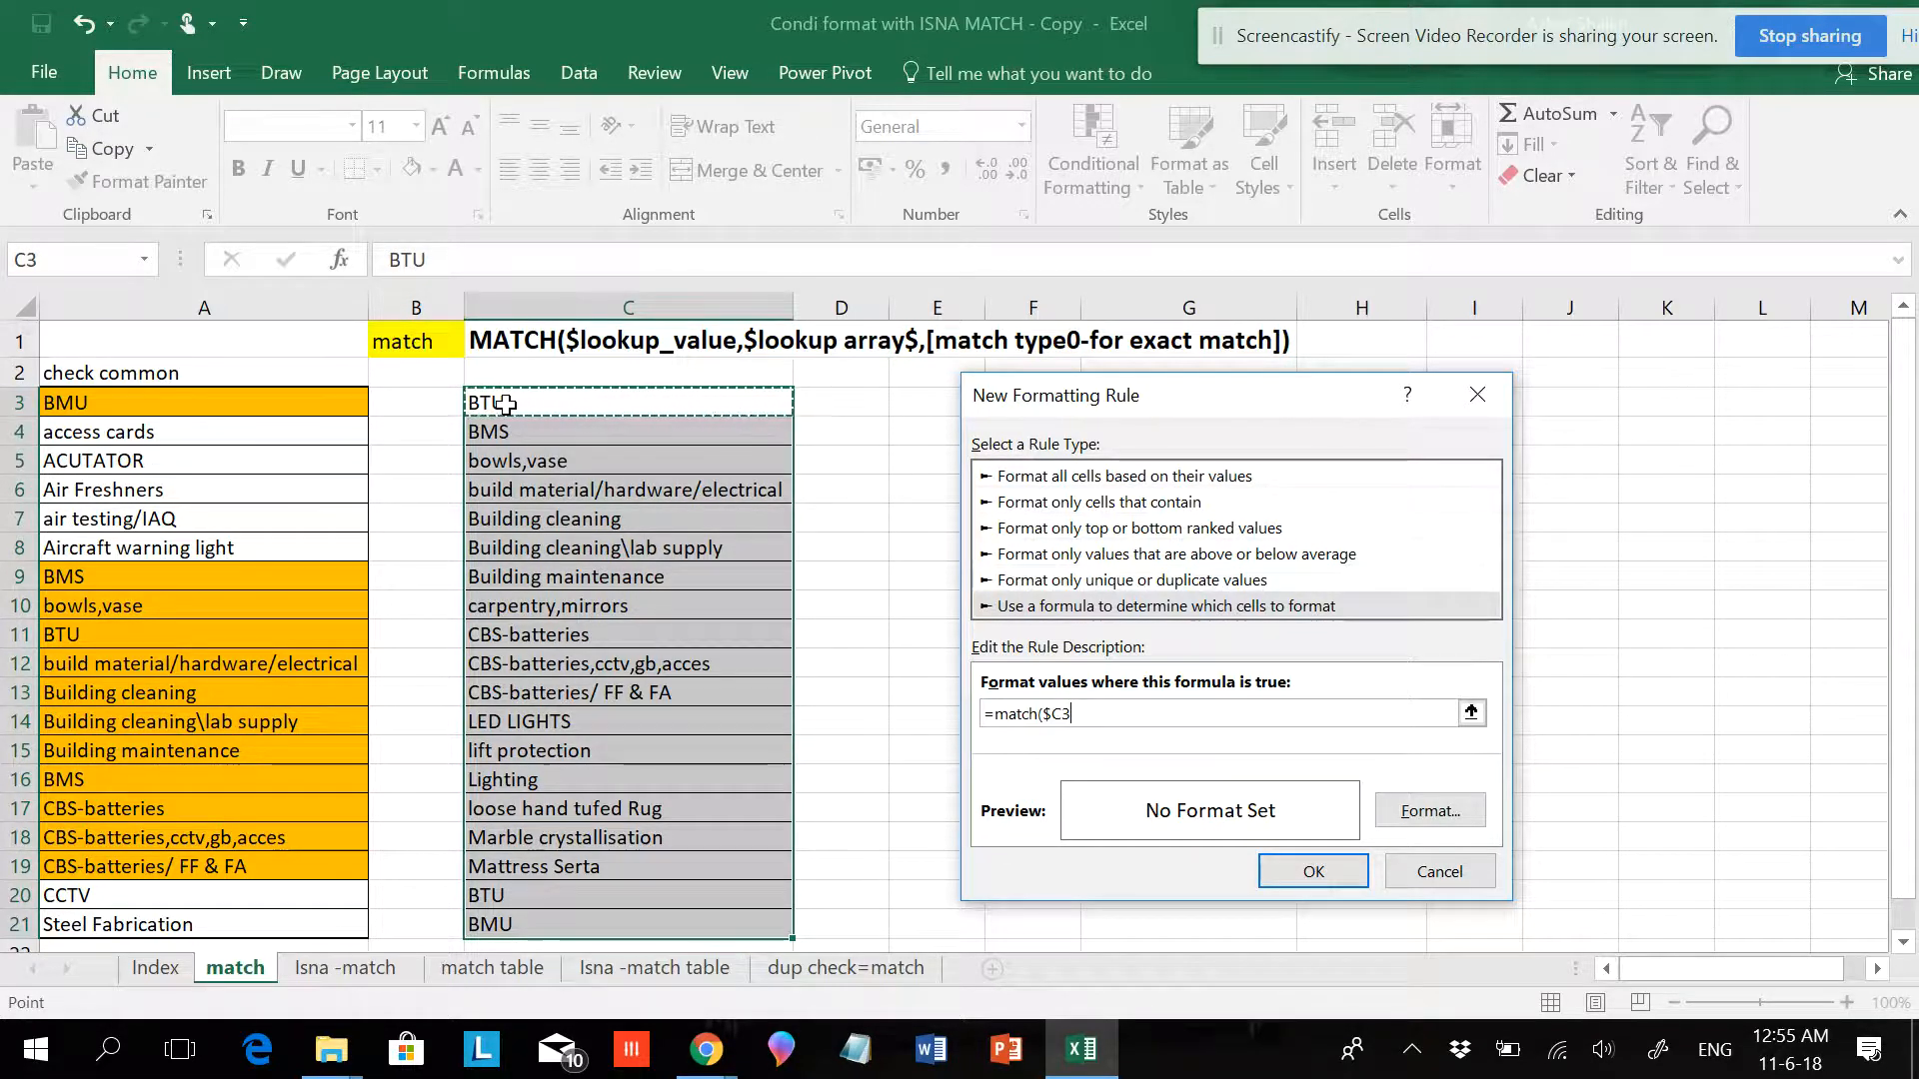
pyautogui.write('.')
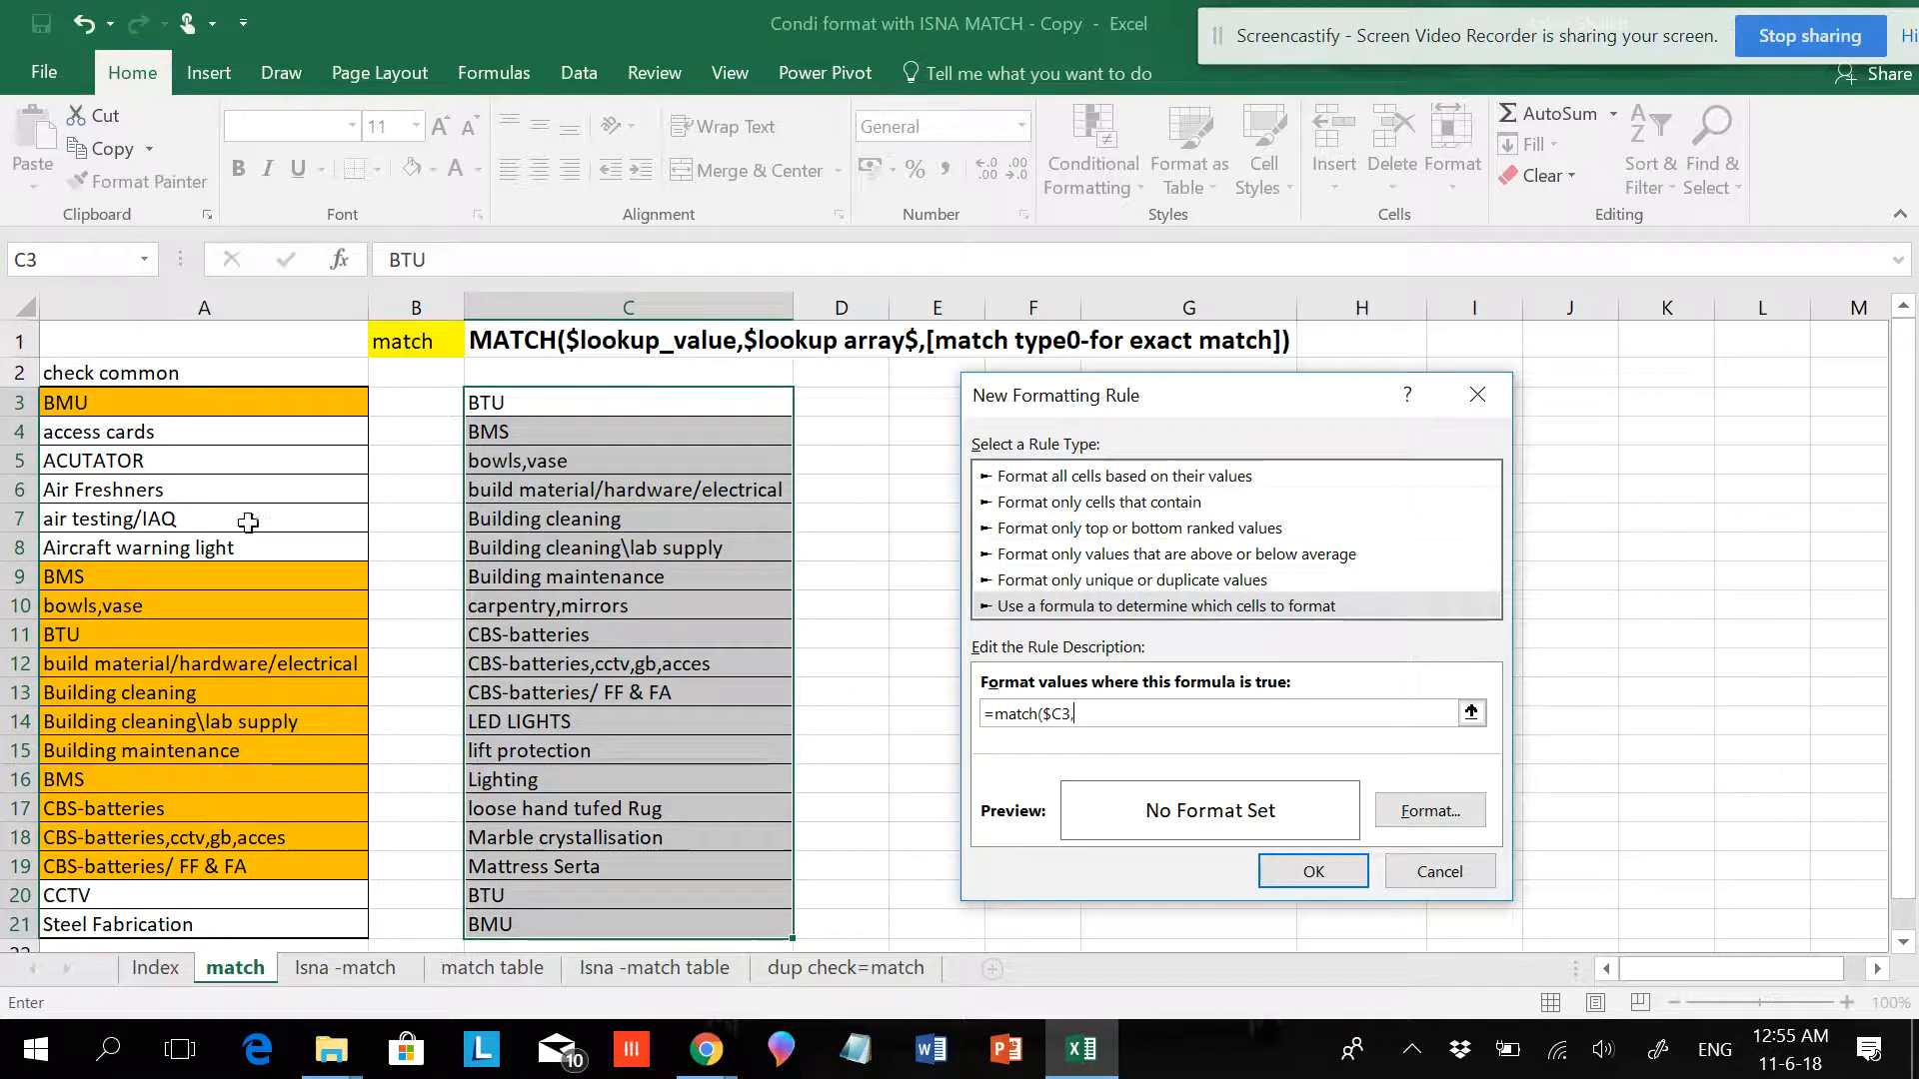
pyautogui.click(203, 307)
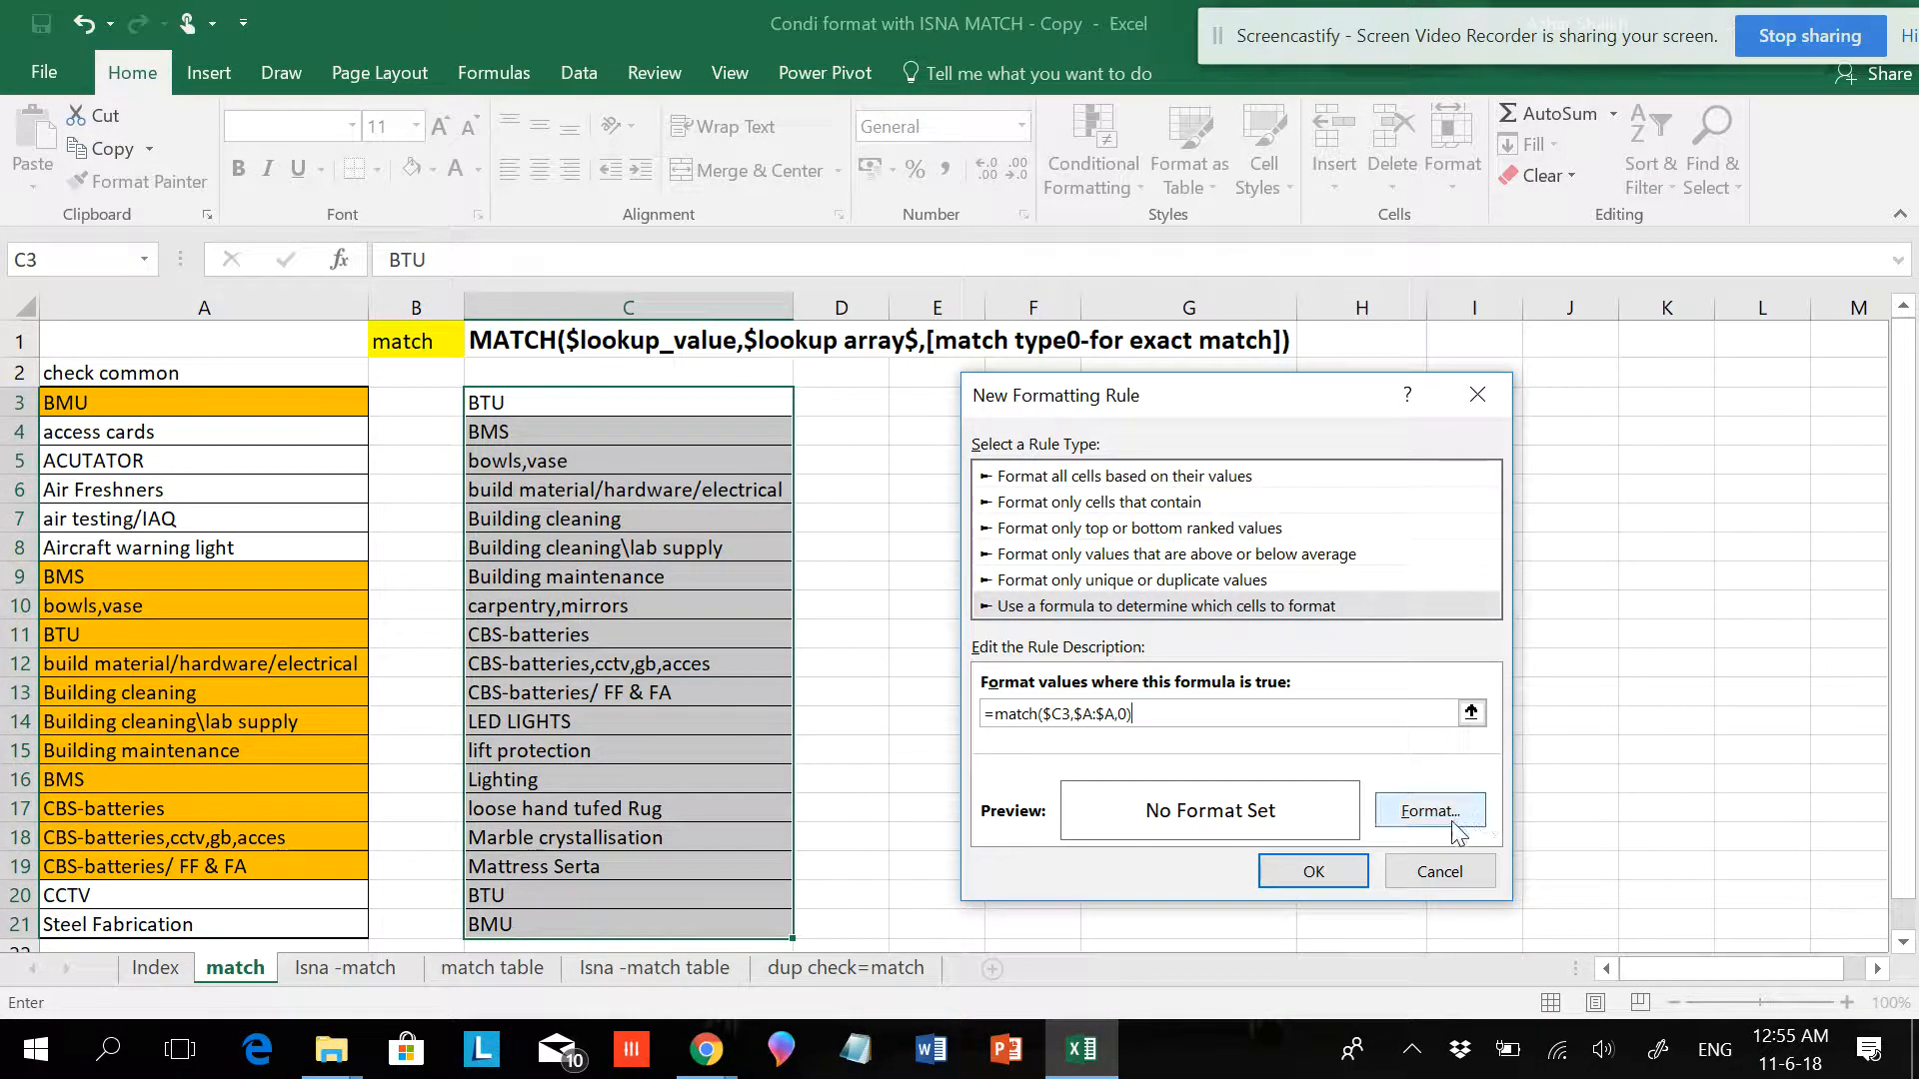
# Give the column C rule a blue fill and apply it.
pyautogui.click(1428, 811)
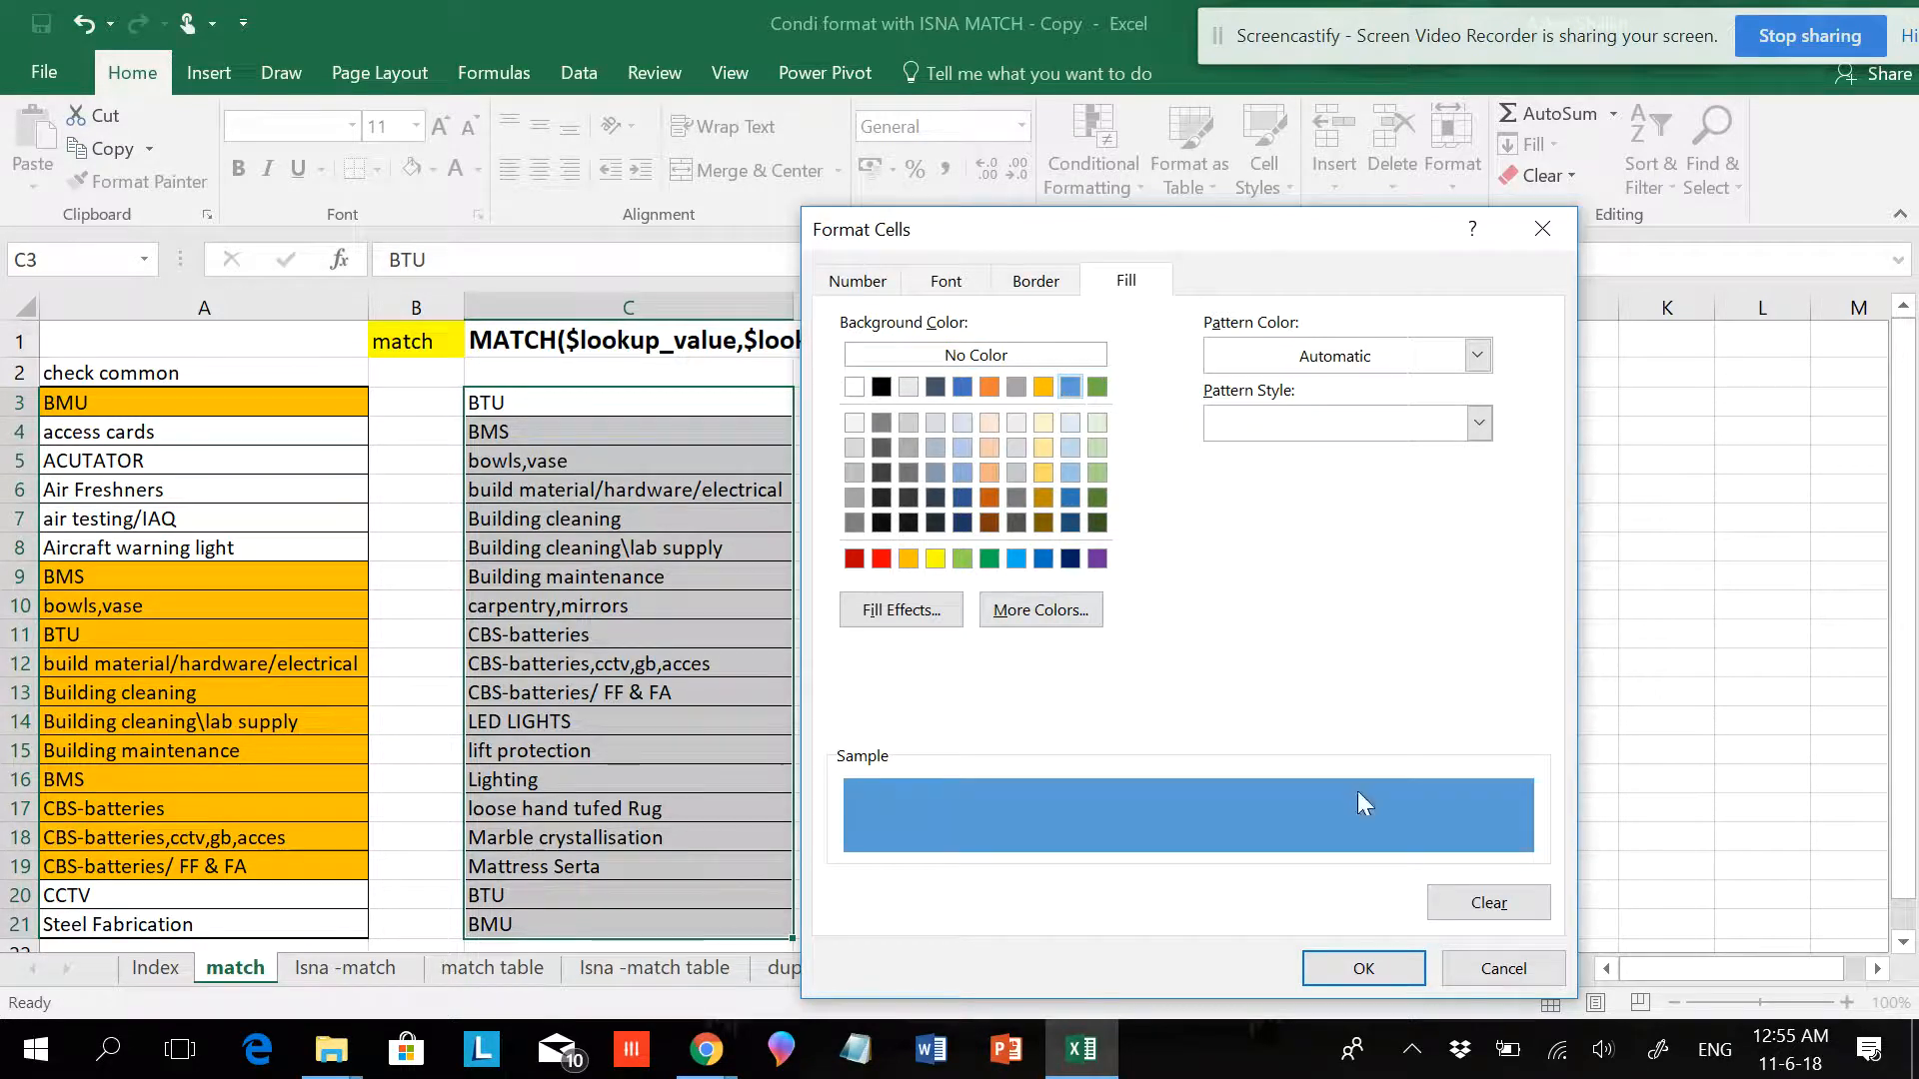
pyautogui.click(1363, 969)
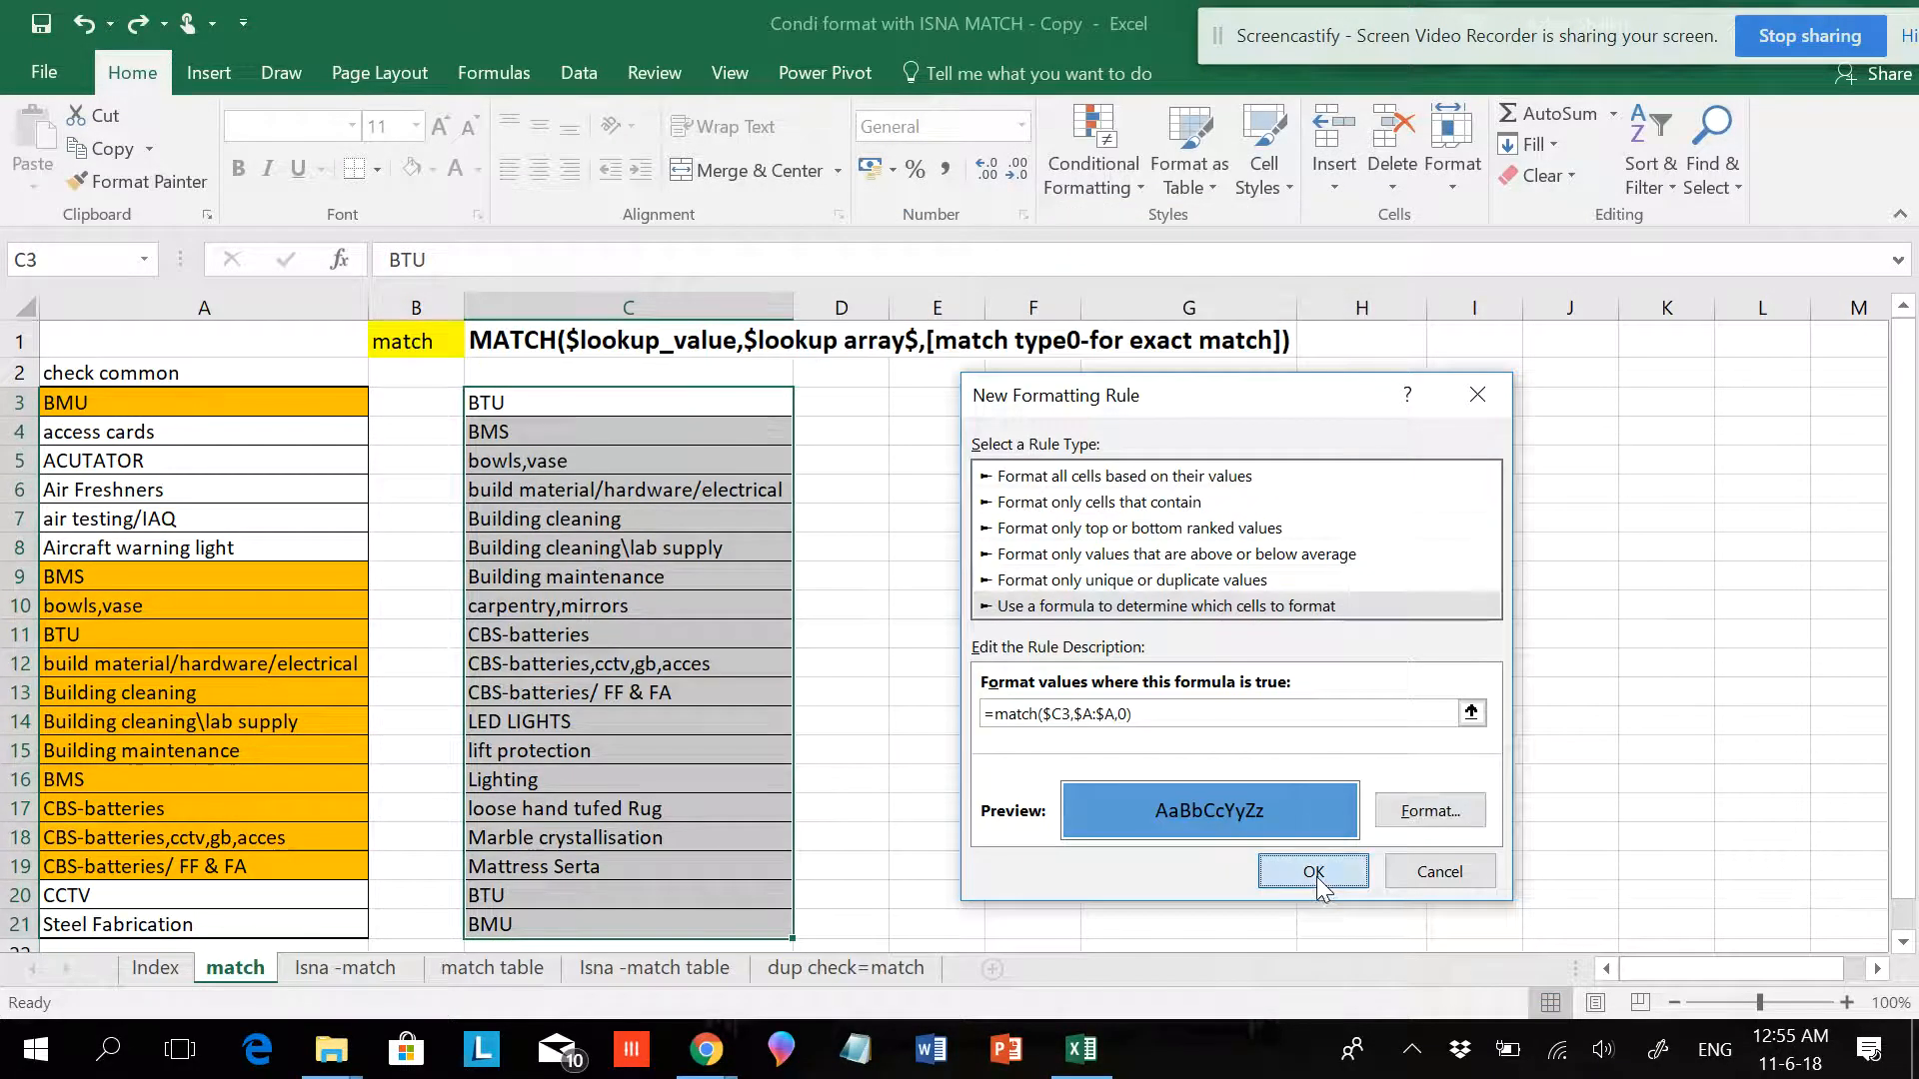
pyautogui.click(1313, 872)
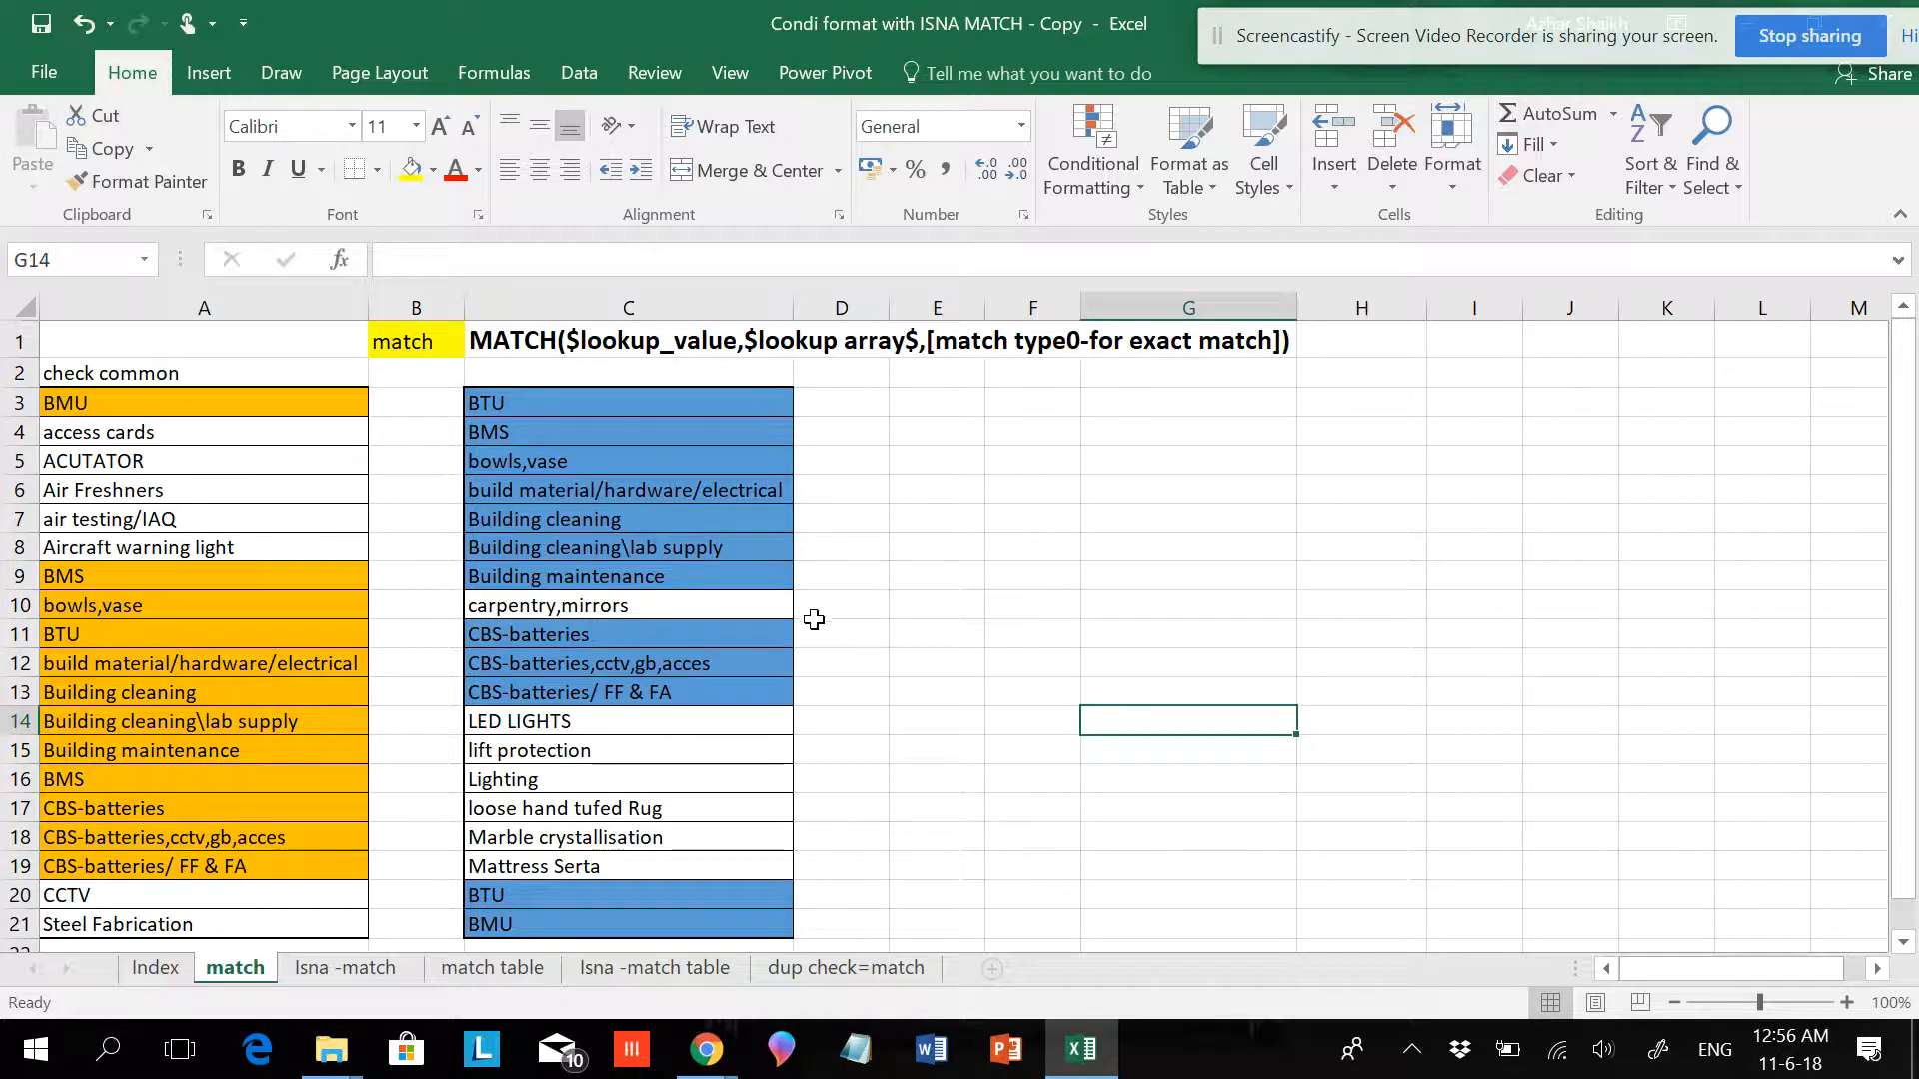
pyautogui.moveTo(239, 664)
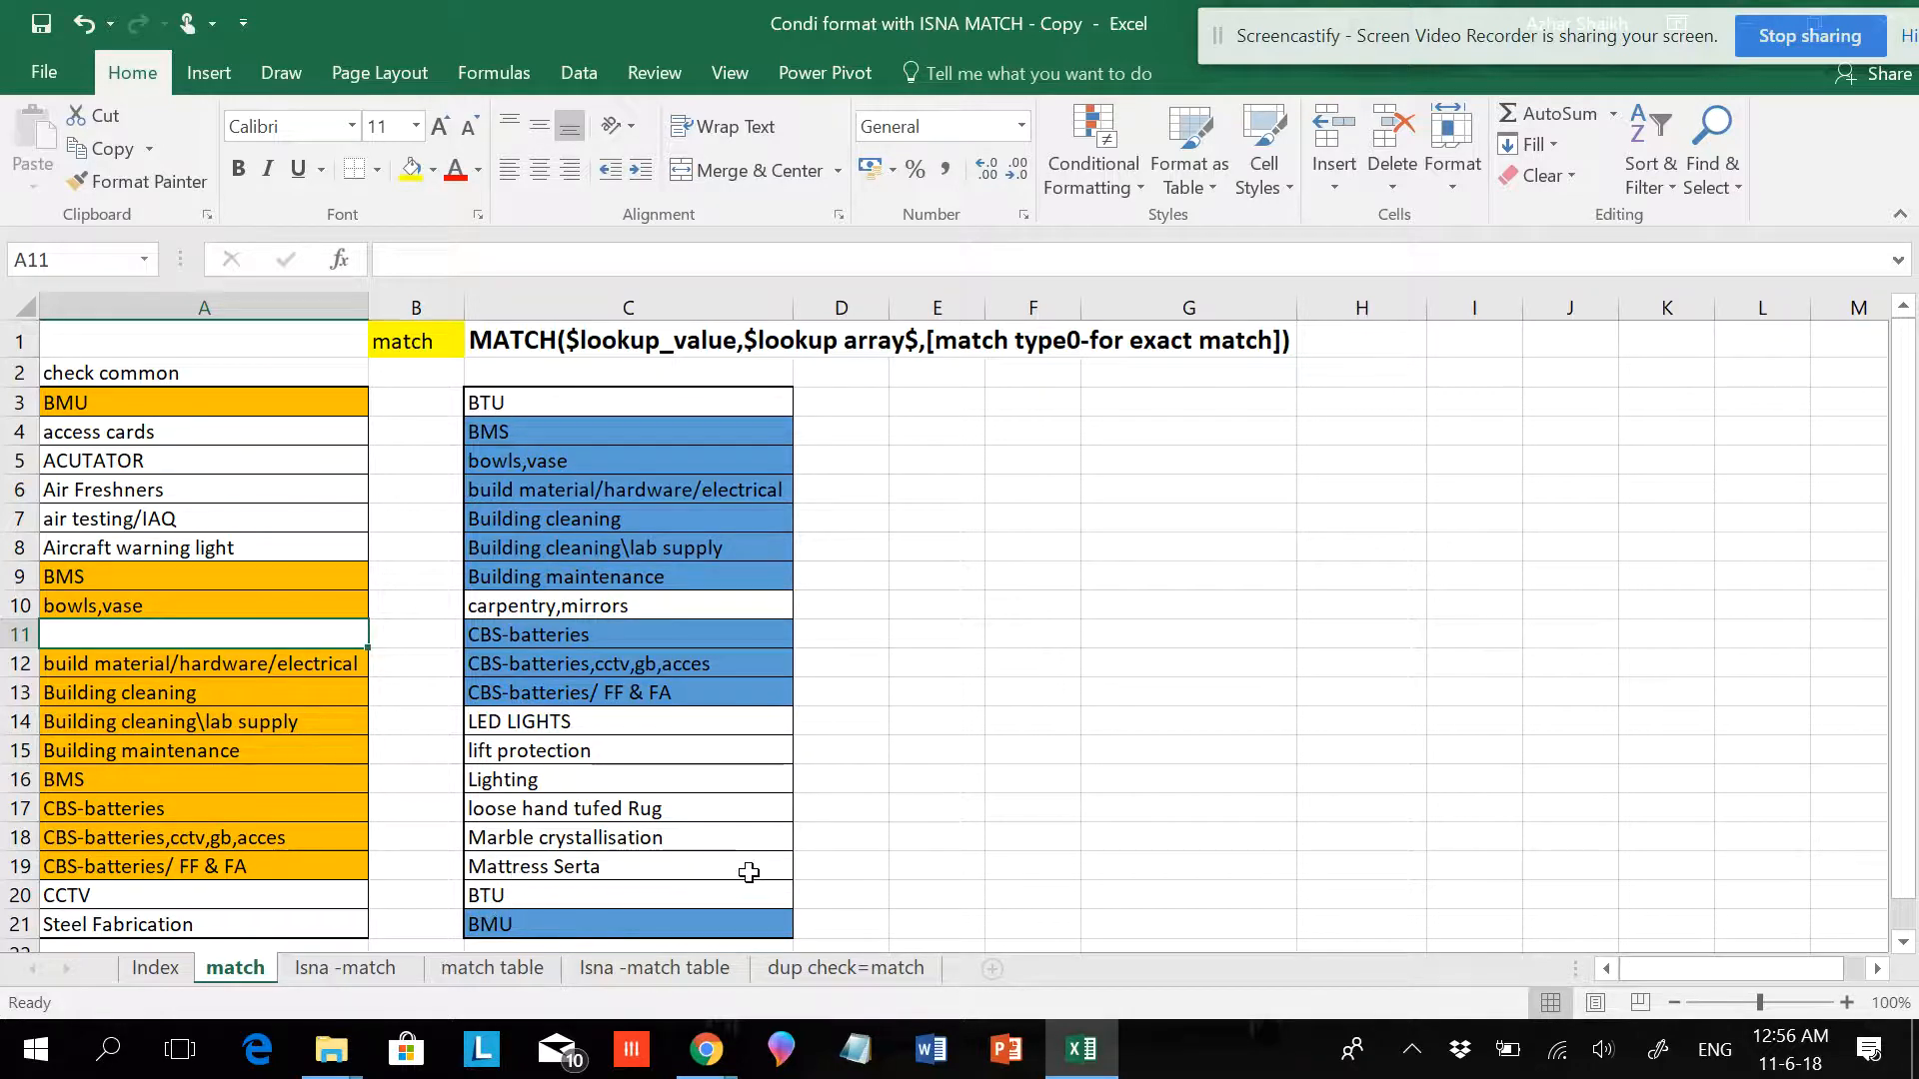
# Retype BTU in A11 so column C's BTU entries turn blue again.
pyautogui.write('BTU')
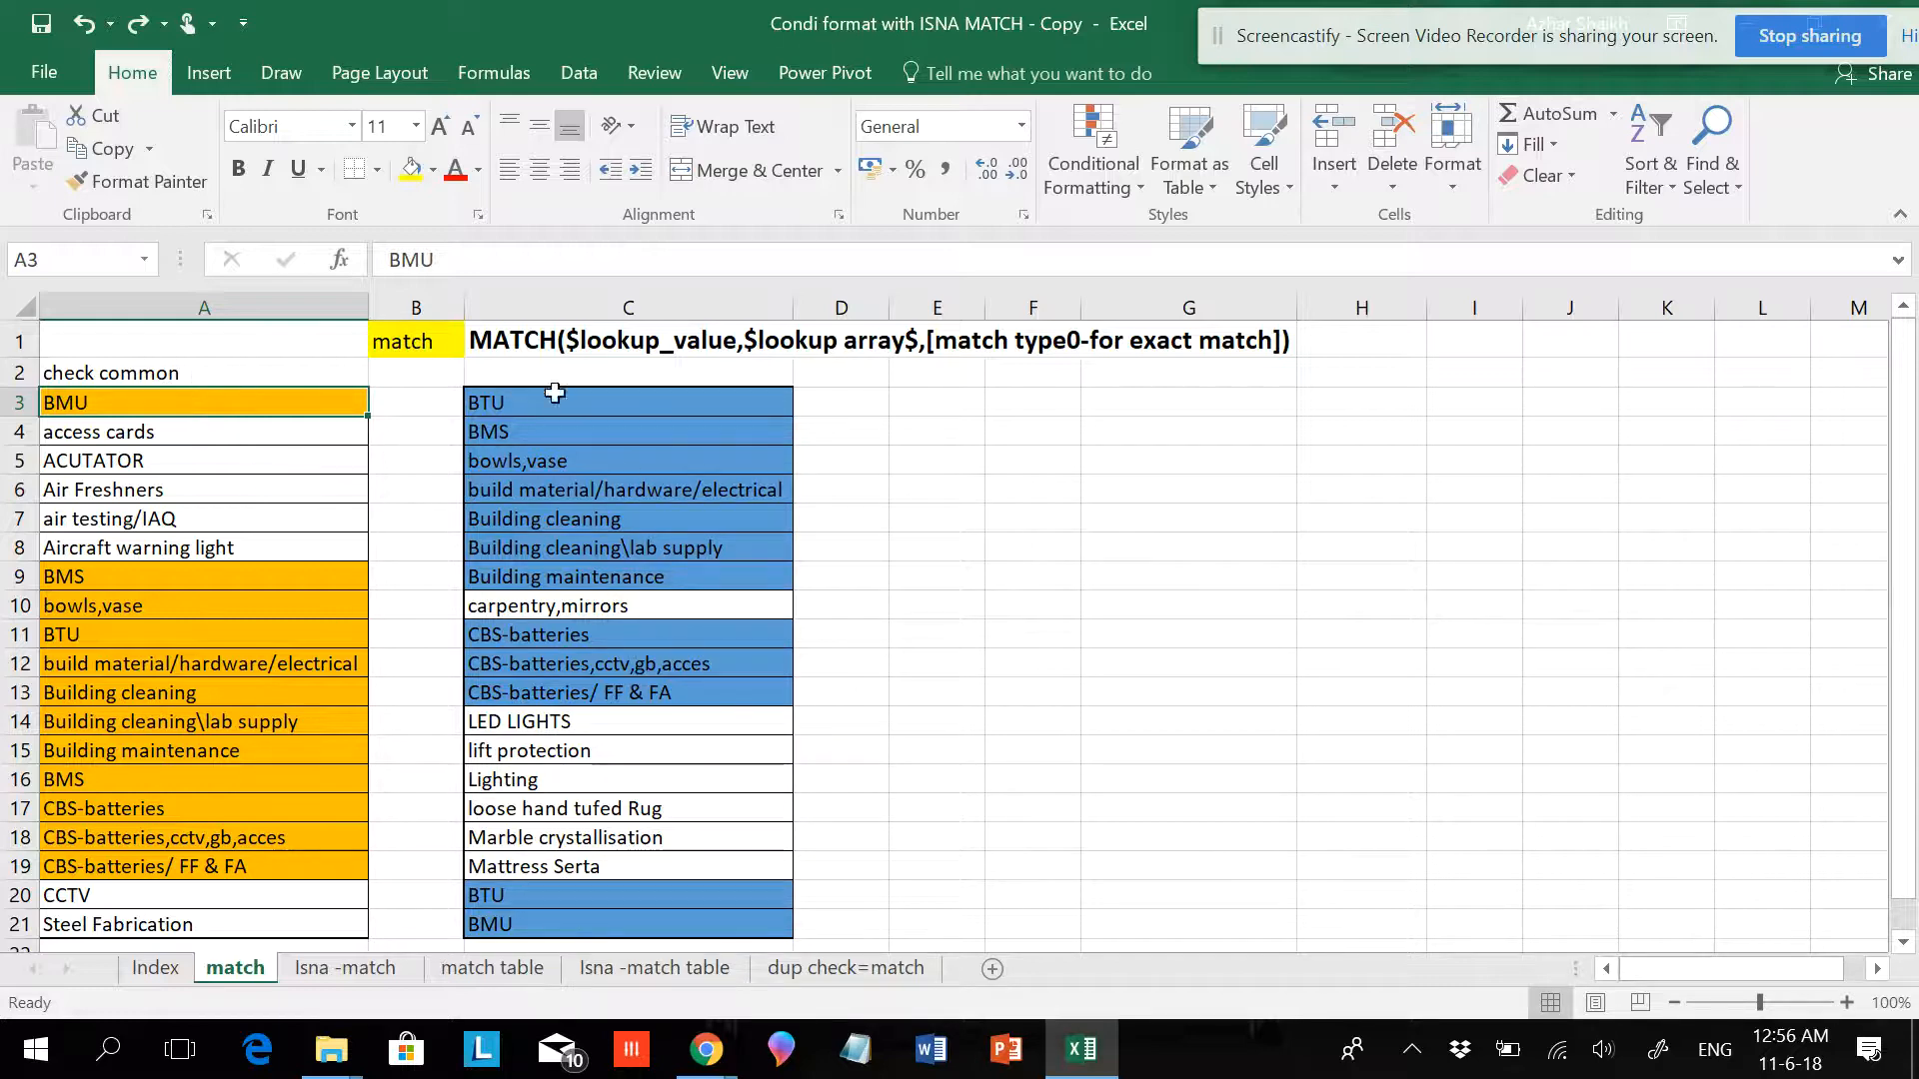
pyautogui.moveTo(609, 818)
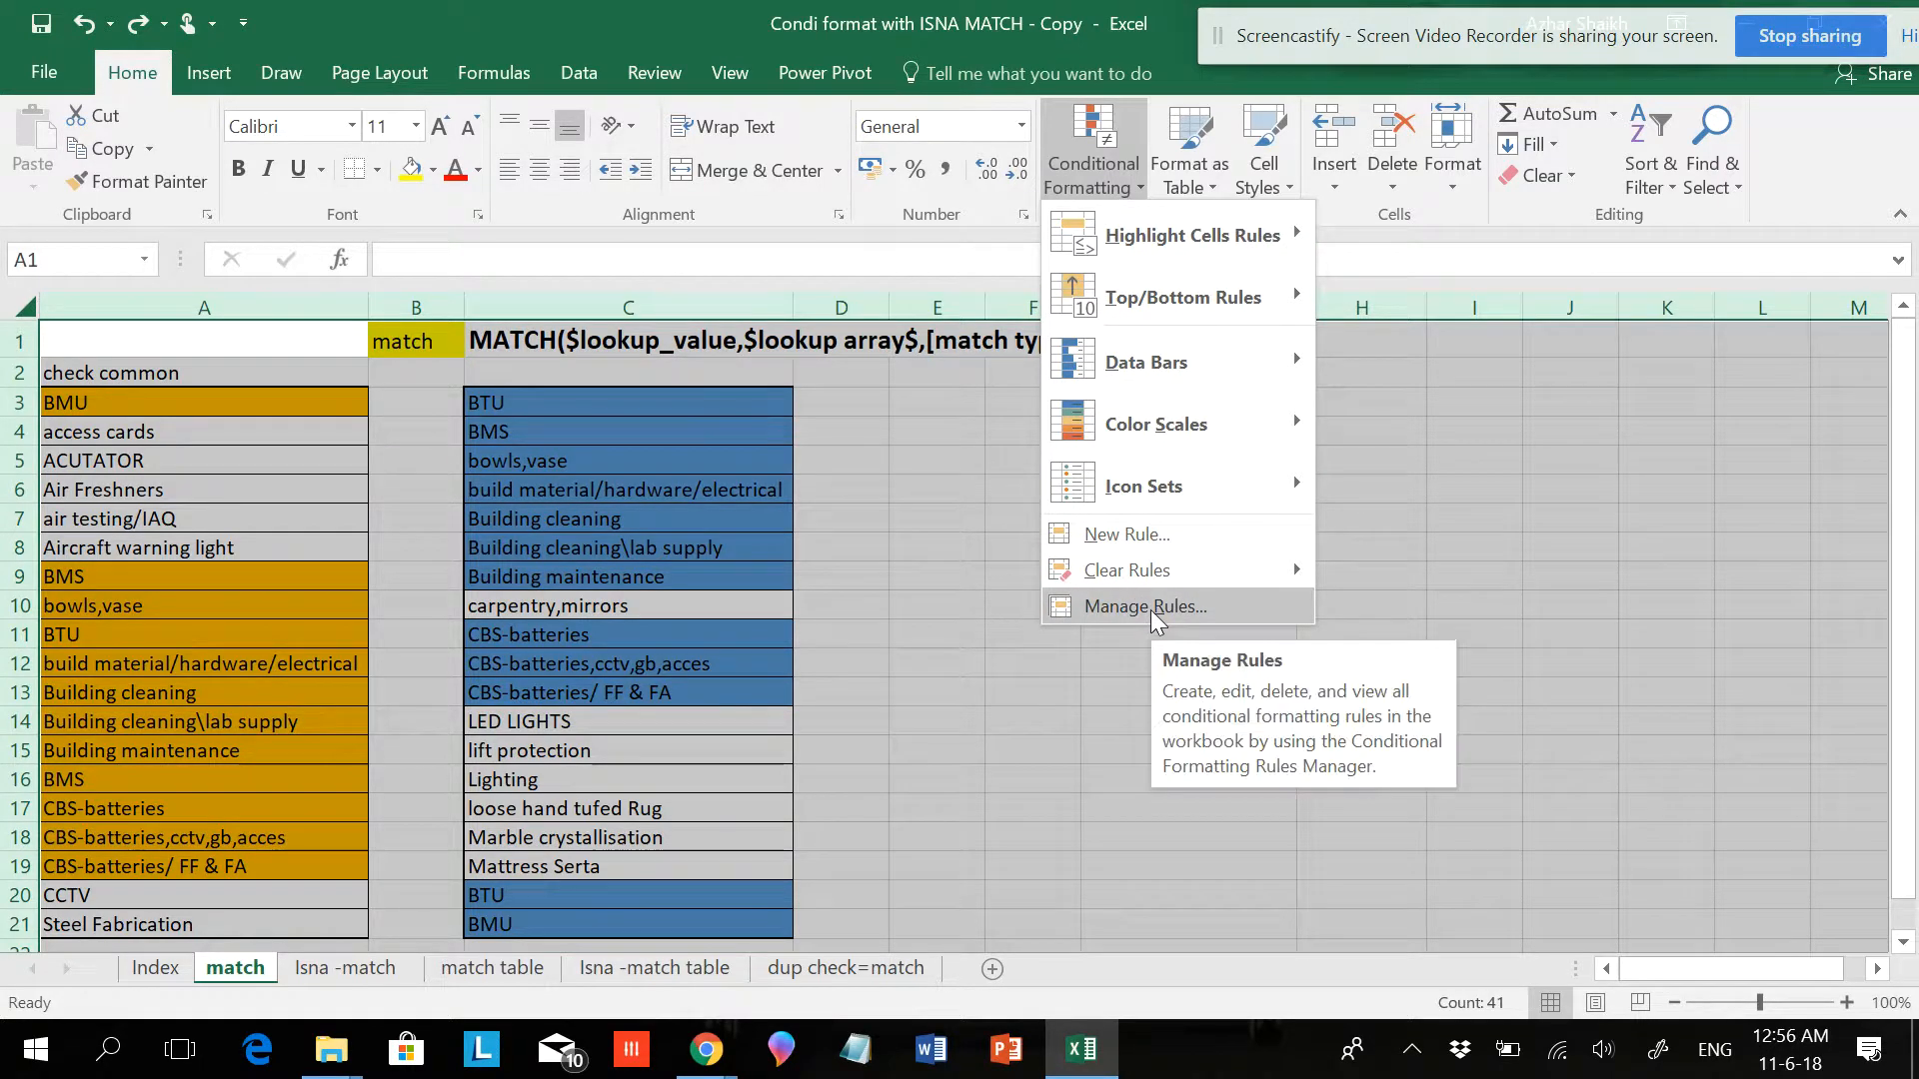
# In Manage Rules, wrap the blue column C rule's MATCH formula in ISNA.
pyautogui.click(1144, 605)
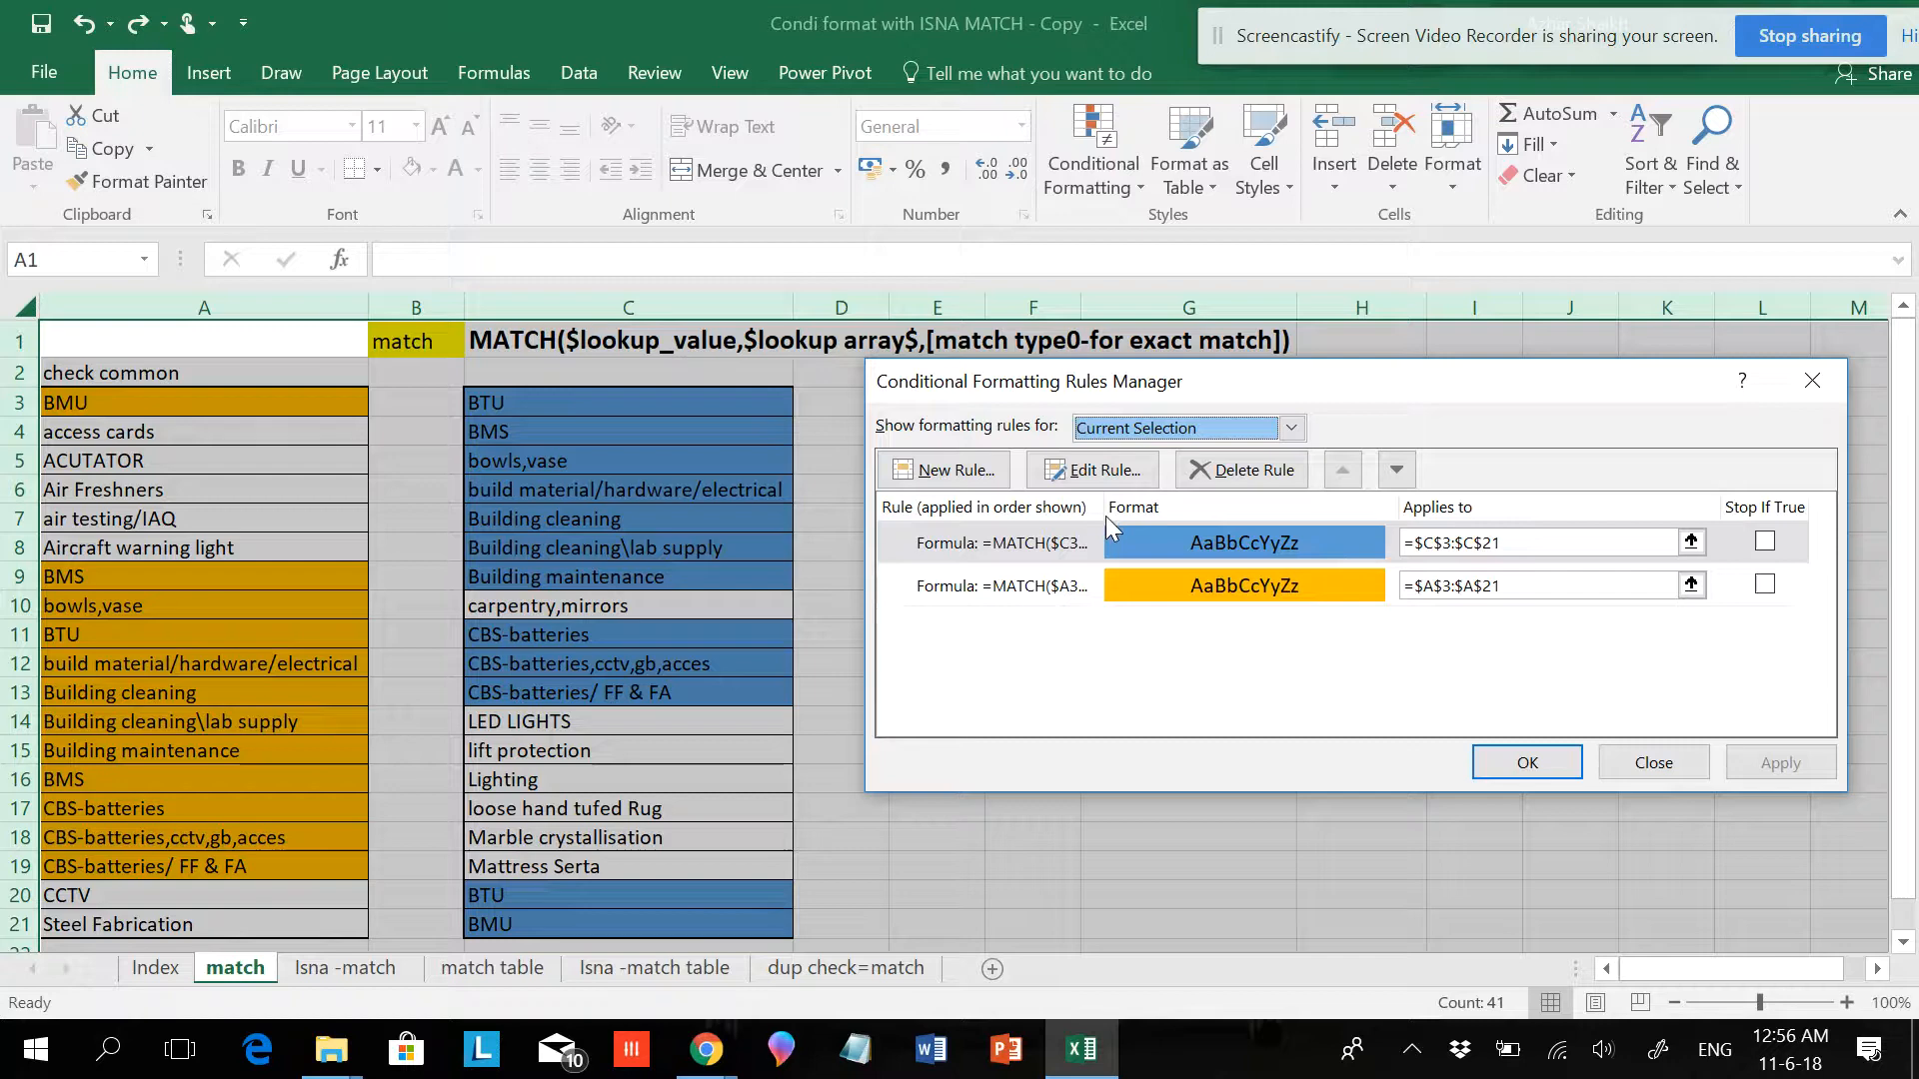
pyautogui.click(1090, 470)
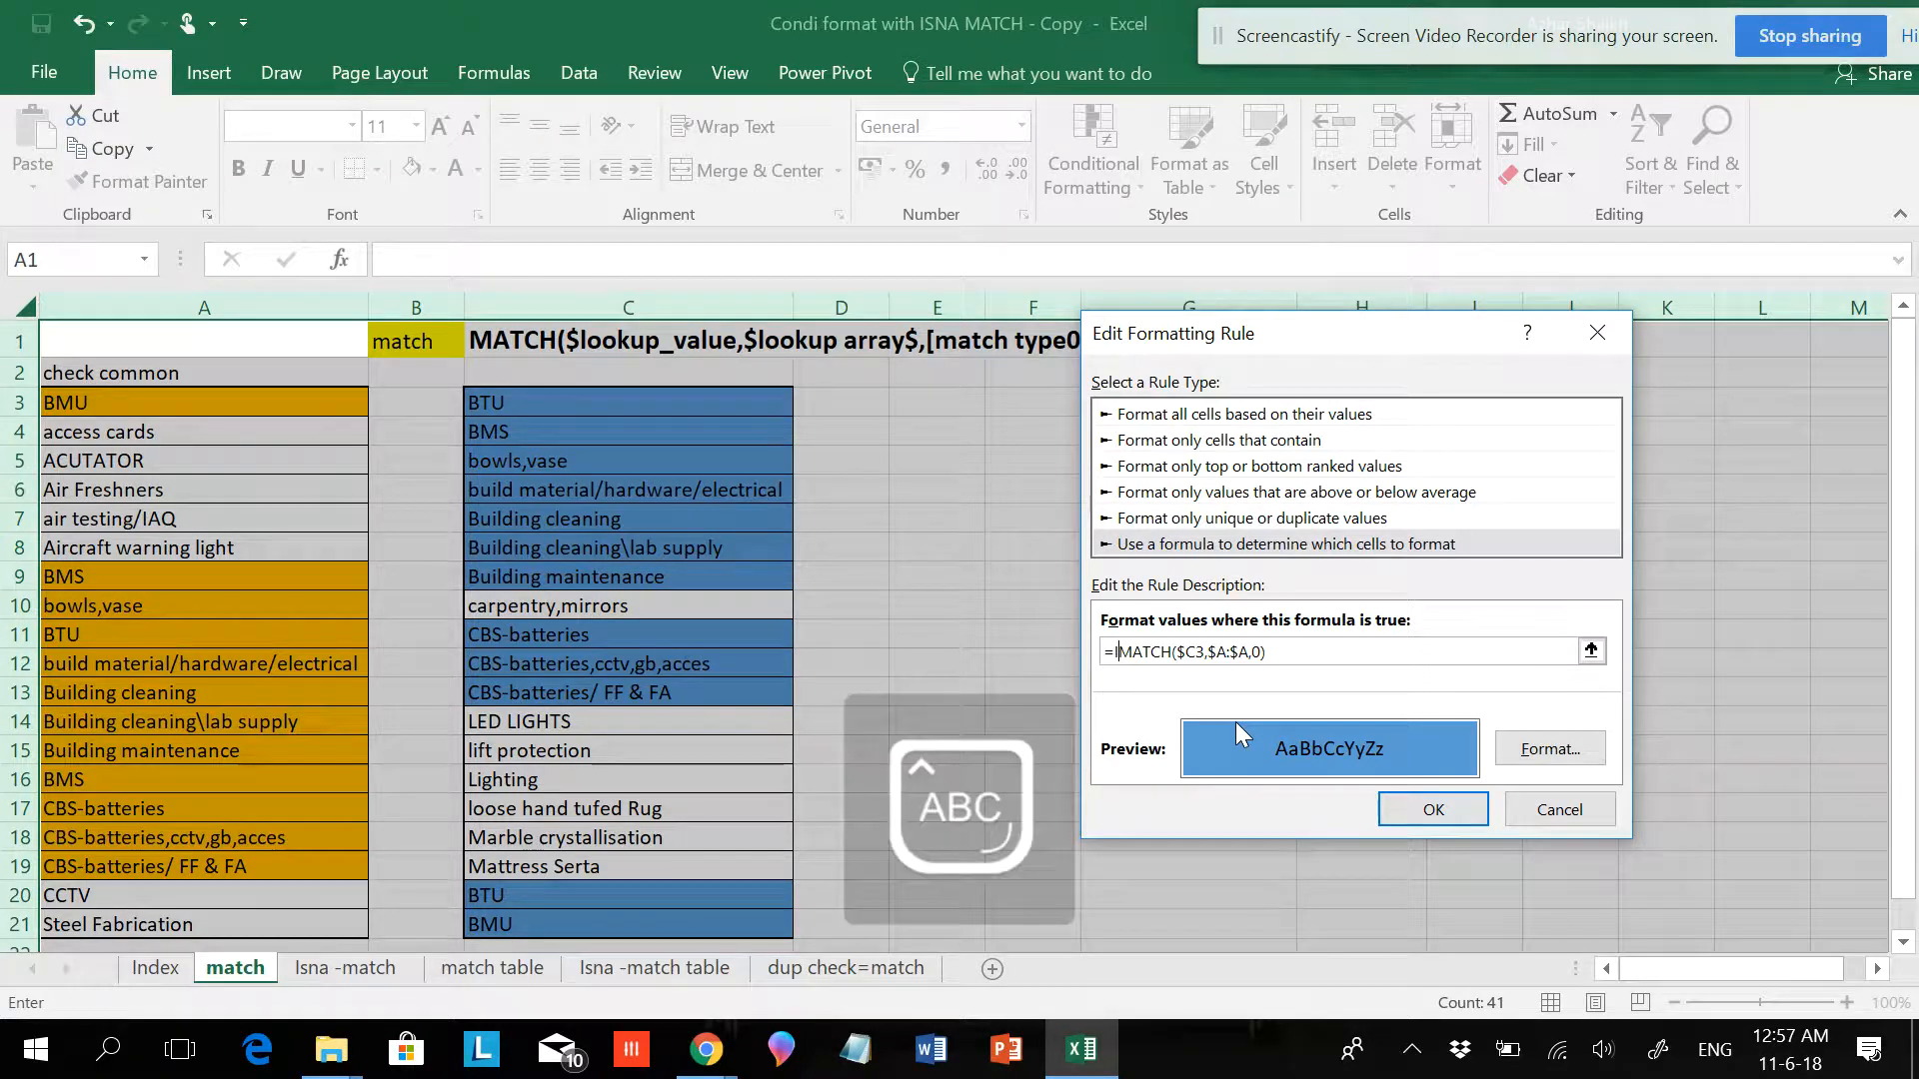
pyautogui.write('ISNA(')
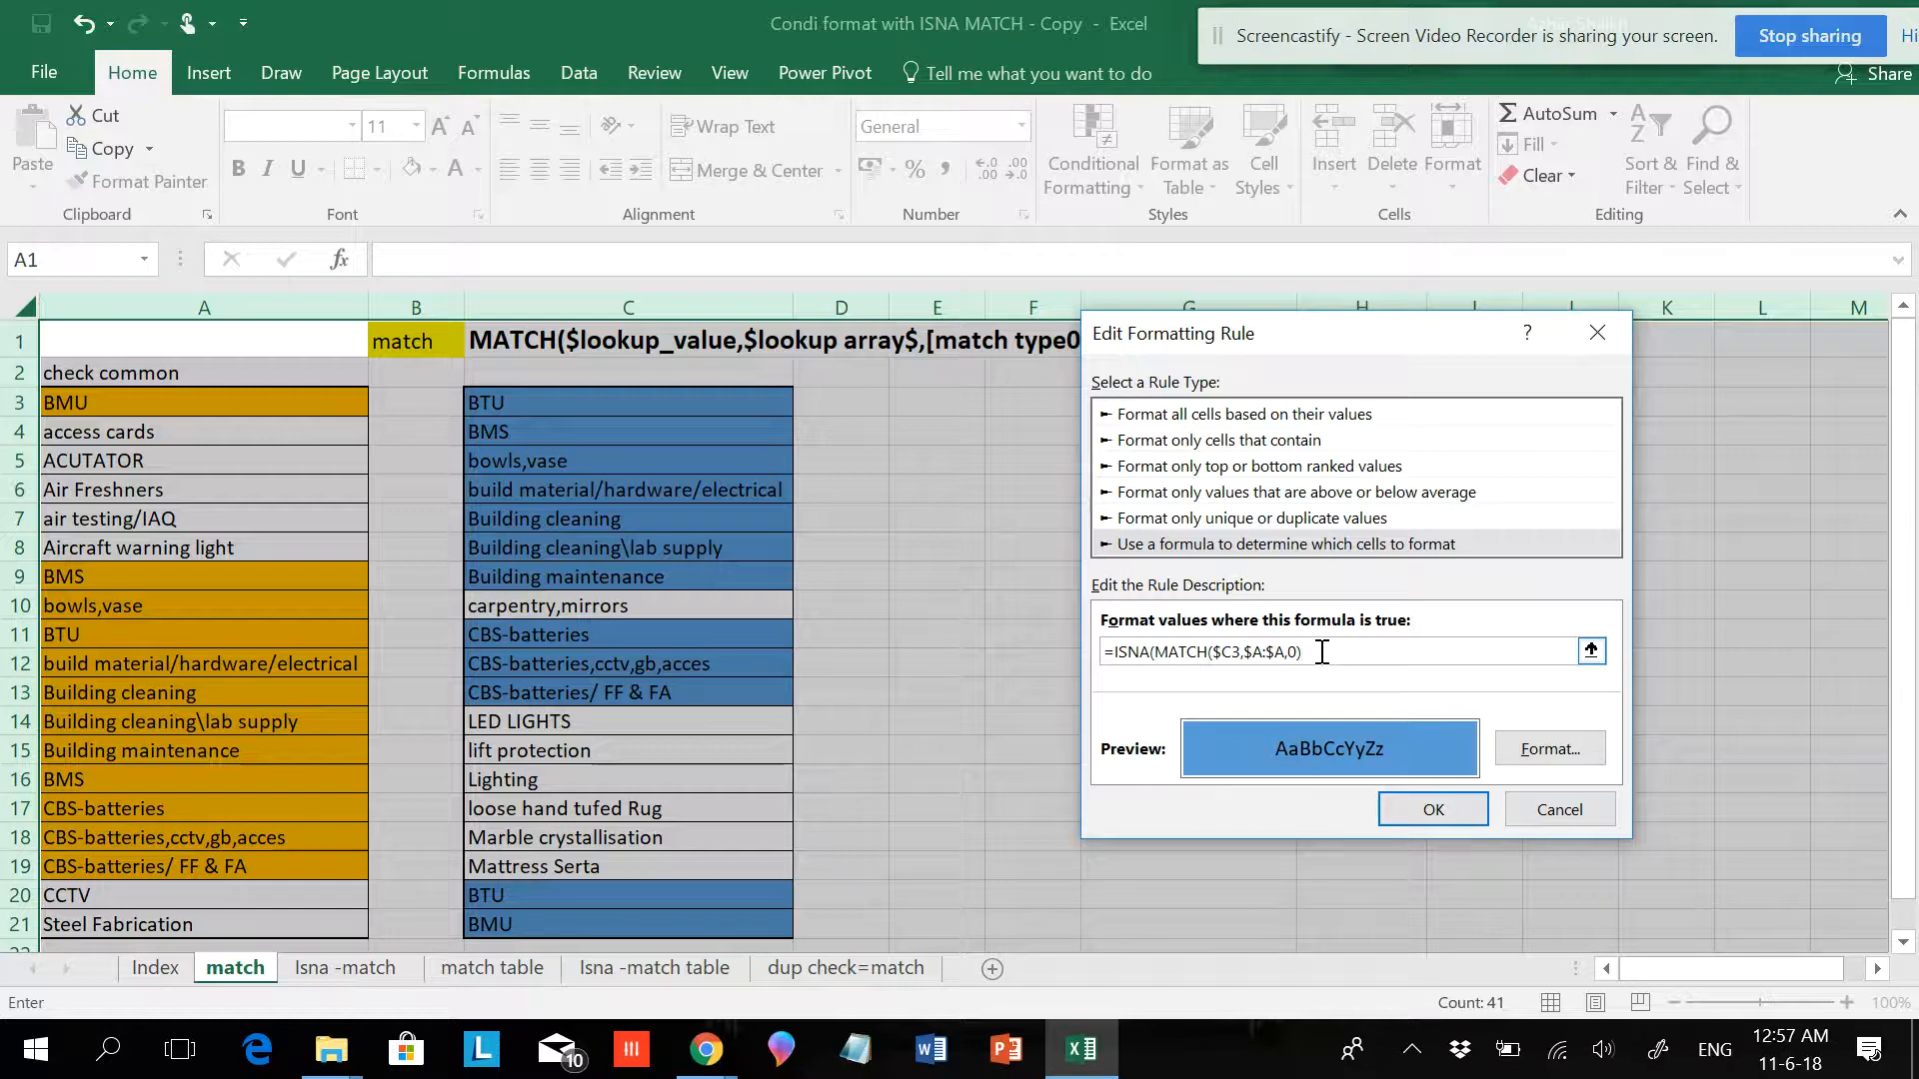
pyautogui.write(')')
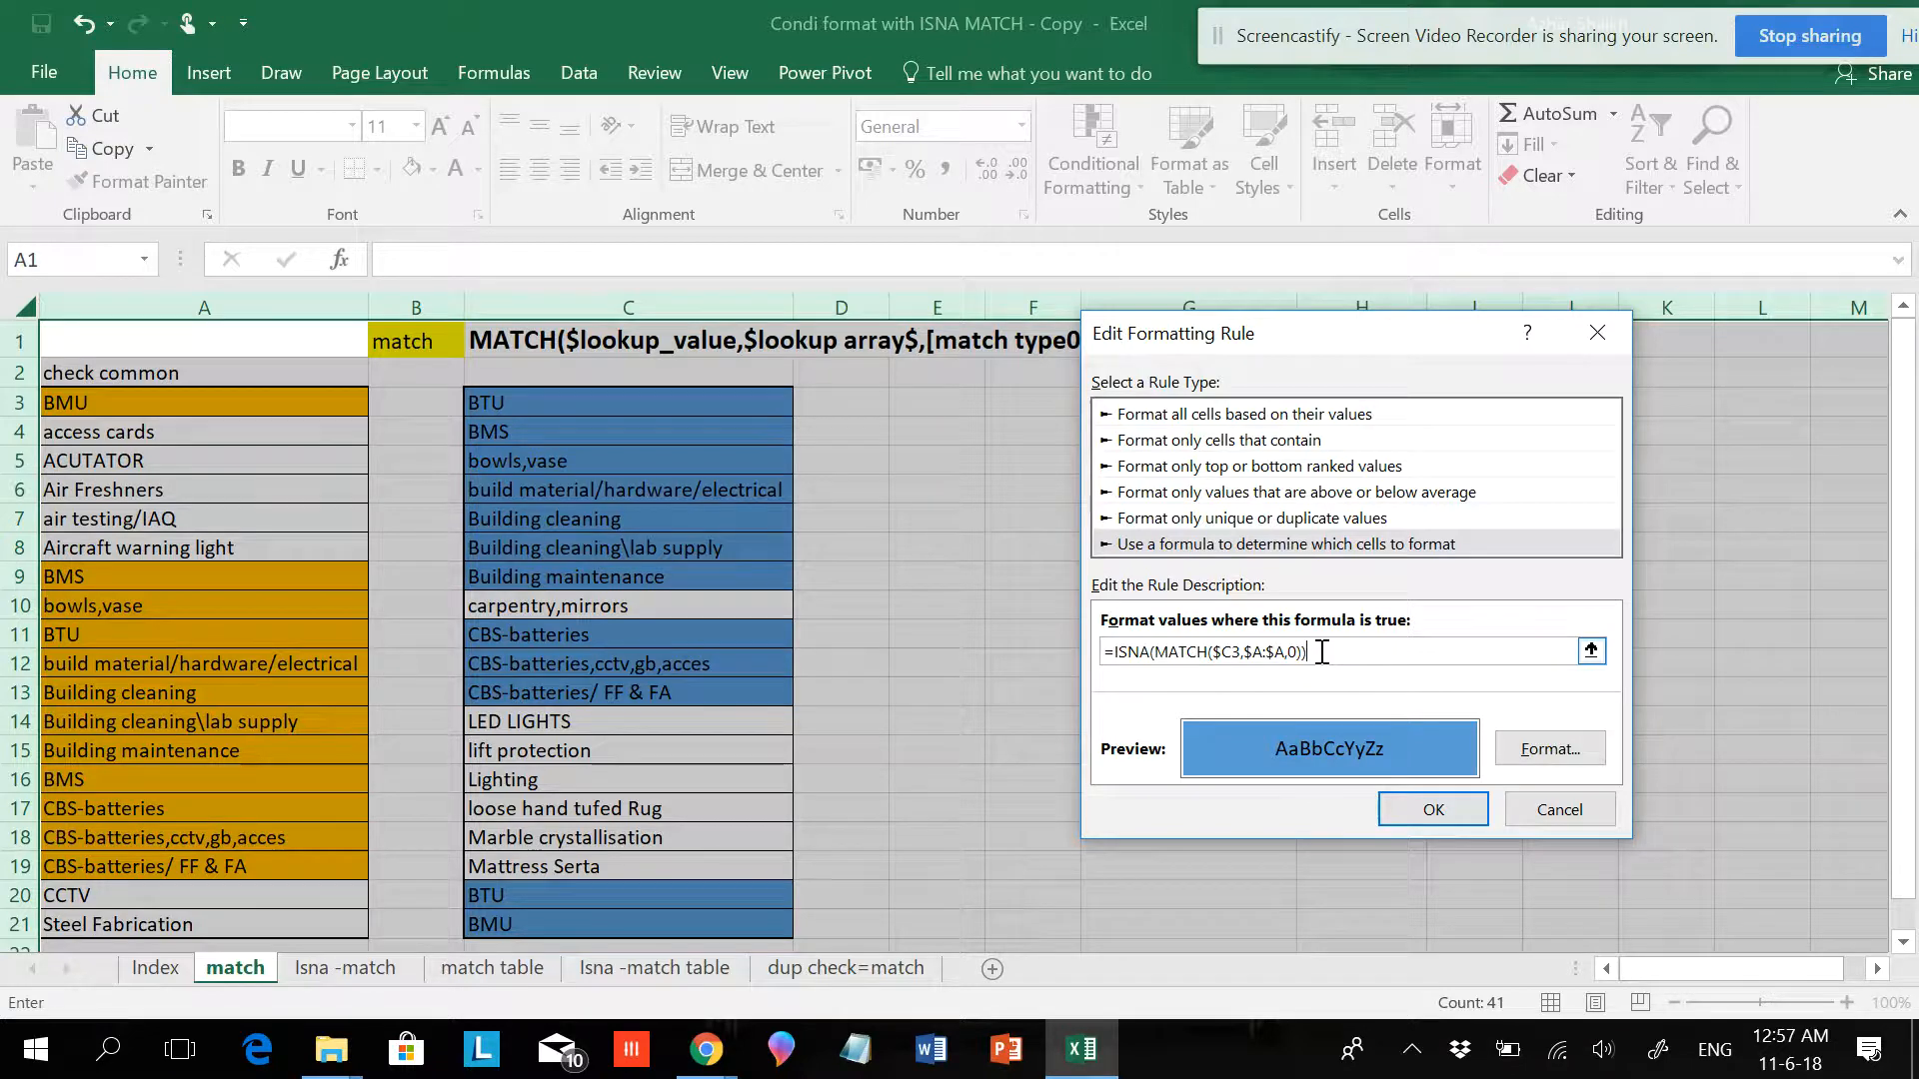
pyautogui.moveTo(1368, 696)
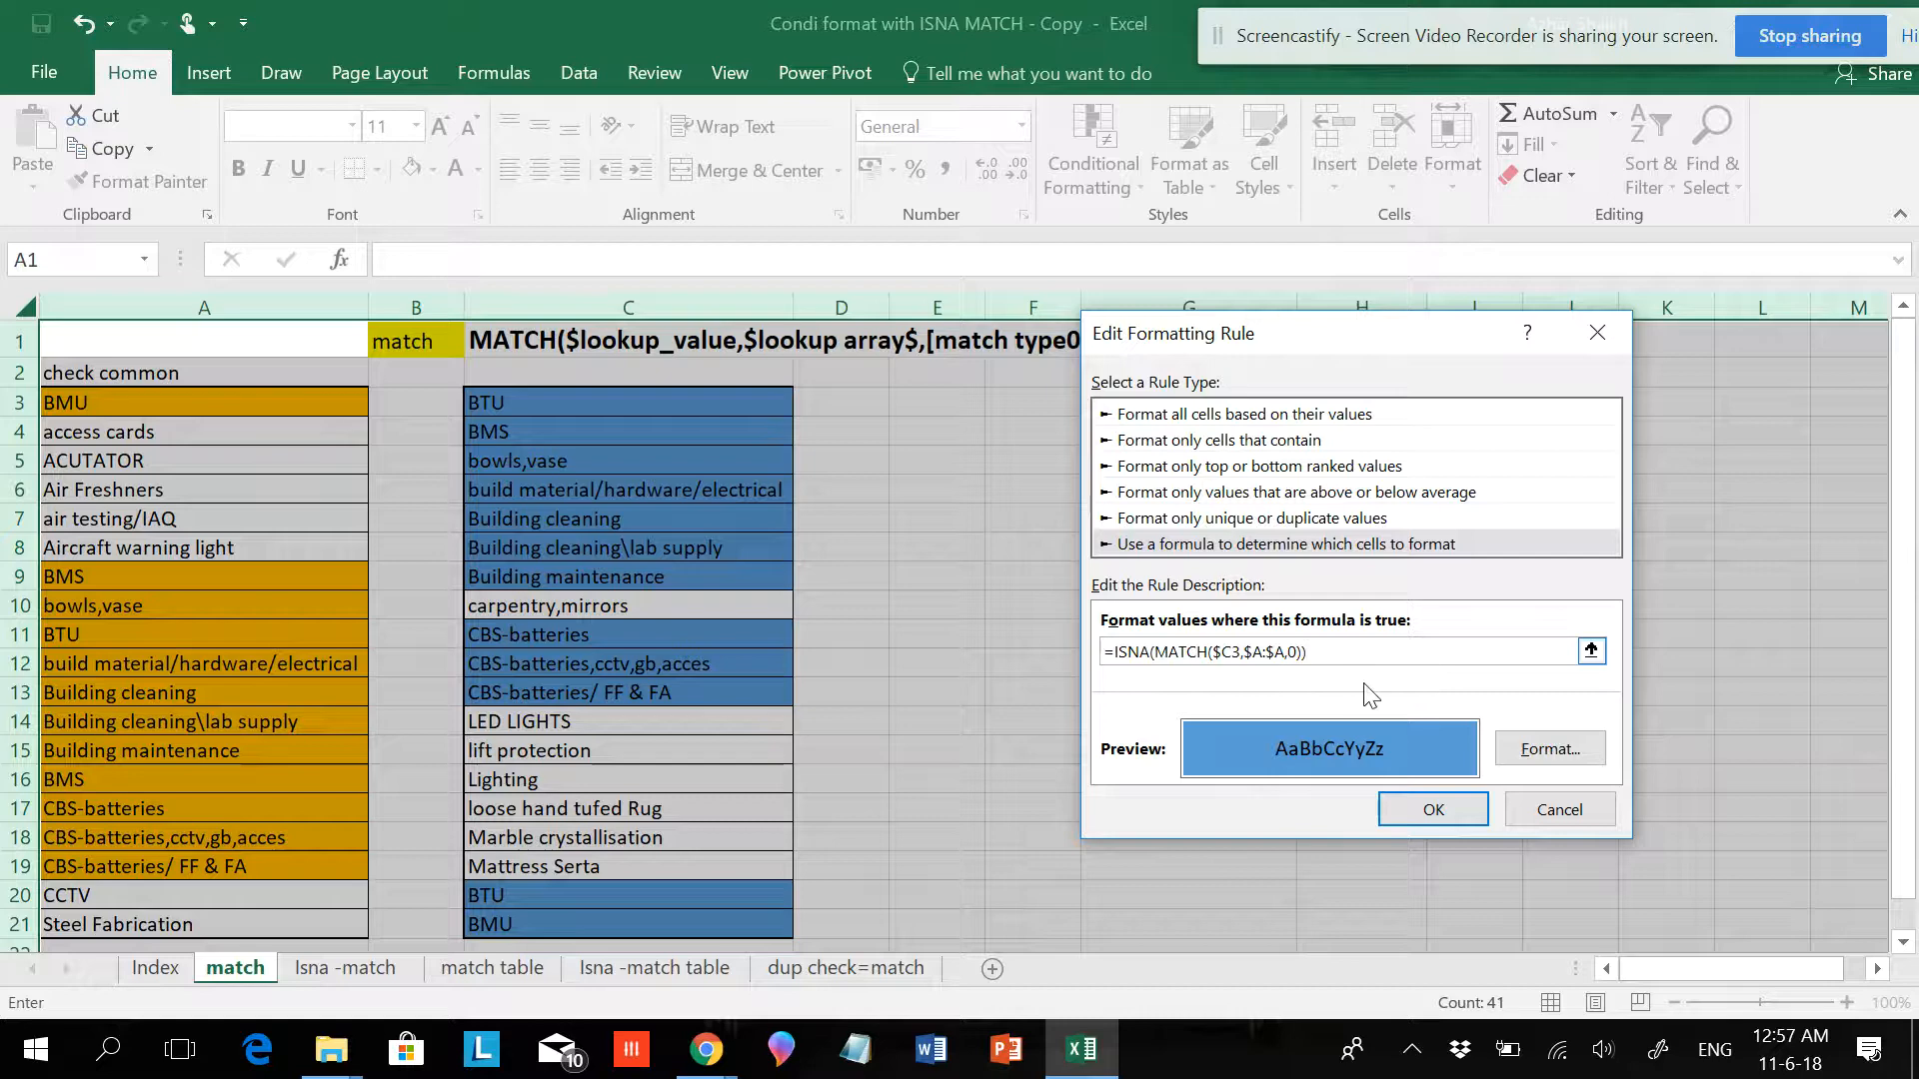
pyautogui.click(1432, 808)
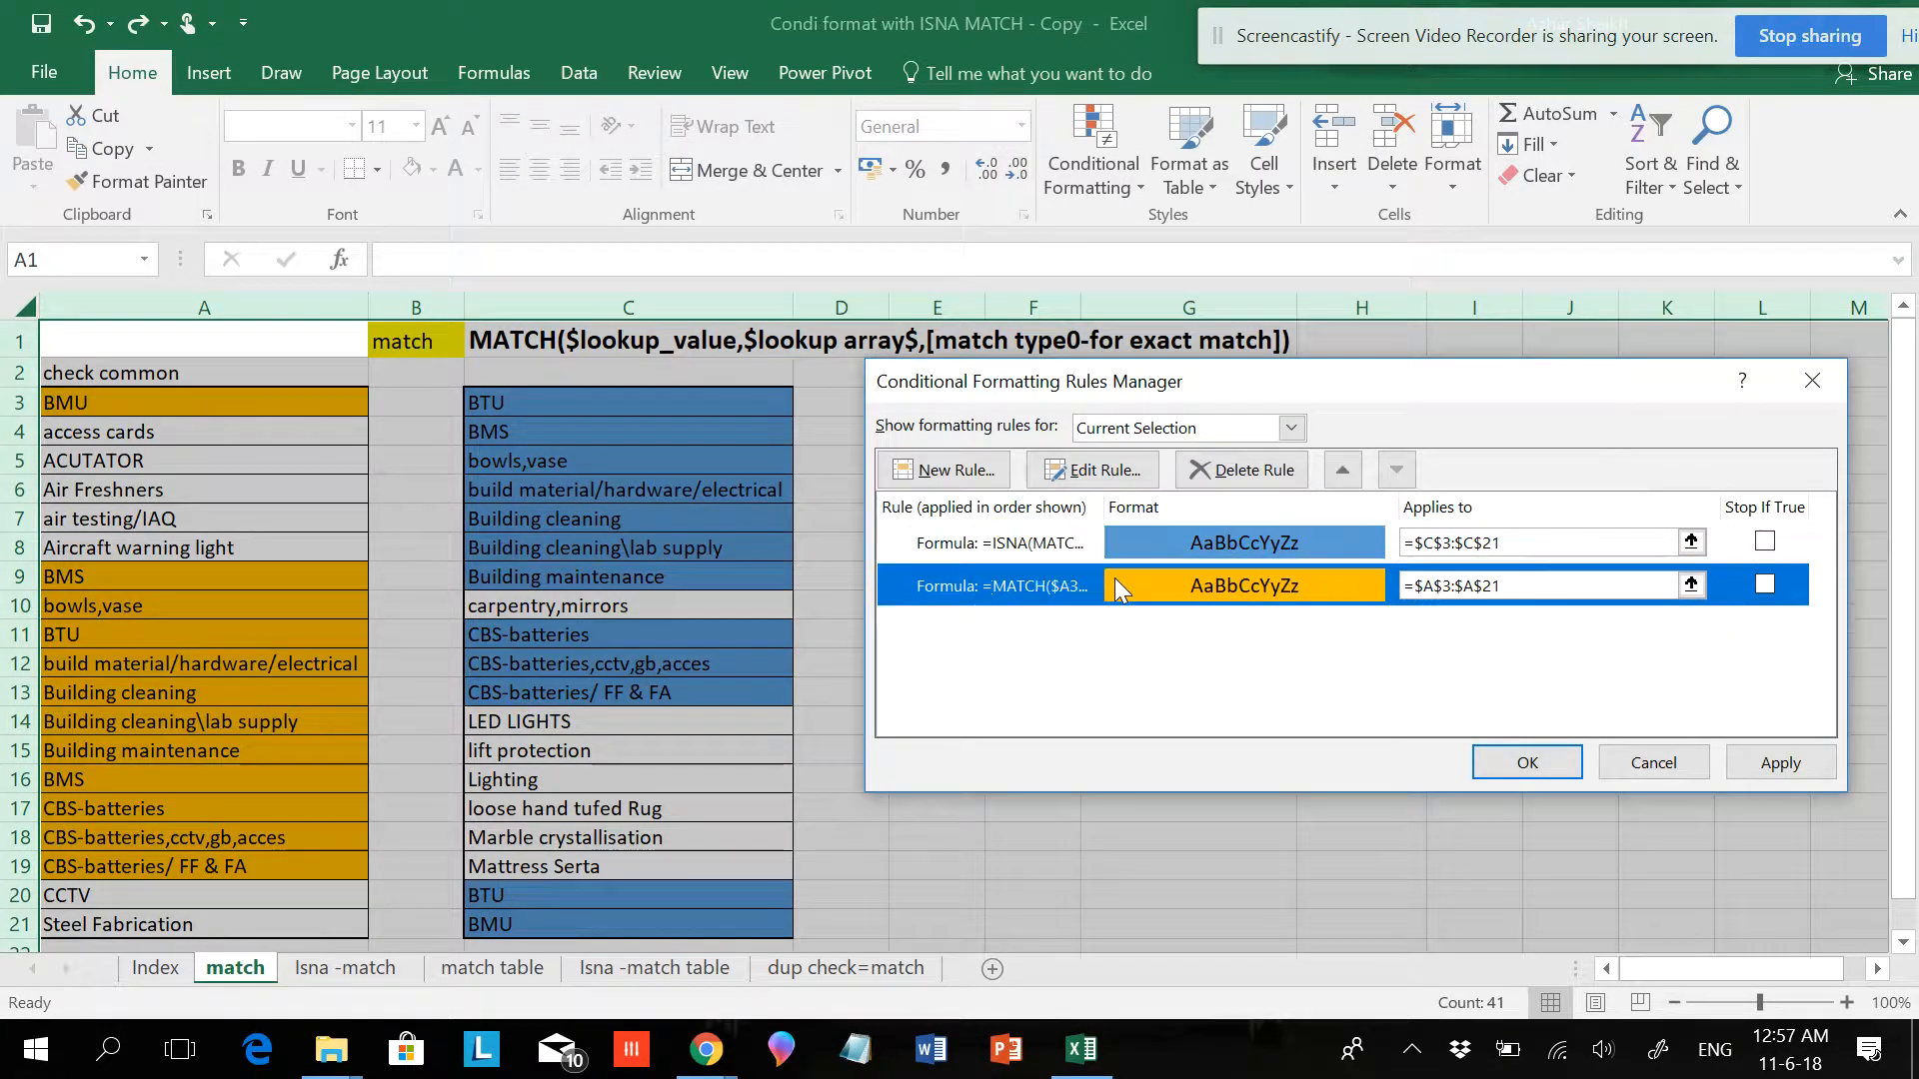
# Wrap the orange column A rule as =ISNA(MATCH($A3,$C:$C,0)).
pyautogui.click(1090, 468)
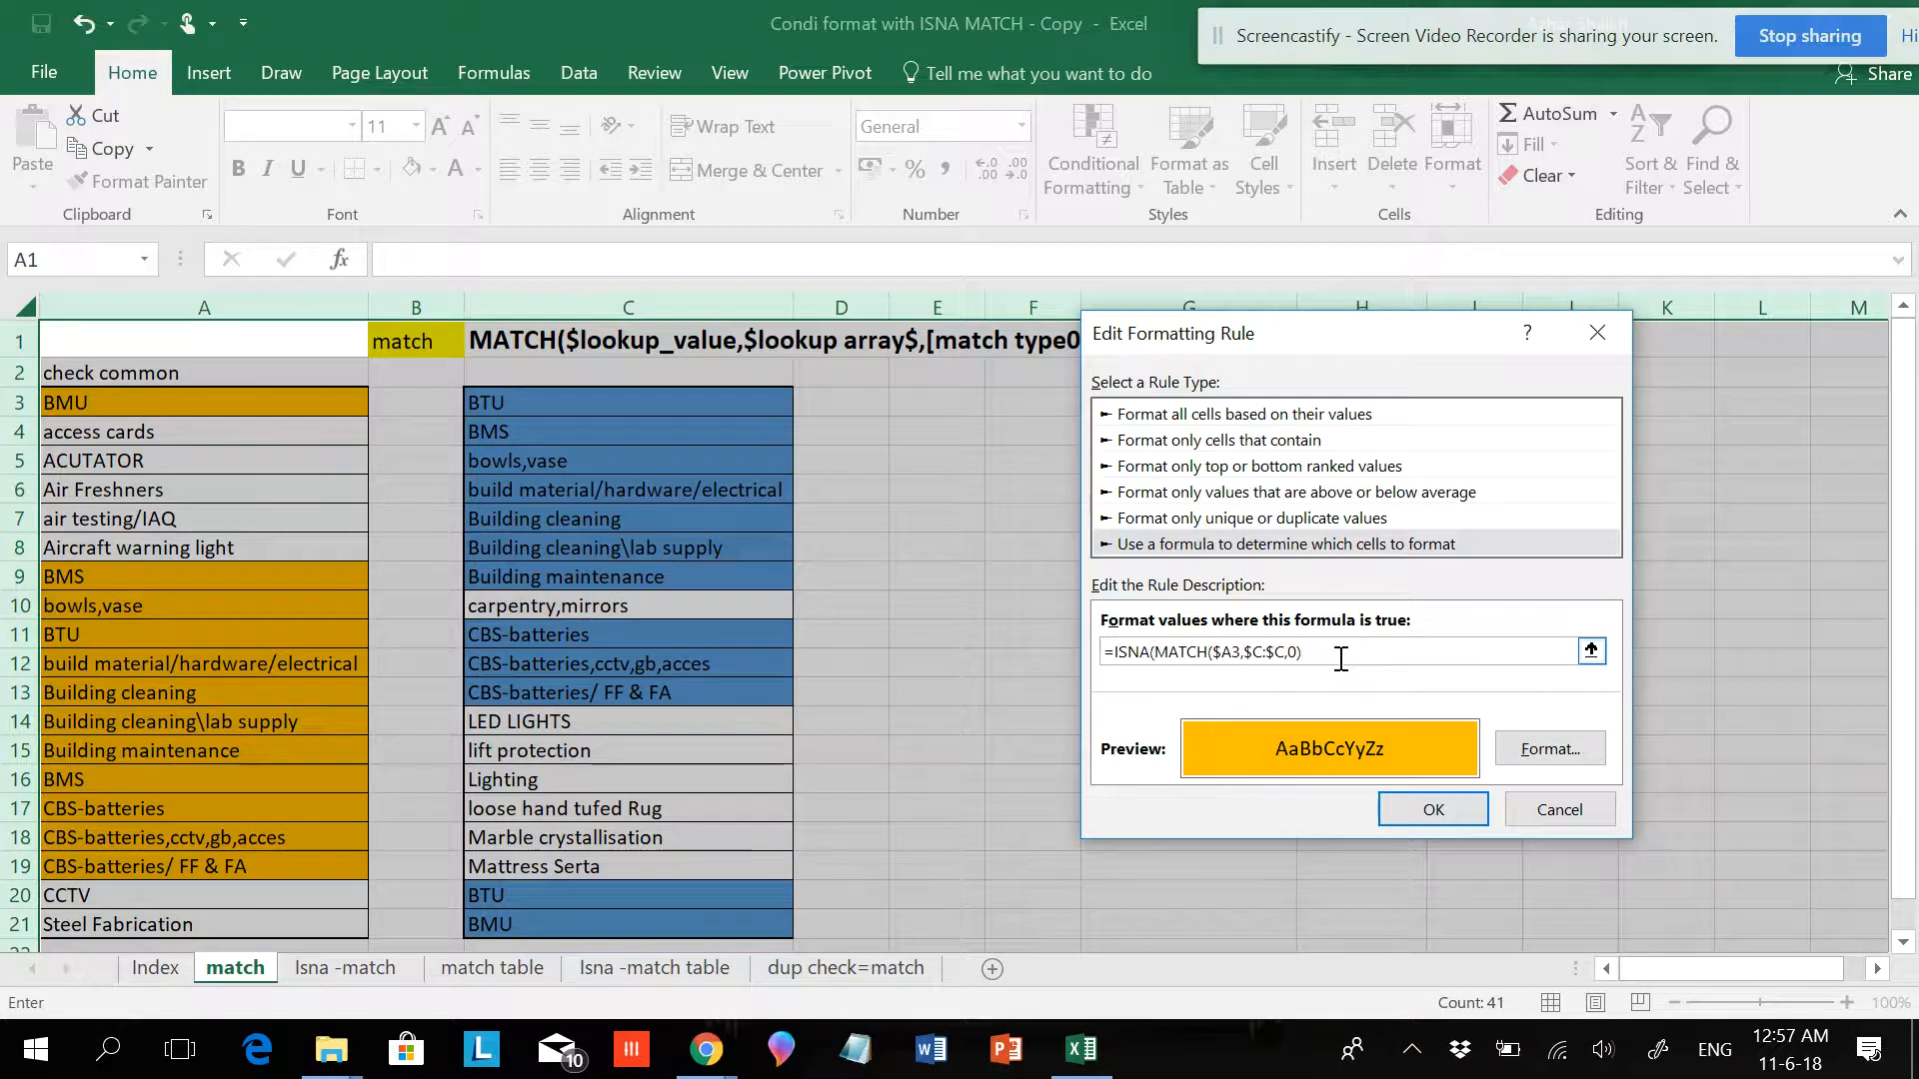
pyautogui.write(')')
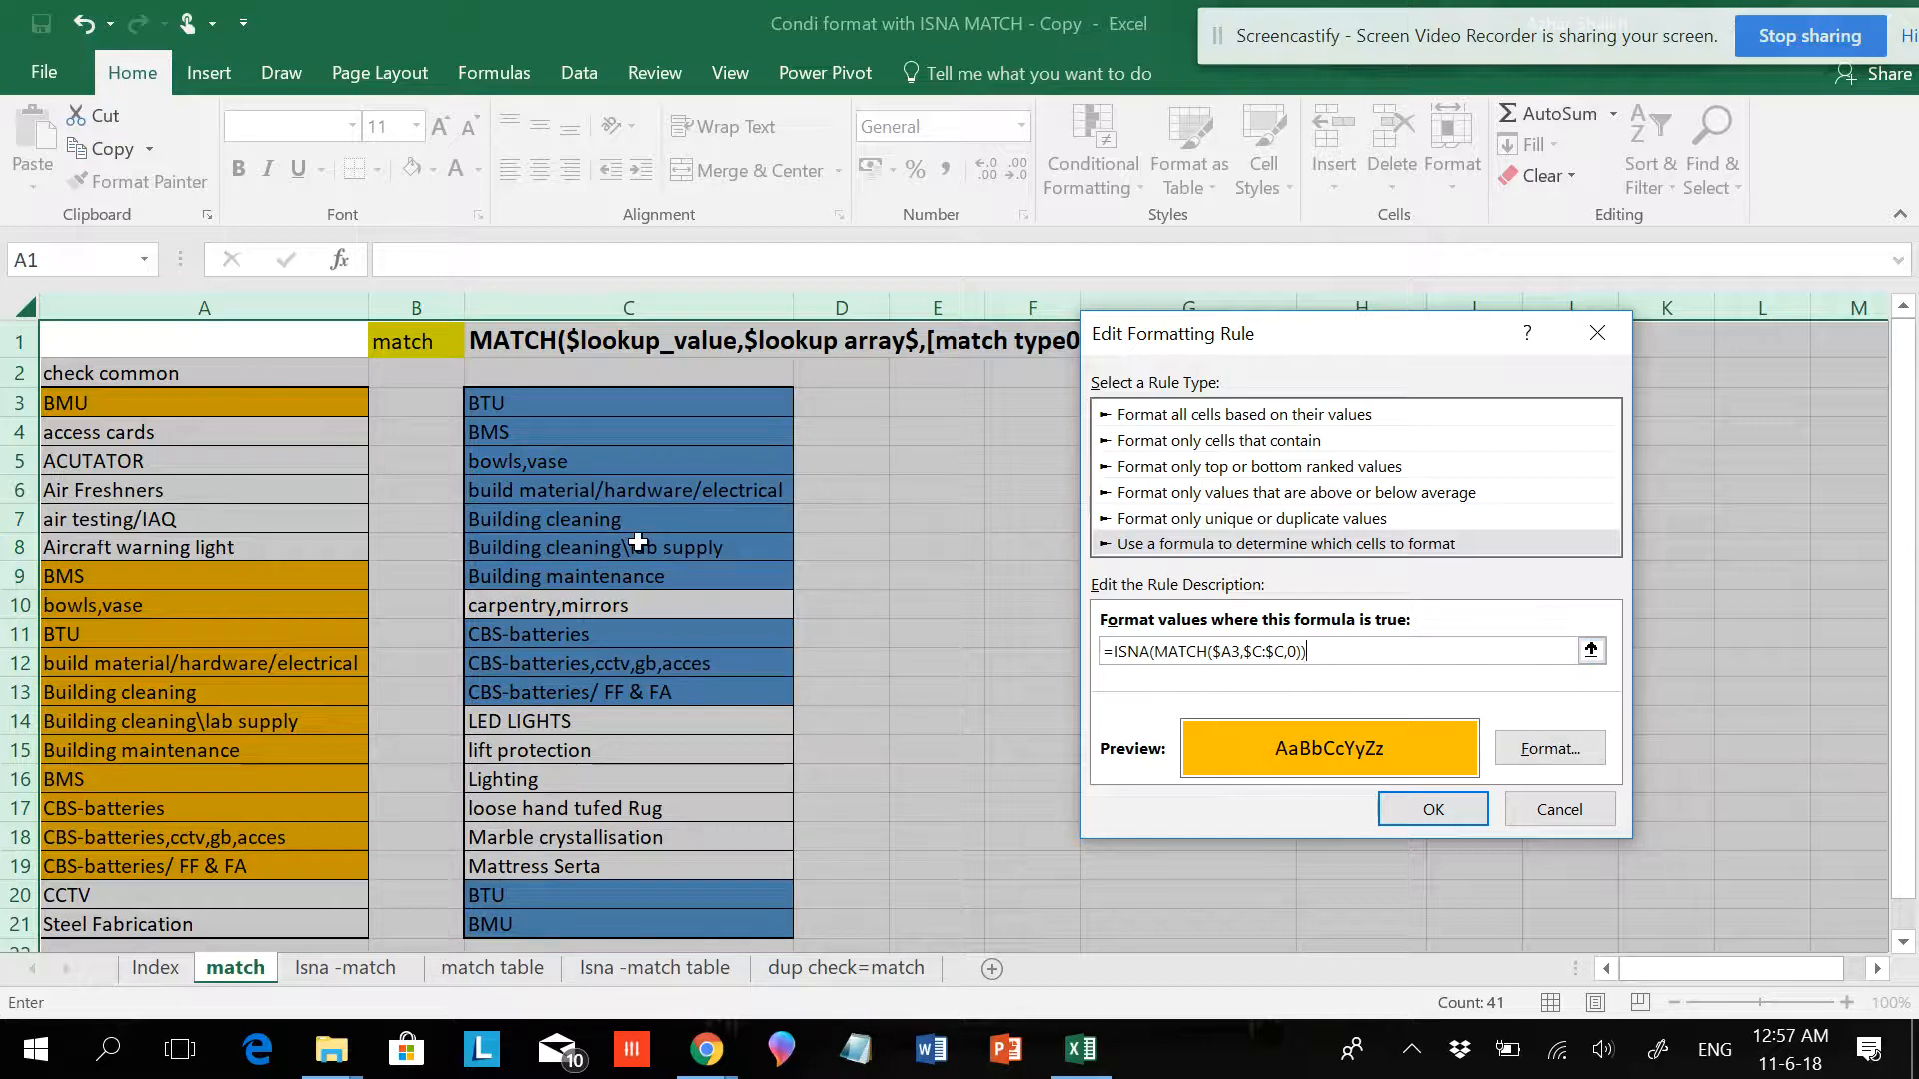
pyautogui.moveTo(129, 608)
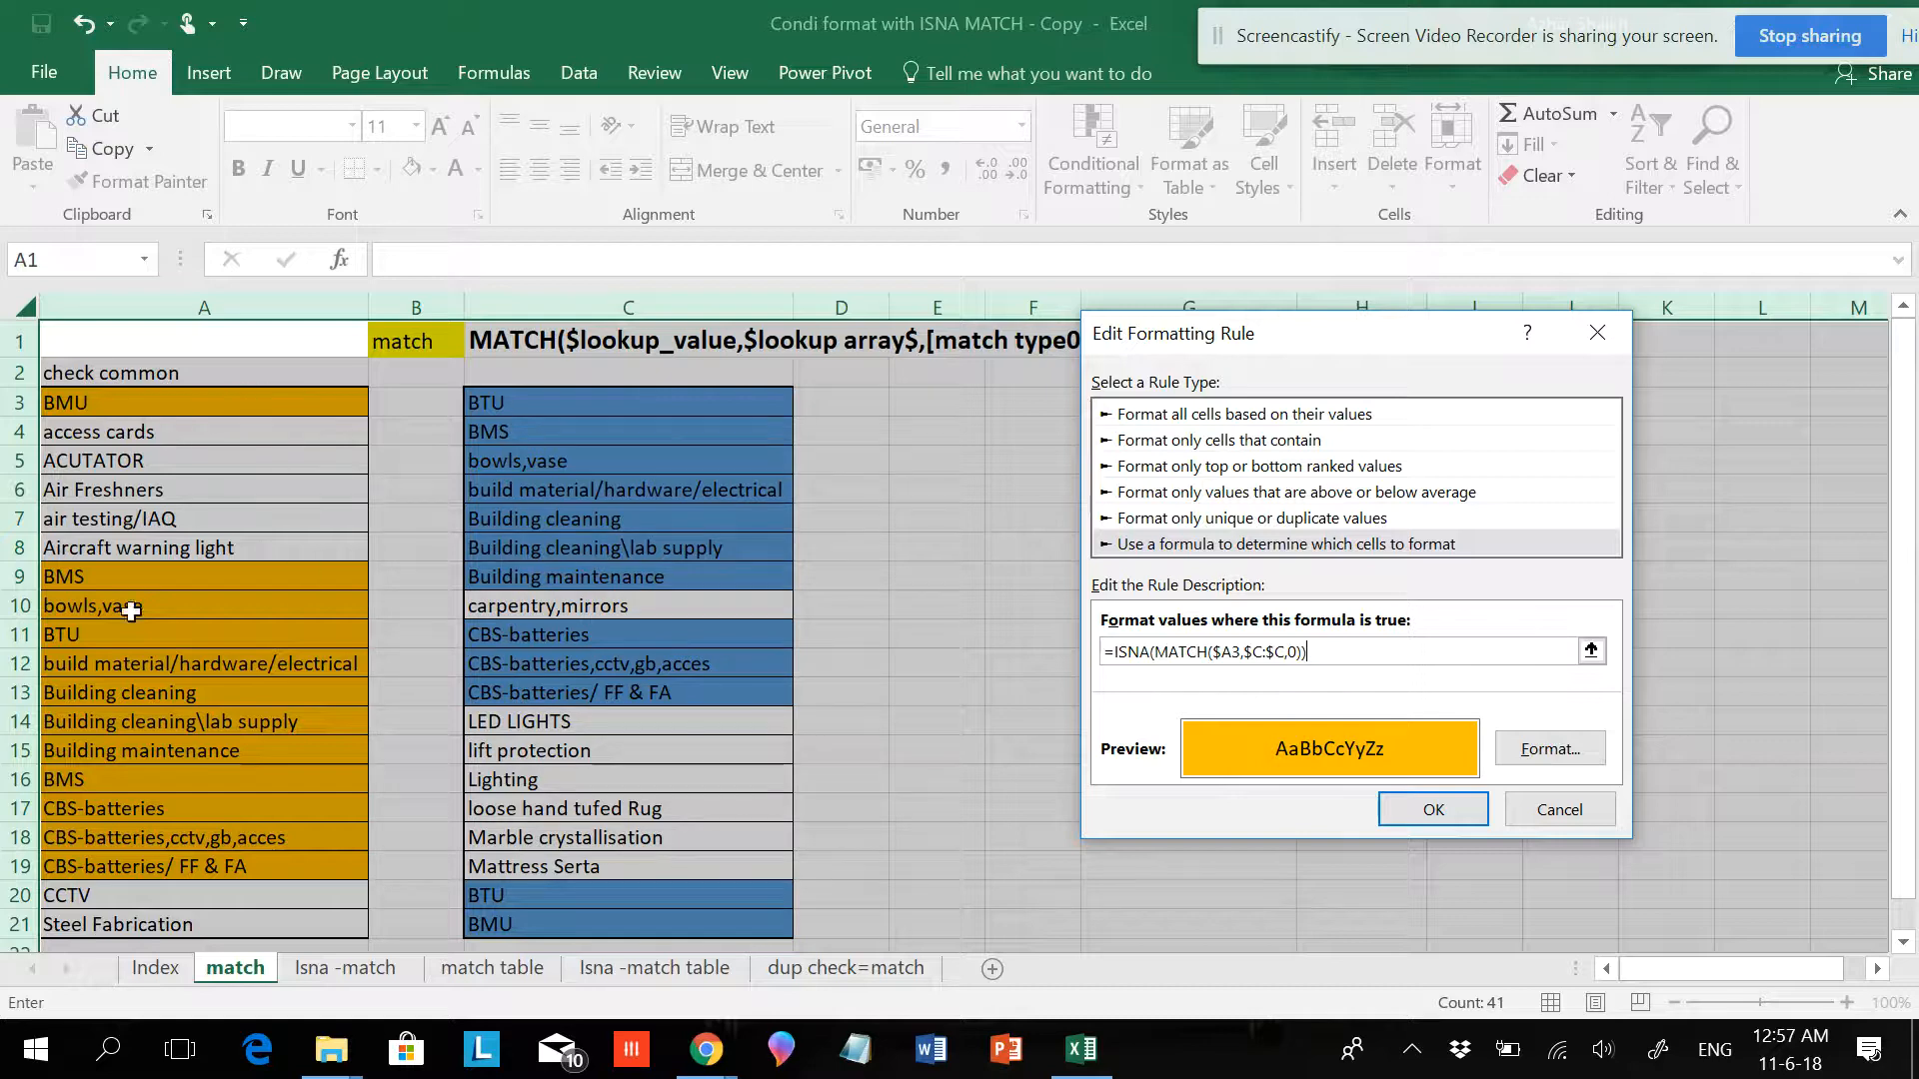
pyautogui.moveTo(266, 461)
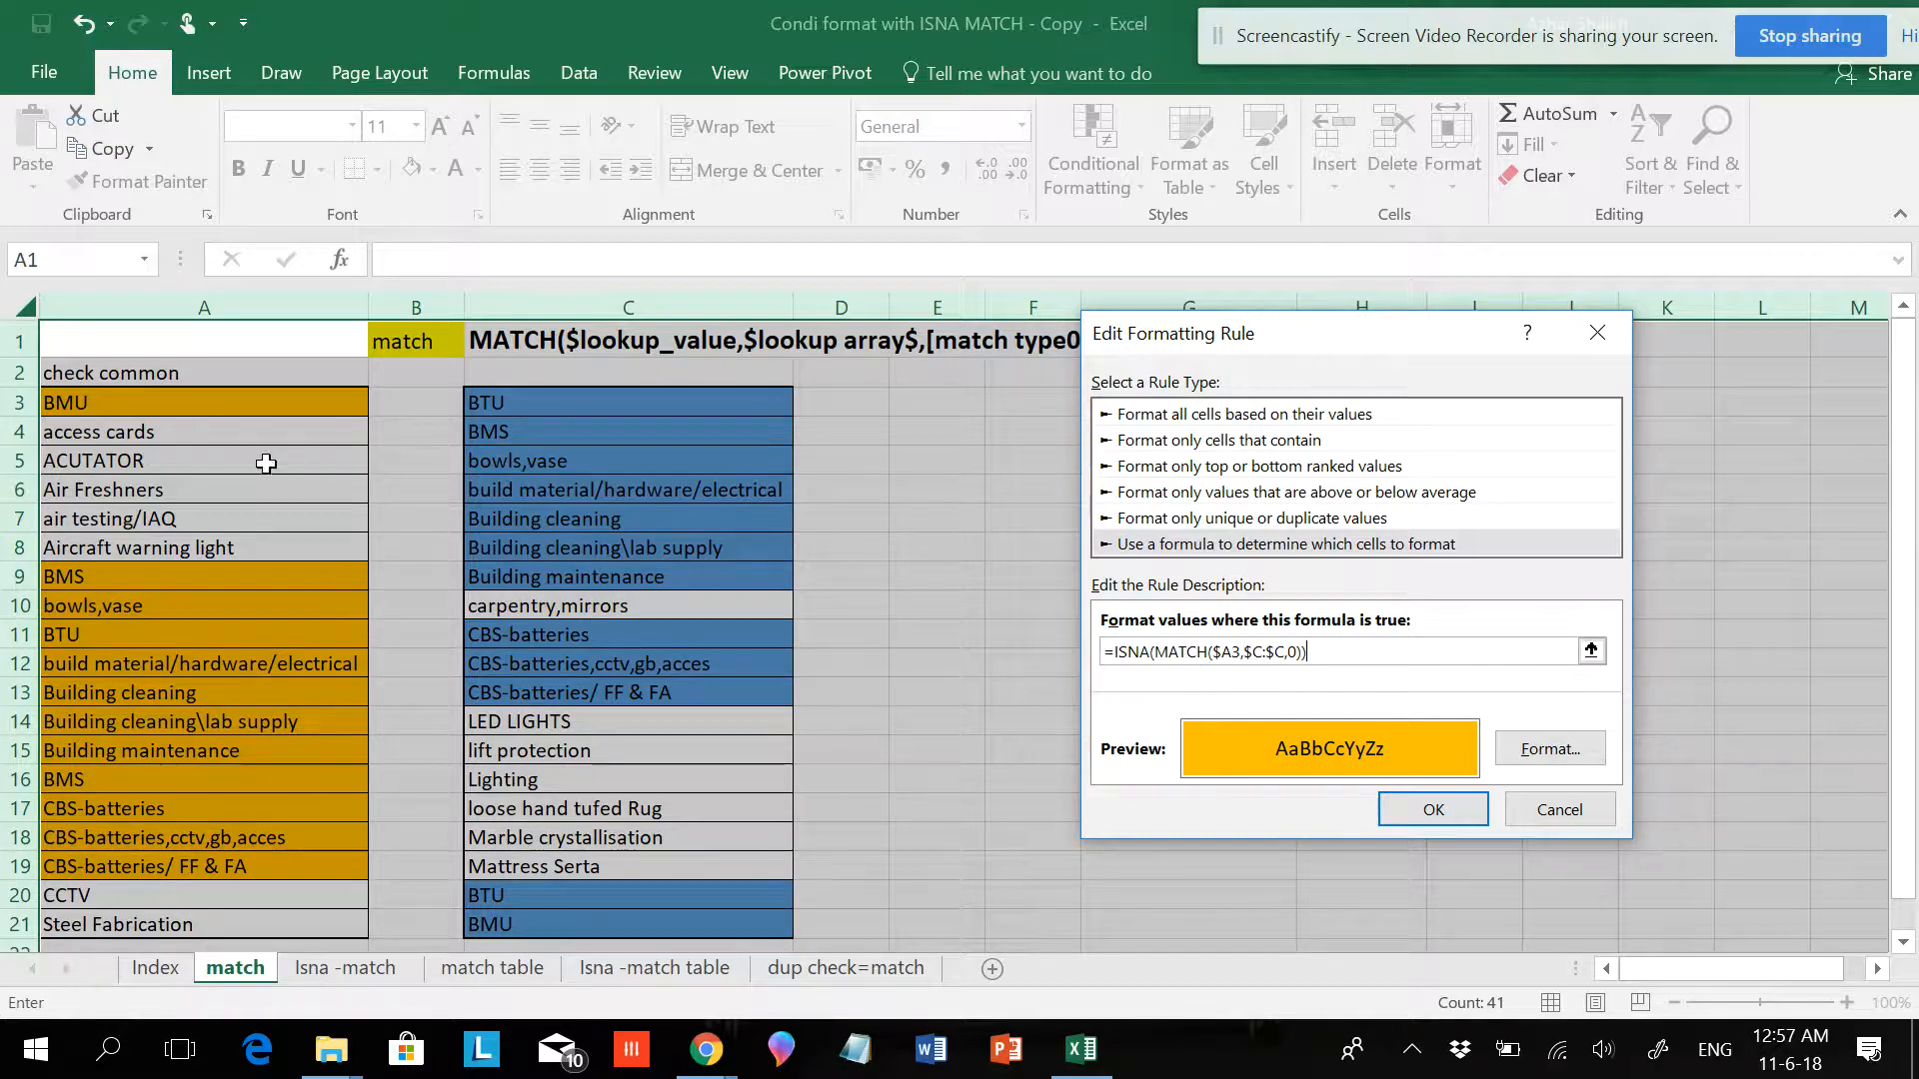
pyautogui.moveTo(628, 671)
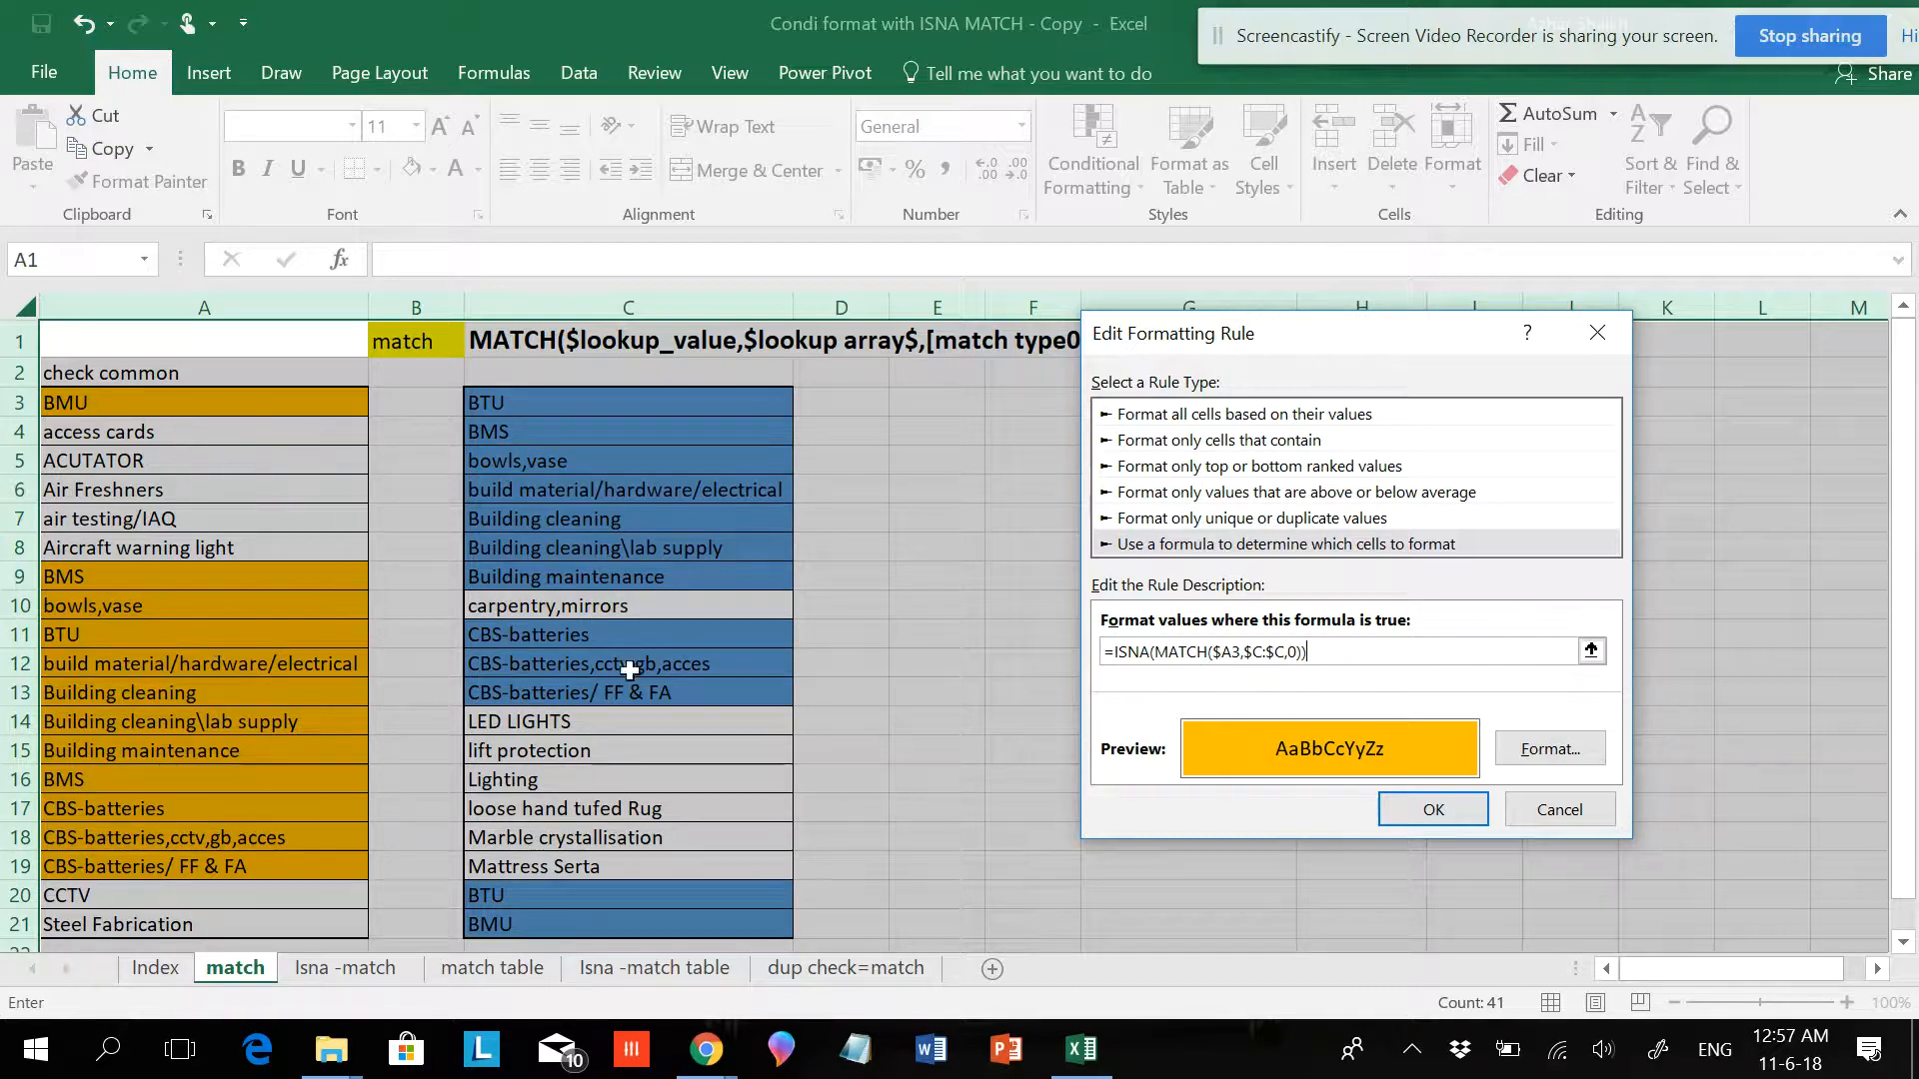
pyautogui.click(1430, 809)
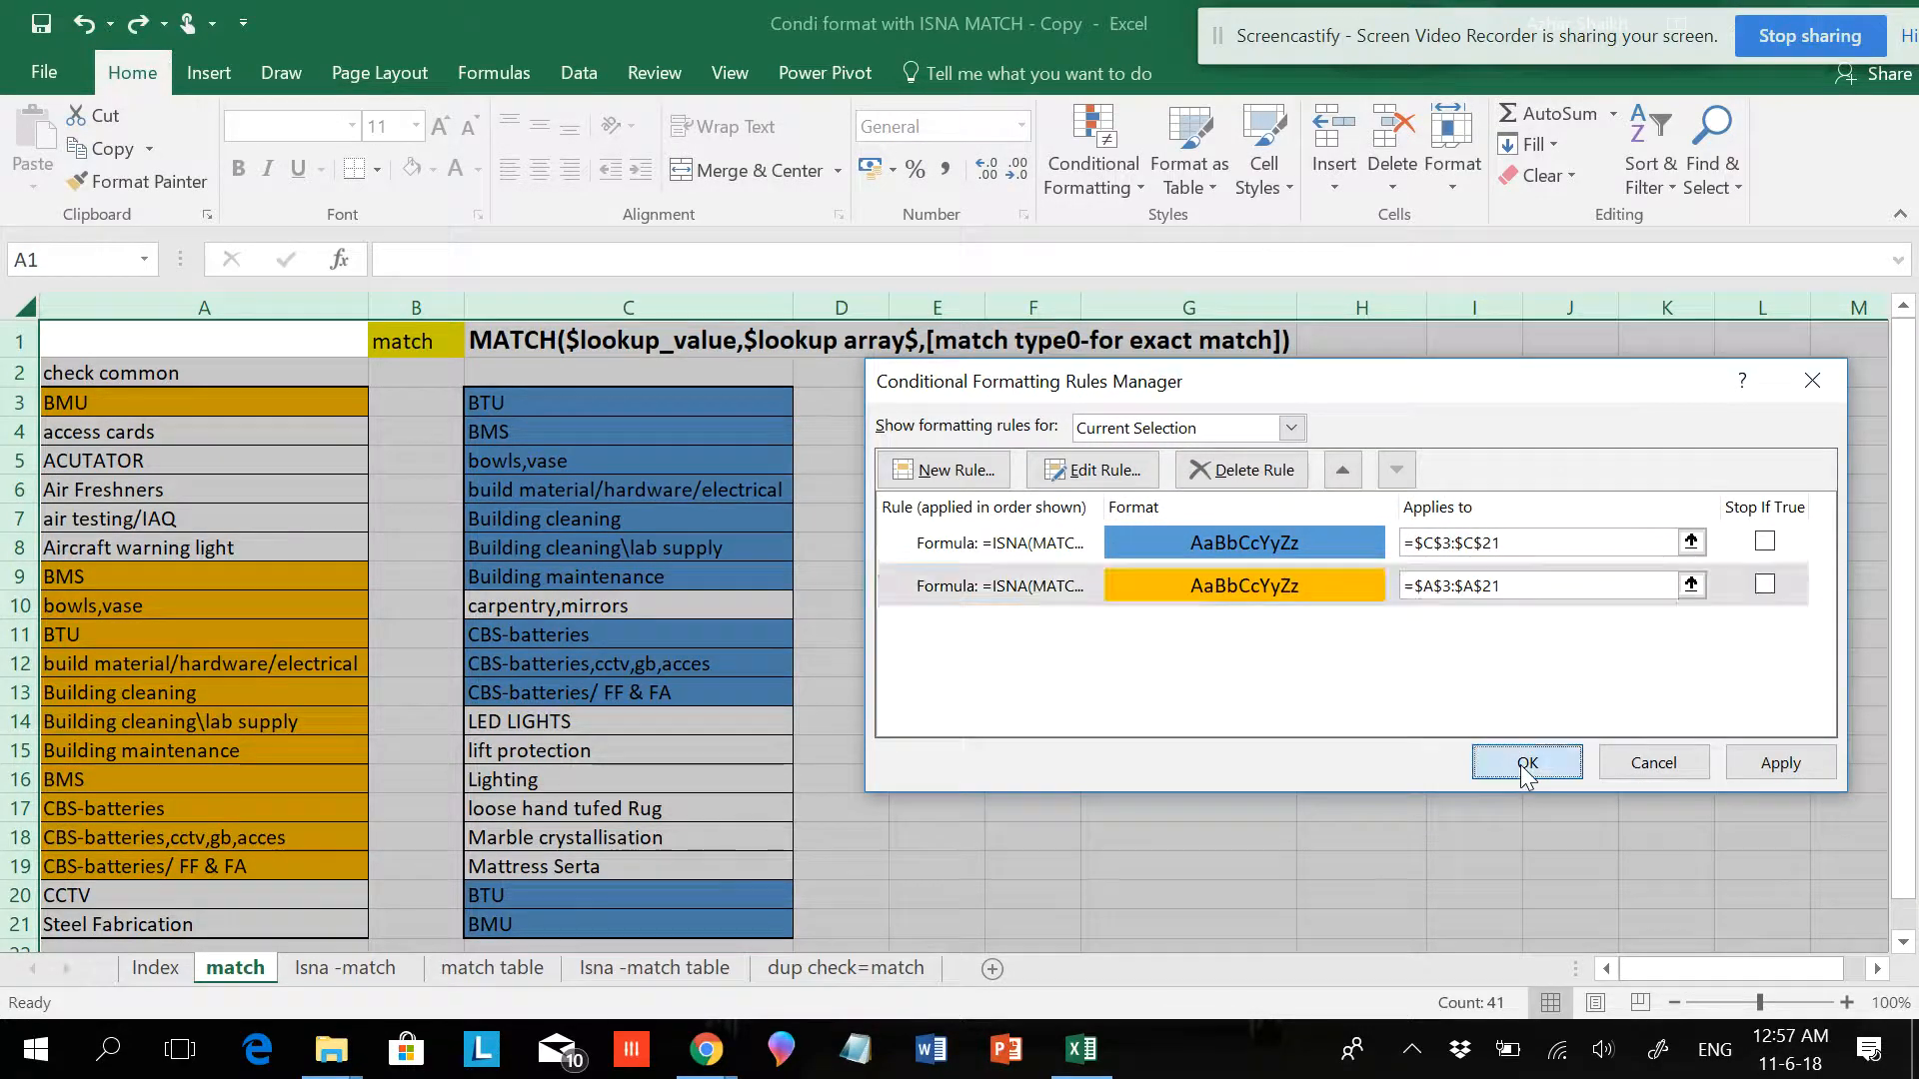
# Apply the ISNA rules, review the unmatched highlights, and select Aircraft warning light to copy.
pyautogui.click(1526, 763)
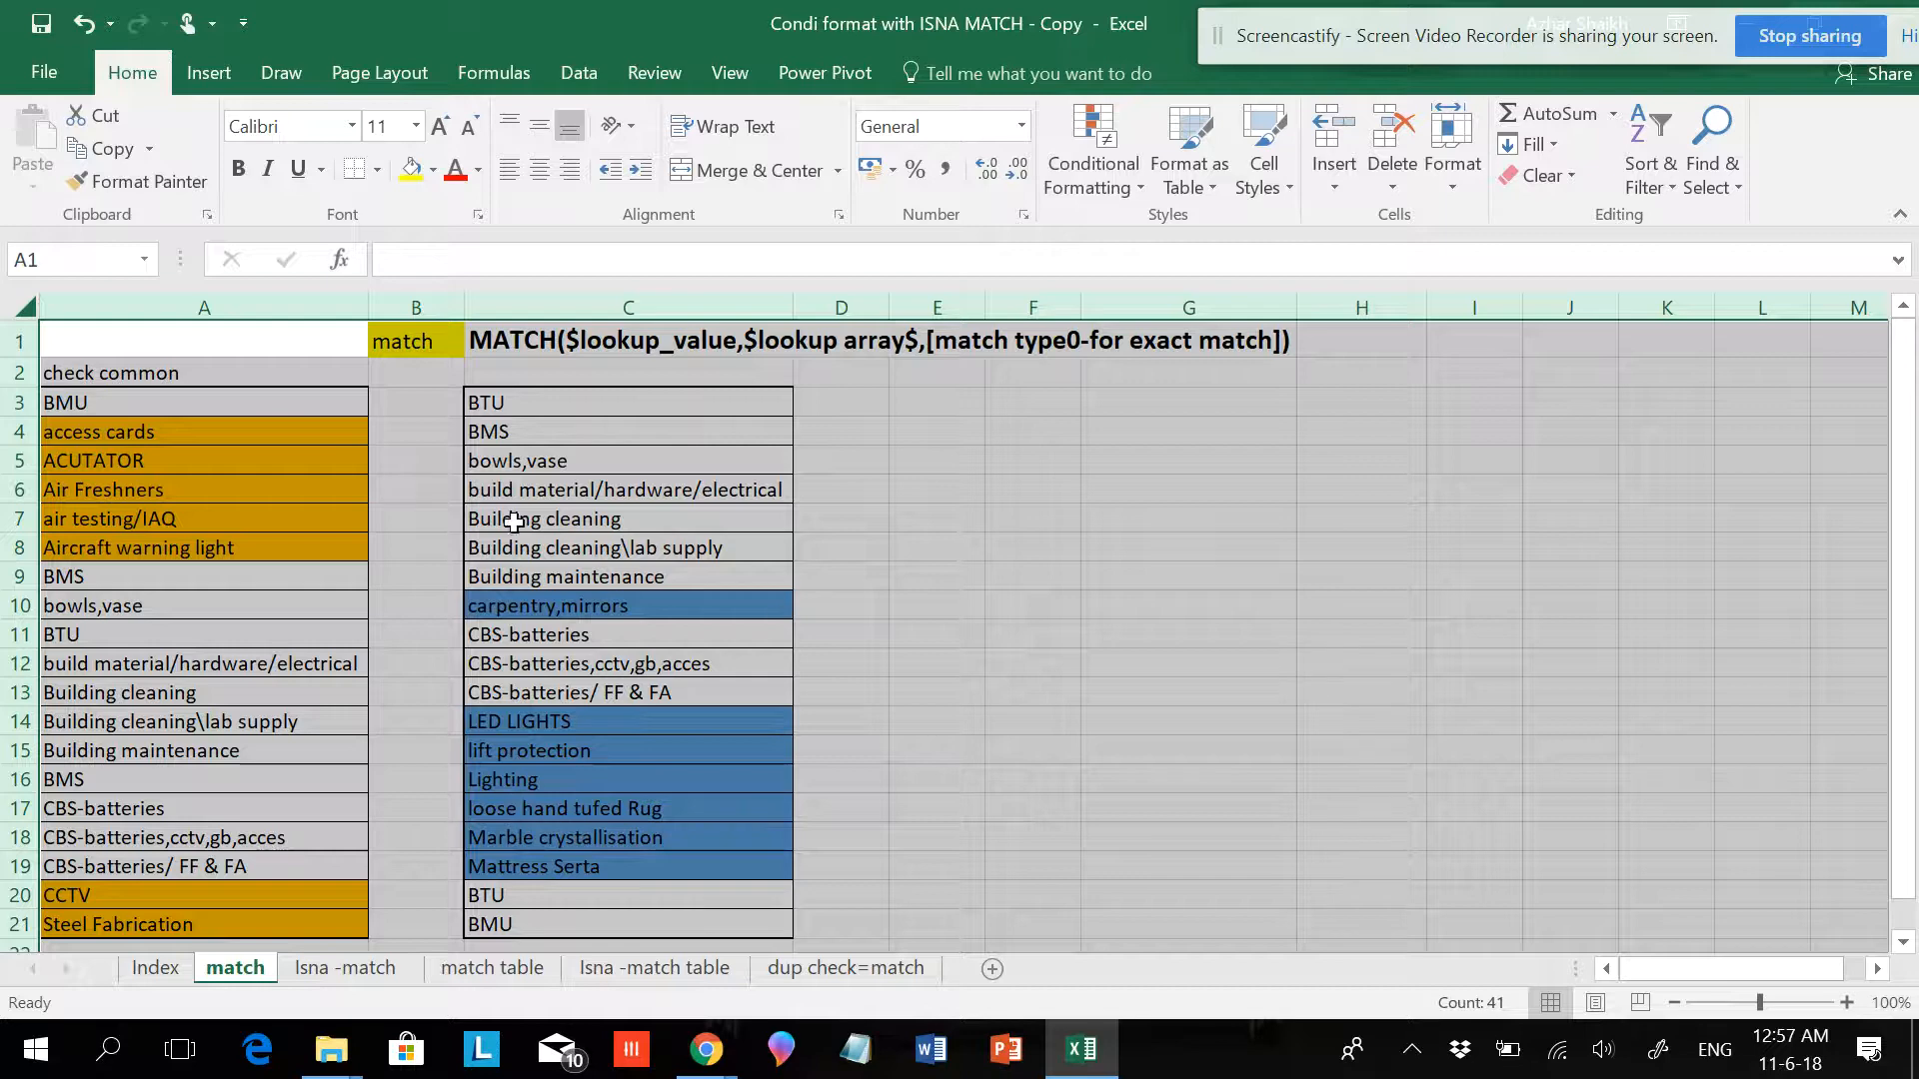
pyautogui.moveTo(753, 702)
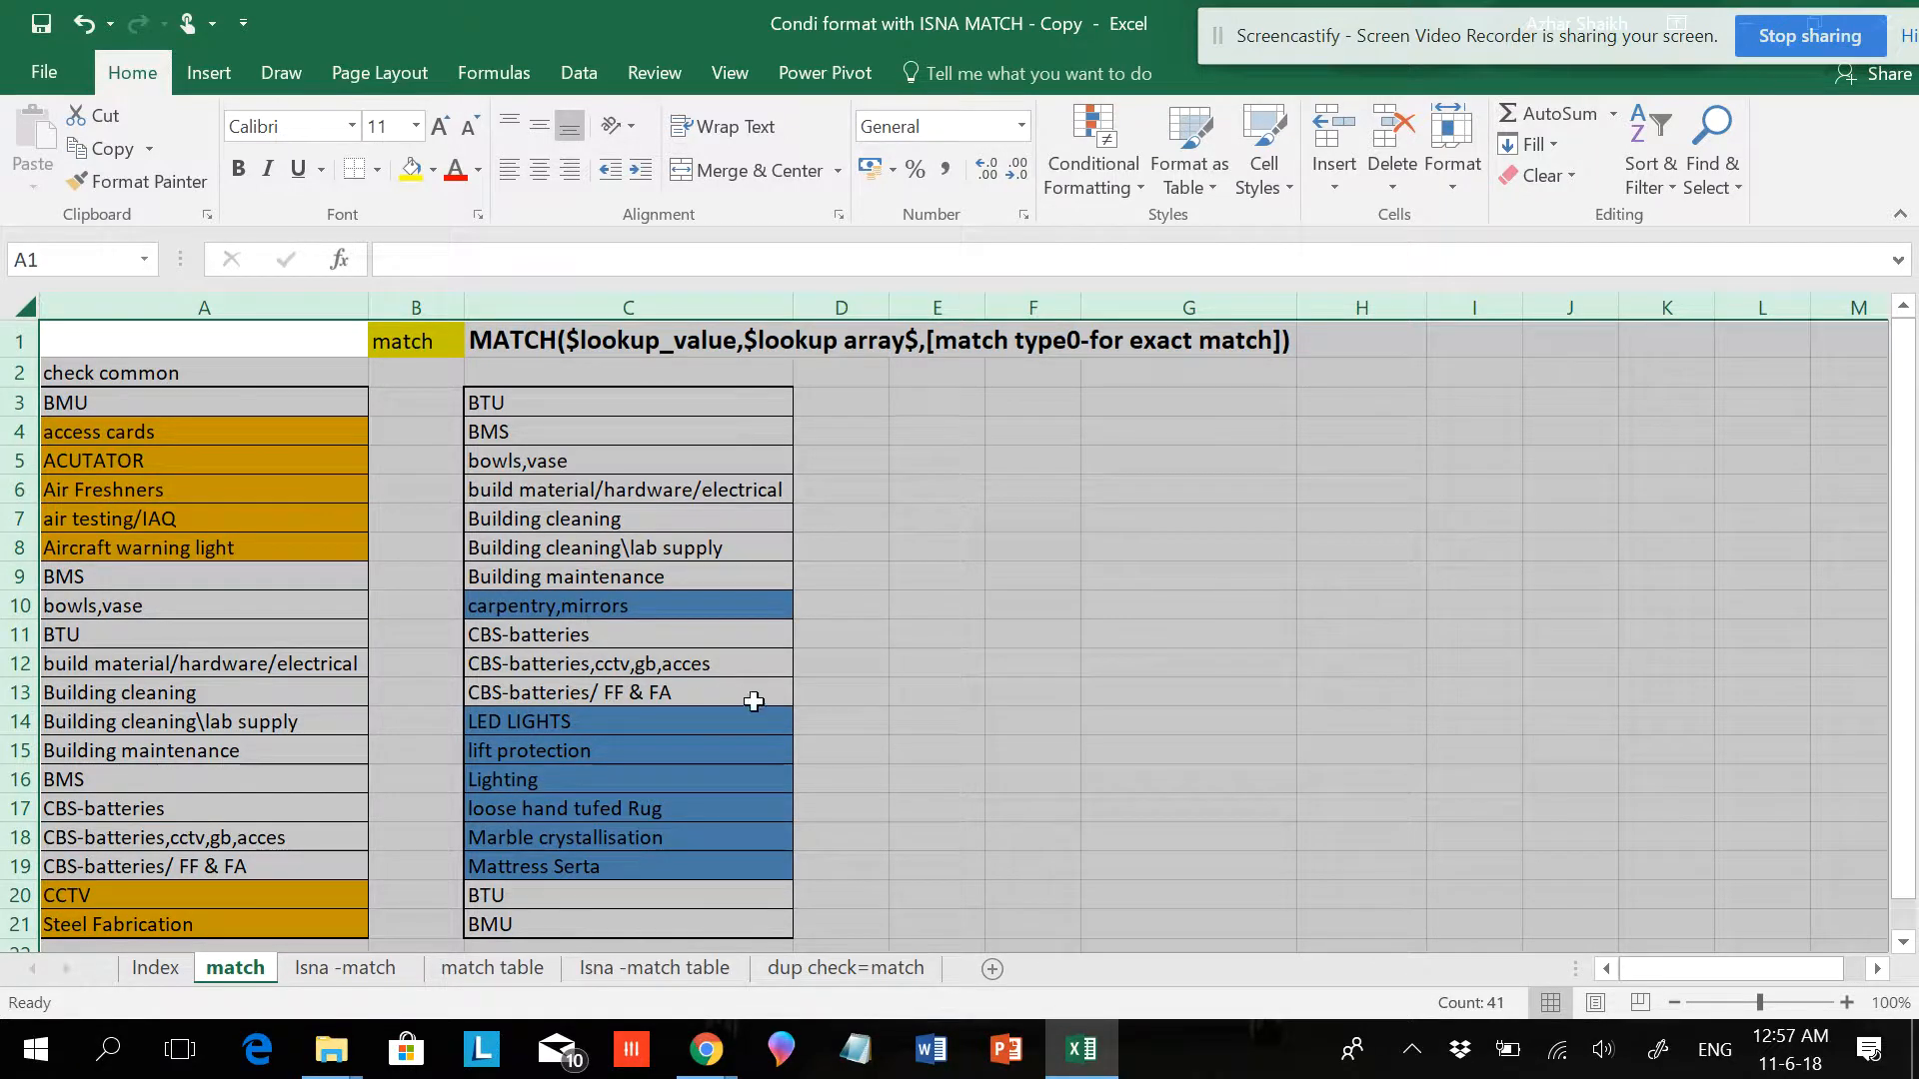
pyautogui.click(628, 692)
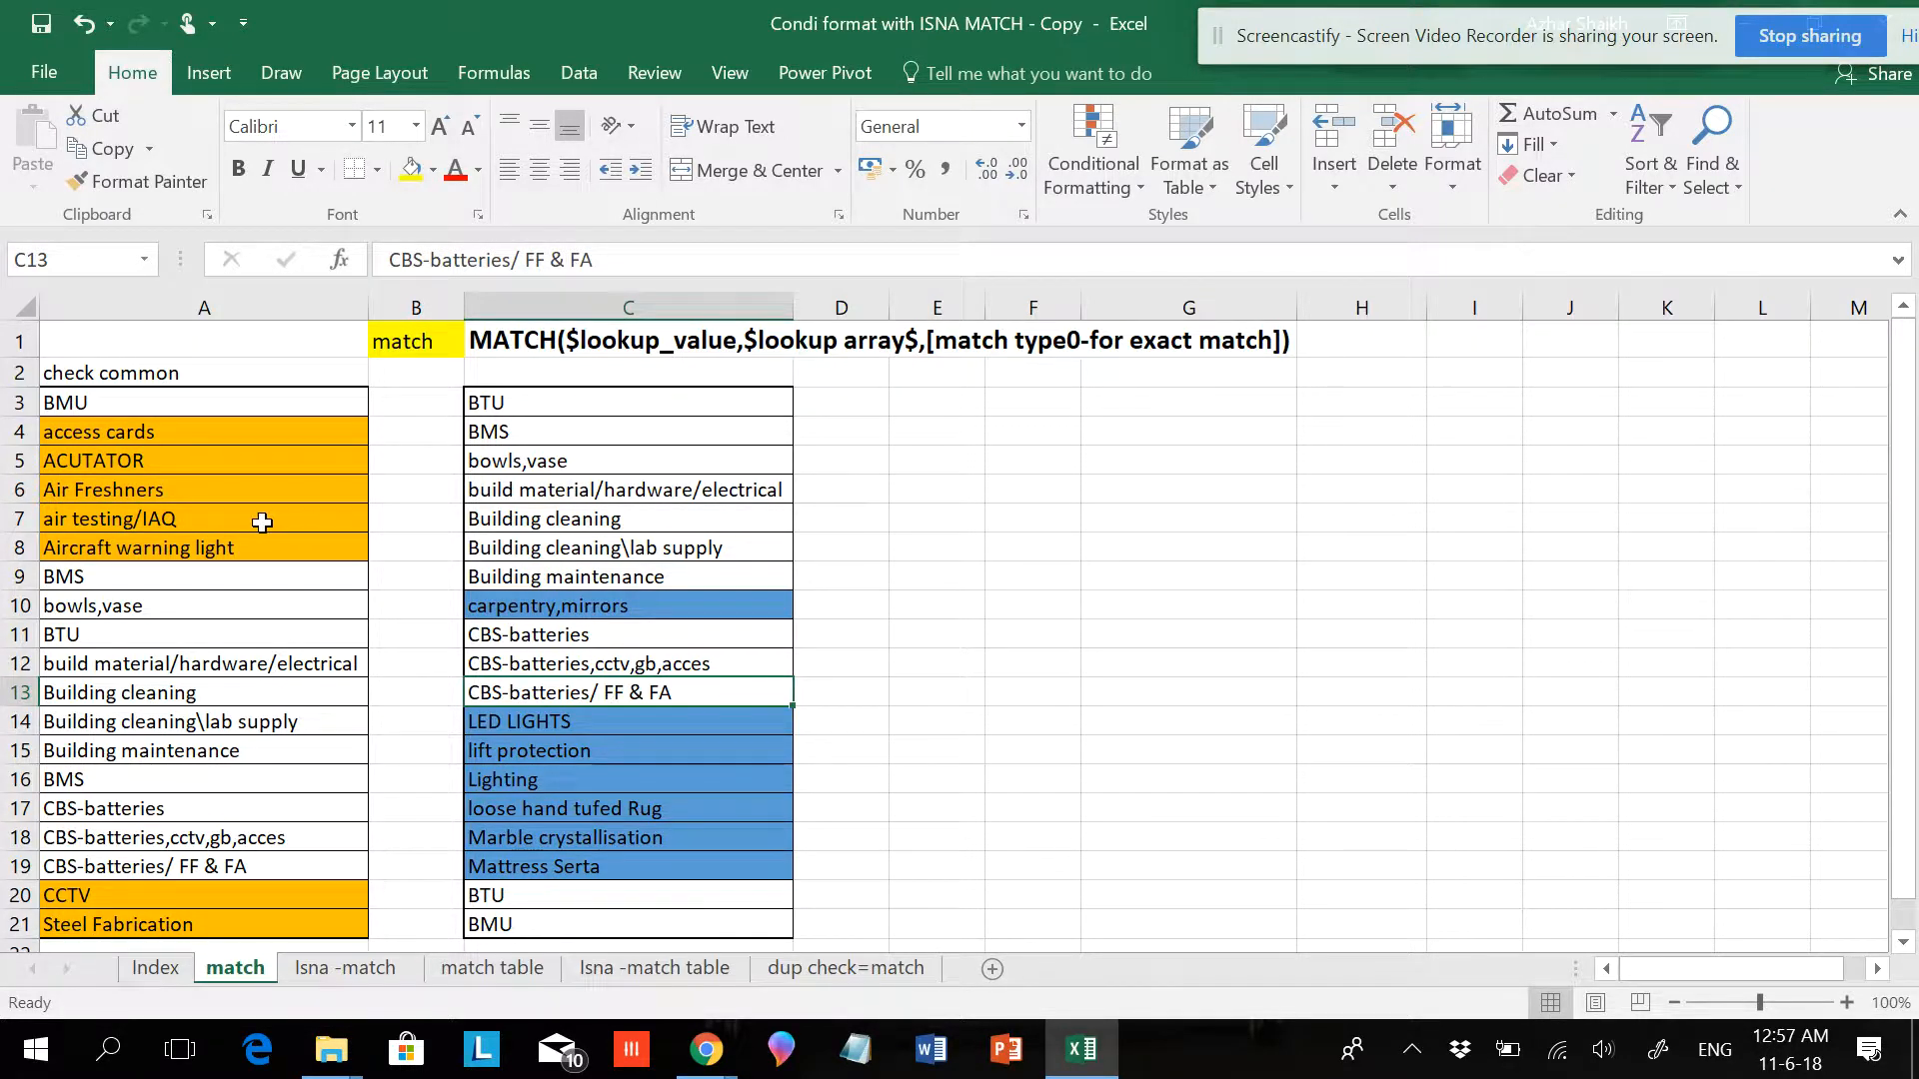
pyautogui.click(137, 547)
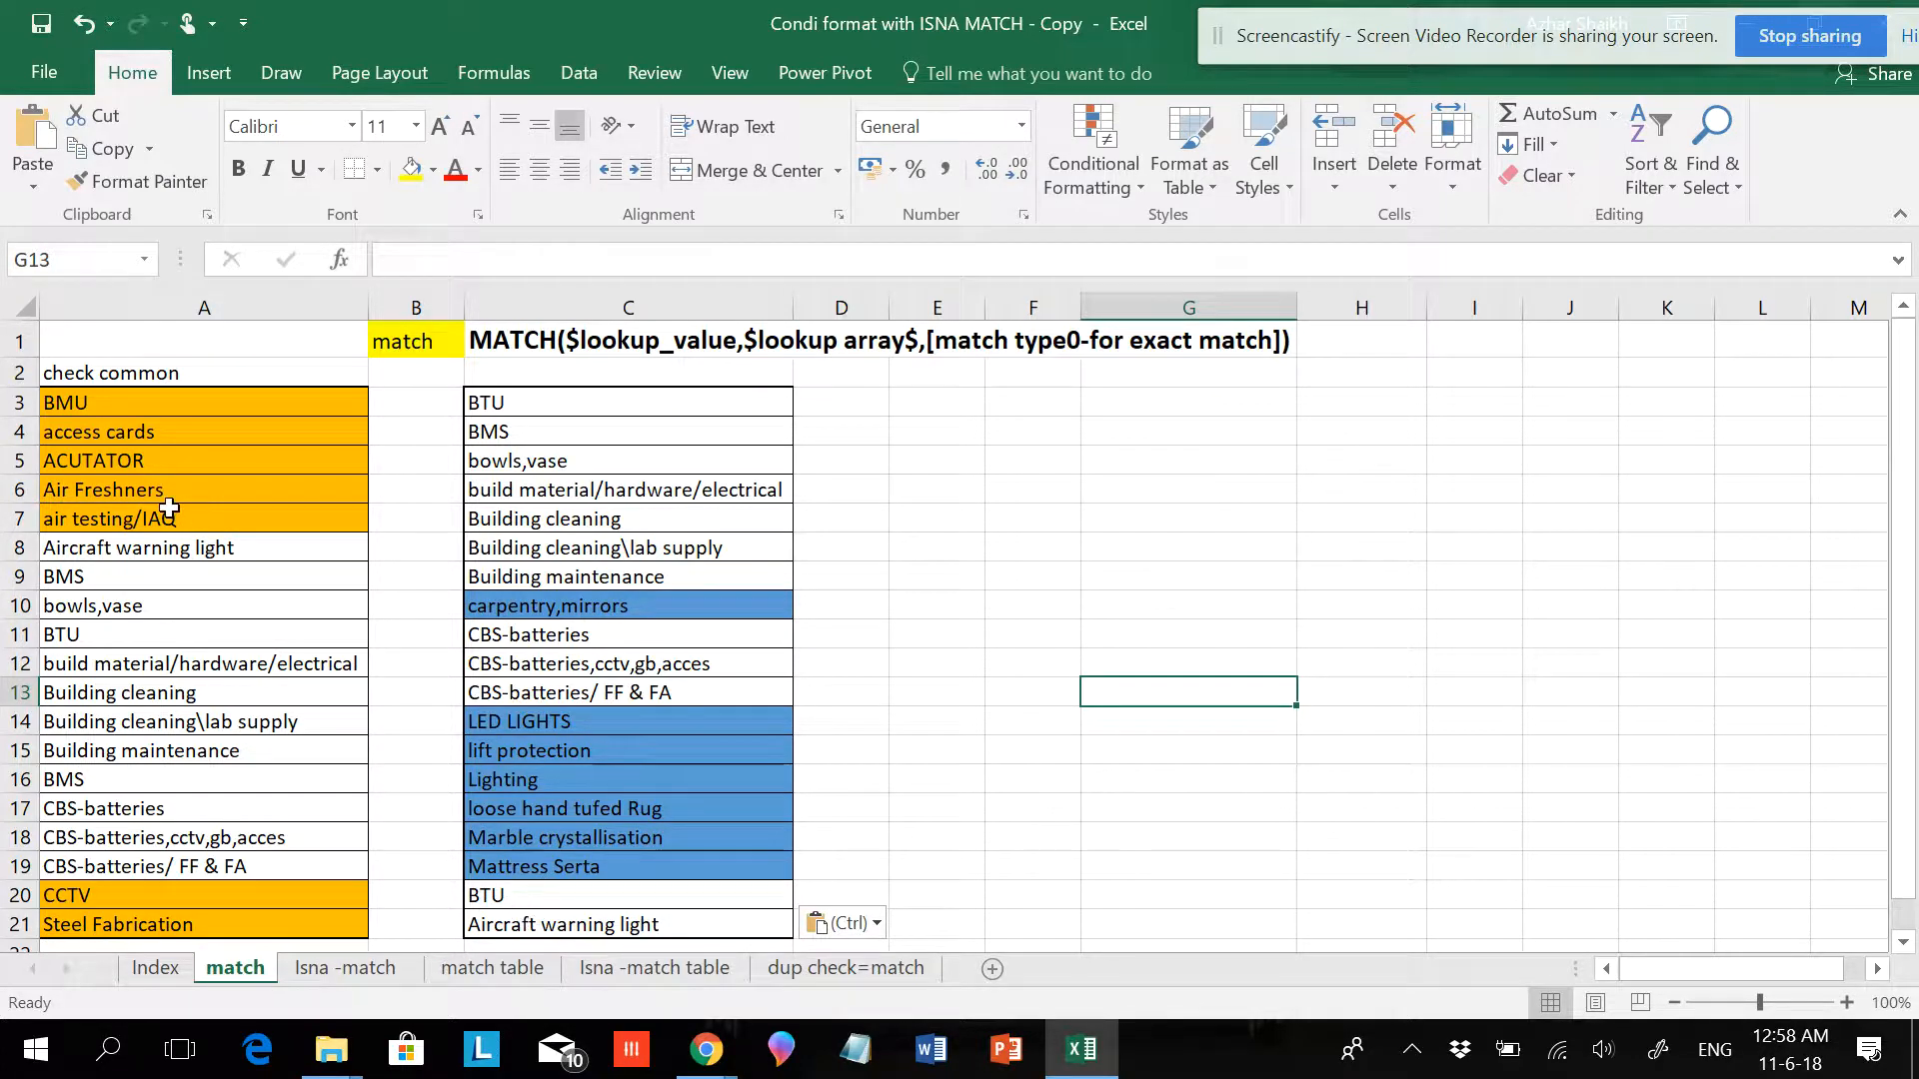
pyautogui.moveTo(239, 546)
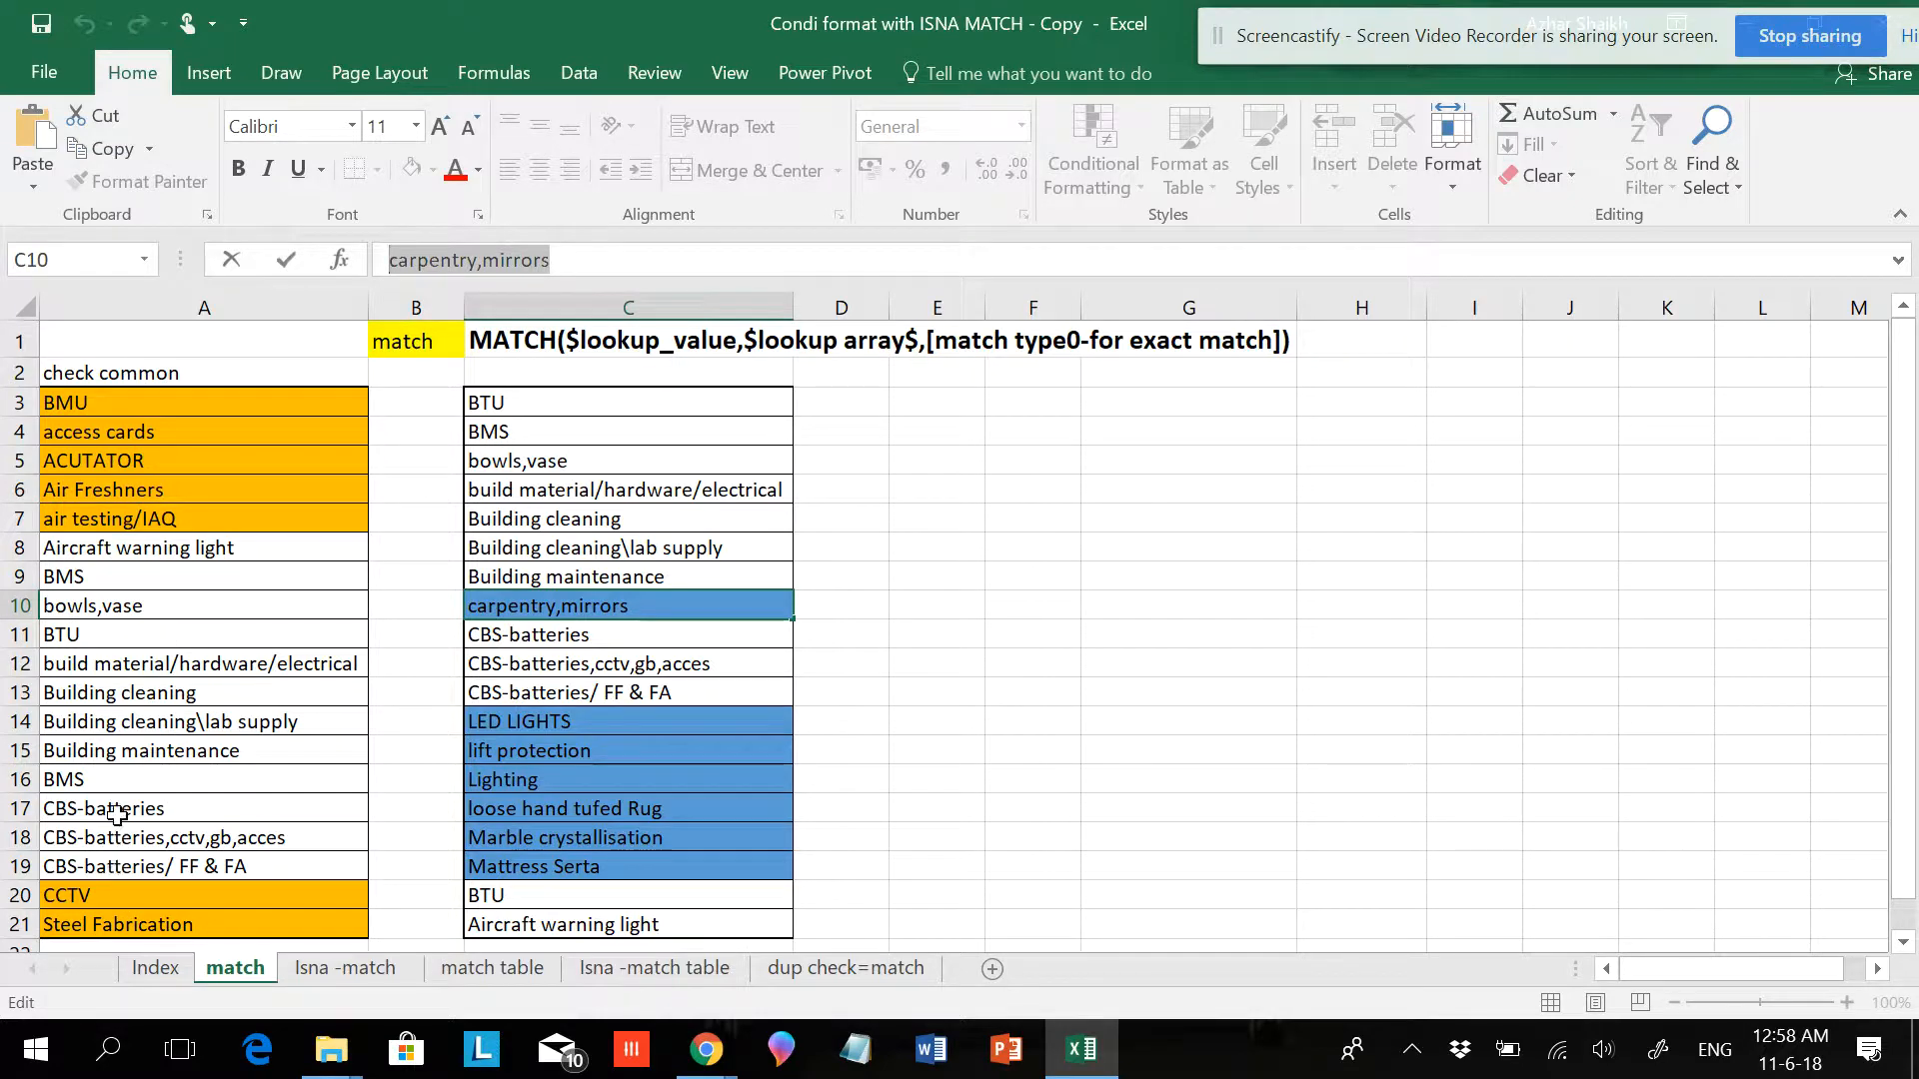
pyautogui.click(203, 807)
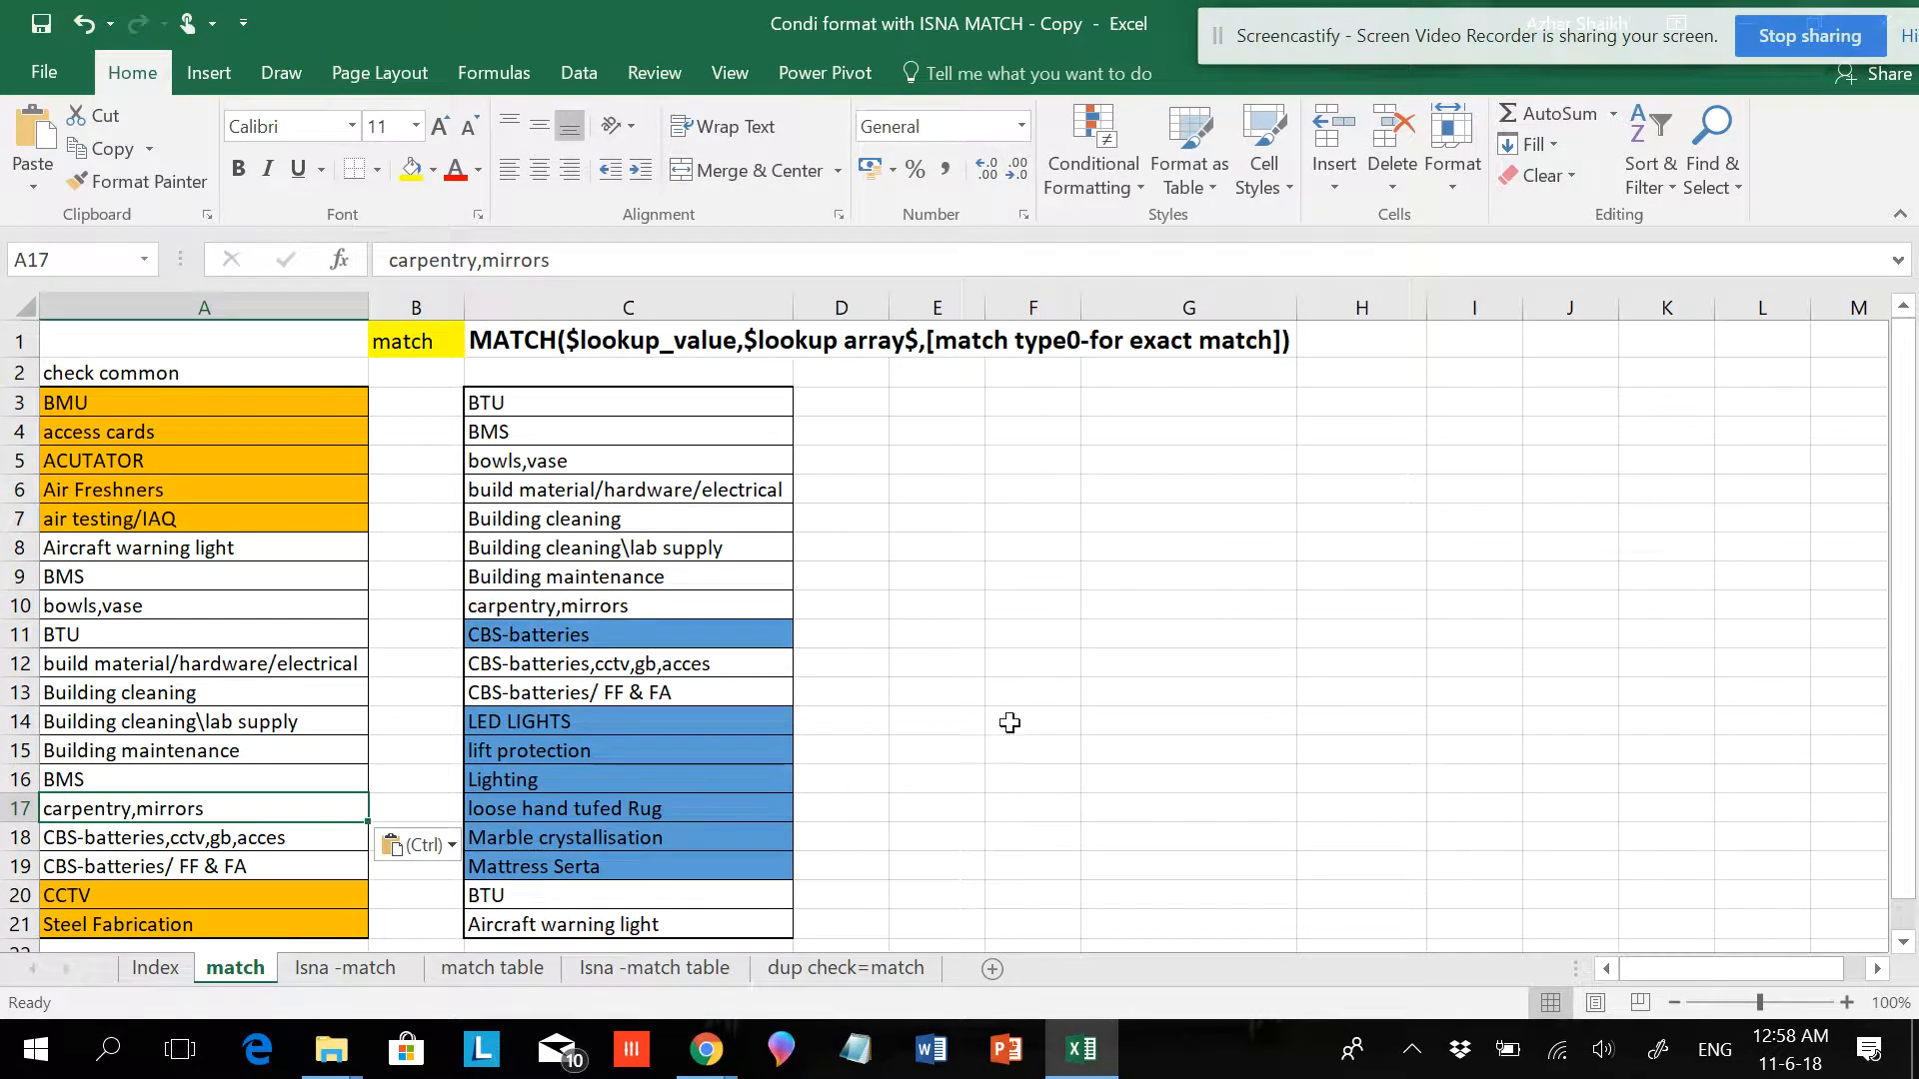
pyautogui.moveTo(944, 698)
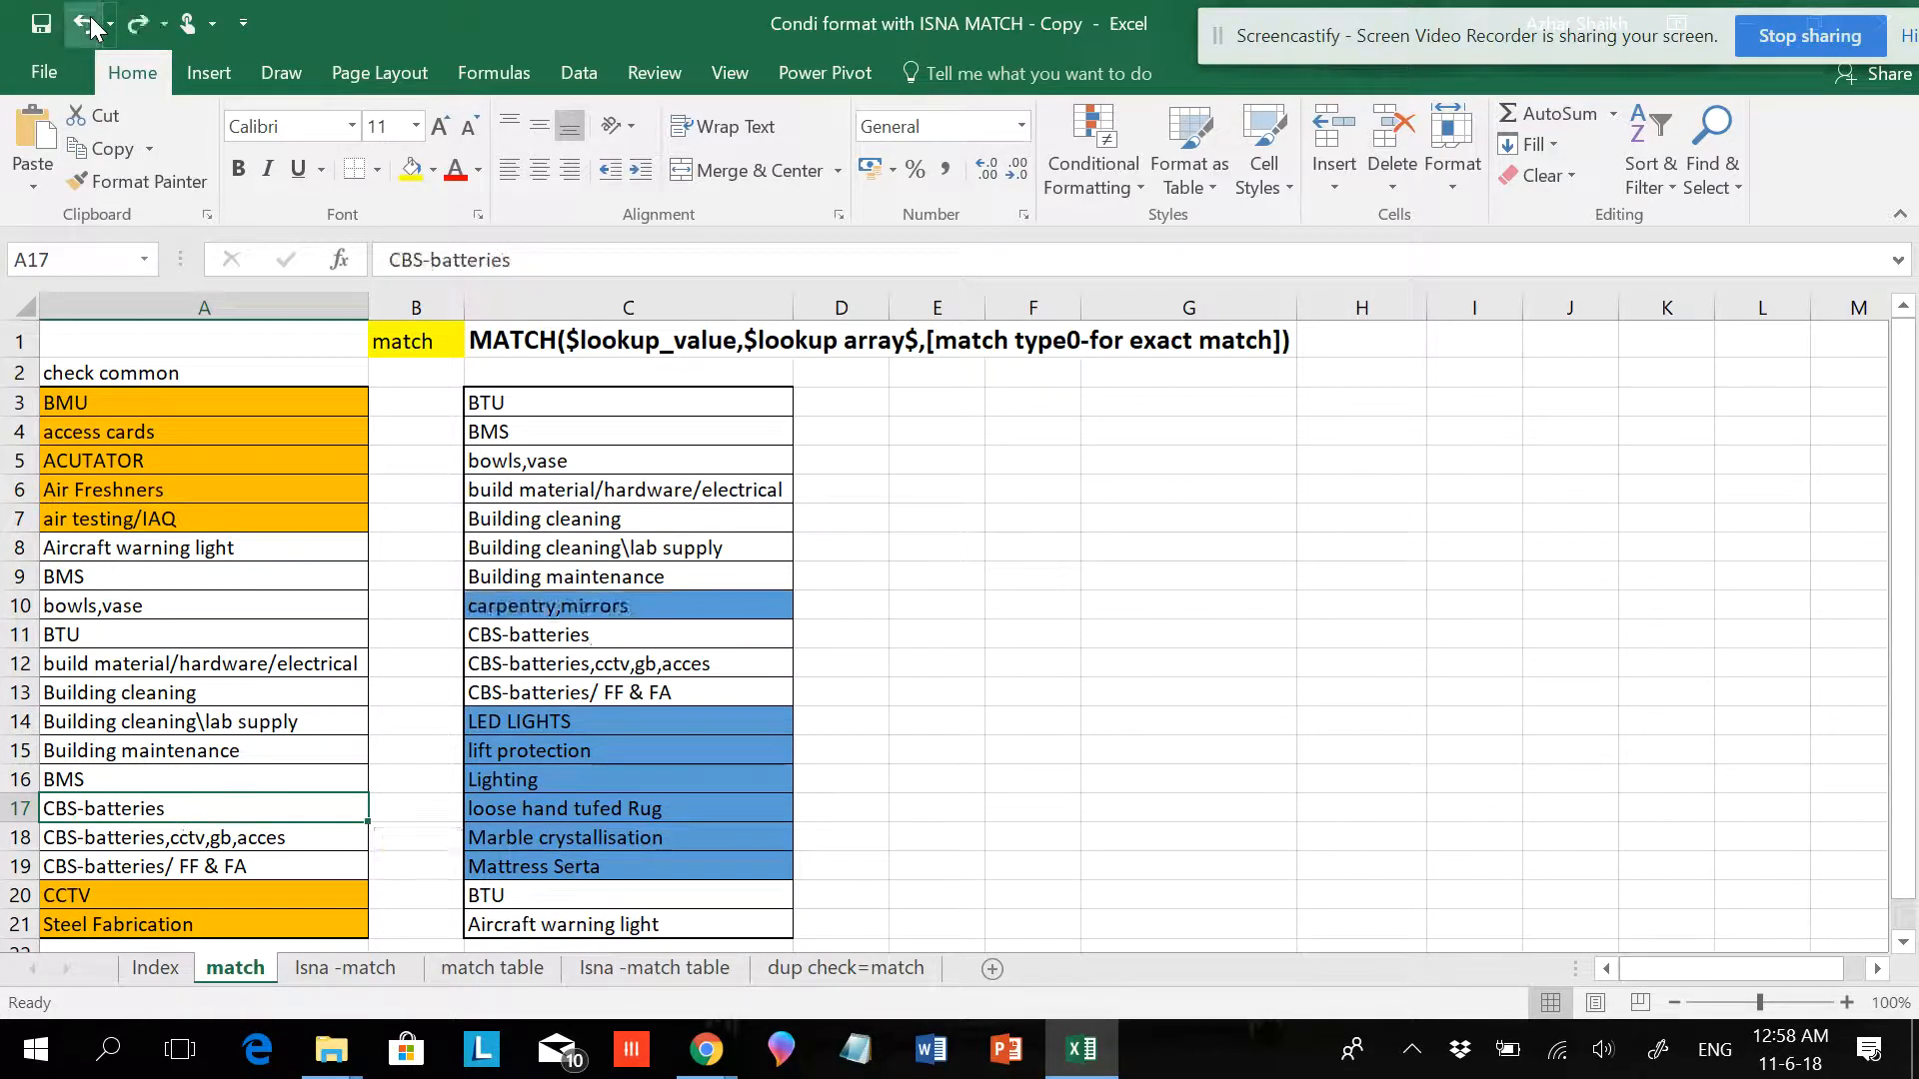
pyautogui.click(628, 604)
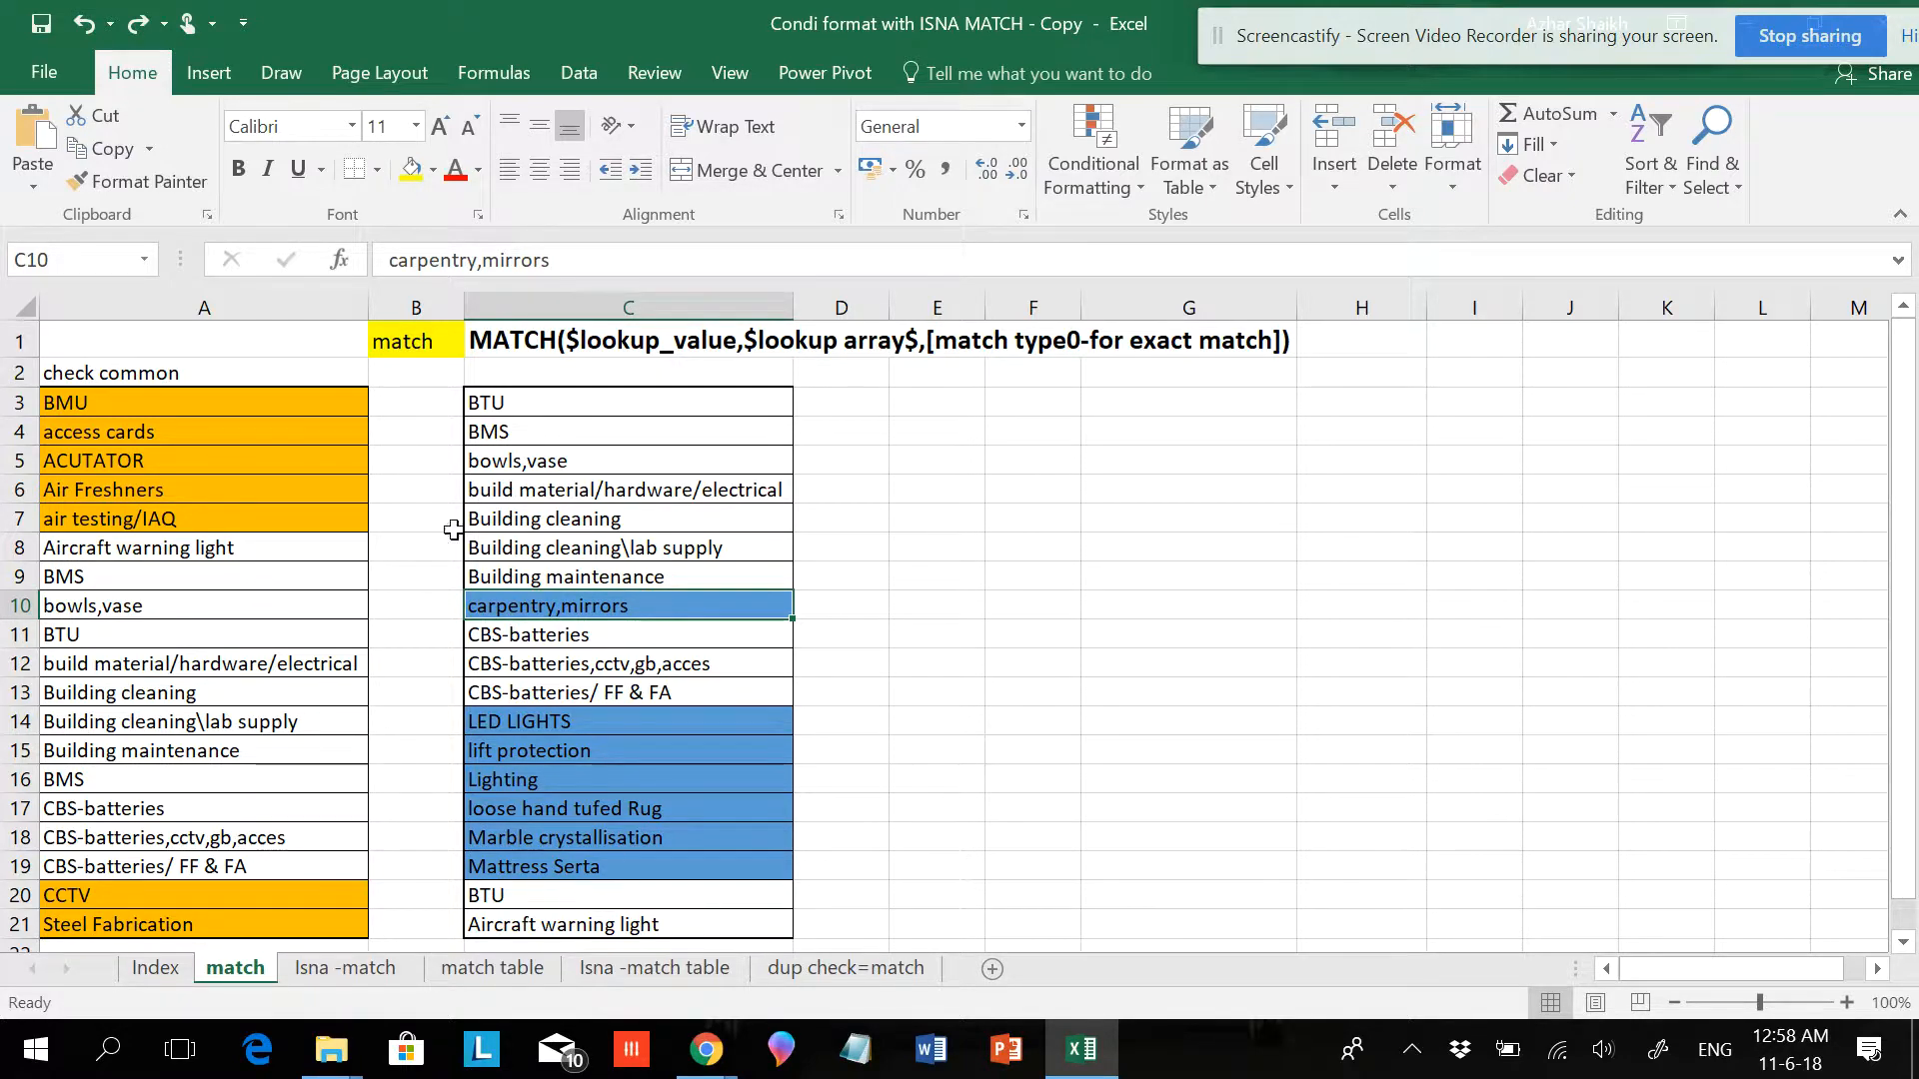
pyautogui.moveTo(774, 677)
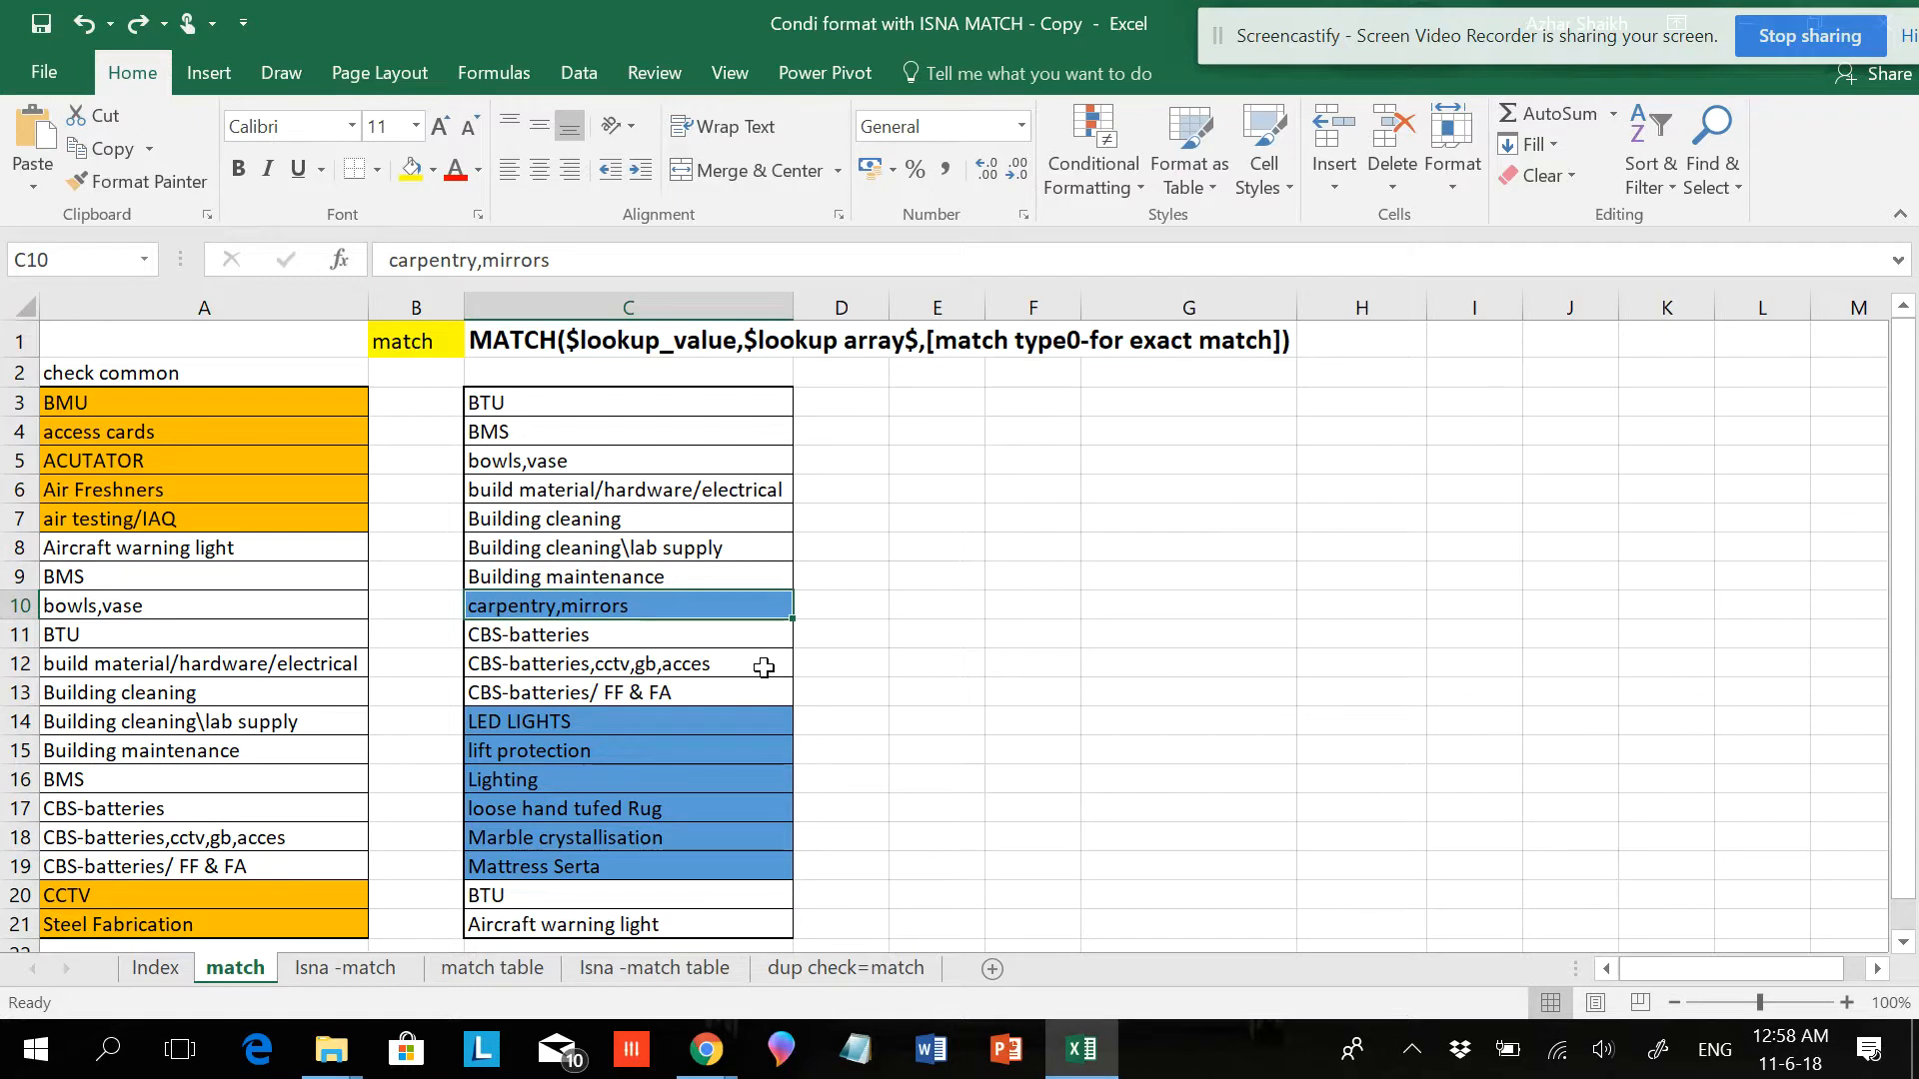
pyautogui.moveTo(384, 561)
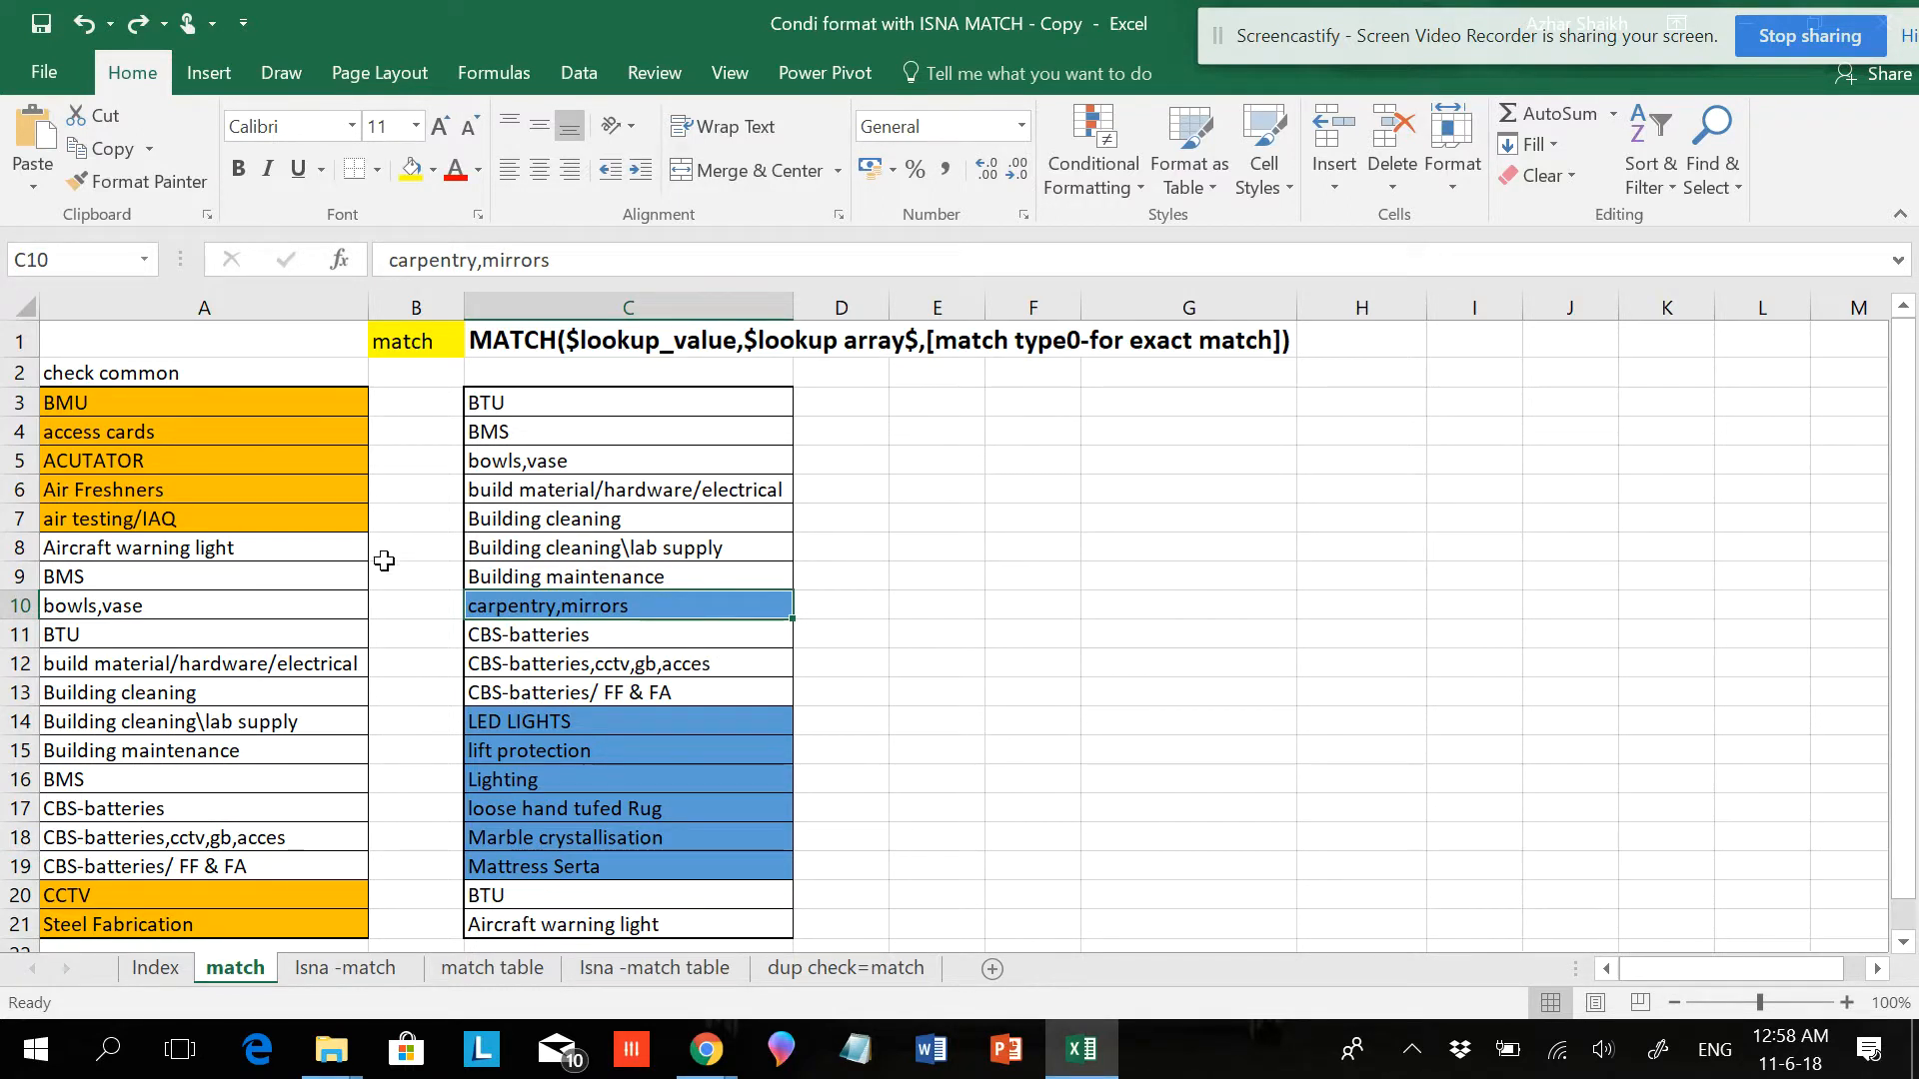
pyautogui.moveTo(490, 431)
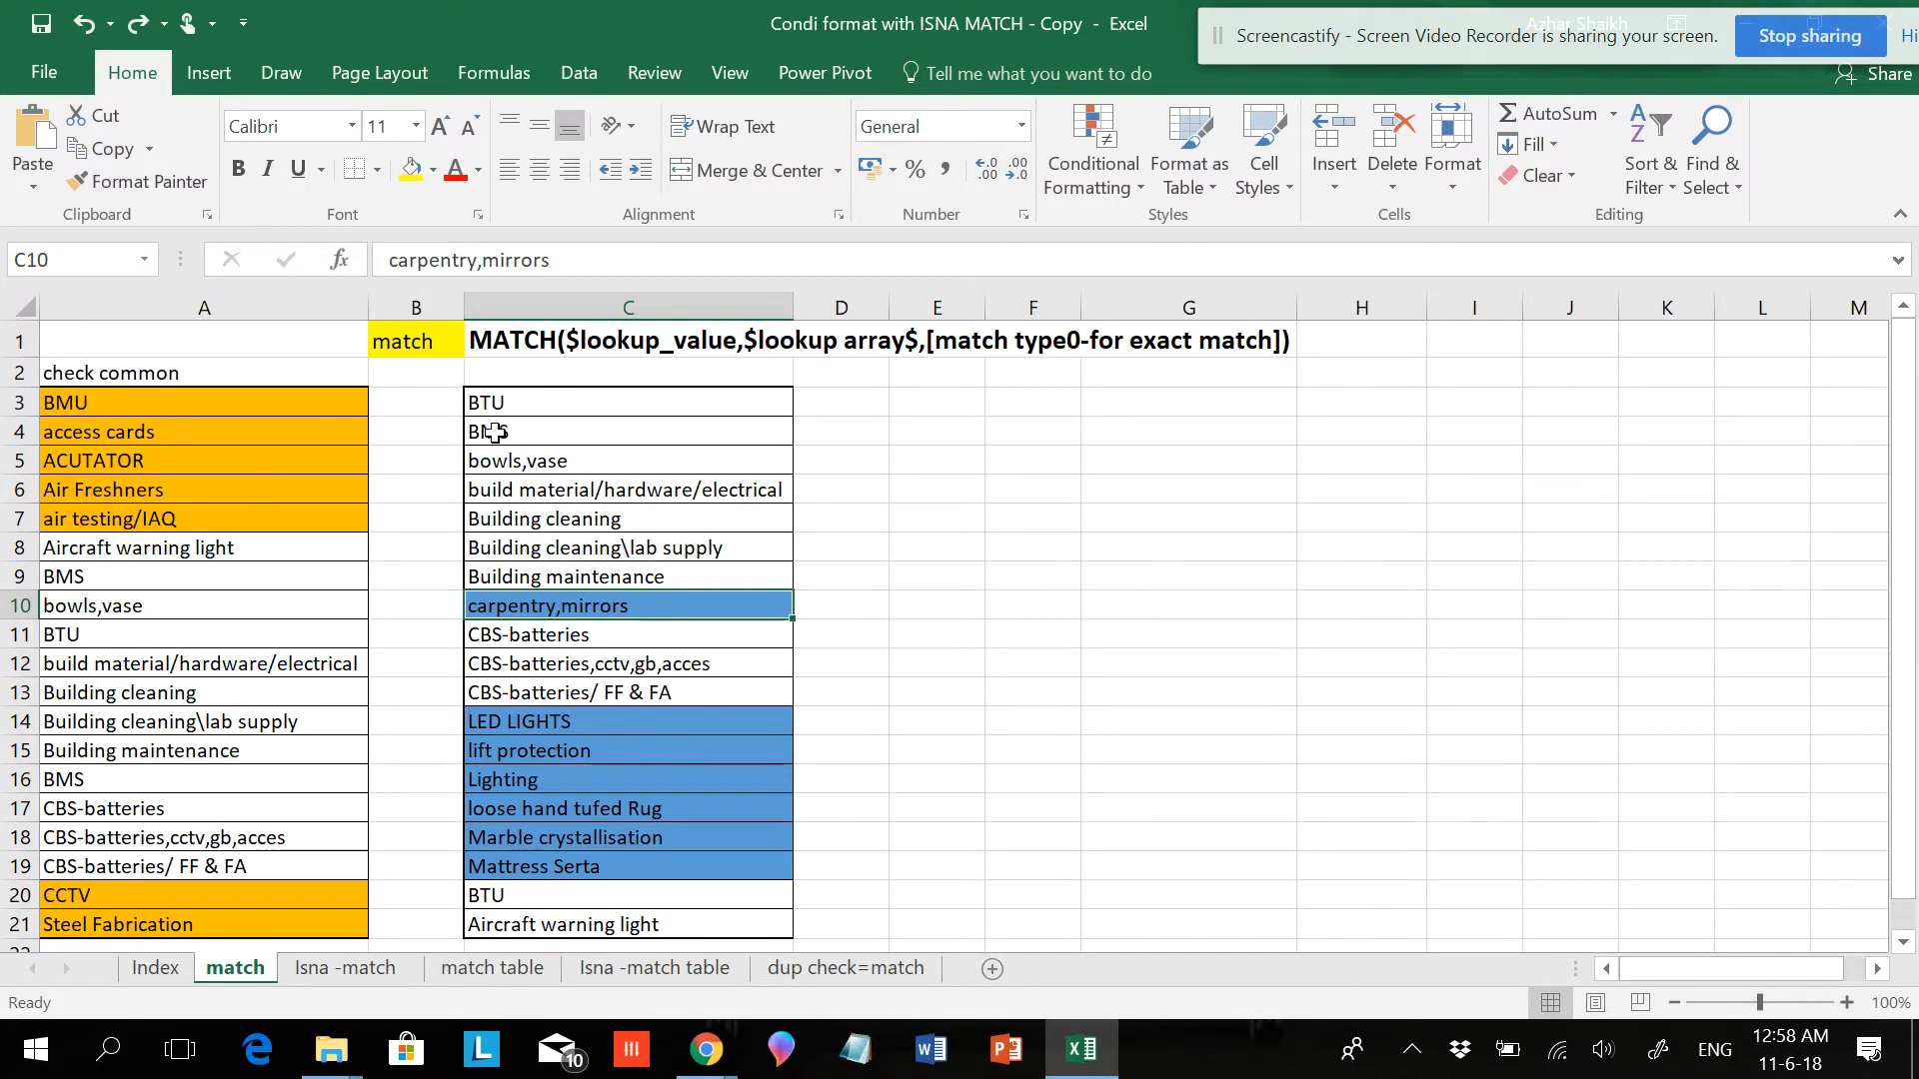